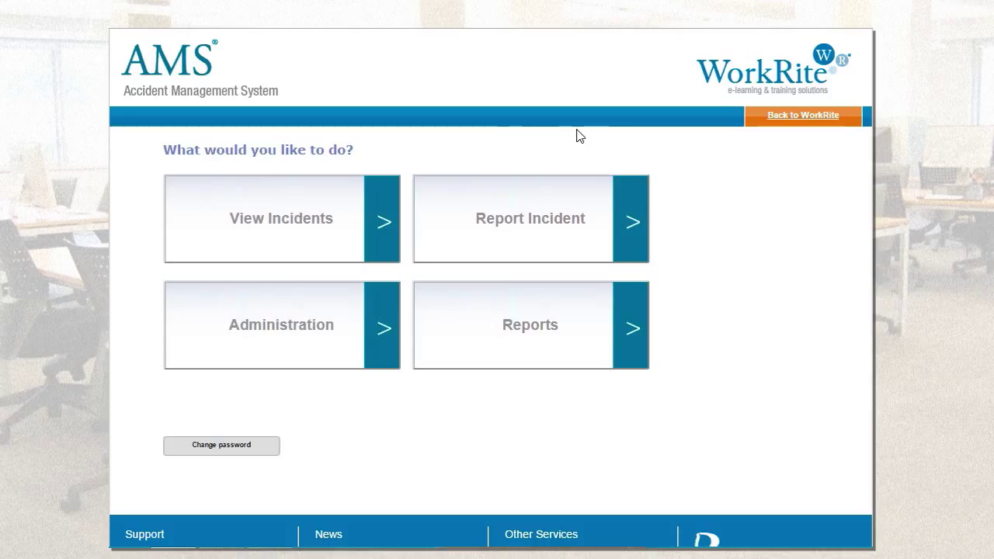
mouse_move(583, 137)
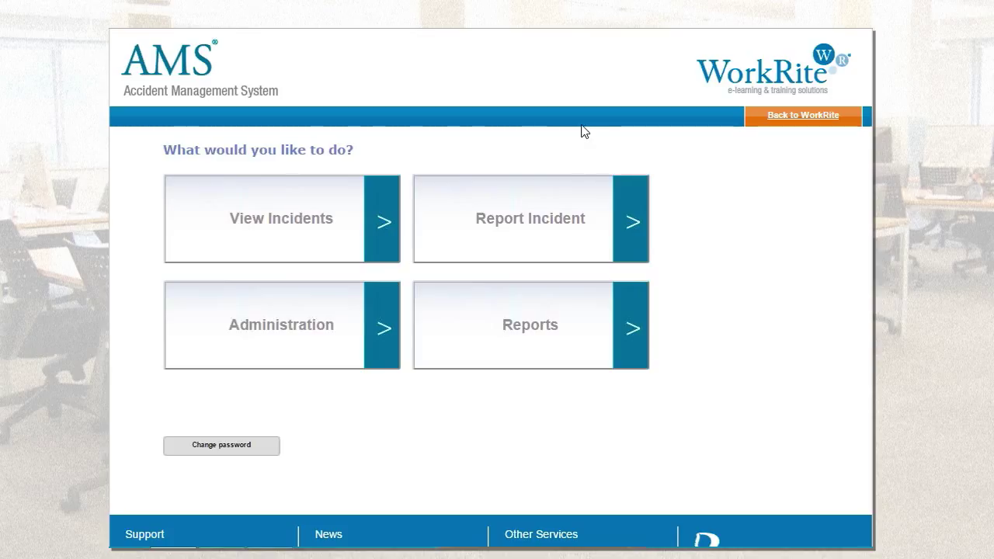
mouse_move(591, 134)
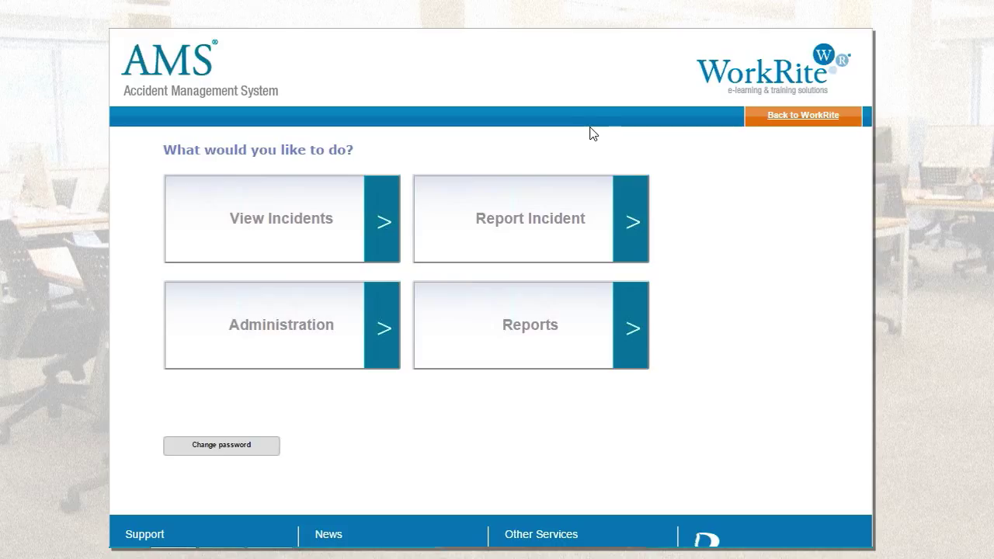
mouse_move(598, 115)
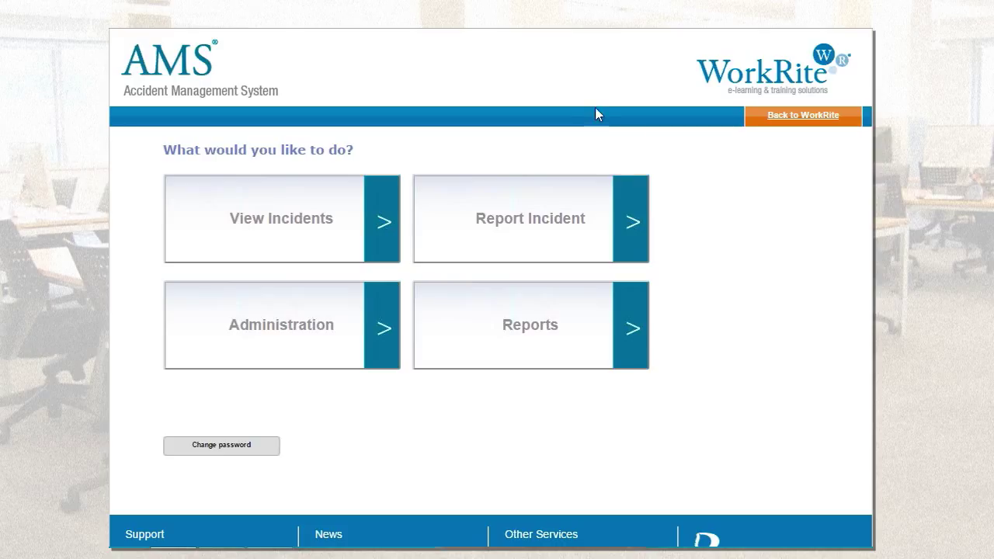
mouse_move(605, 134)
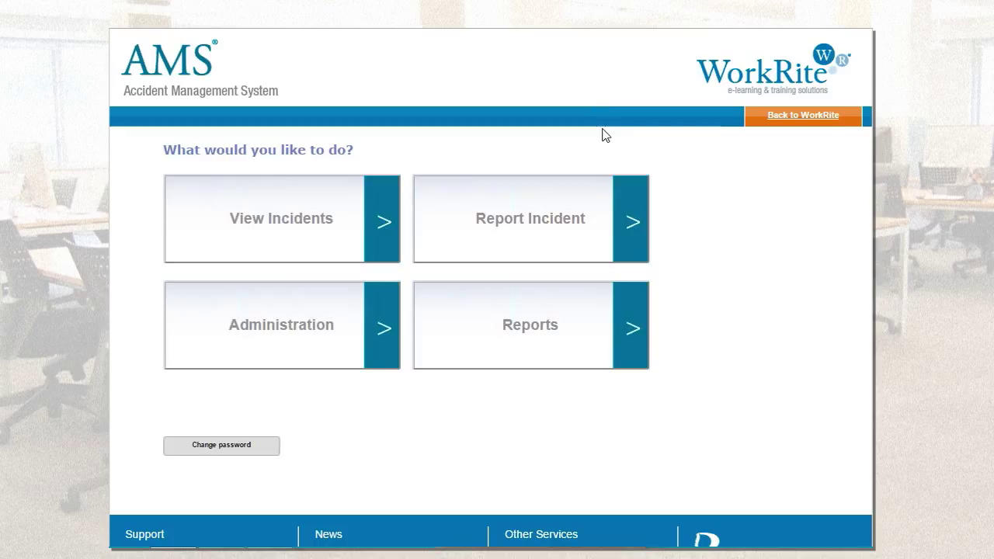
mouse_move(609, 130)
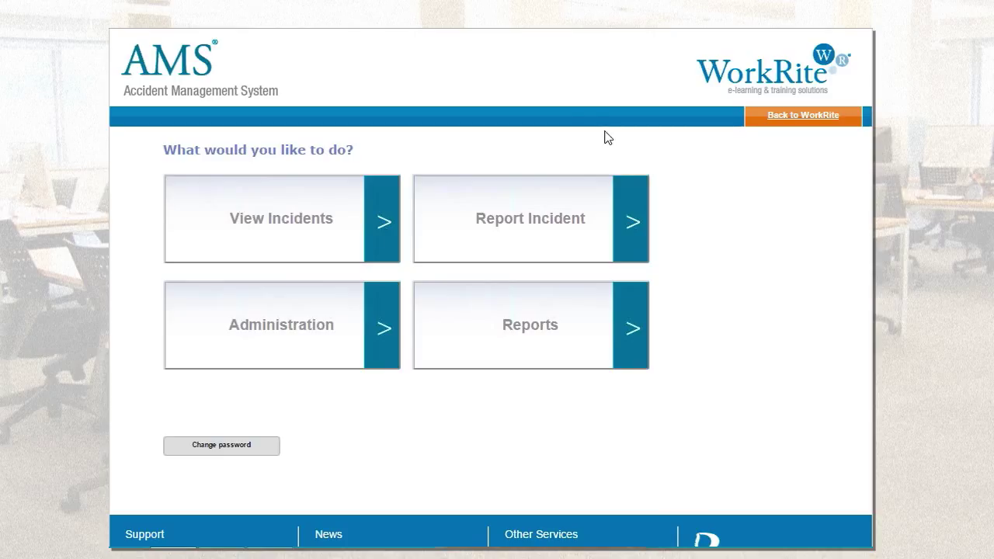
mouse_move(578, 123)
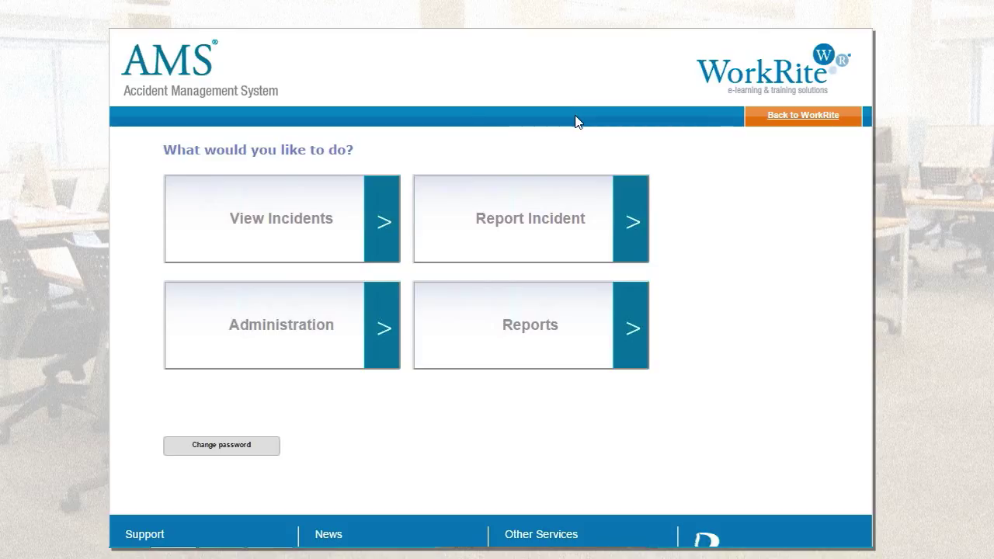
mouse_move(453, 126)
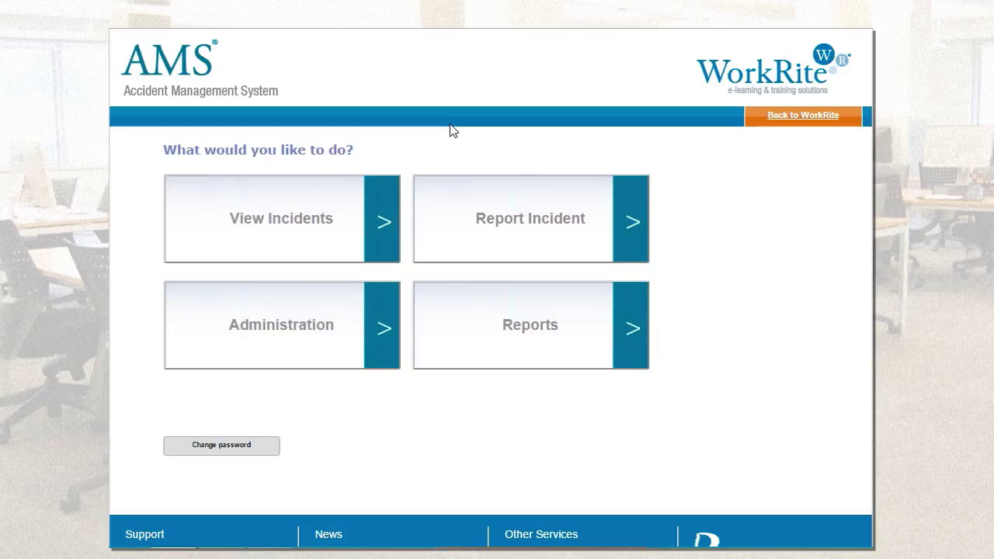
mouse_move(479, 139)
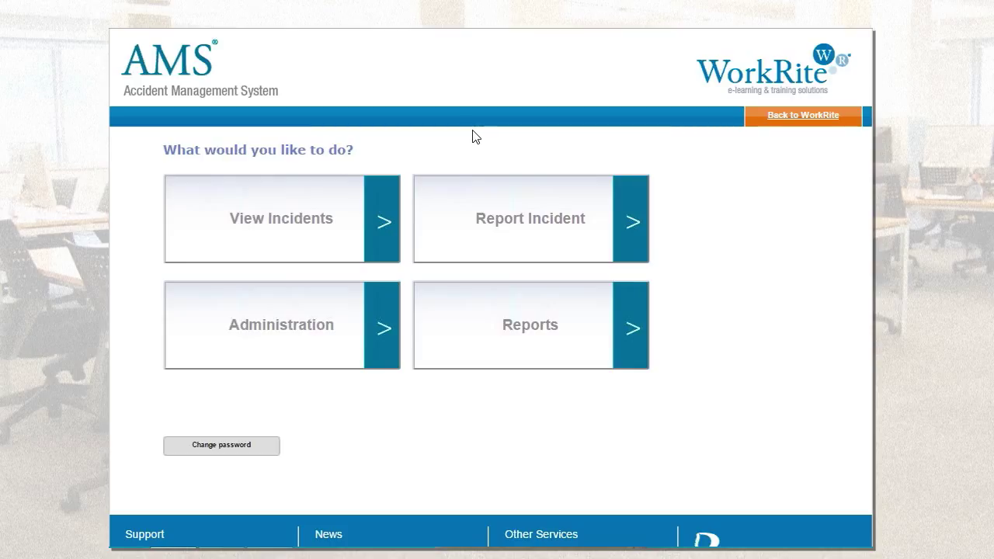
mouse_move(477, 128)
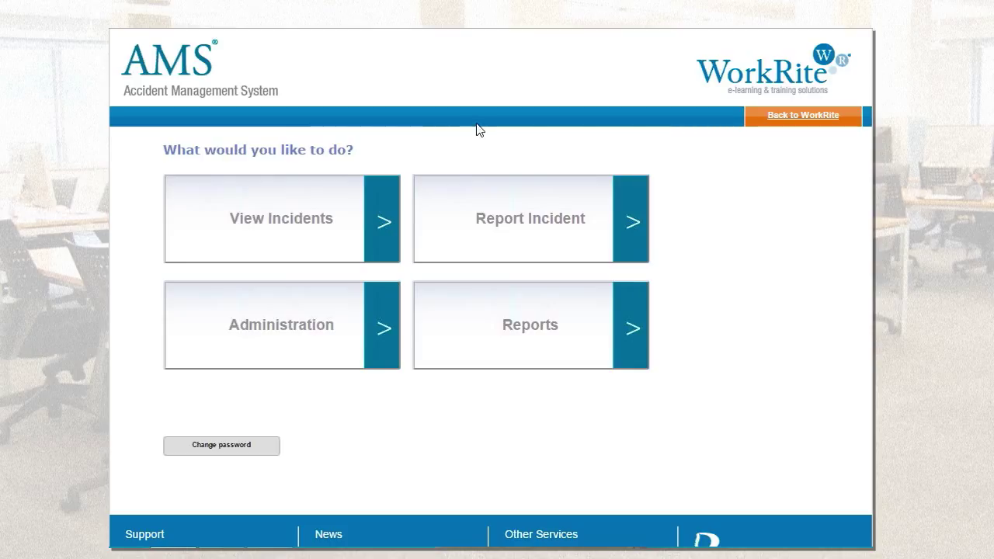
mouse_move(475, 132)
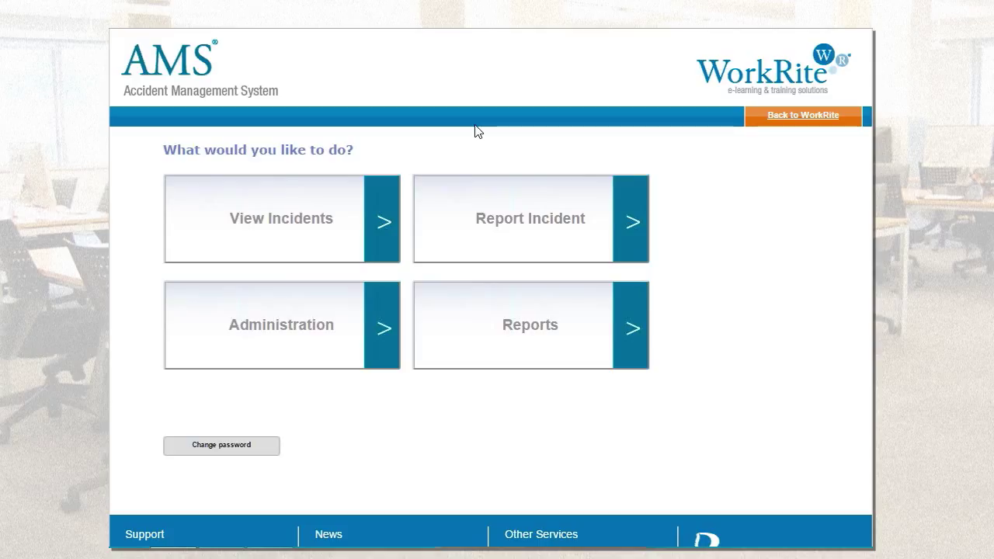
mouse_move(453, 132)
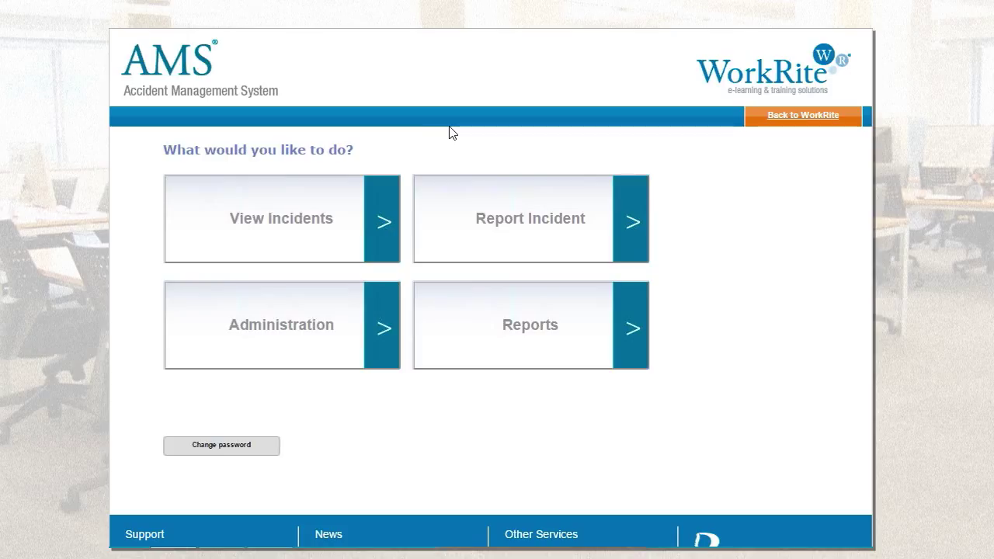
mouse_move(419, 132)
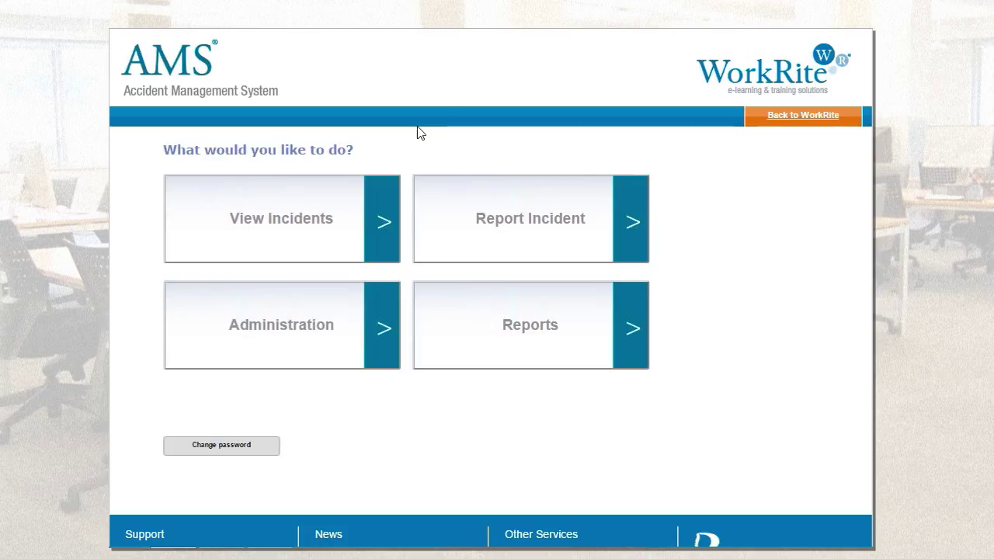
mouse_move(453, 103)
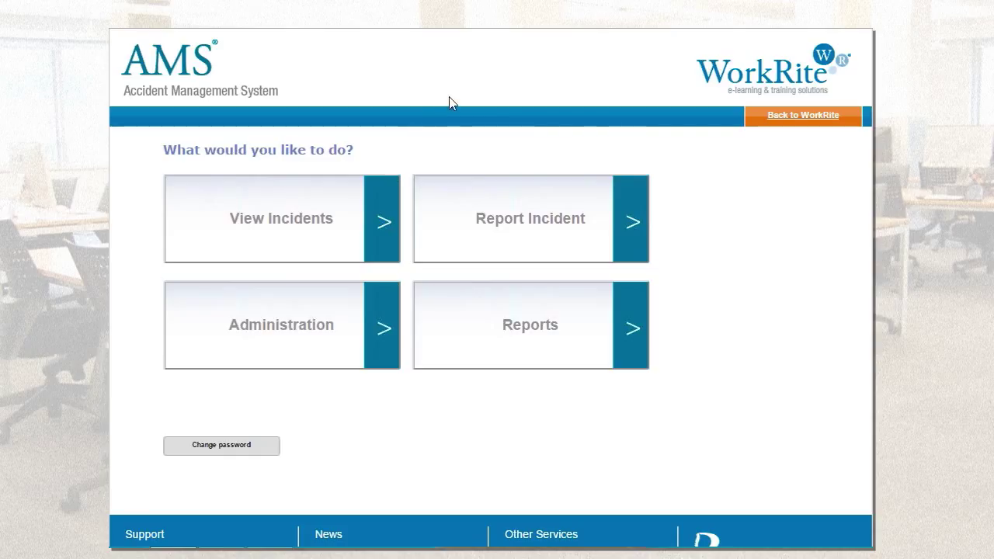
mouse_move(455, 99)
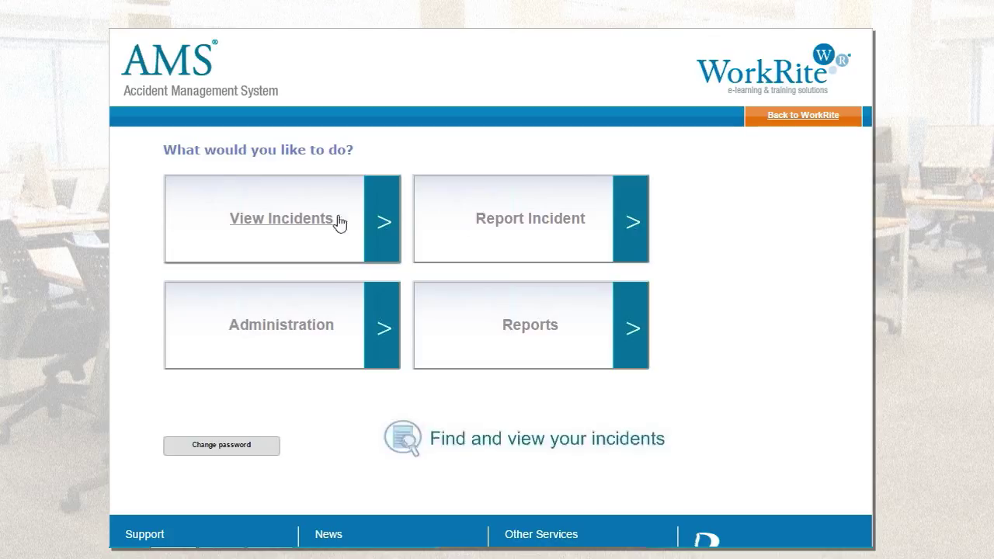
mouse_move(433, 224)
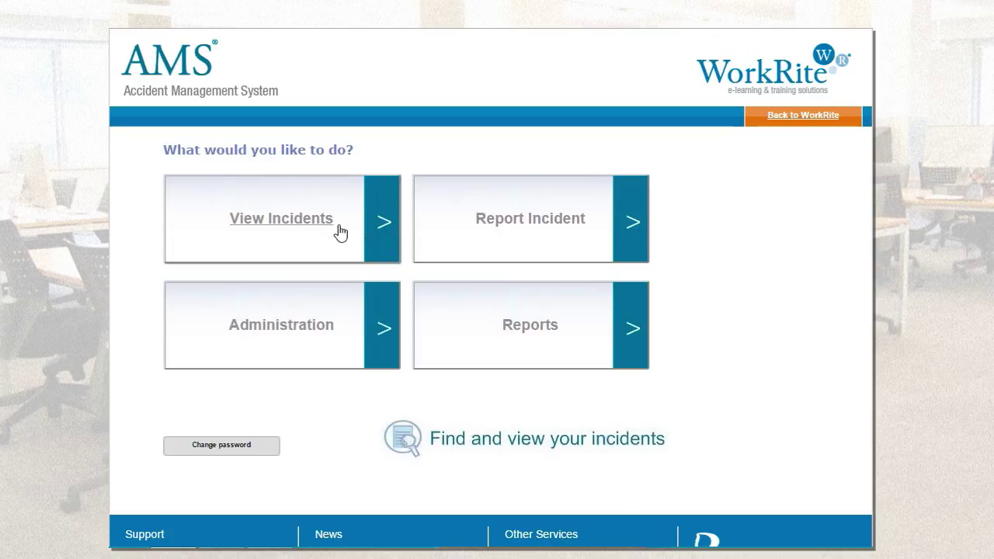
mouse_move(326, 236)
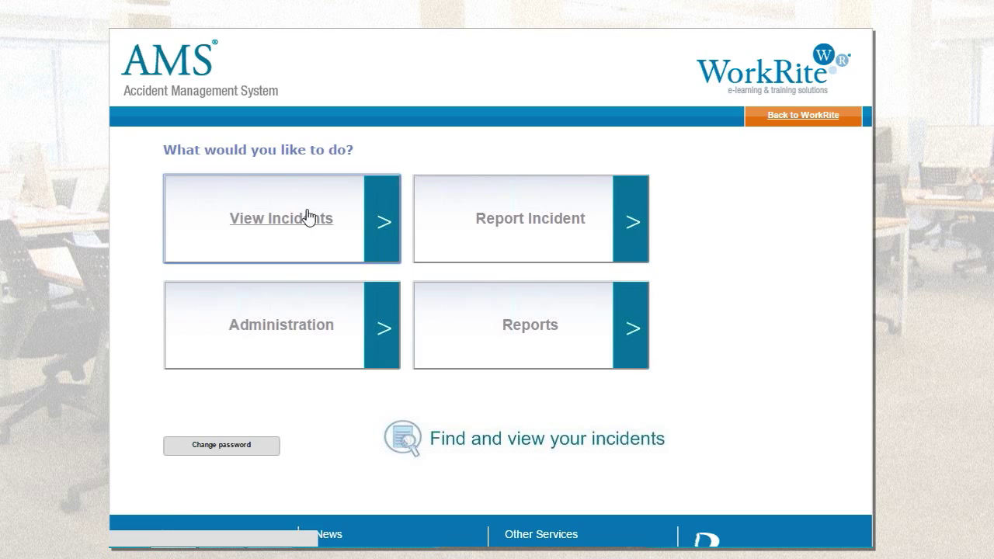
Browse the list of all logged incidents, then return to the main menu
left_click(281, 217)
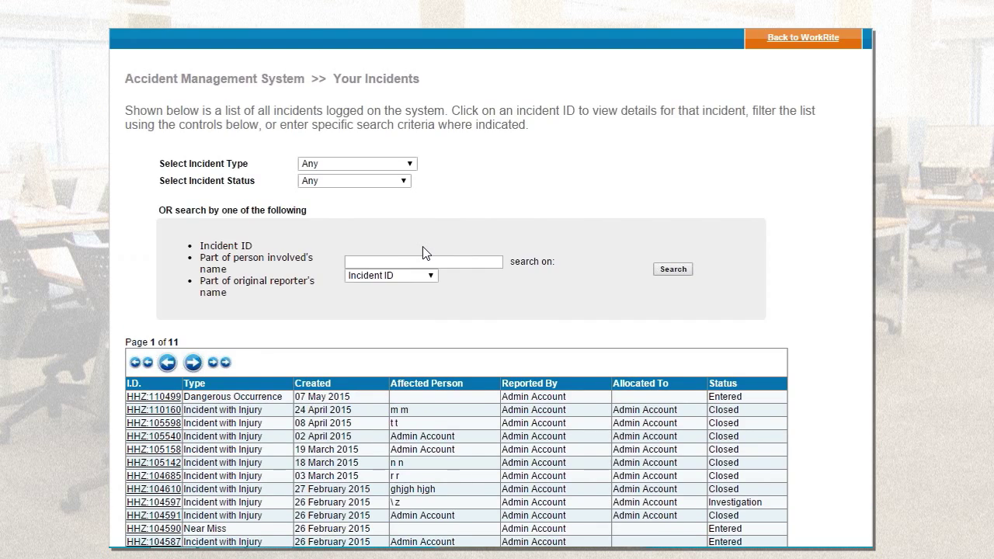
scroll("down", 3)
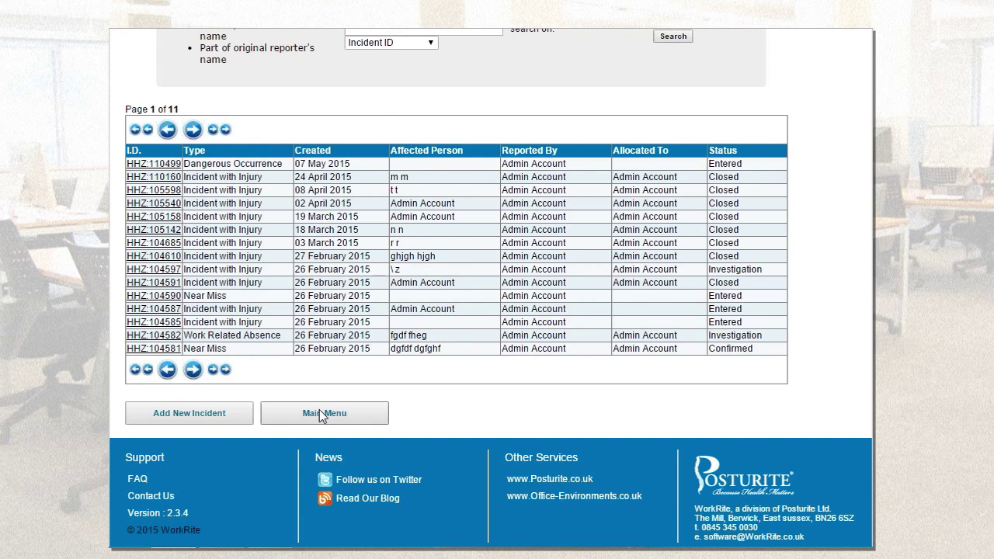
left_click(323, 413)
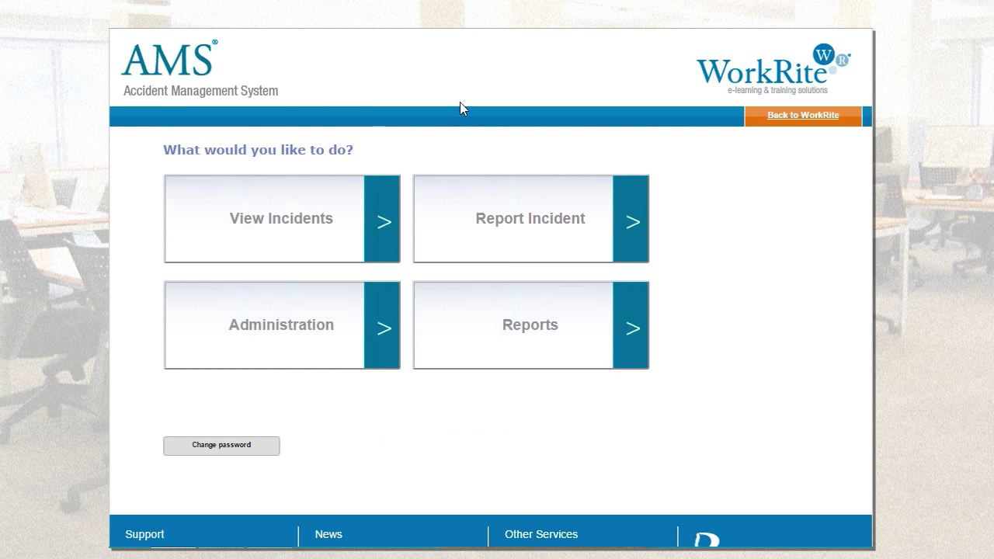
mouse_move(469, 139)
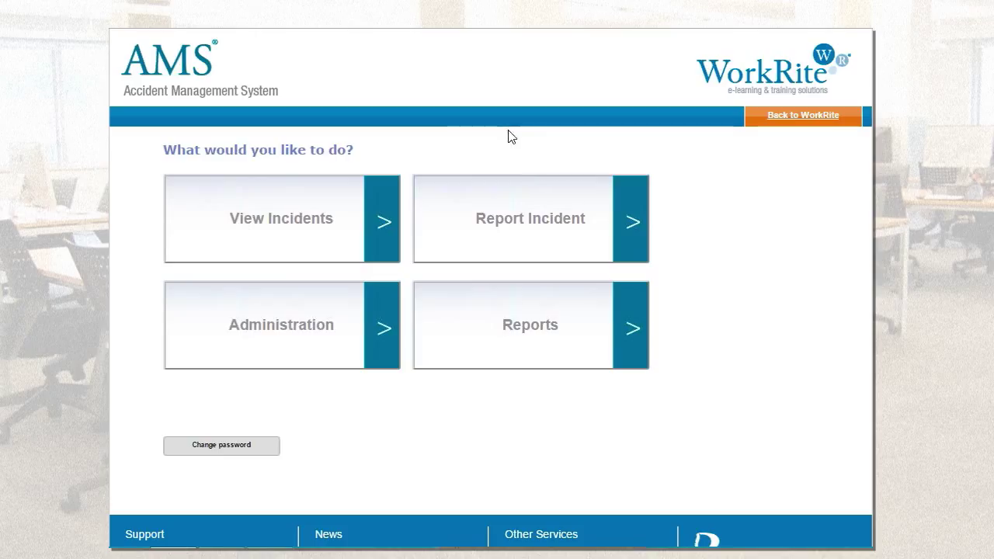
mouse_move(450, 178)
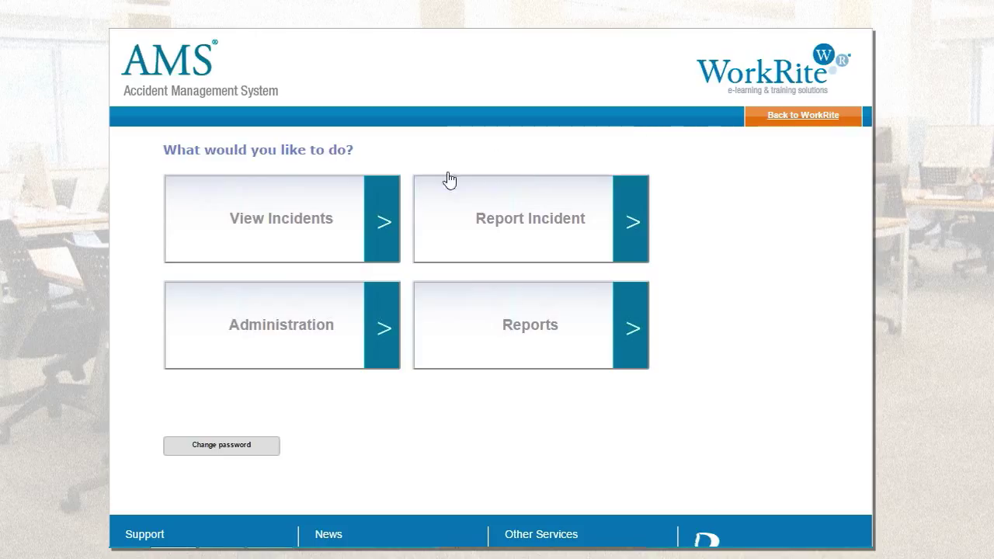
mouse_move(454, 138)
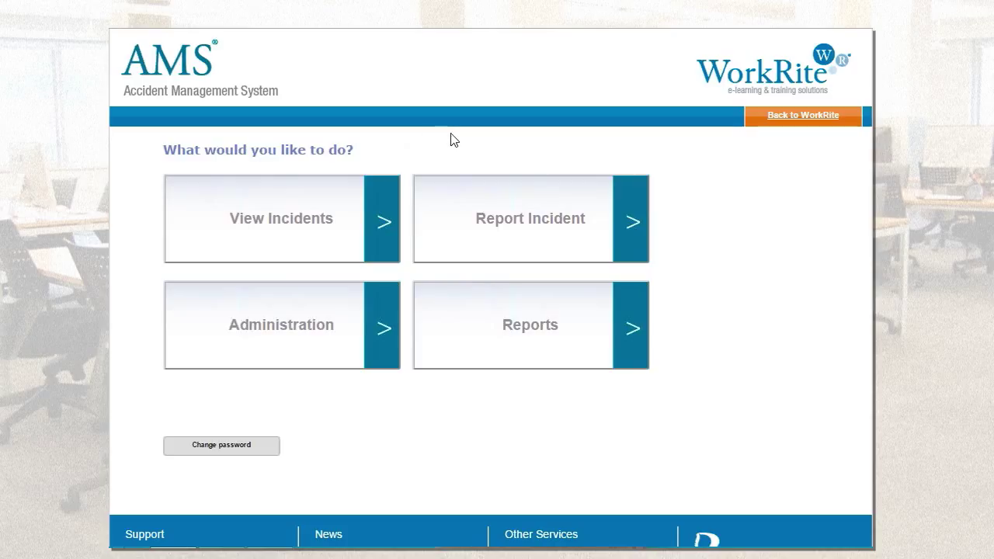
mouse_move(500, 137)
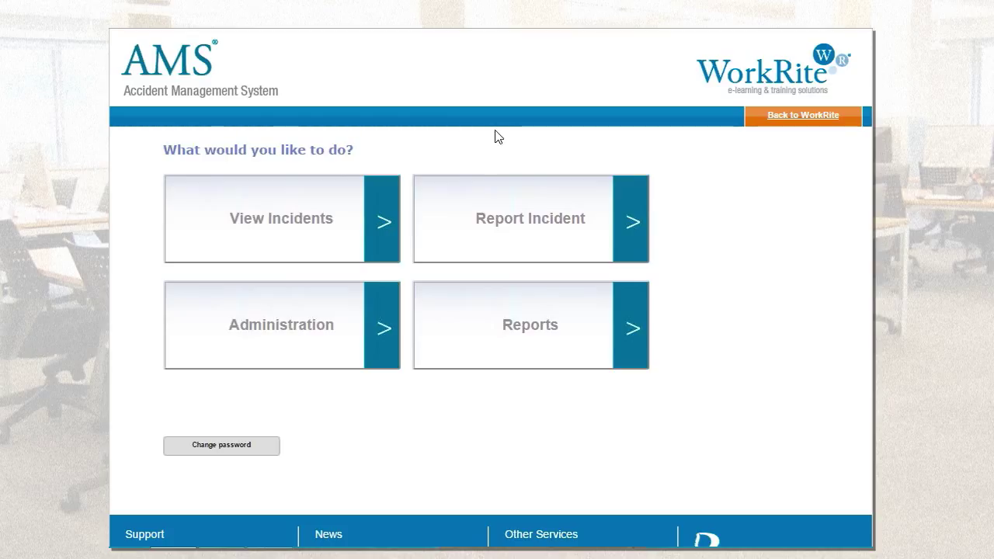
mouse_move(491, 134)
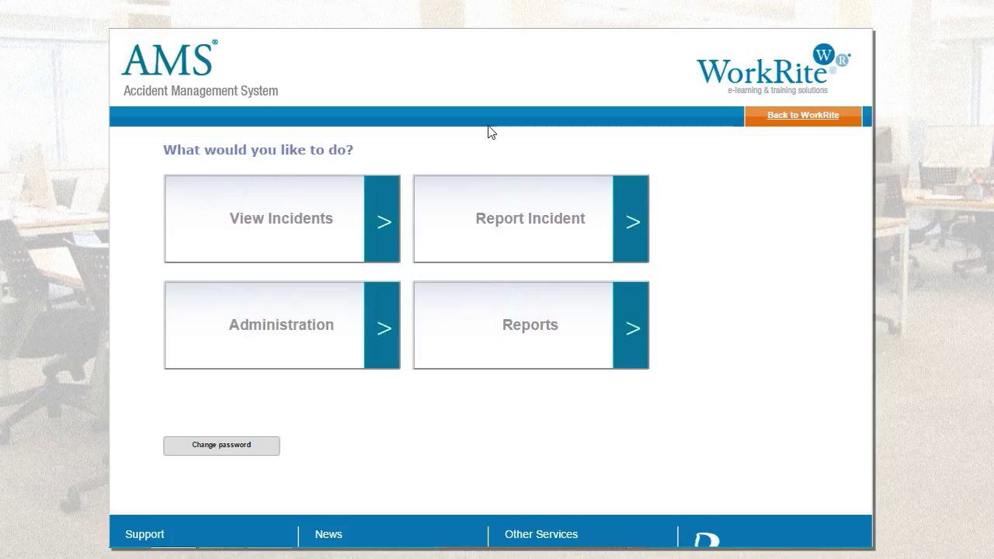
mouse_move(555, 177)
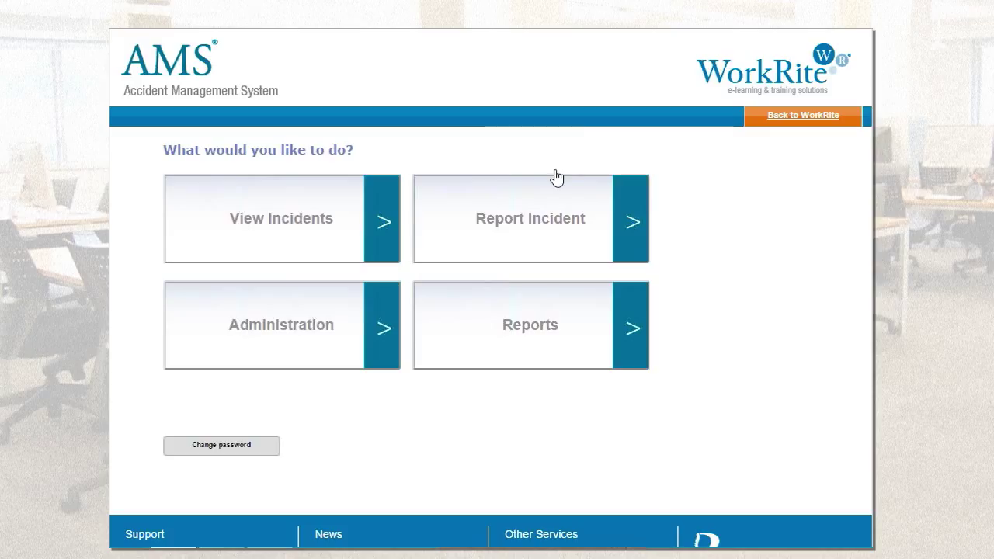
mouse_move(540, 150)
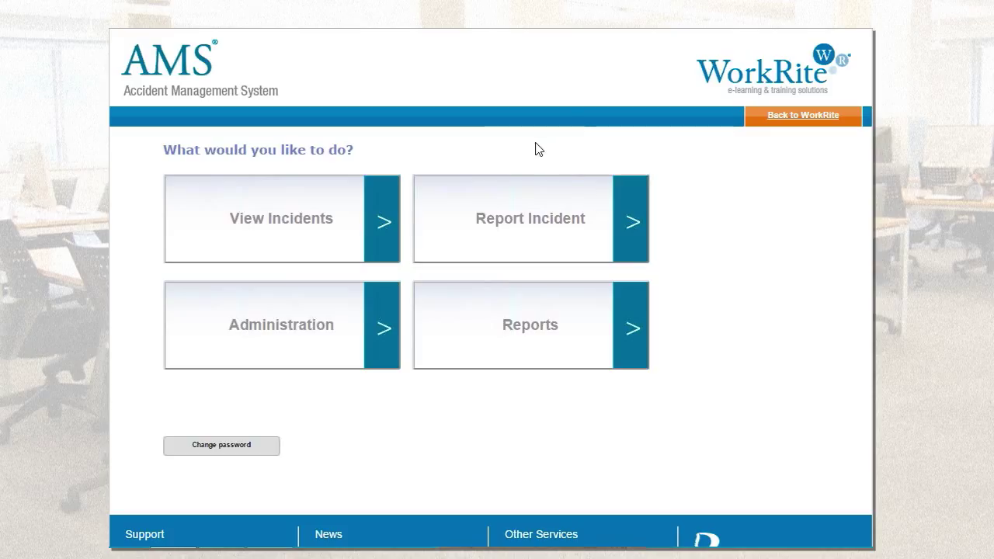
mouse_move(550, 155)
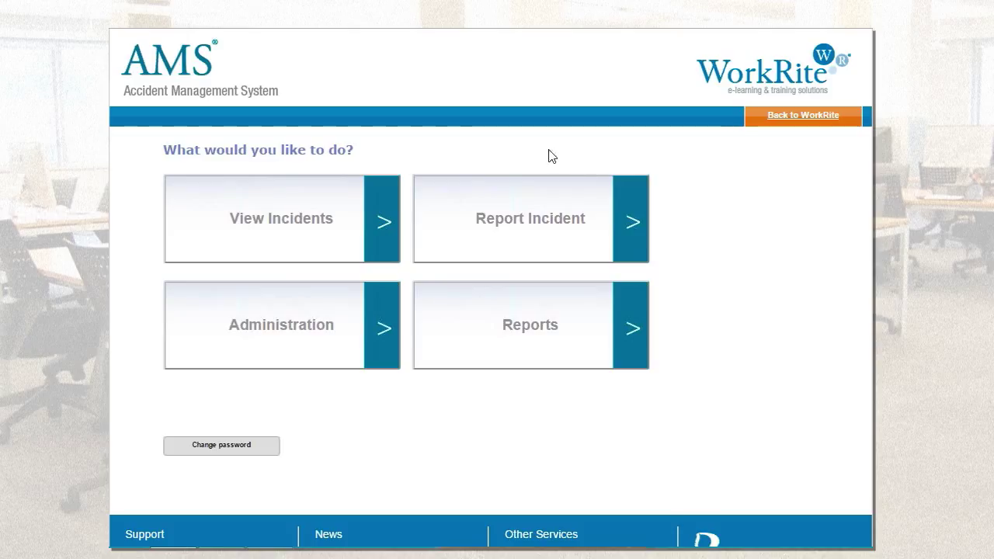
mouse_move(546, 150)
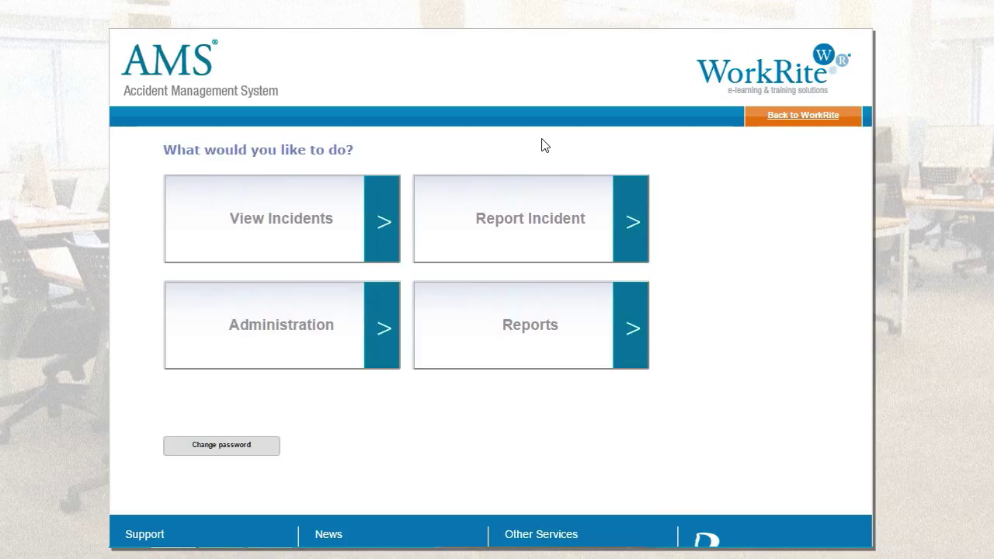
mouse_move(531, 154)
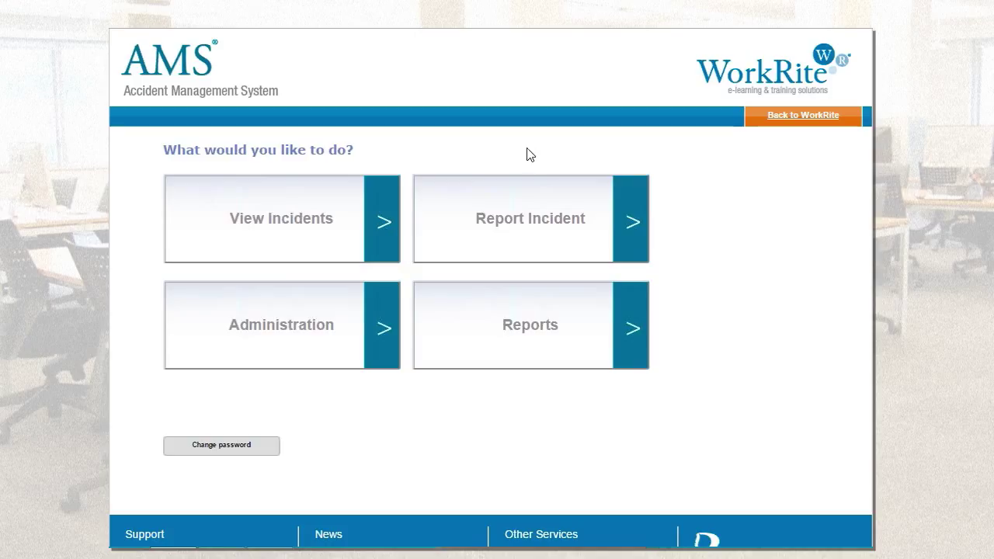
mouse_move(512, 171)
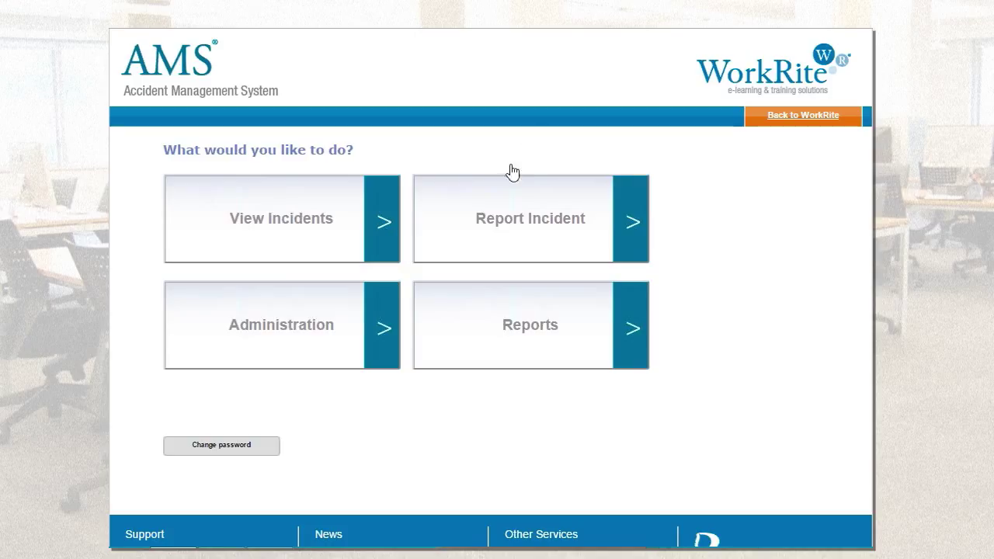
mouse_move(513, 225)
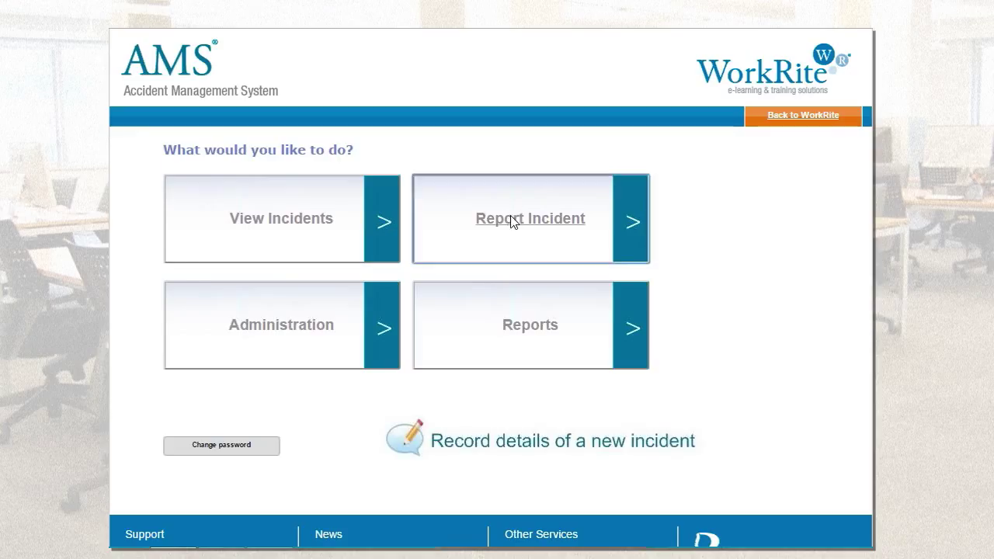
Begin reporting a new incident, review the Incident with Injury guidance, and start that report
left_click(531, 218)
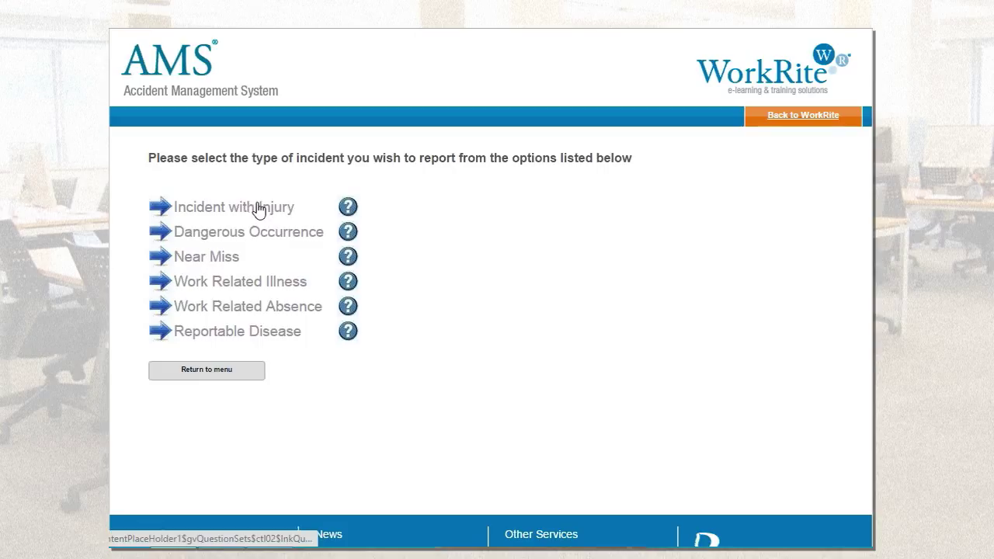
mouse_move(247, 221)
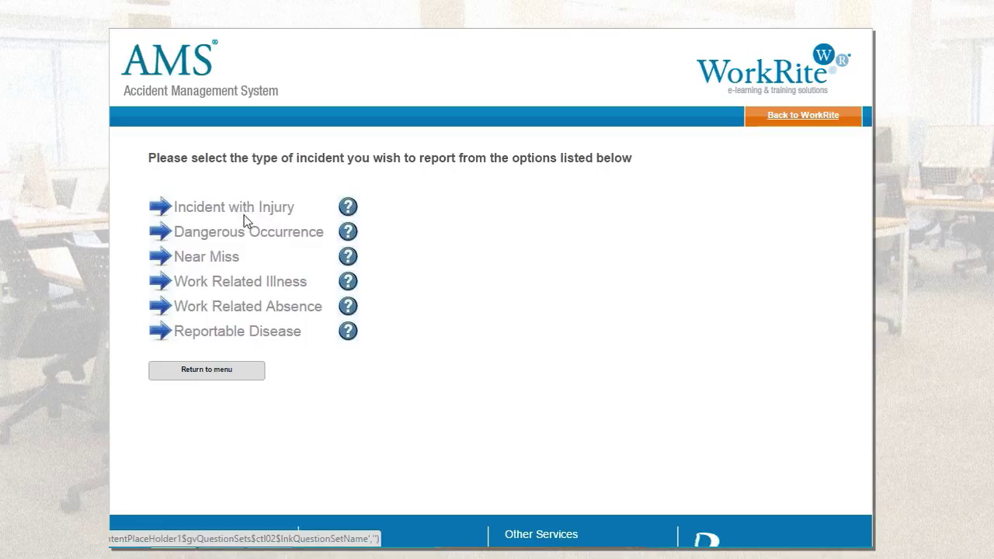
mouse_move(246, 324)
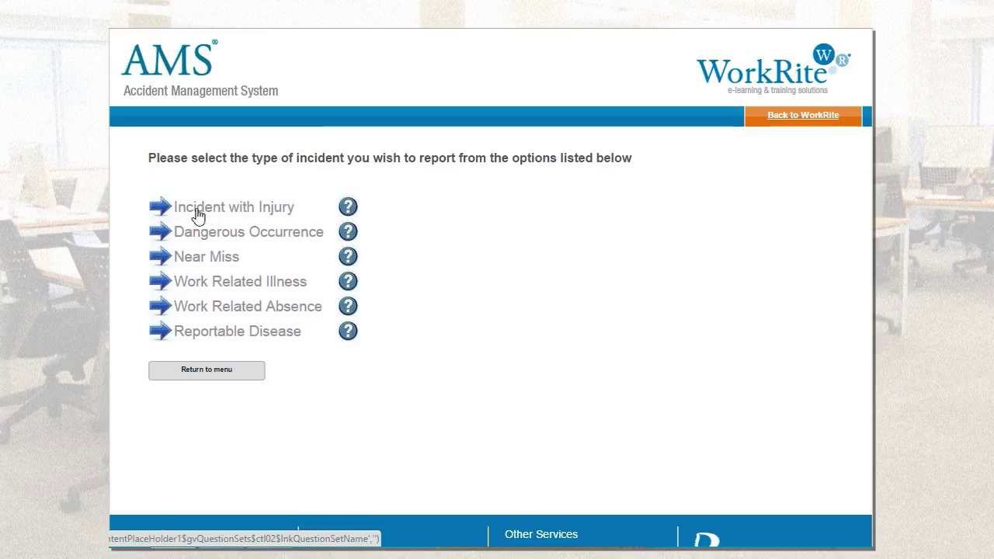
mouse_move(246, 242)
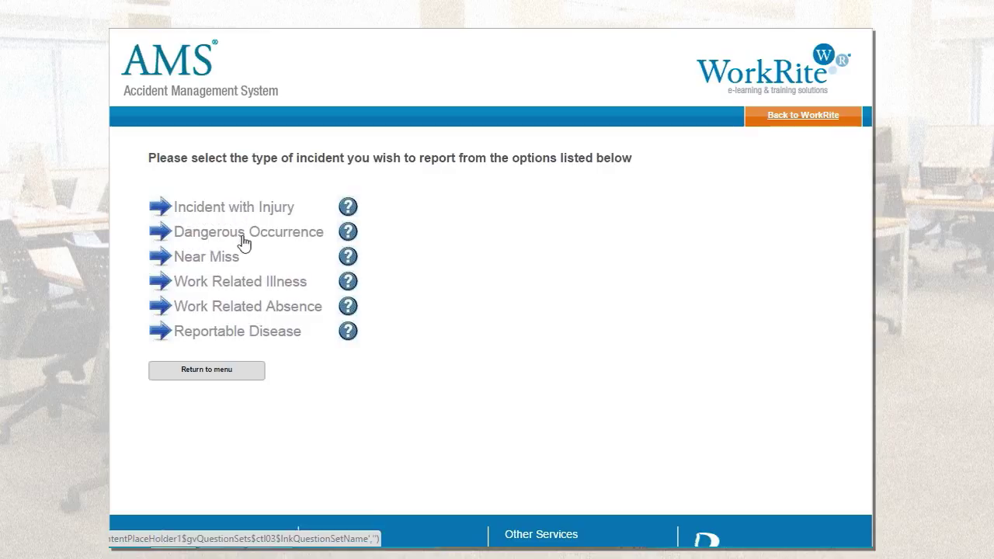
mouse_move(224, 250)
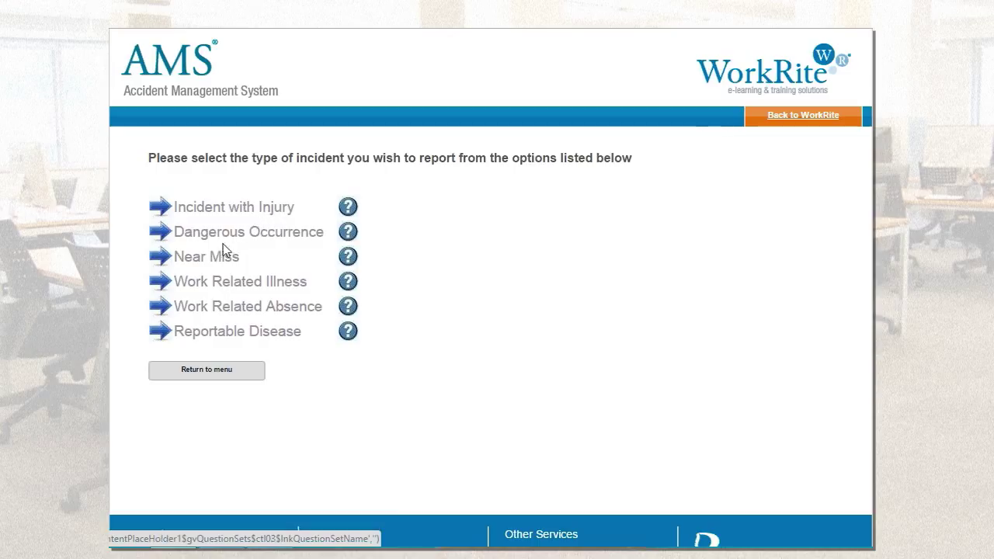
mouse_move(264, 281)
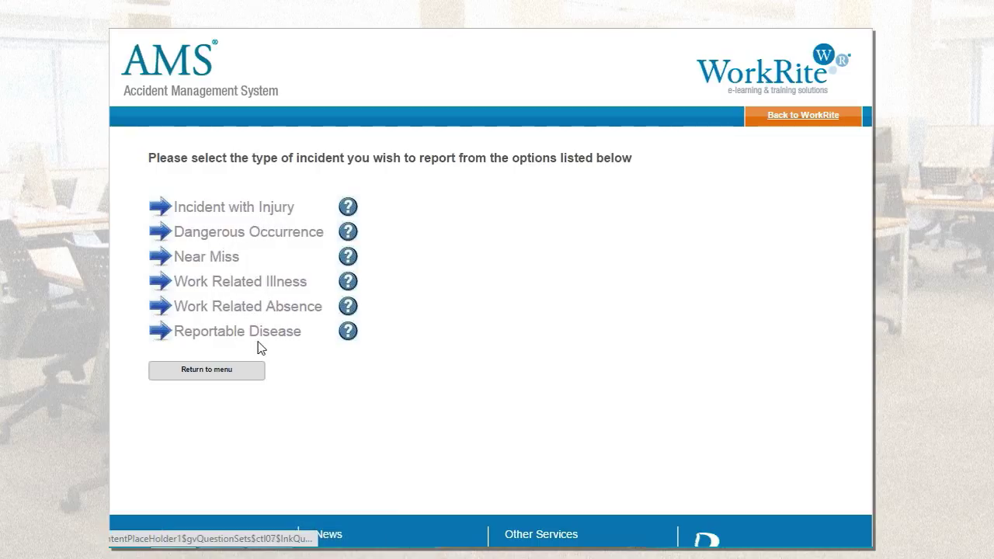
mouse_move(258, 227)
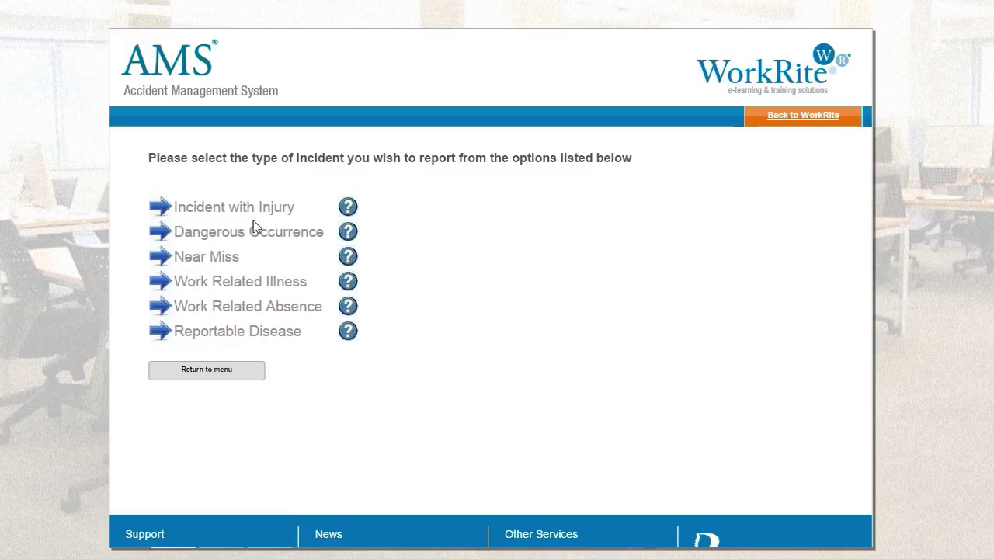
mouse_move(236, 224)
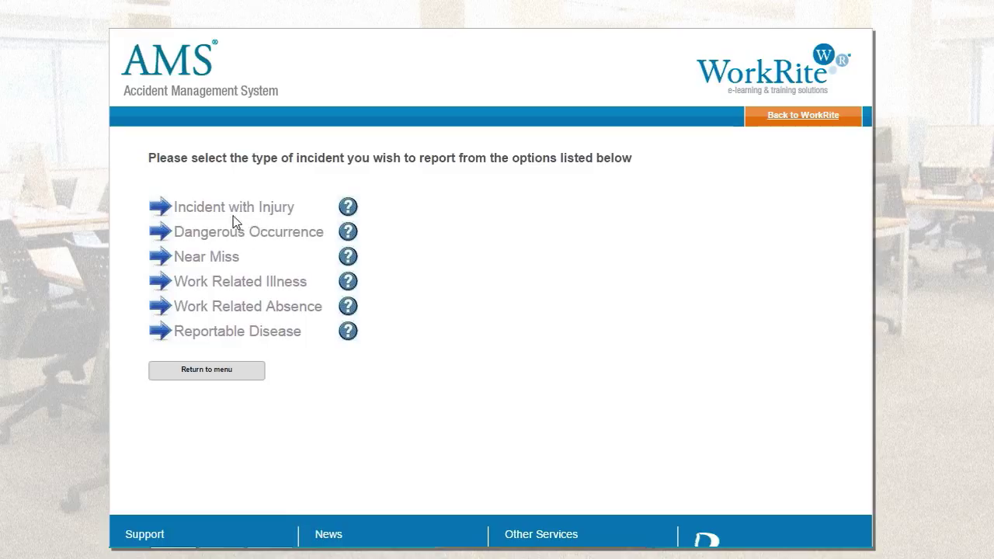
mouse_move(233, 207)
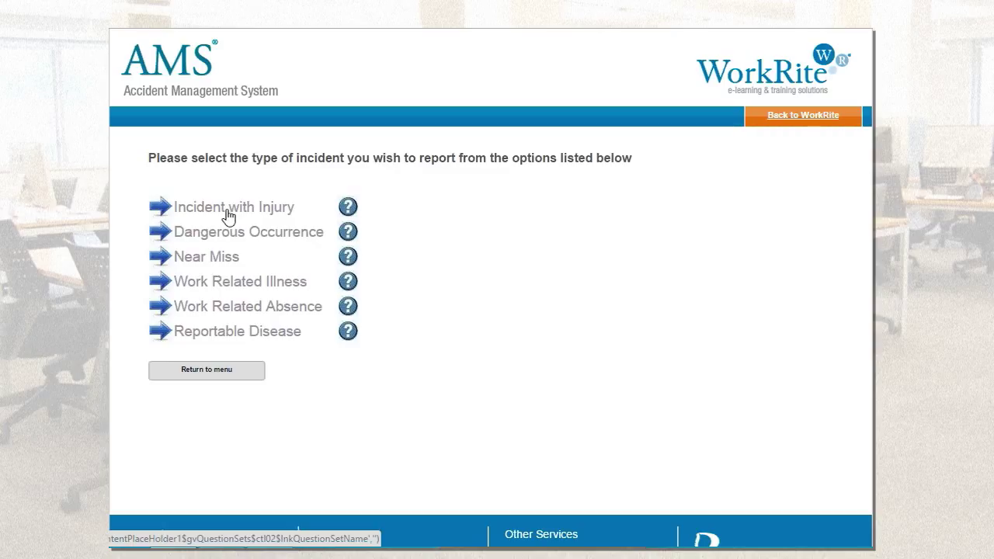
mouse_move(233, 307)
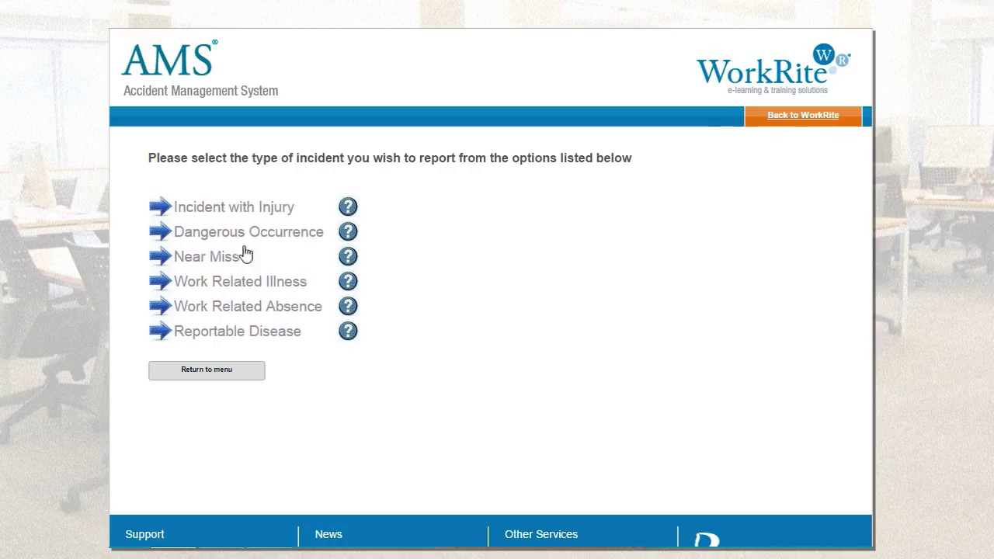
mouse_move(256, 224)
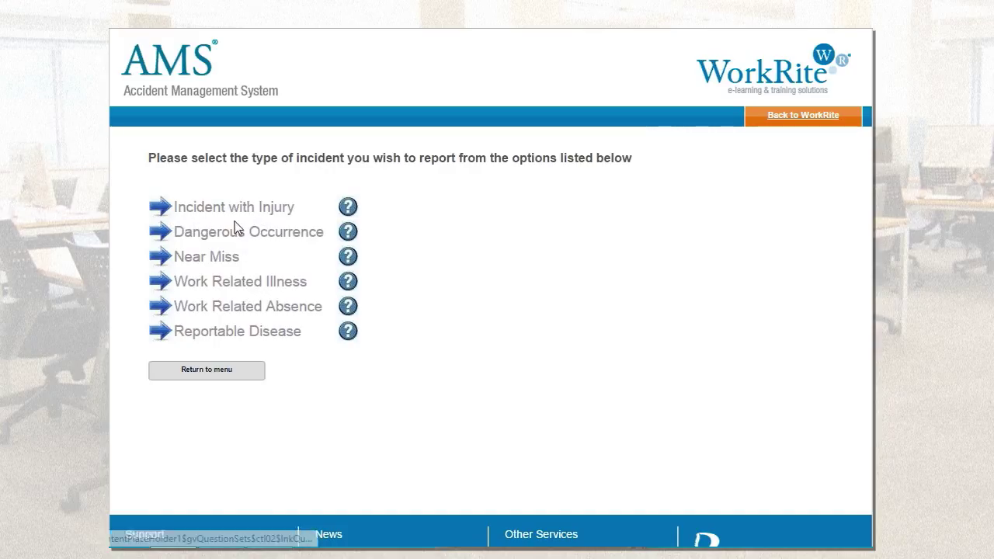
mouse_move(261, 267)
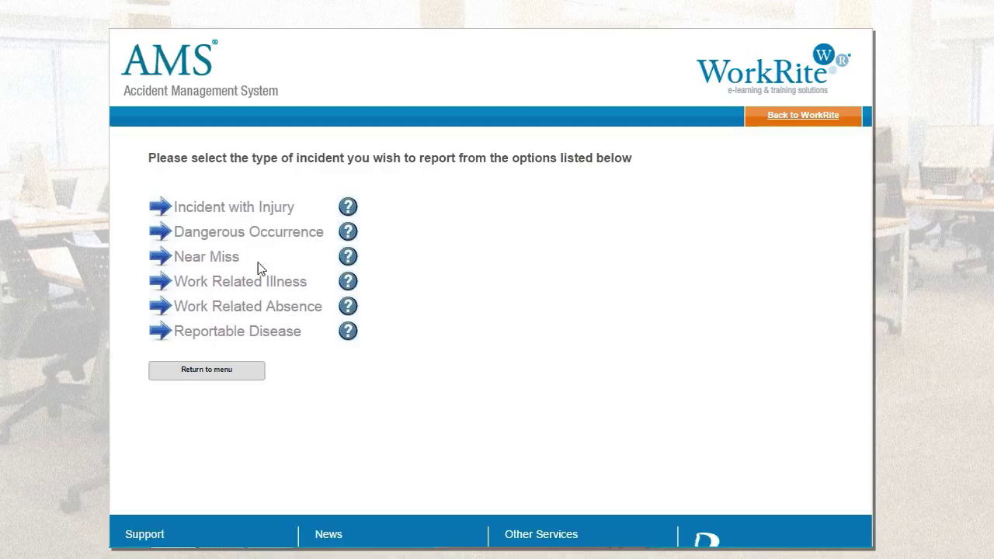
mouse_move(604, 253)
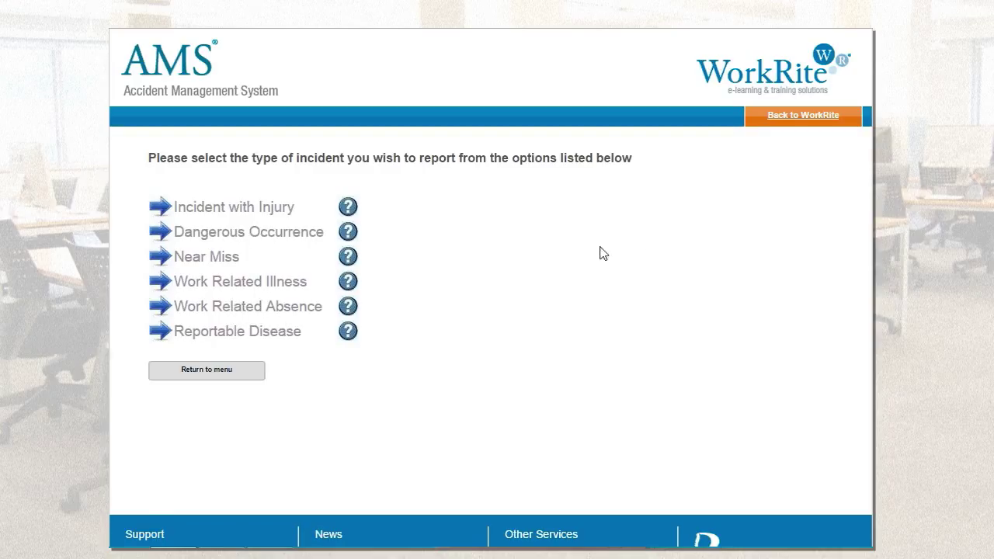
mouse_move(348, 207)
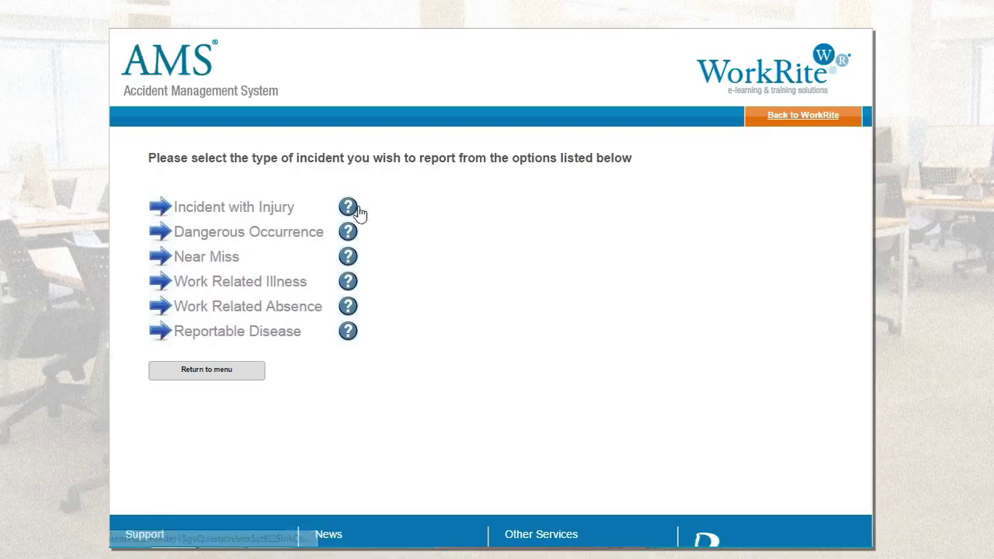
mouse_move(311, 351)
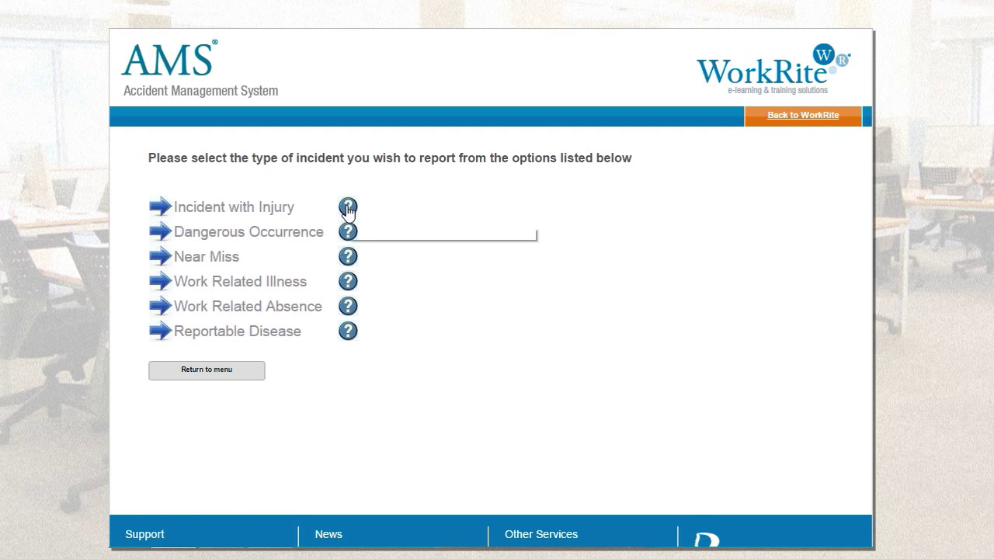
left_click(348, 207)
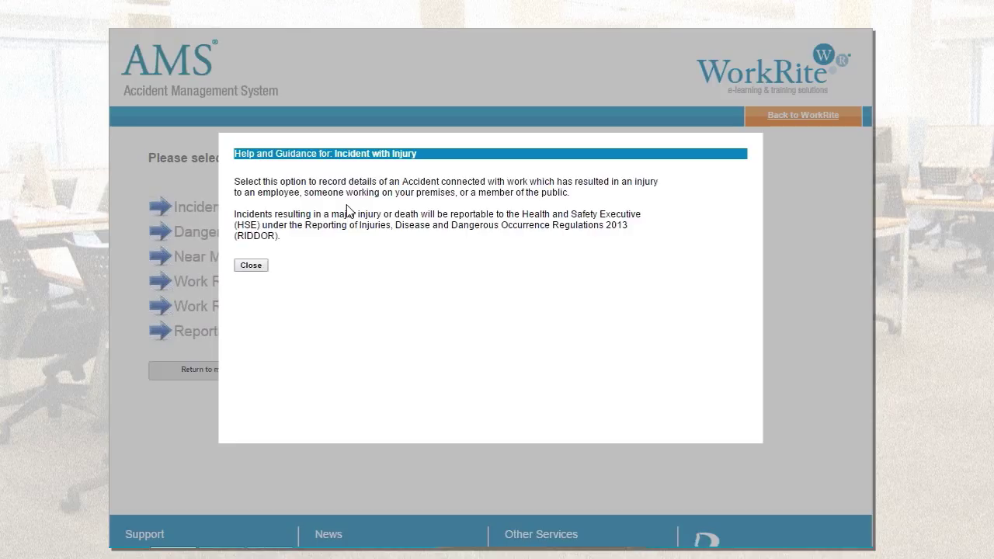
mouse_move(252, 267)
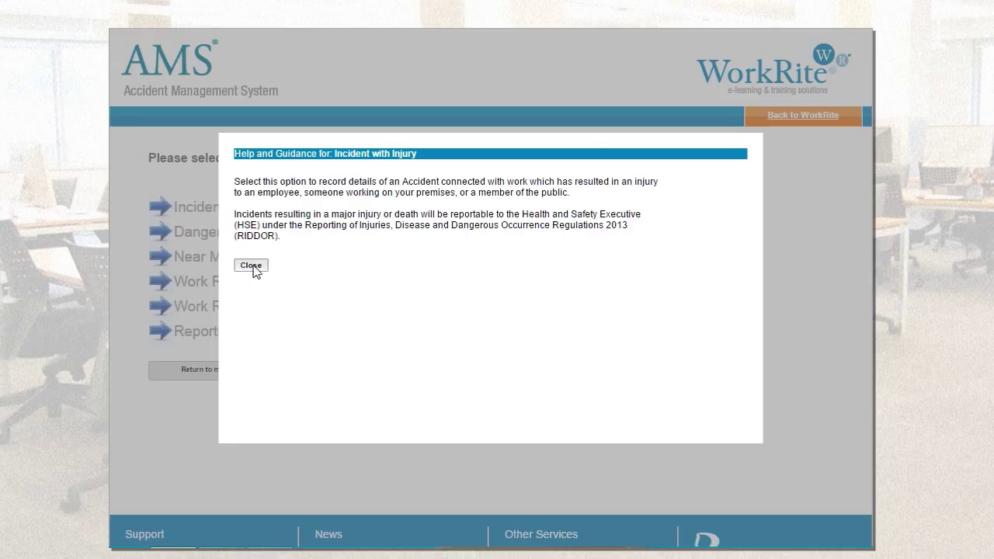
left_click(252, 263)
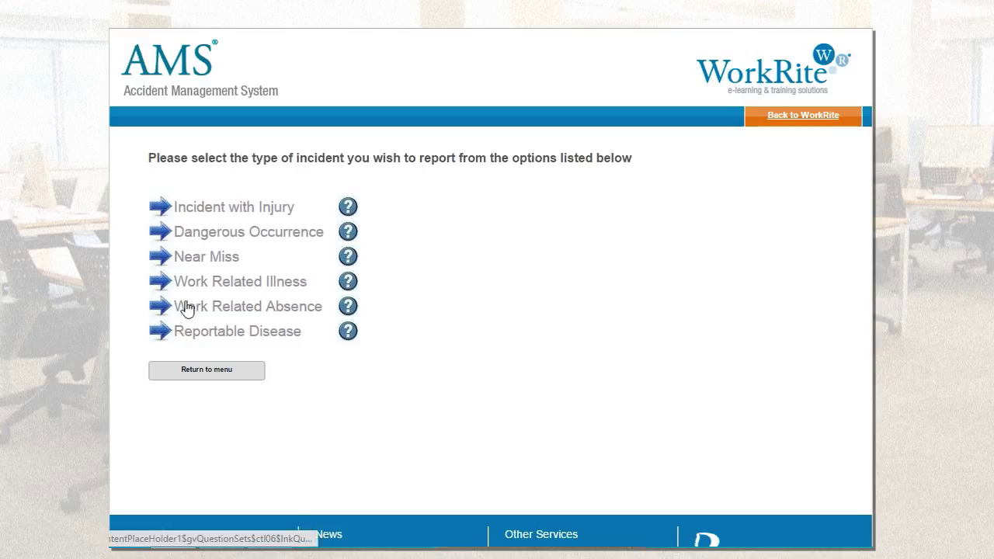
mouse_move(223, 270)
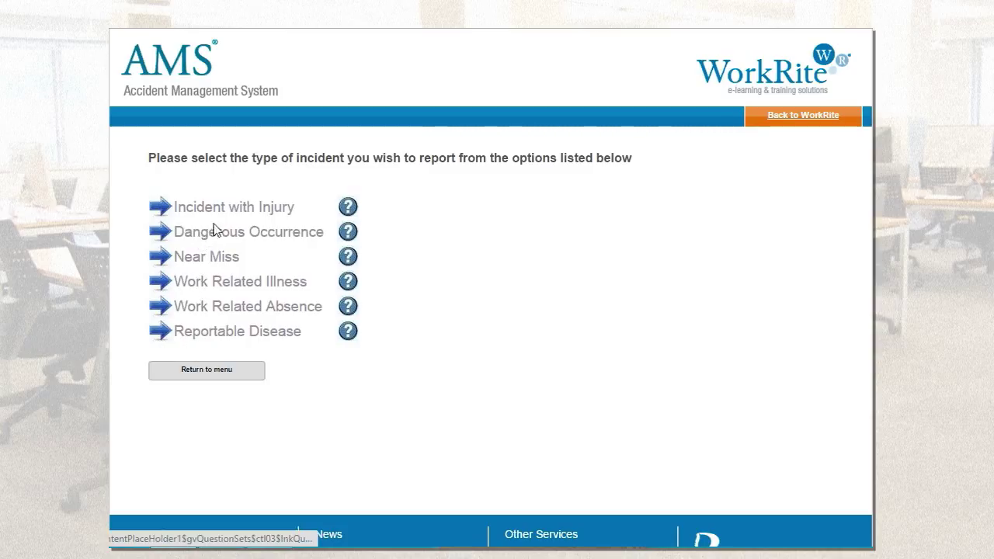
mouse_move(214, 284)
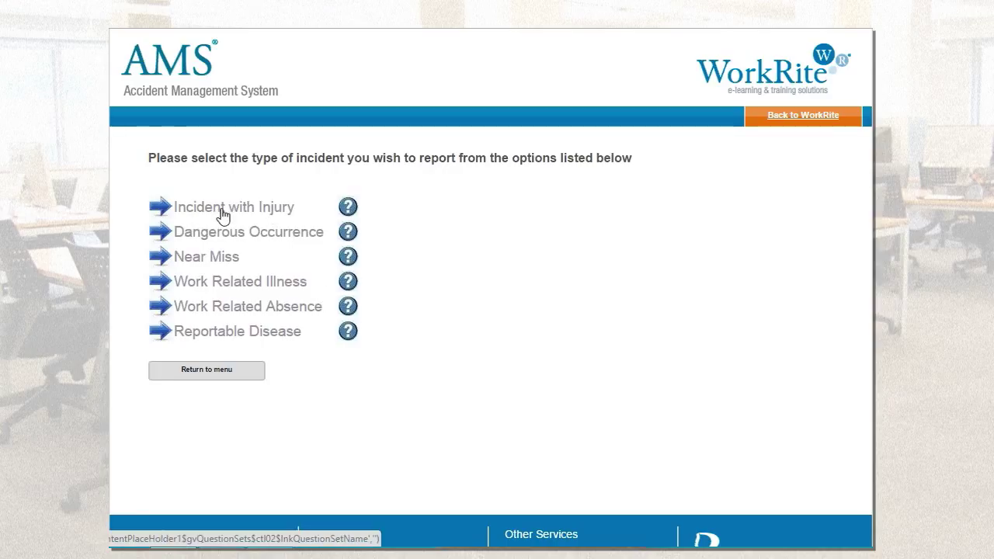
left_click(233, 206)
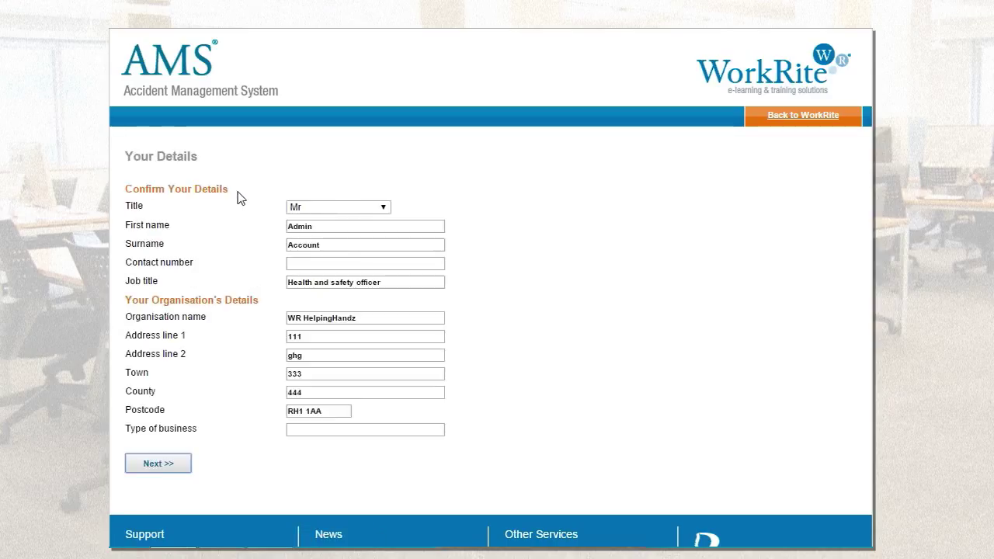
mouse_move(261, 187)
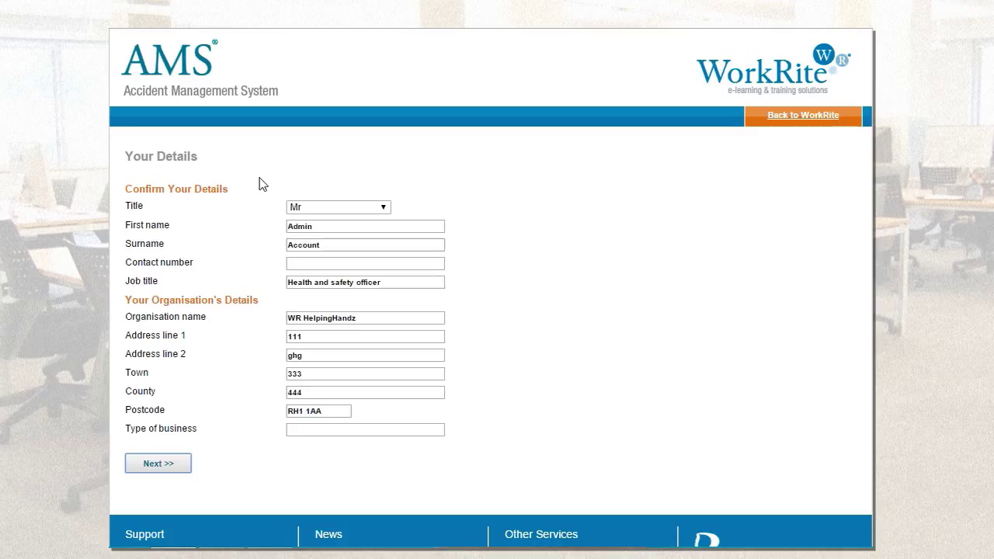
mouse_move(250, 234)
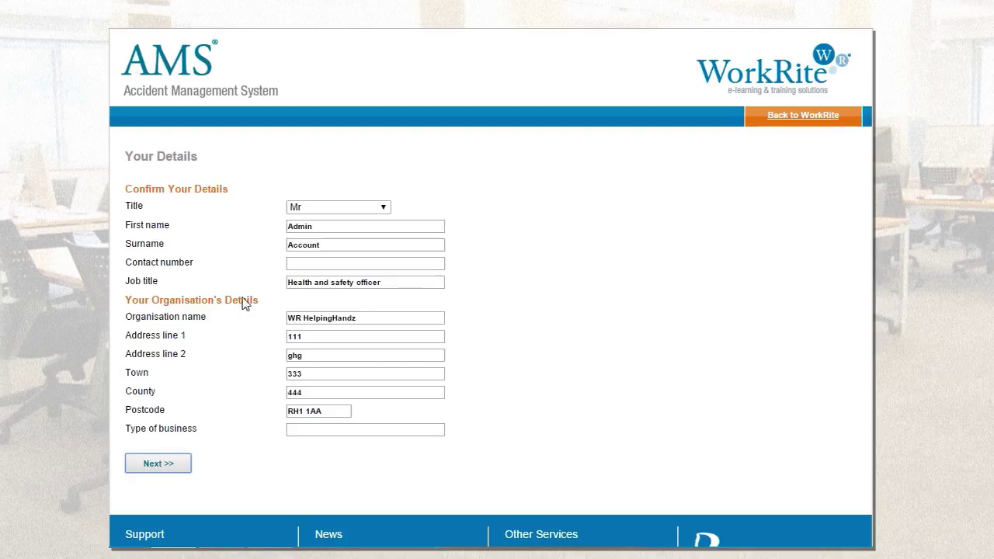
mouse_move(456, 278)
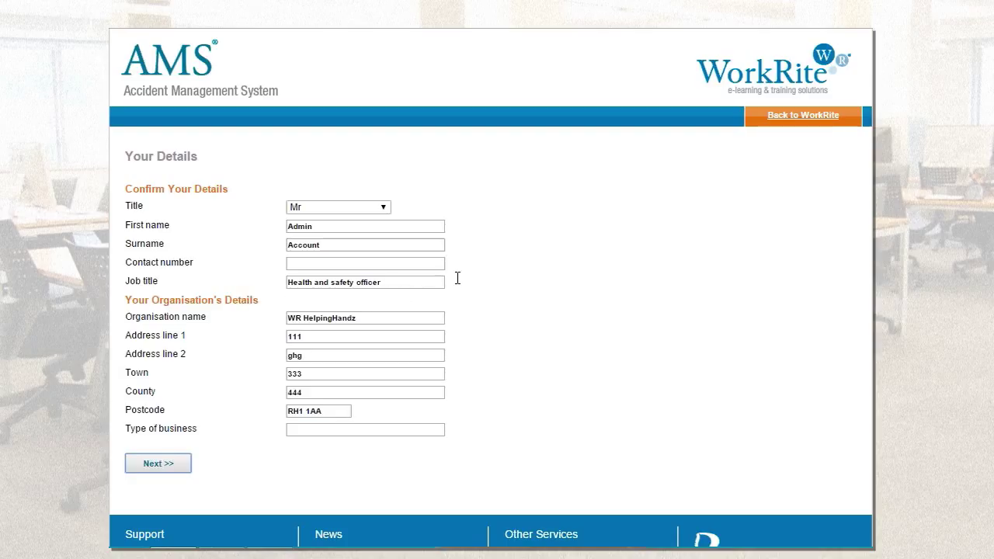
mouse_move(428, 373)
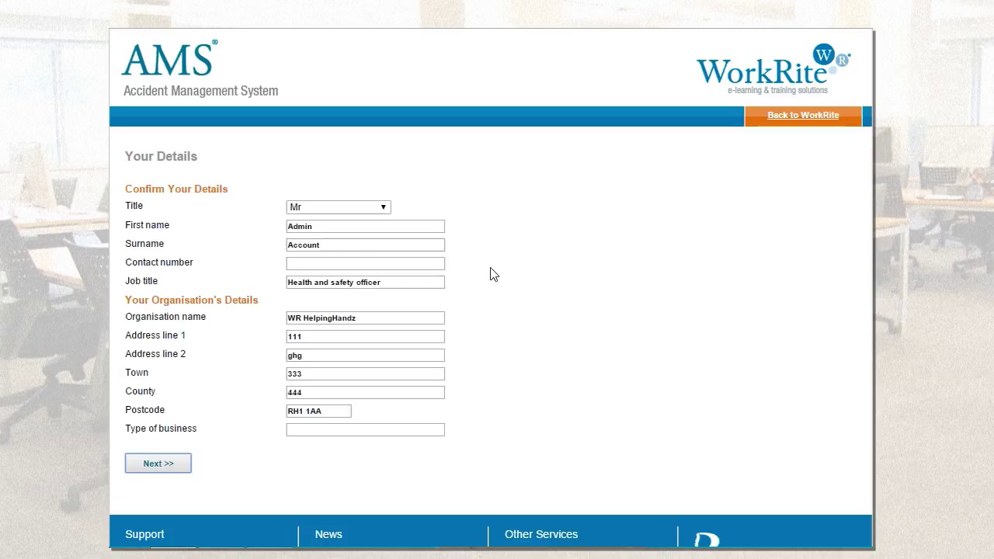
mouse_move(447, 242)
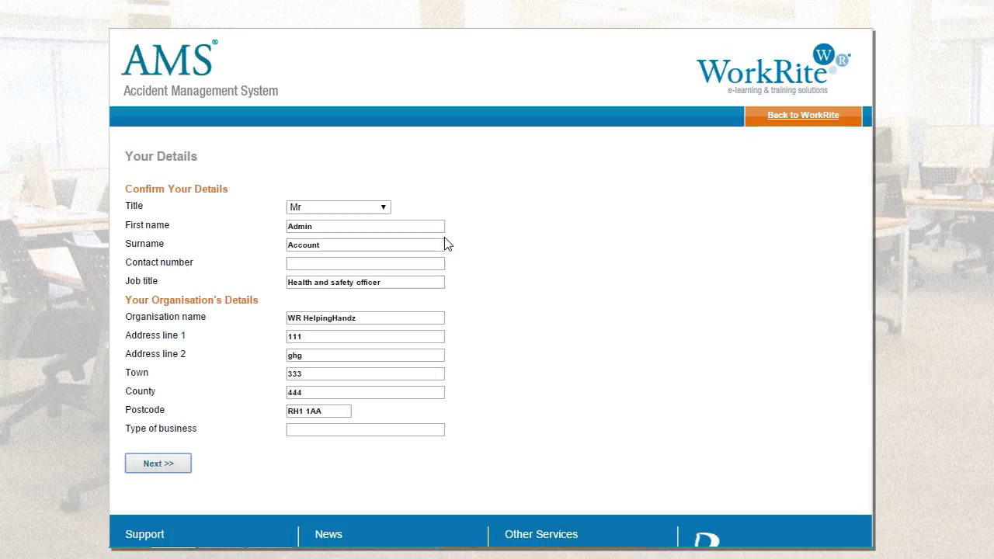
mouse_move(214, 478)
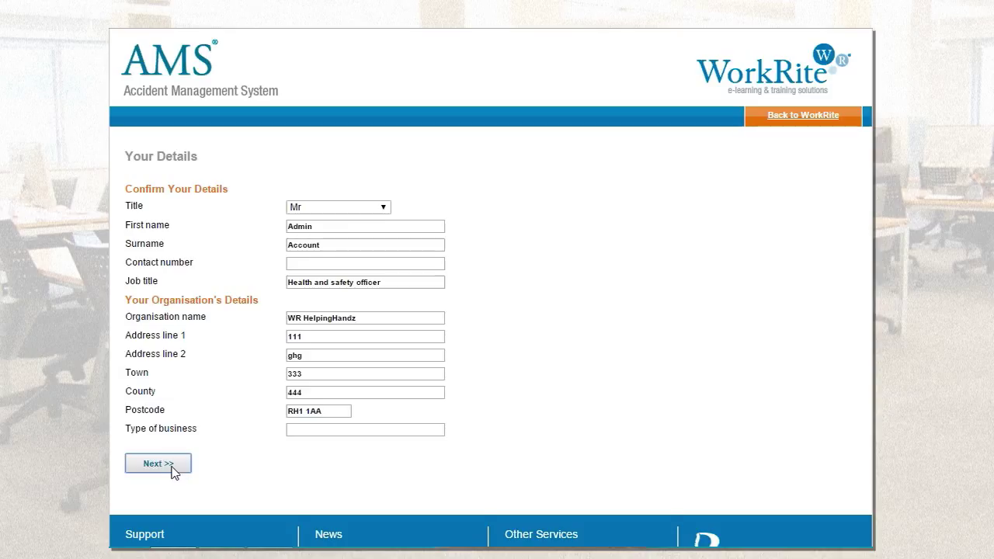
After the required-field warning, enter contact number 012345 and type of business Posturite
left_click(158, 463)
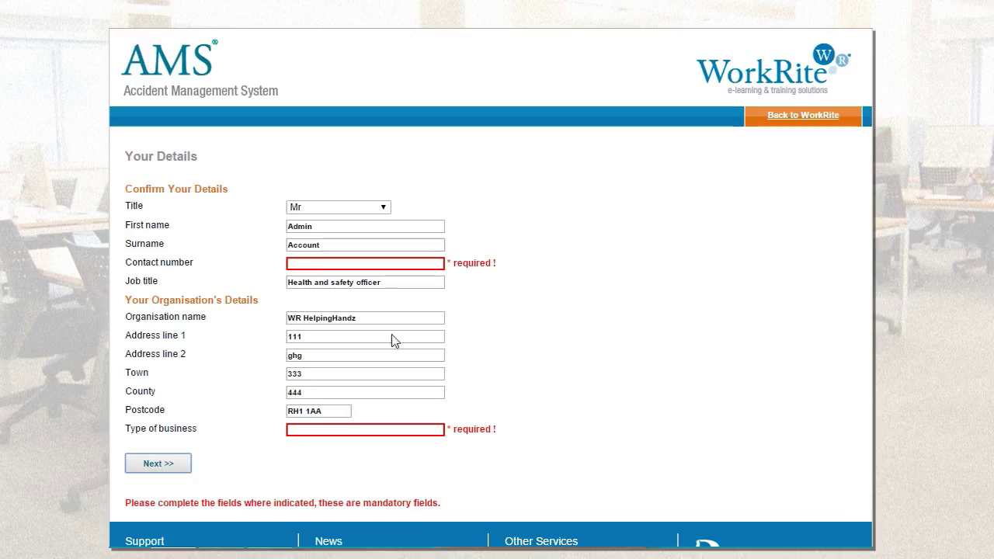
left_click(365, 262)
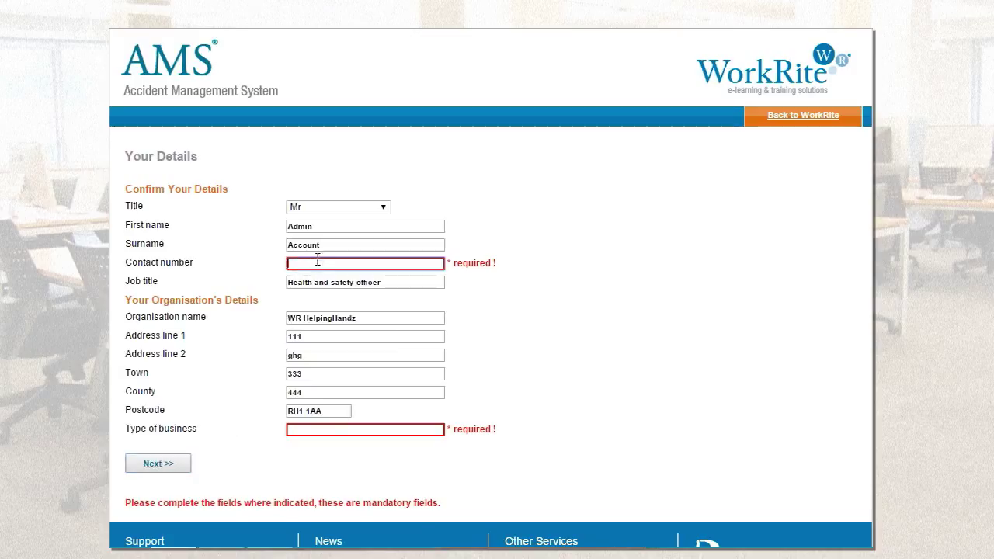
type("01234567890")
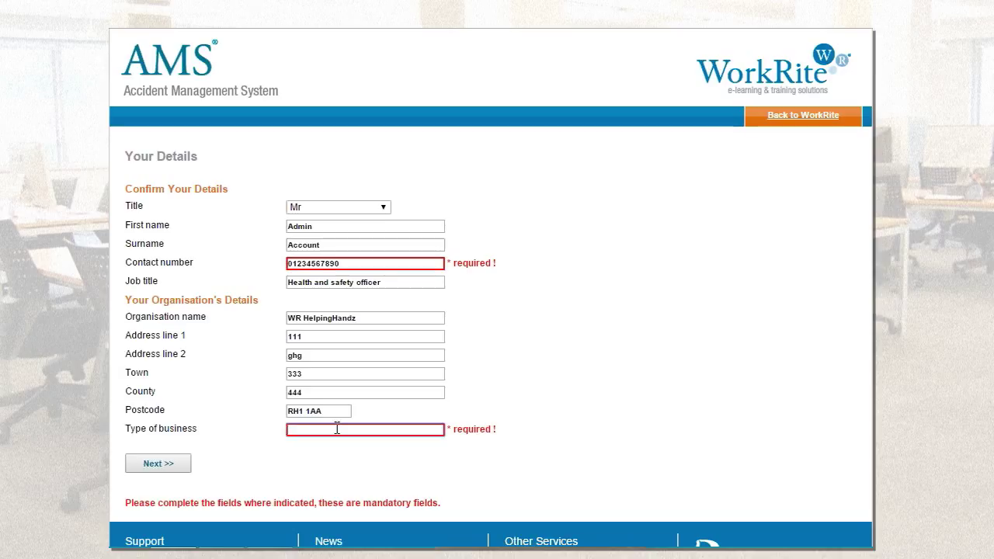
type("Posturite")
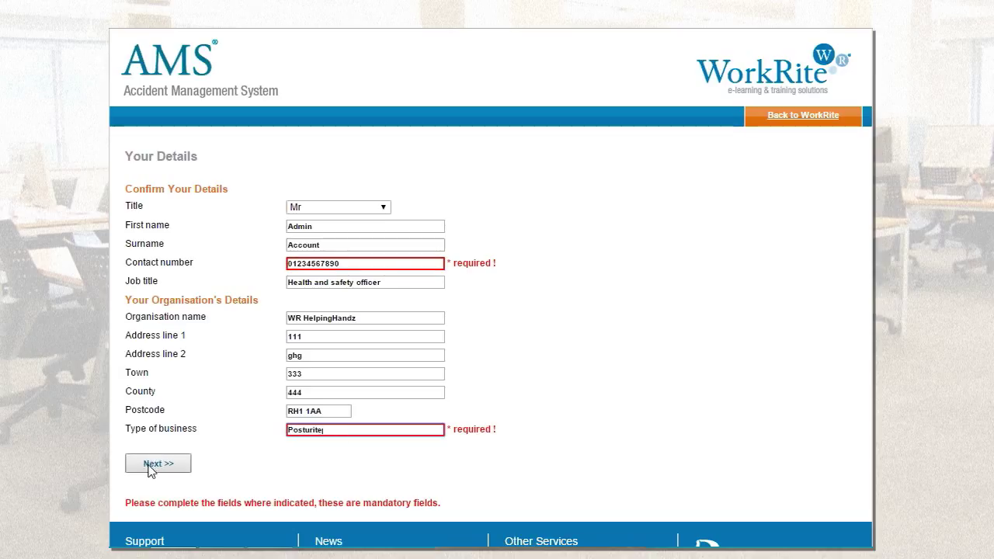
Record the incident date as 08/05/2015 from the calendar with time 1200
left_click(159, 463)
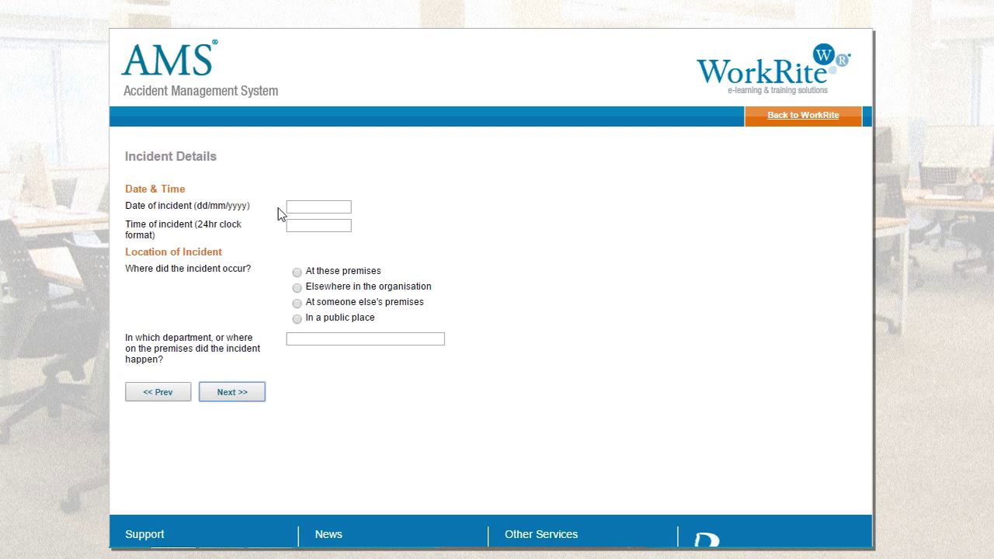
mouse_move(215, 171)
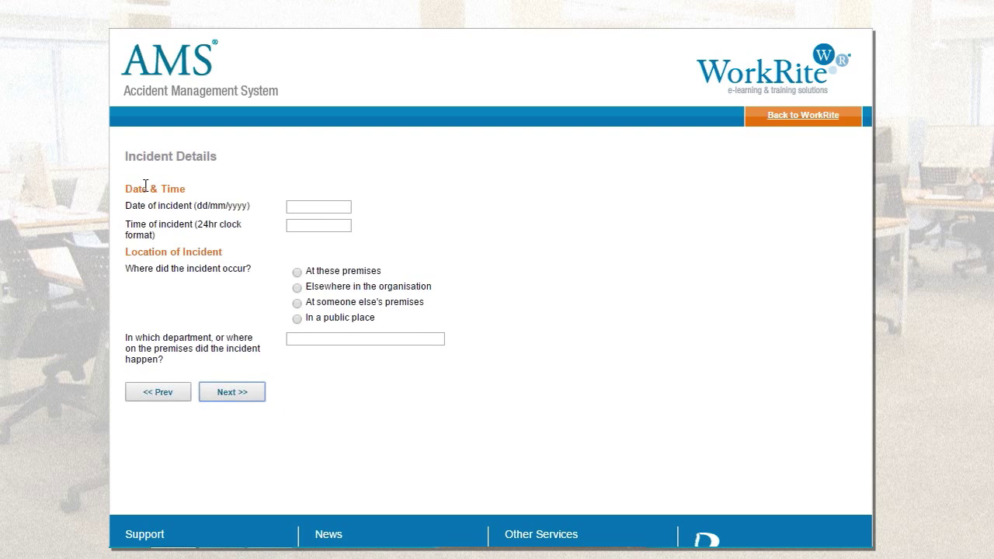
left_click(318, 207)
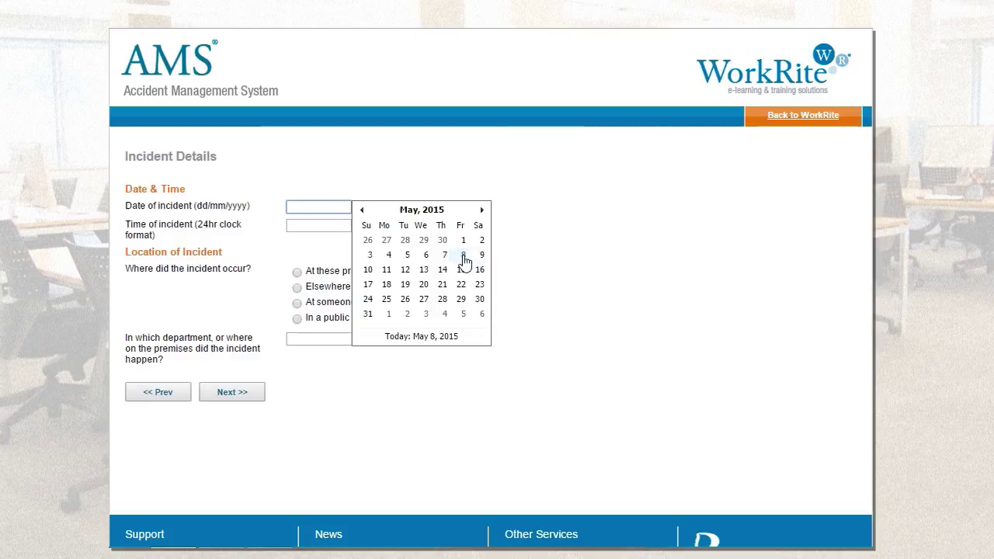
left_click(462, 255)
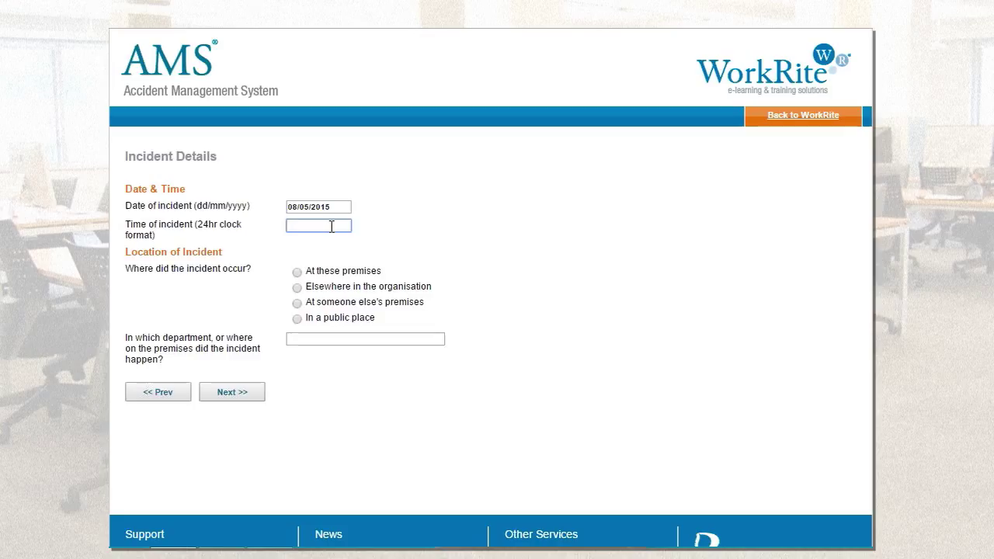
type("1200")
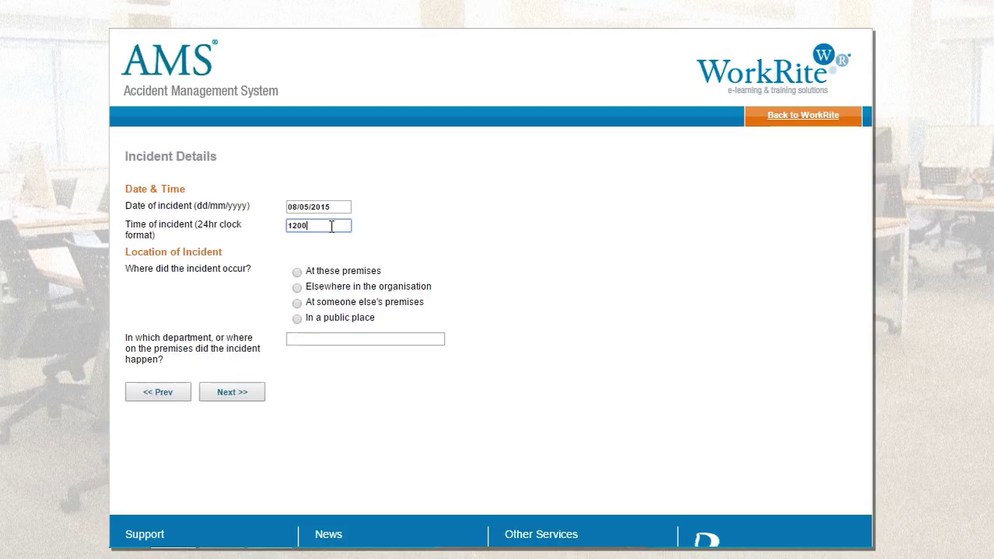
mouse_move(304, 245)
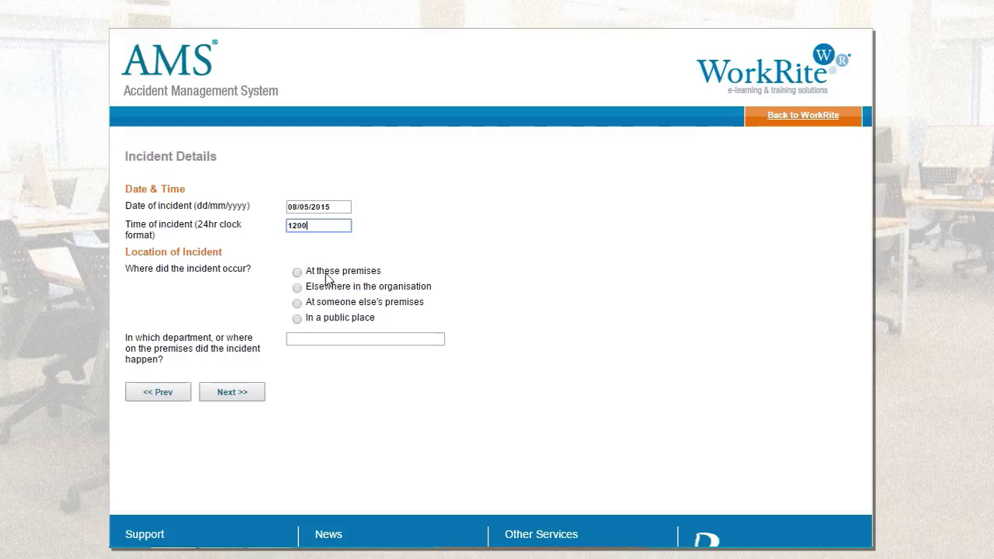
mouse_move(306, 300)
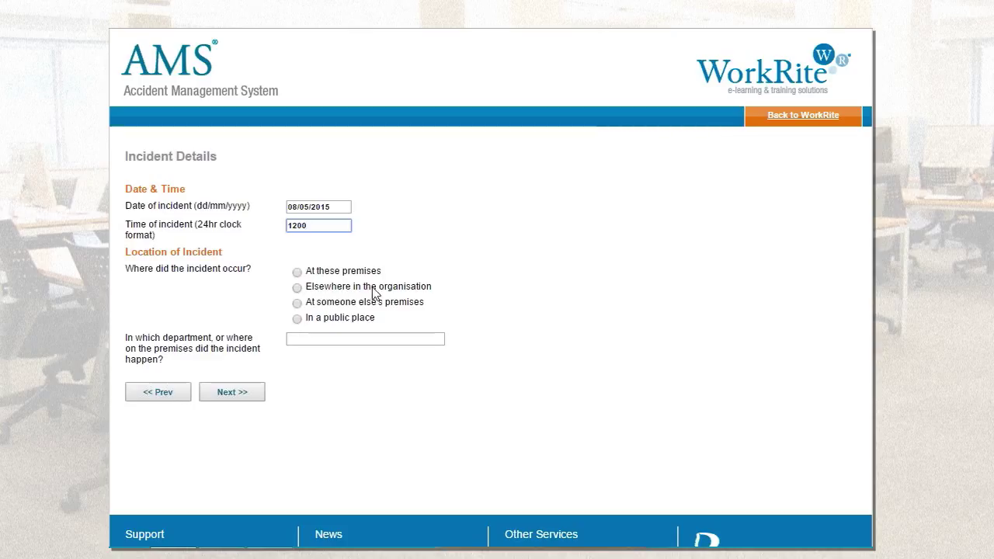
mouse_move(476, 279)
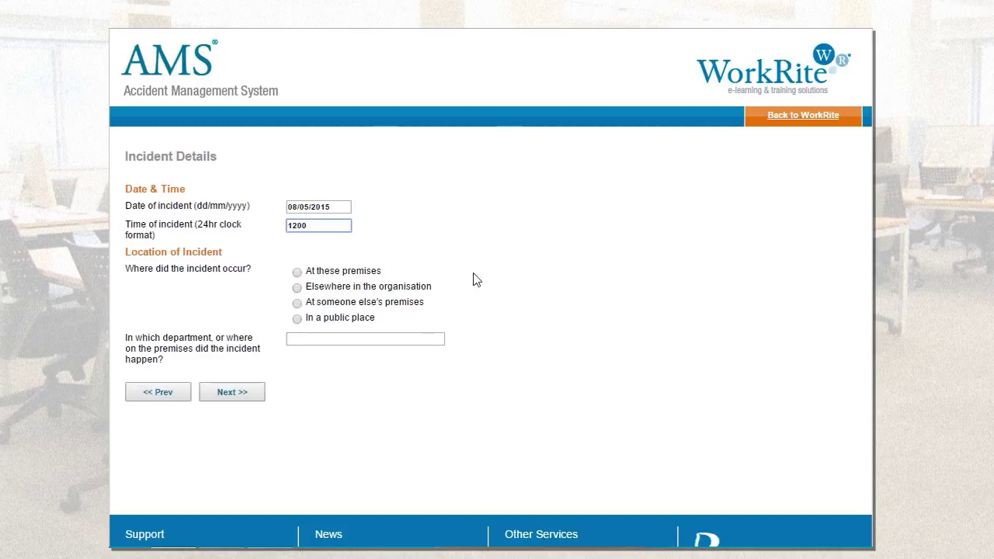
mouse_move(483, 345)
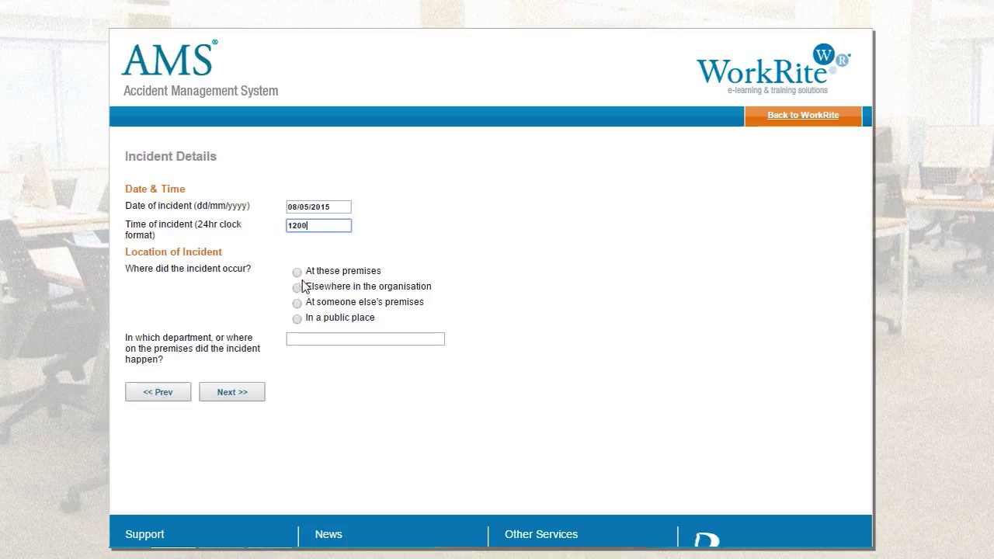
Mark the incident as happening at these premises, in department '1st floor'
left_click(296, 270)
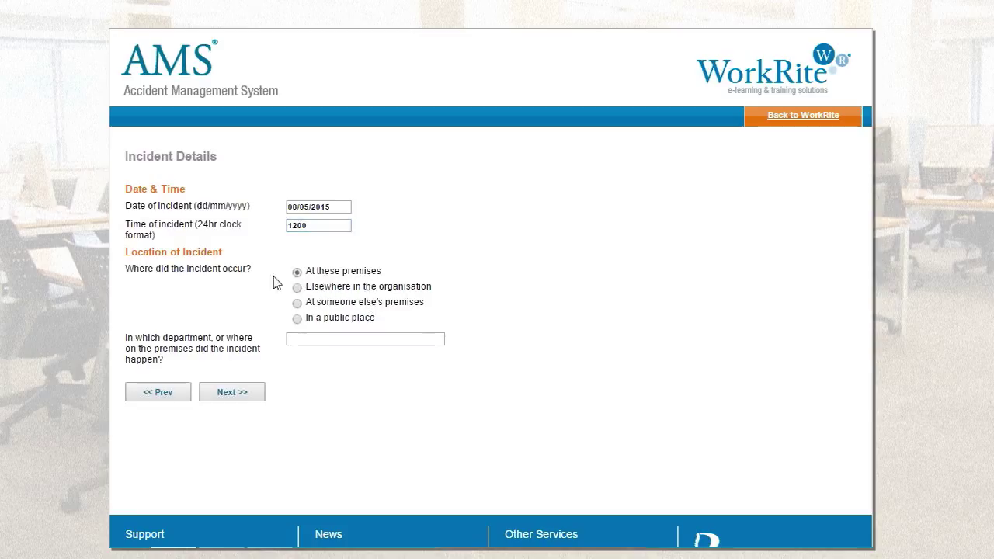
left_click(365, 338)
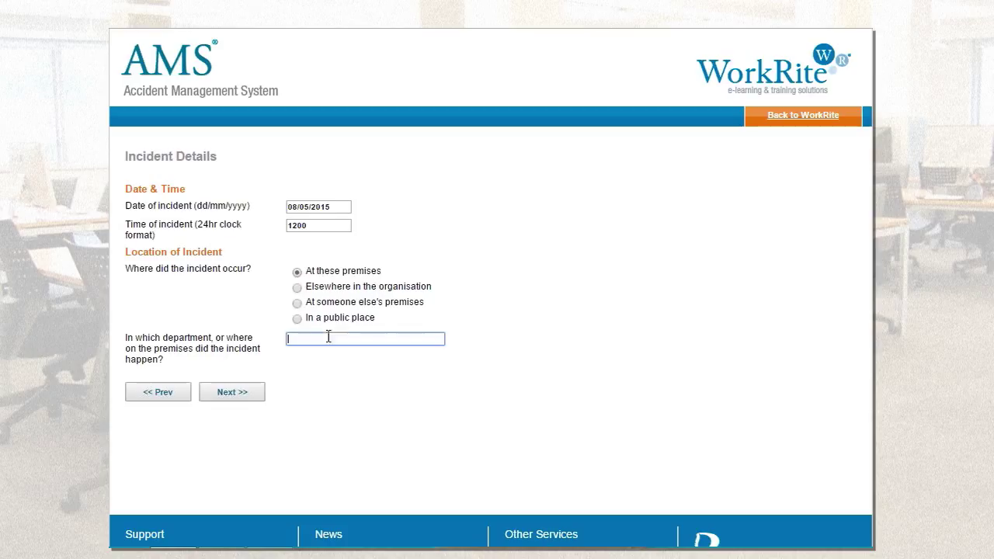
type("1")
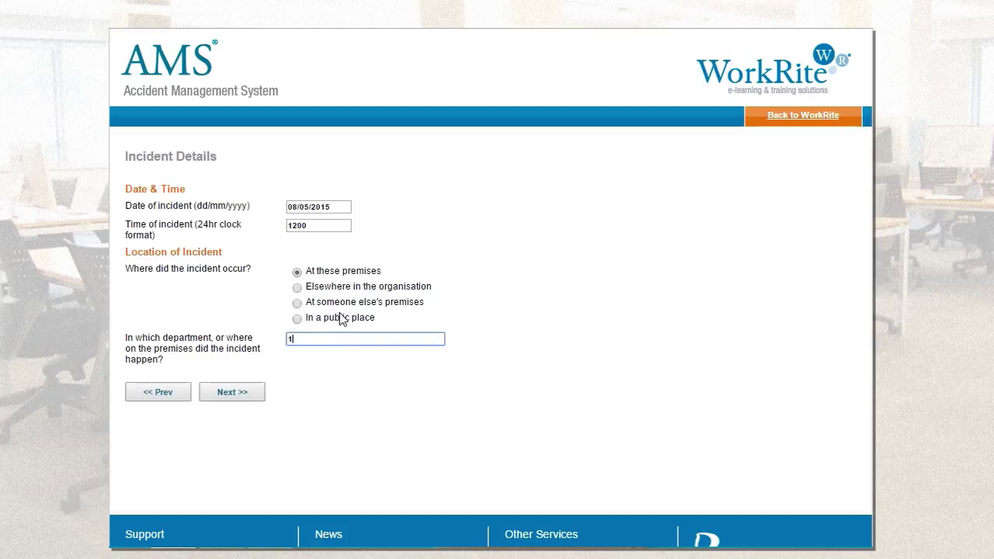
type("st floor")
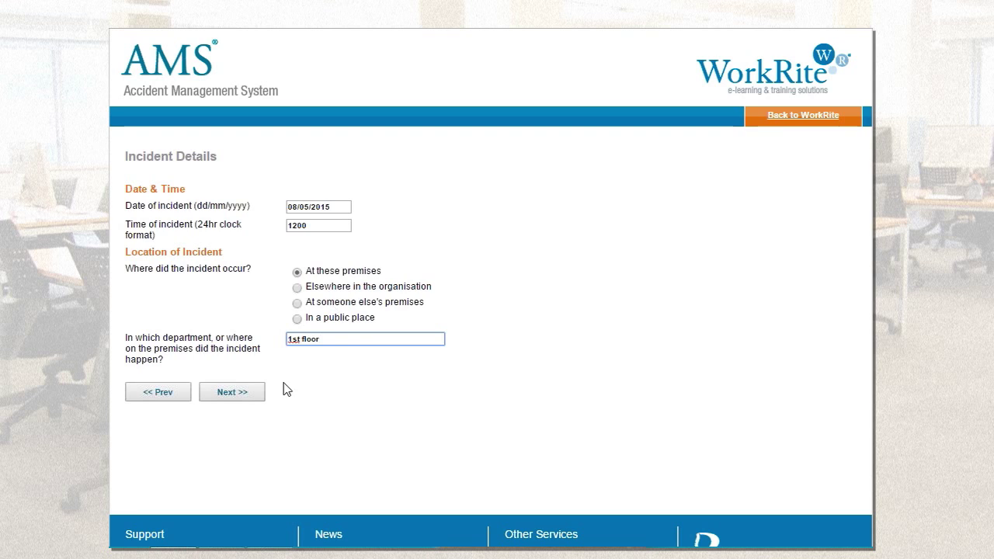
Set the person involved as an Employee with title Mr
left_click(231, 391)
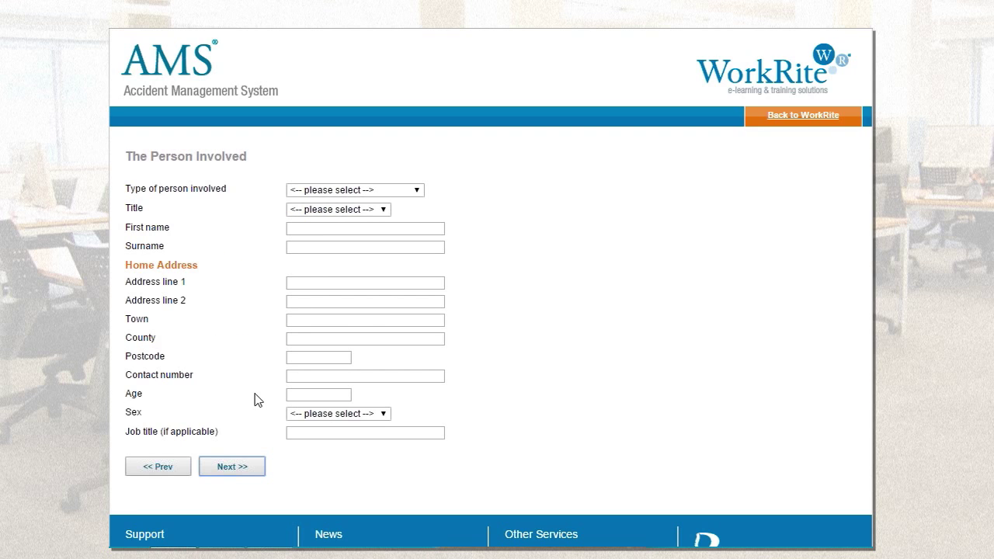
mouse_move(418, 205)
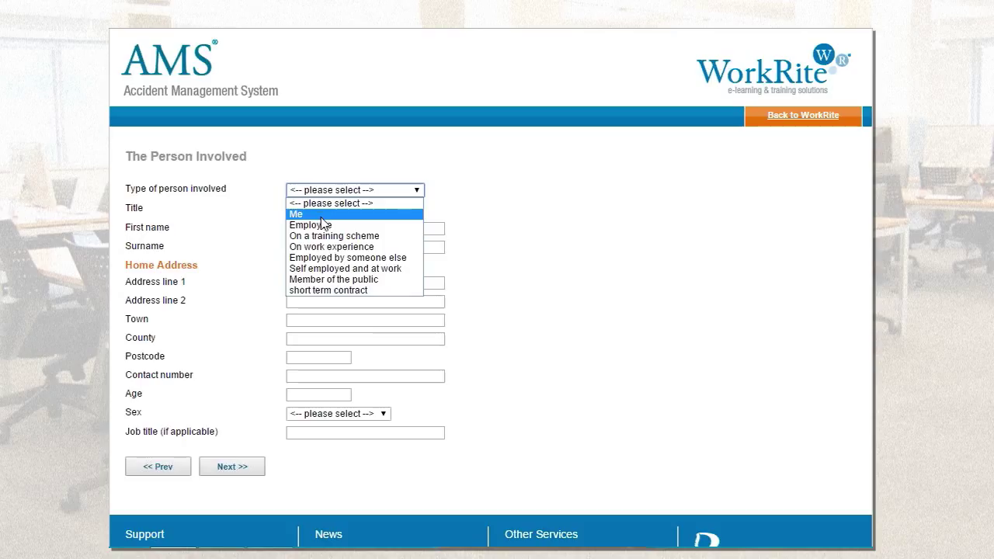
left_click(295, 214)
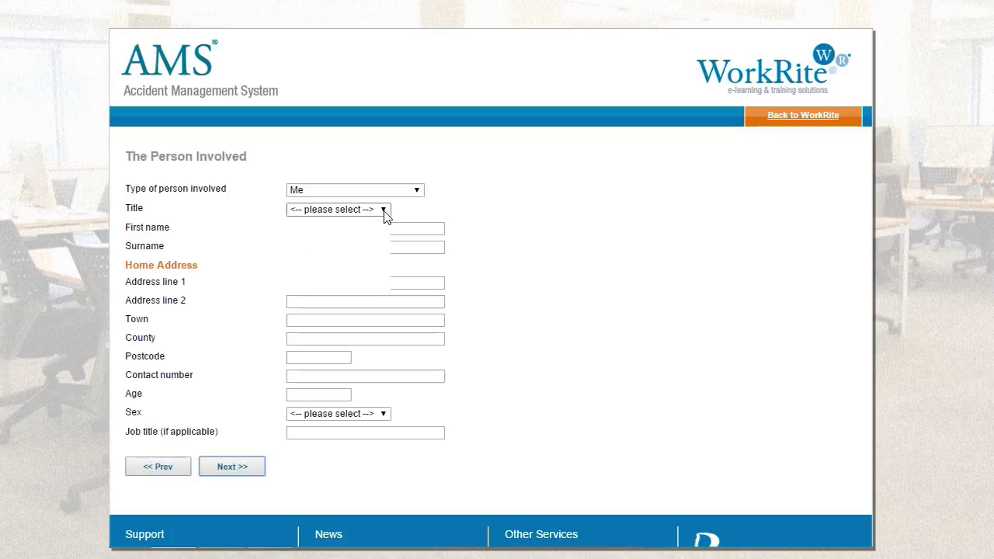
left_click(335, 208)
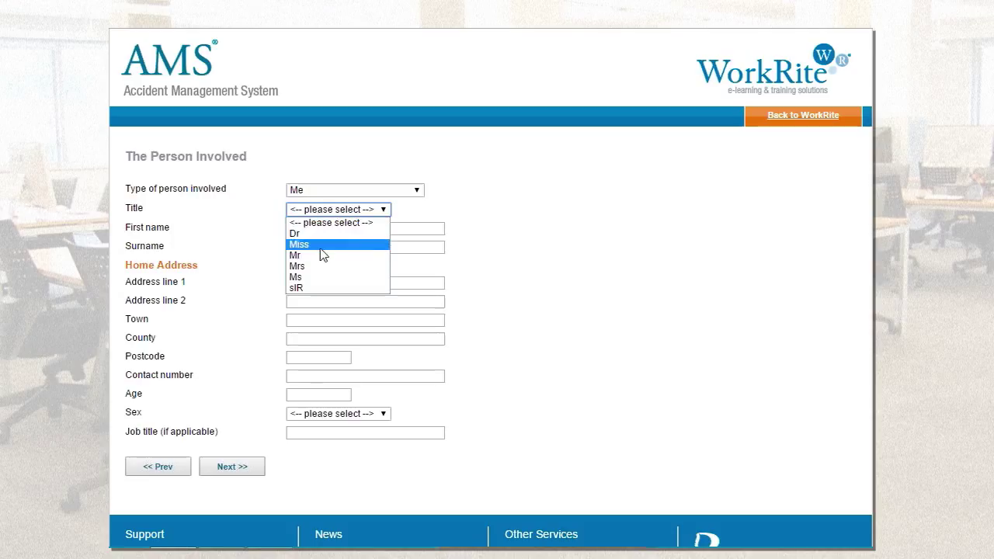
left_click(295, 255)
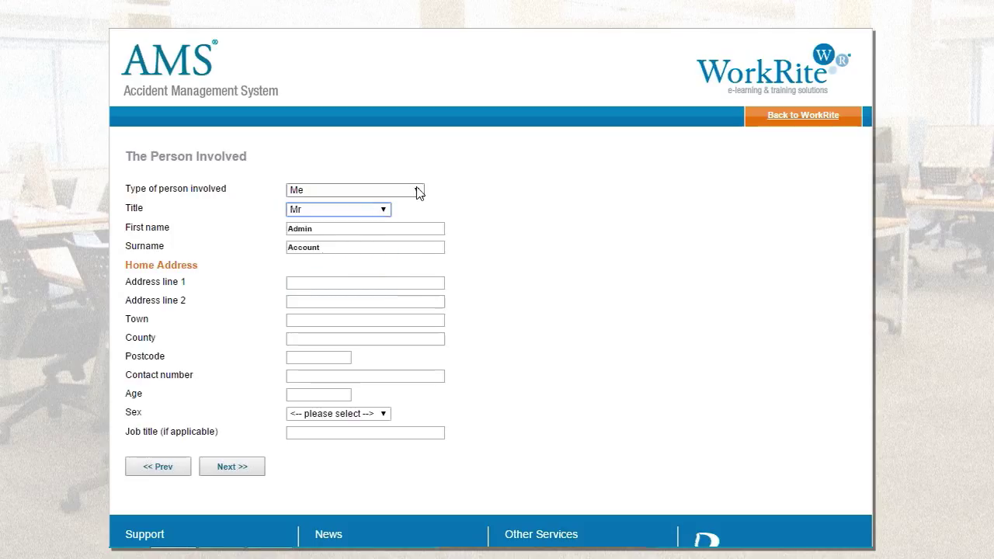
left_click(354, 190)
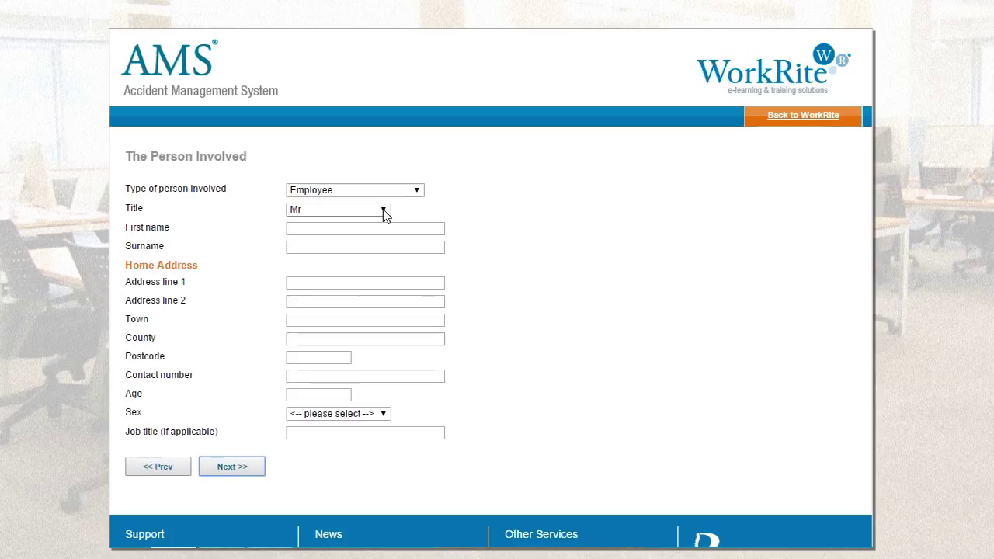
left_click(338, 208)
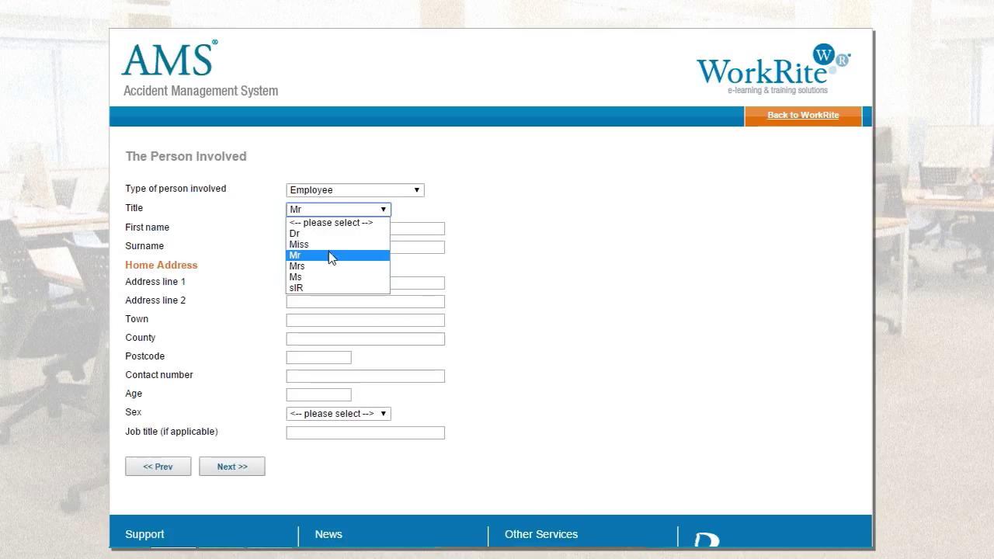
left_click(295, 255)
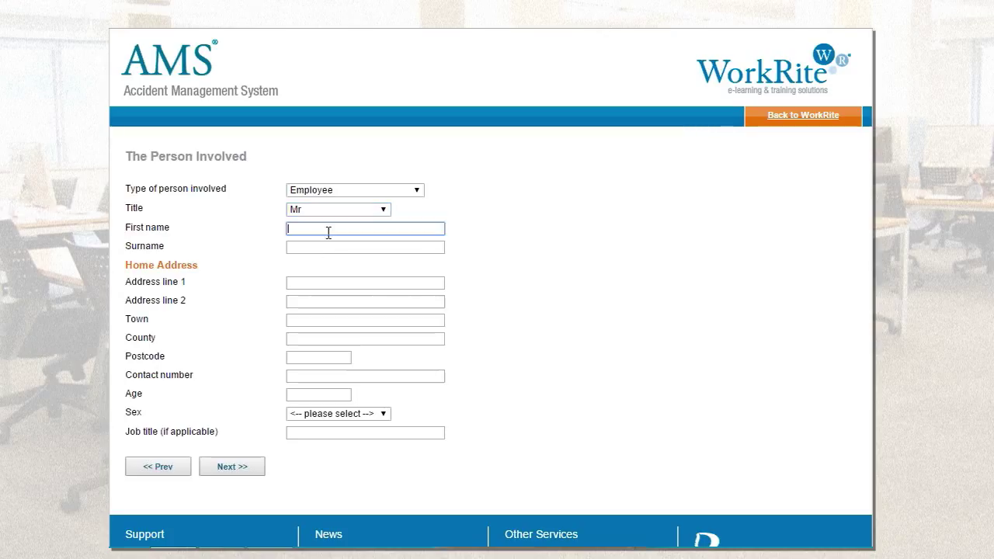
type("c")
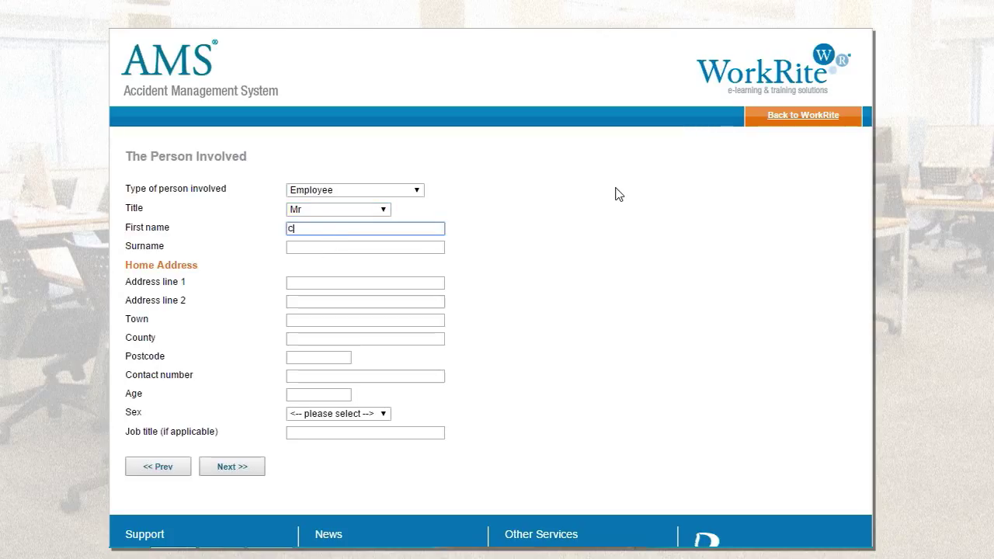
type("Jones")
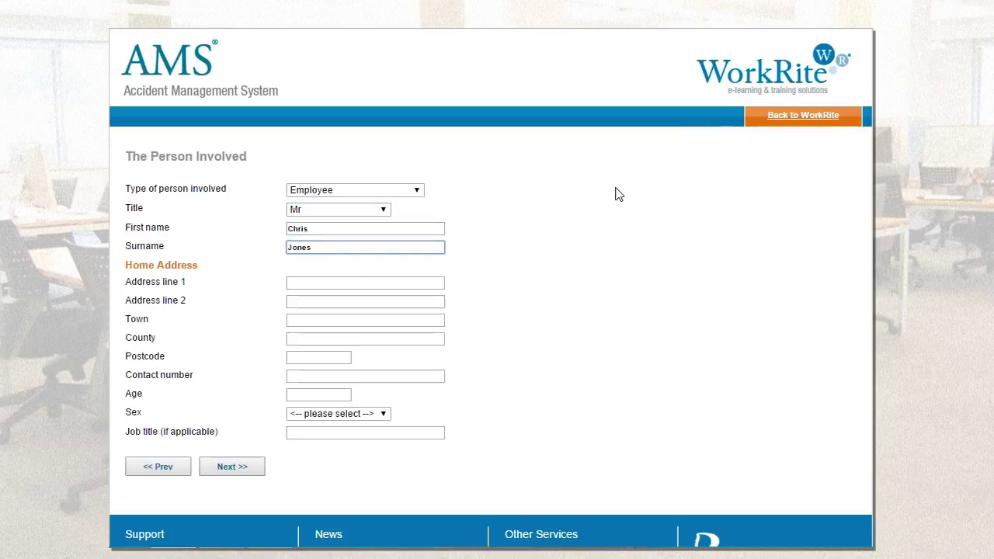
mouse_move(276, 314)
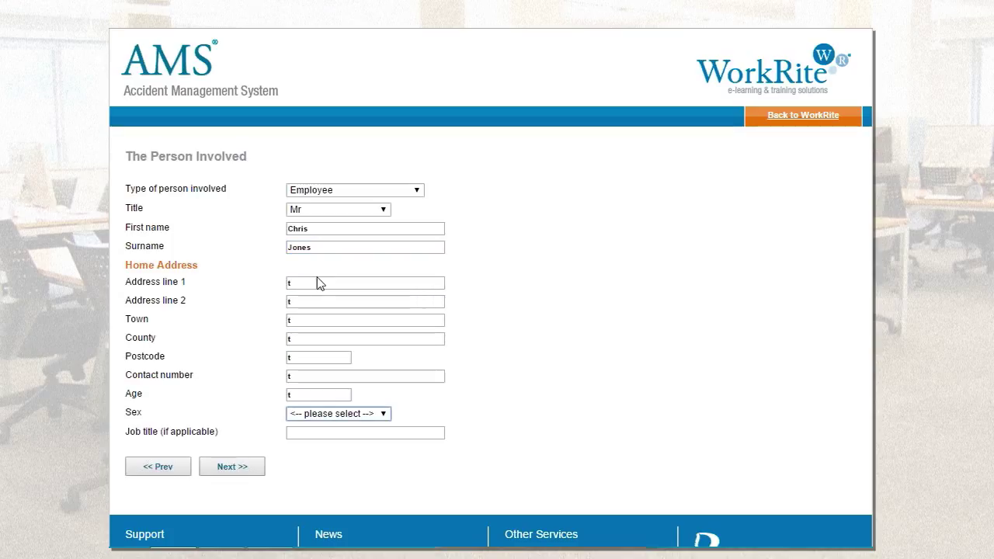
left_click(318, 394)
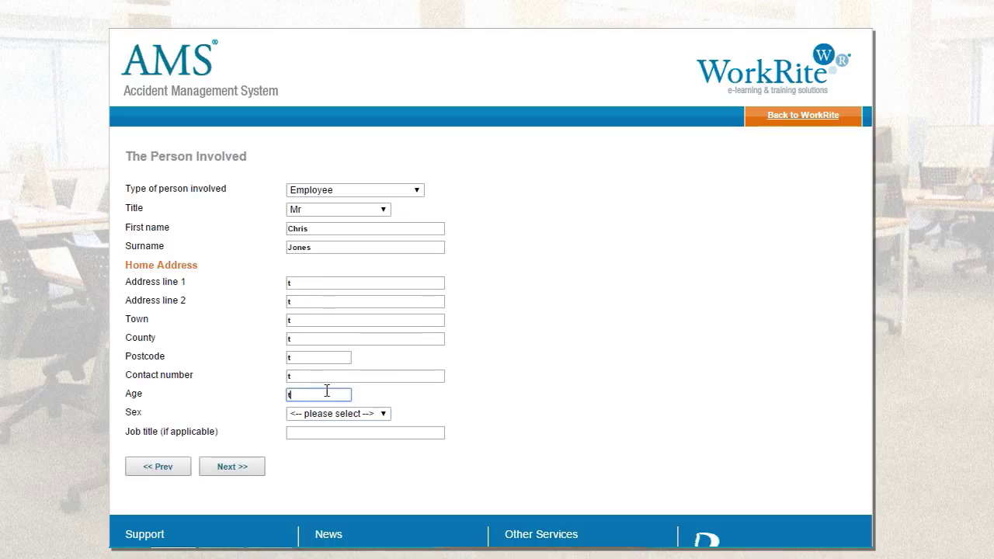
type("21")
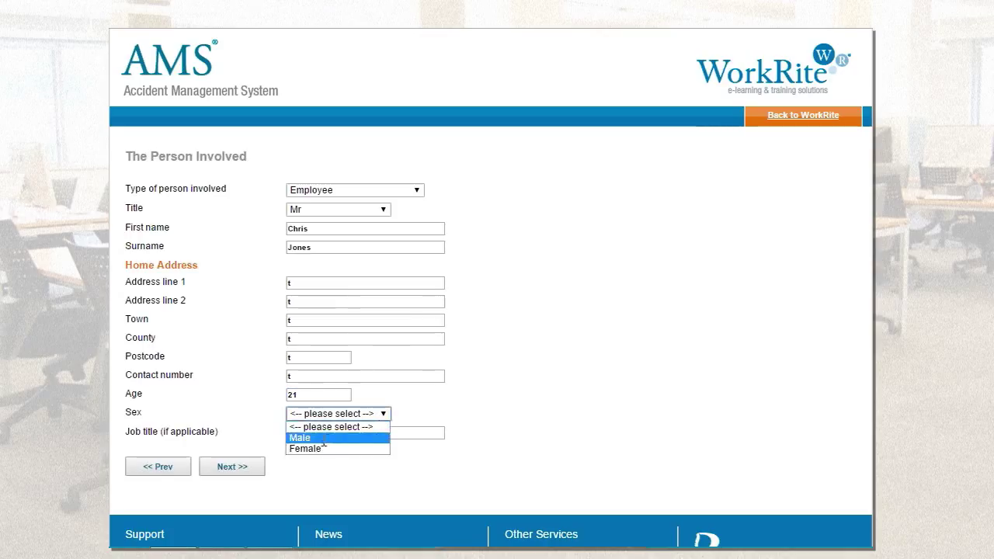
left_click(299, 438)
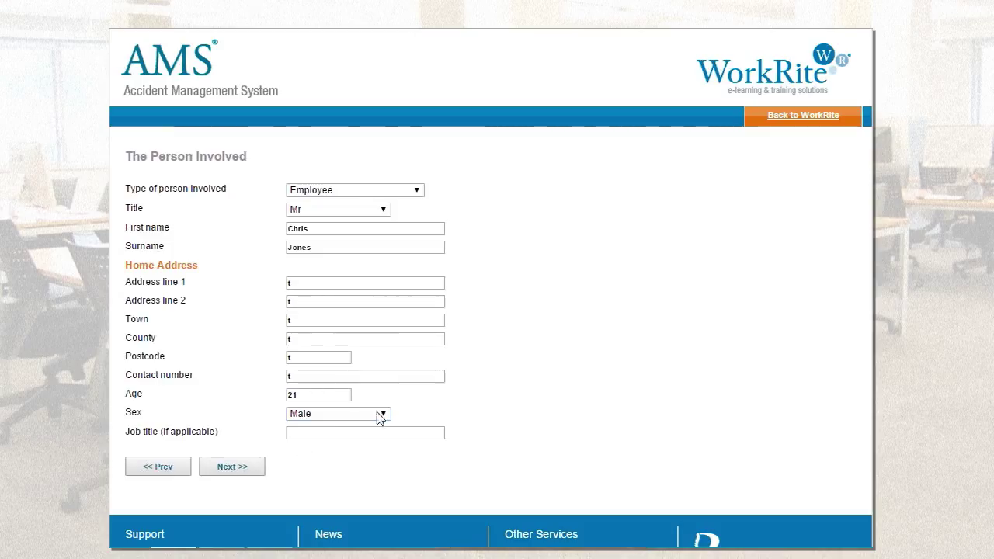
left_click(232, 466)
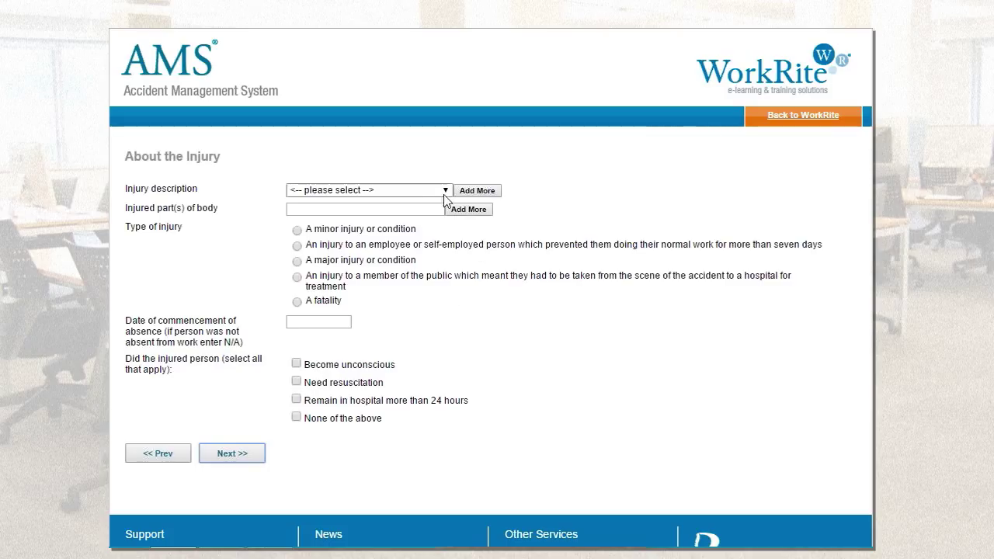
Describe the injury as a major Fracture to the right ankle
left_click(366, 190)
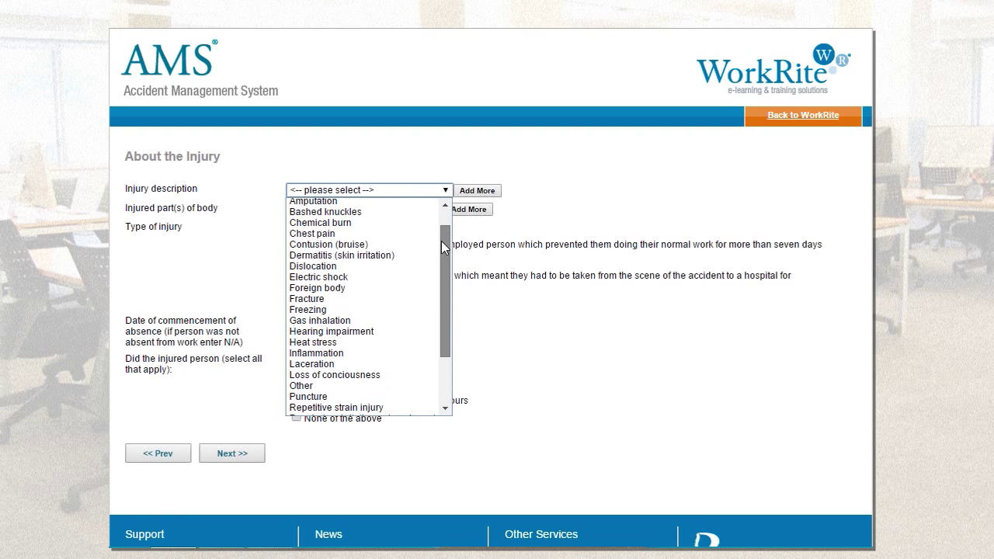
left_click(306, 299)
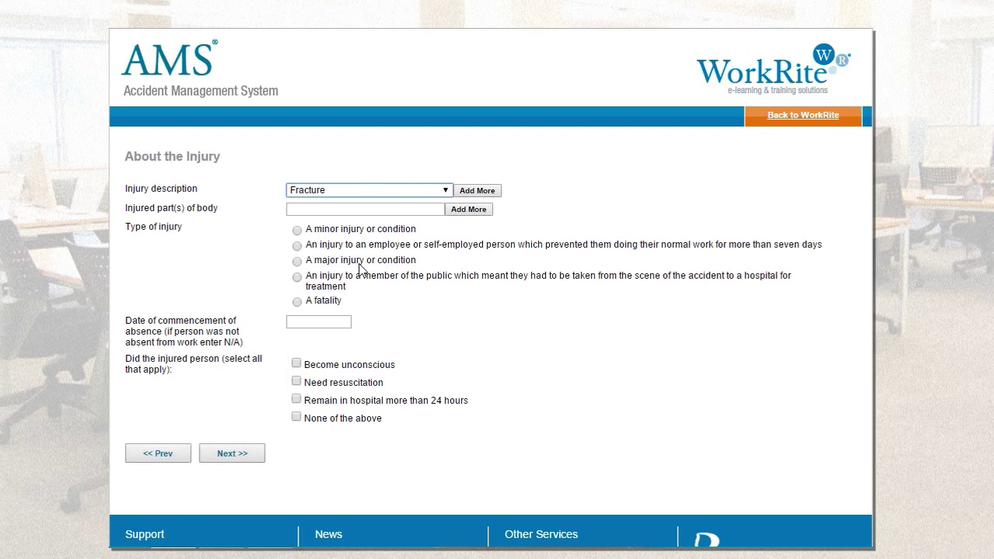
left_click(364, 208)
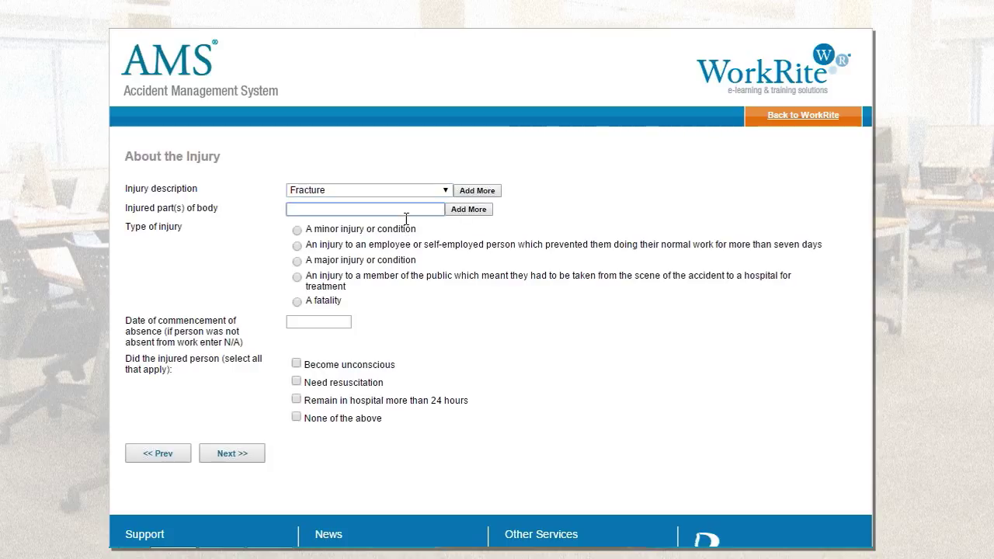
type("ri")
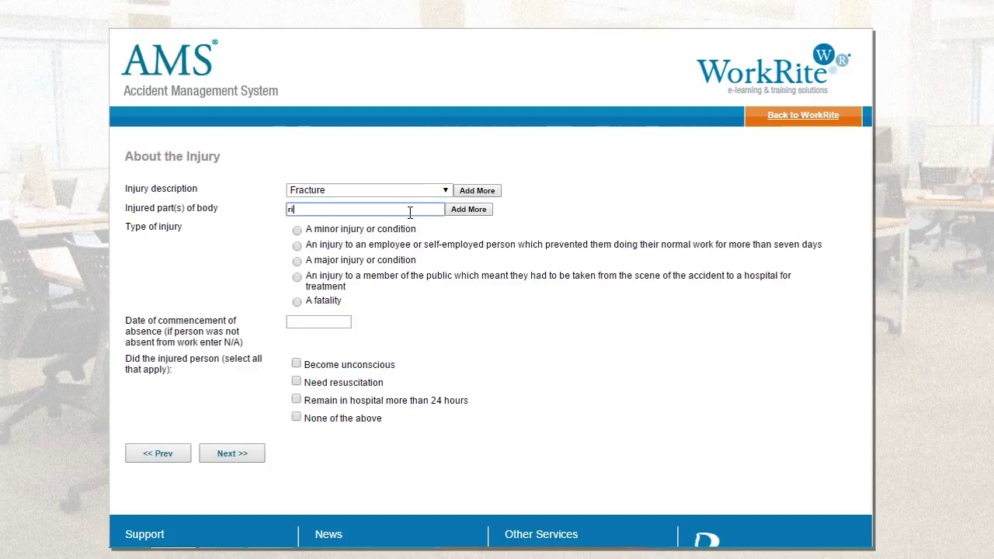
type("right ankle")
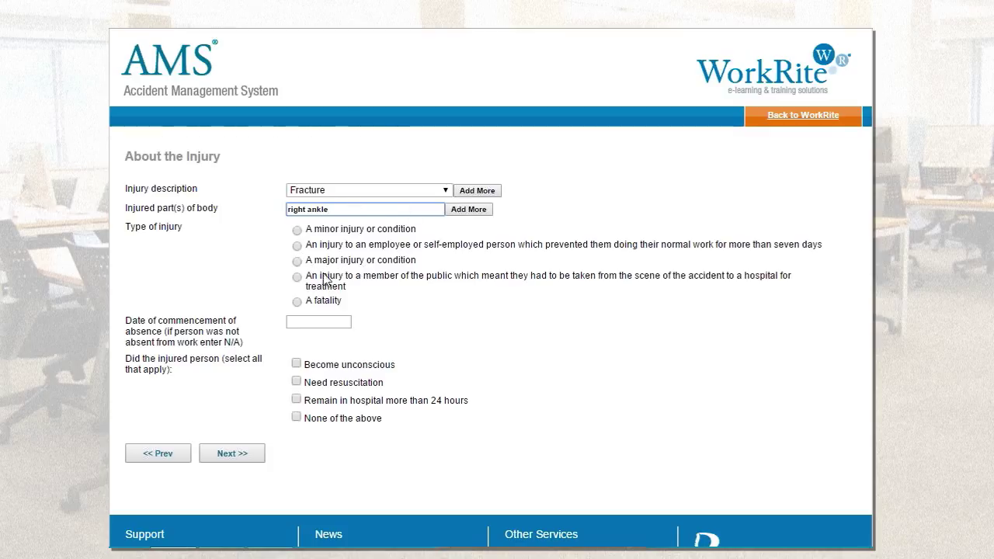
left_click(296, 261)
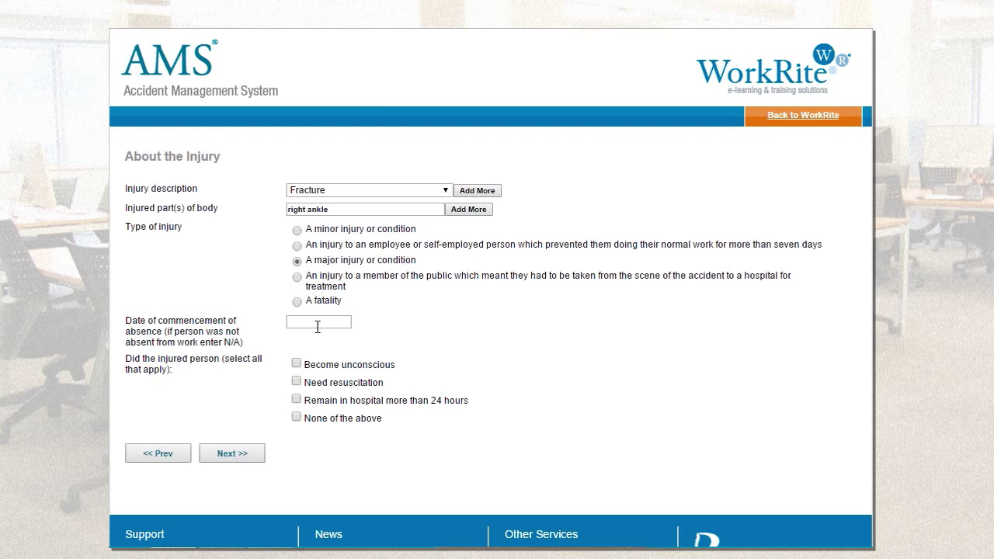
Set absence start date to 08/05/2015, tick 'None of the above' outcomes, and continue to accident questions
left_click(319, 322)
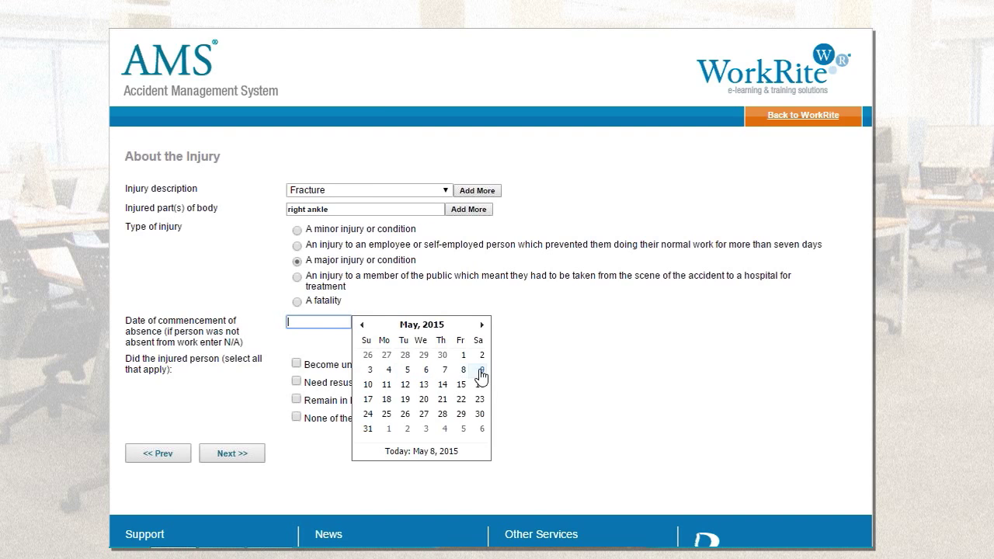
left_click(462, 370)
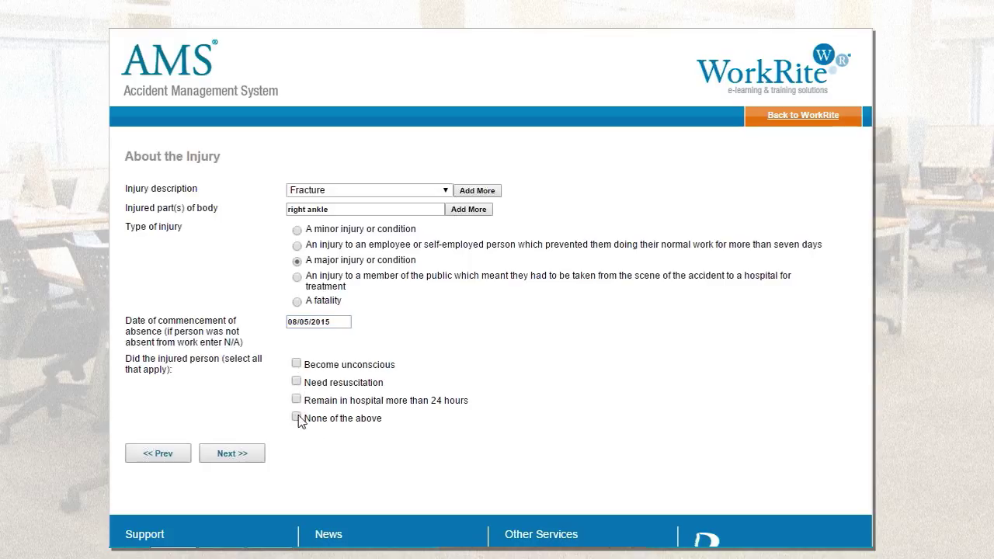
left_click(295, 418)
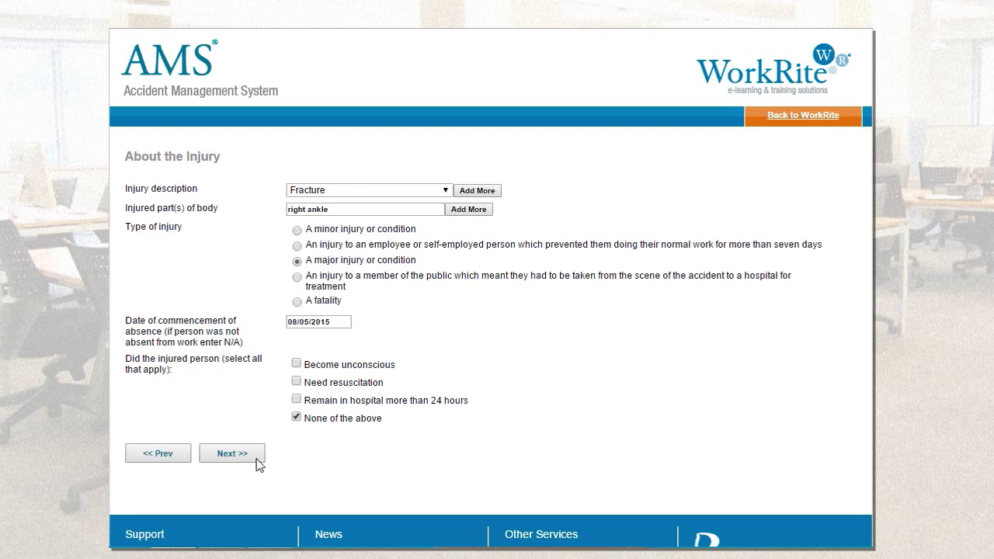
left_click(231, 453)
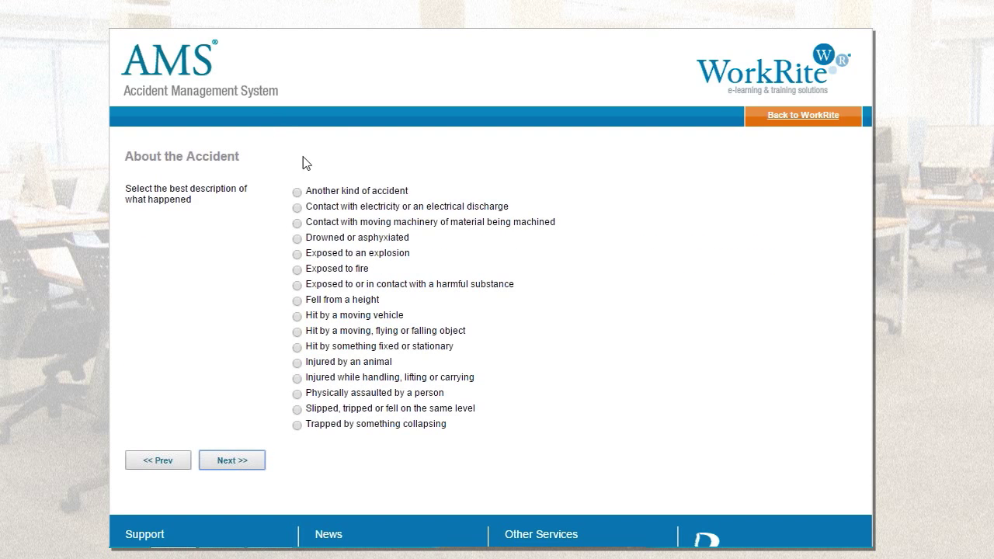
mouse_move(346, 340)
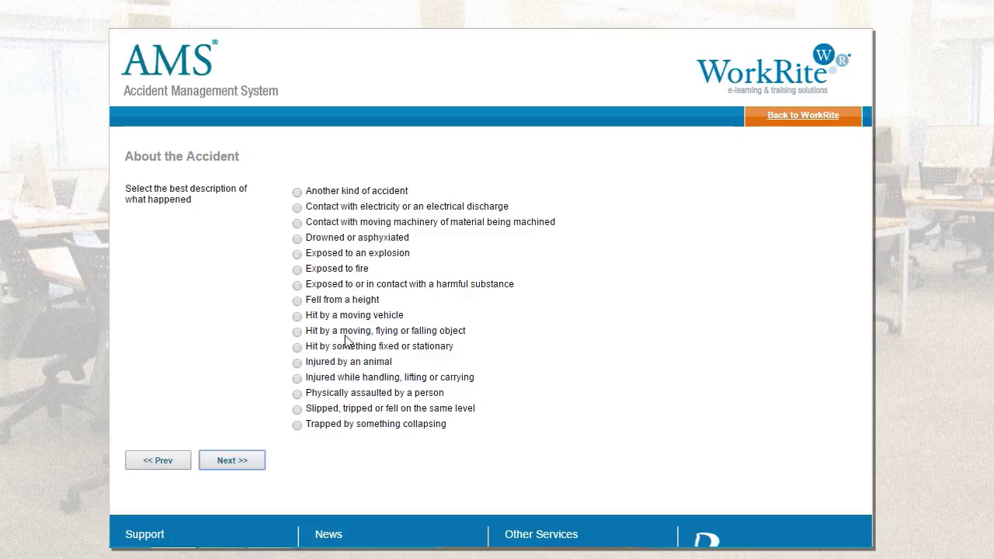
mouse_move(349, 354)
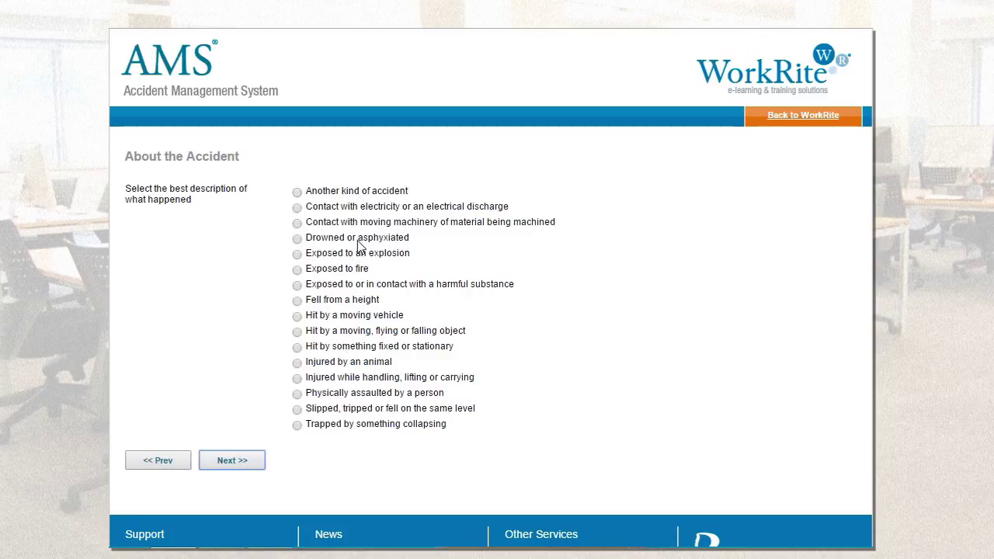
mouse_move(359, 283)
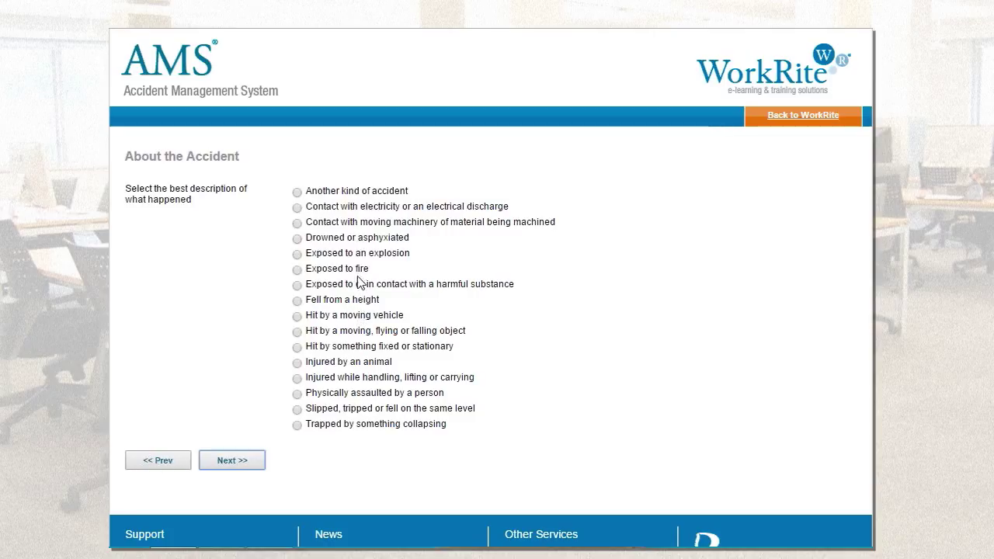
mouse_move(360, 404)
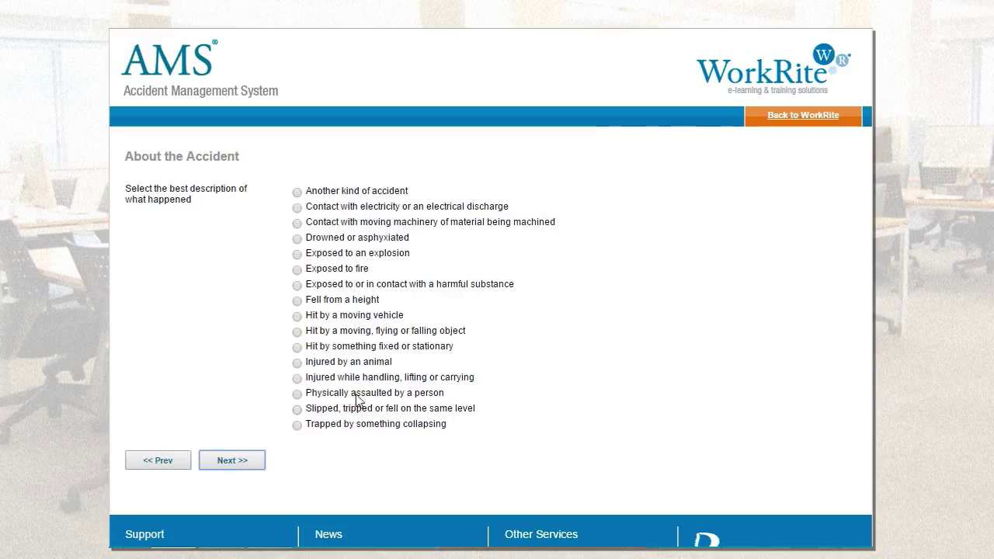
mouse_move(354, 267)
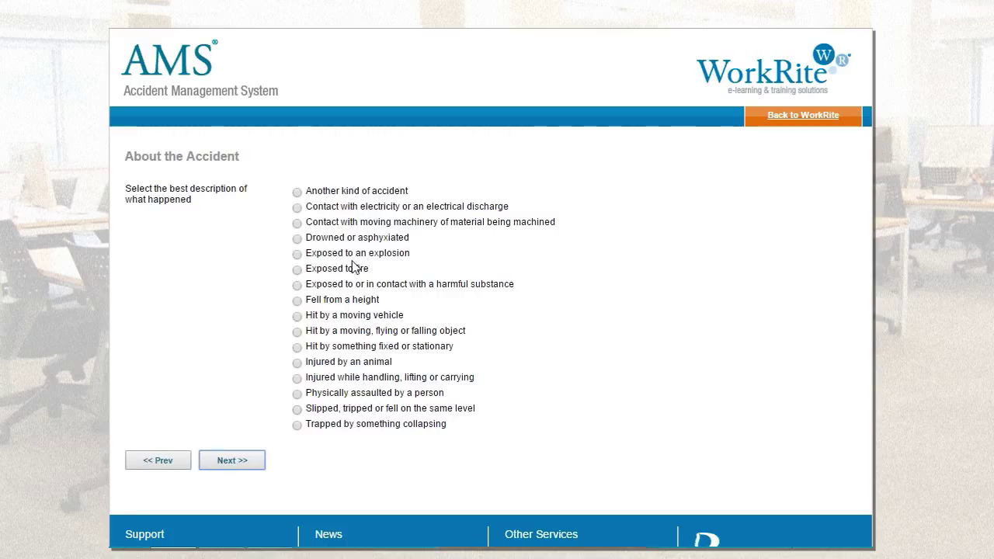
mouse_move(323, 250)
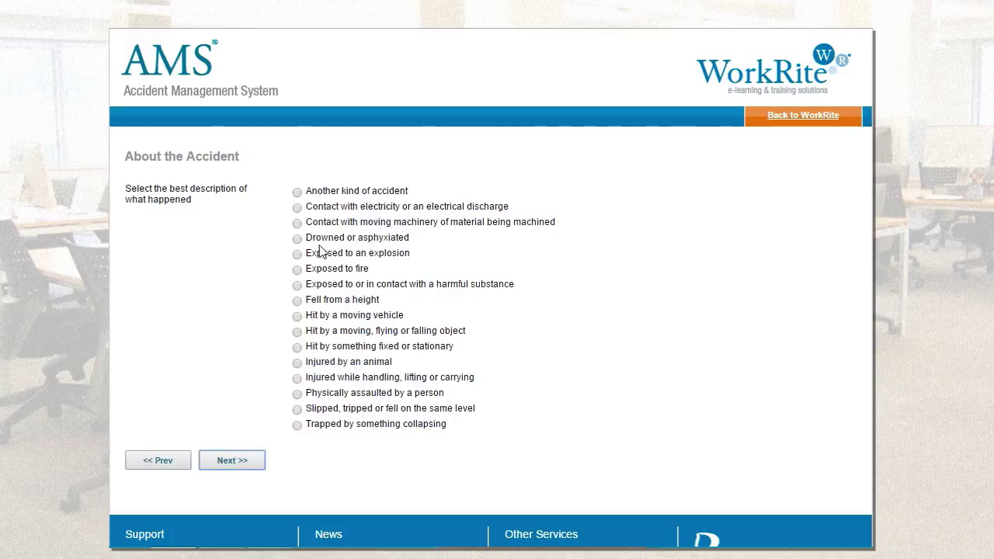
mouse_move(354, 301)
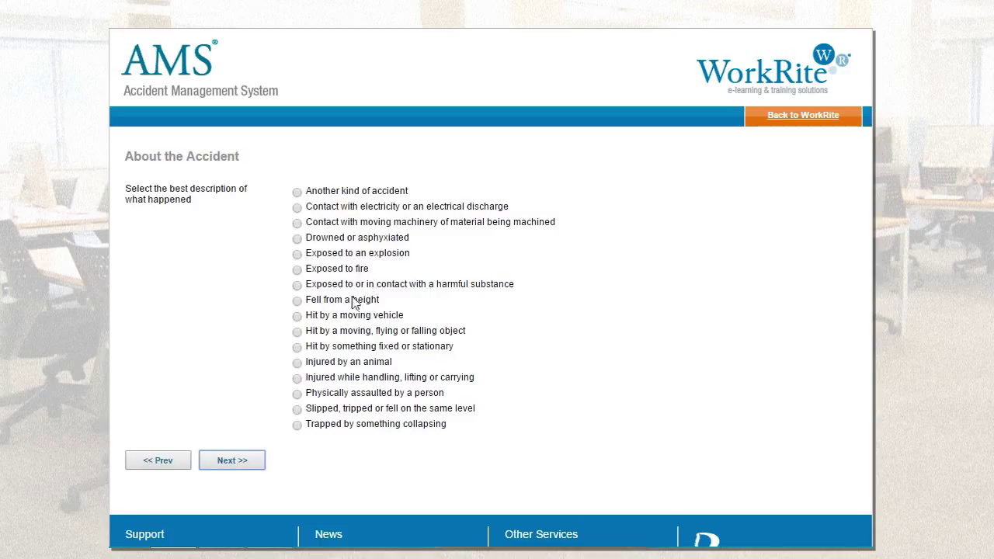
mouse_move(348, 290)
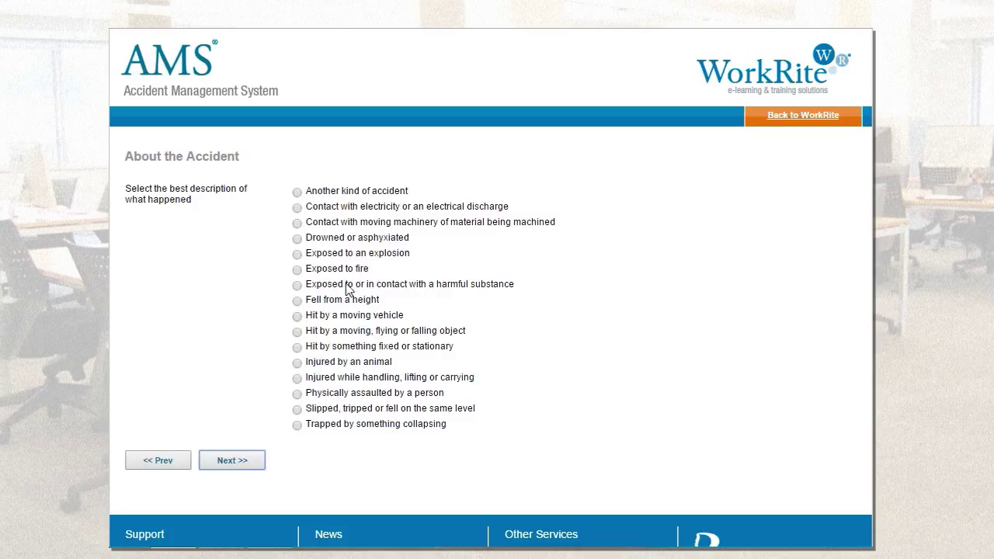
mouse_move(348, 189)
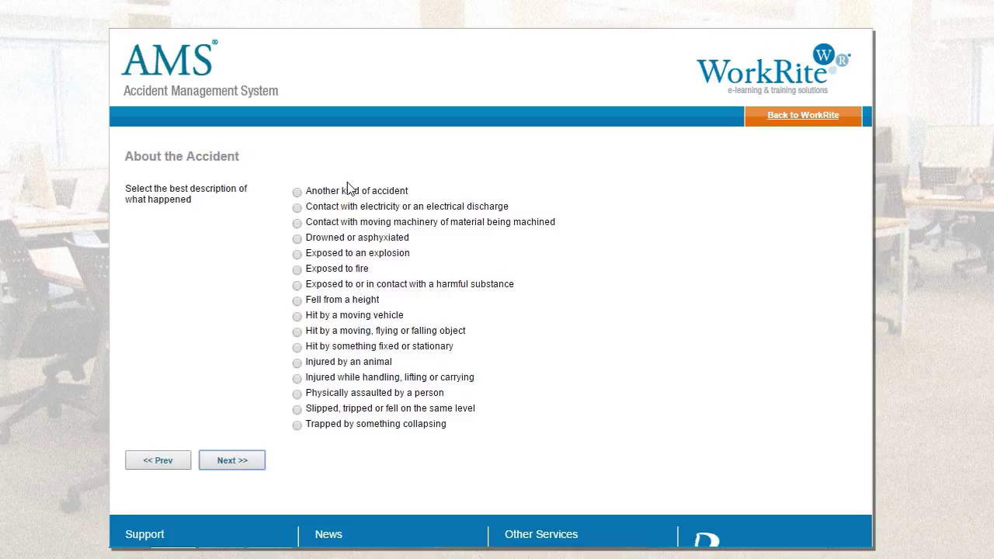
mouse_move(365, 369)
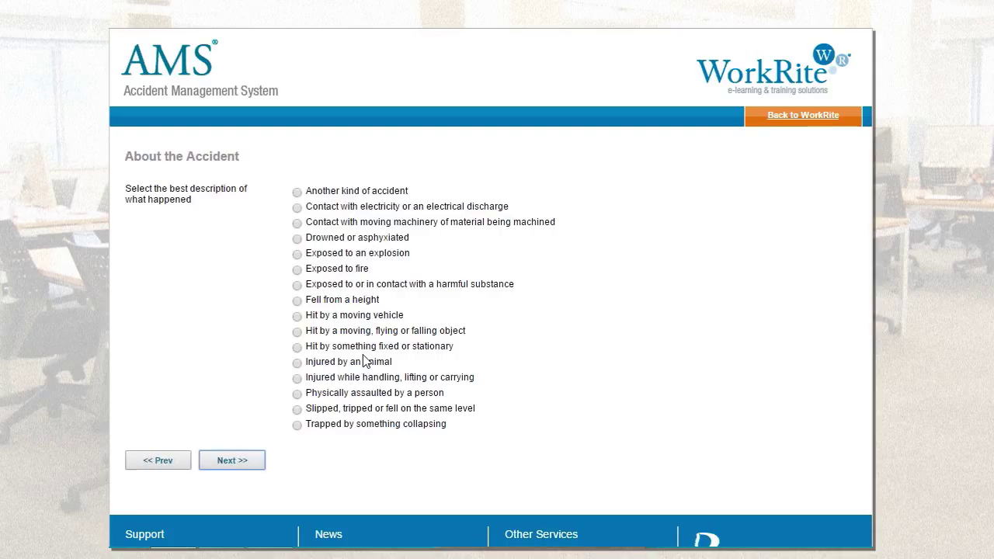
mouse_move(307, 314)
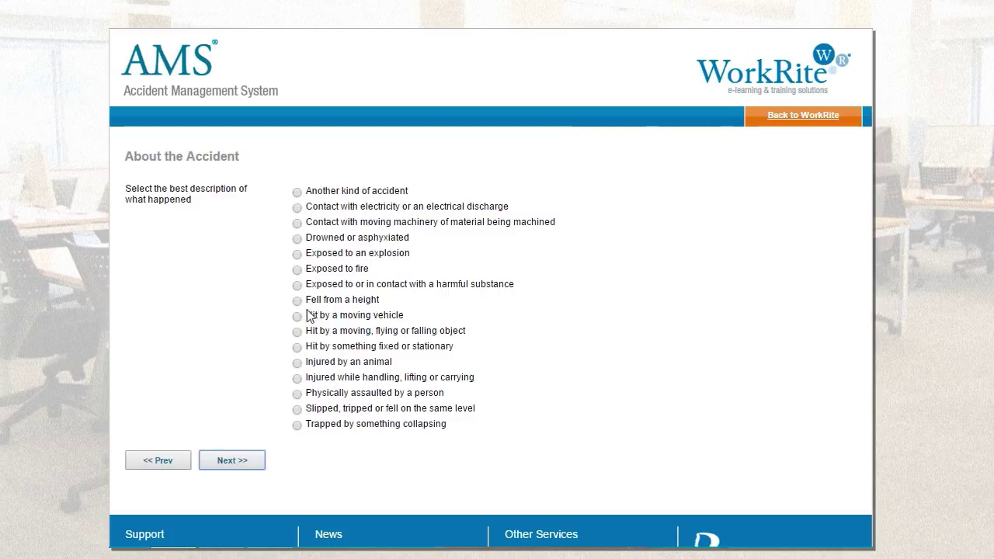
Choose 'Fell from a height' as the accident type and continue to the full description
left_click(297, 301)
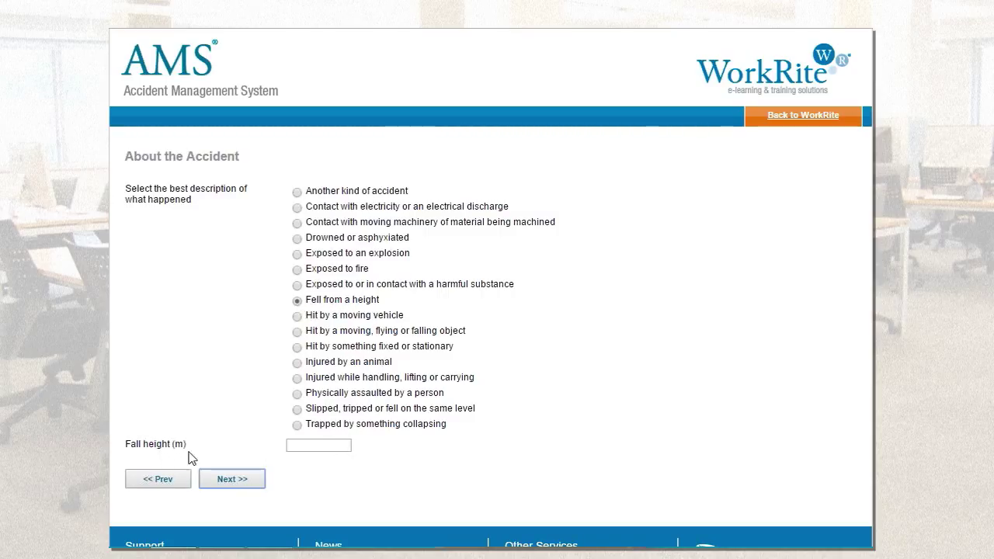
left_click(318, 444)
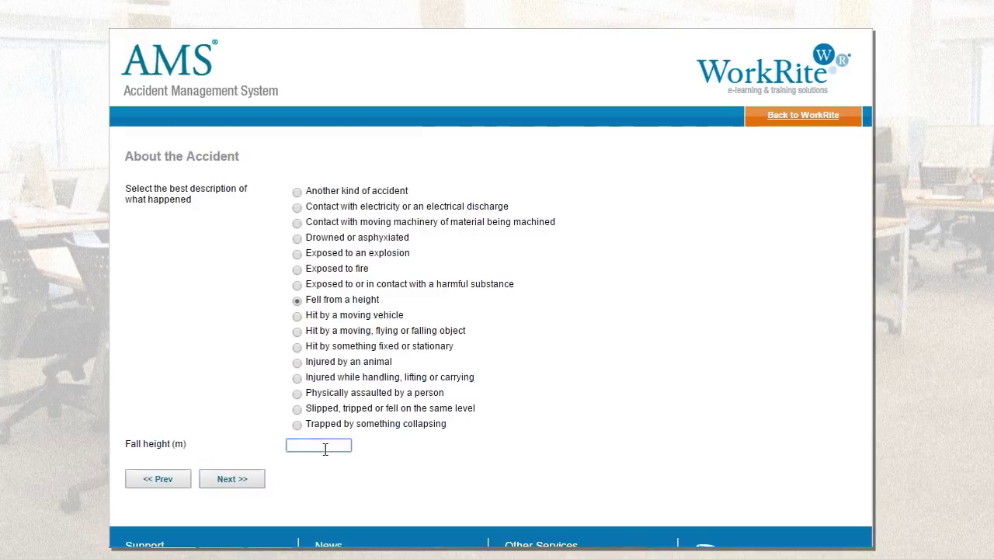
left_click(231, 478)
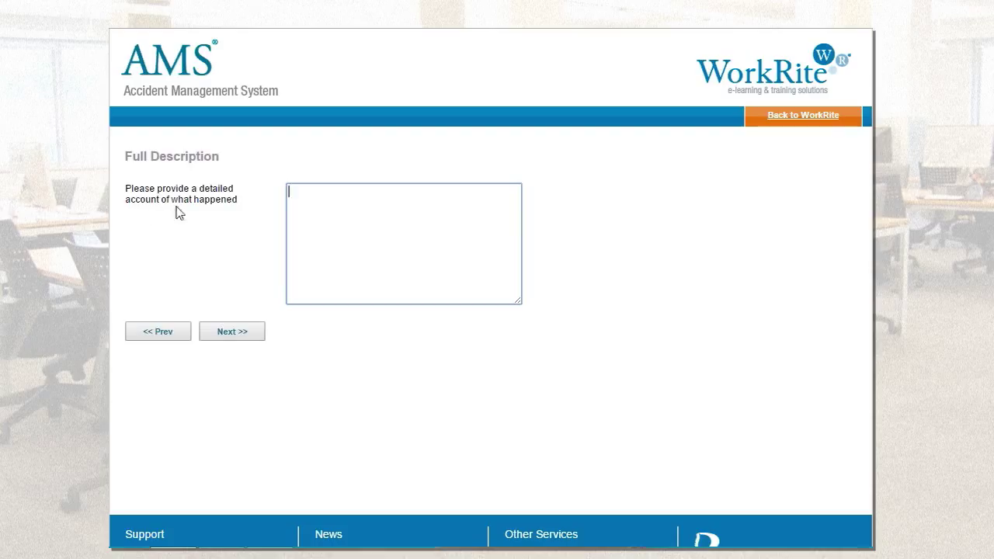
mouse_move(277, 220)
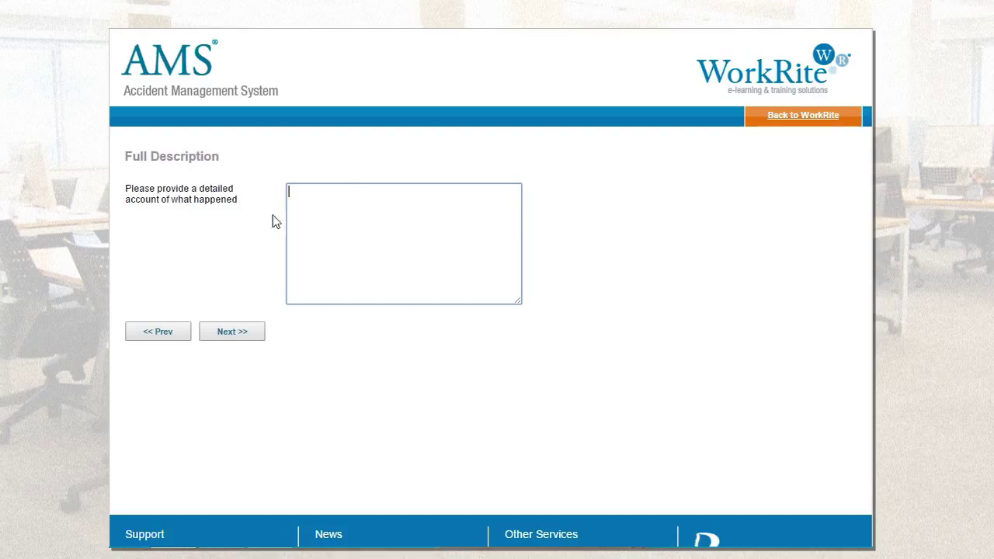
mouse_move(351, 208)
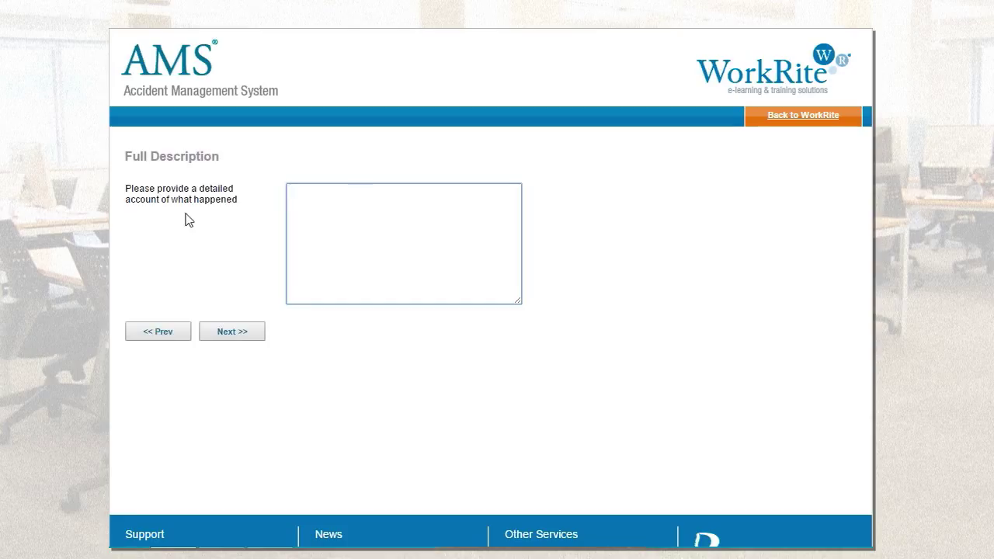
mouse_move(143, 220)
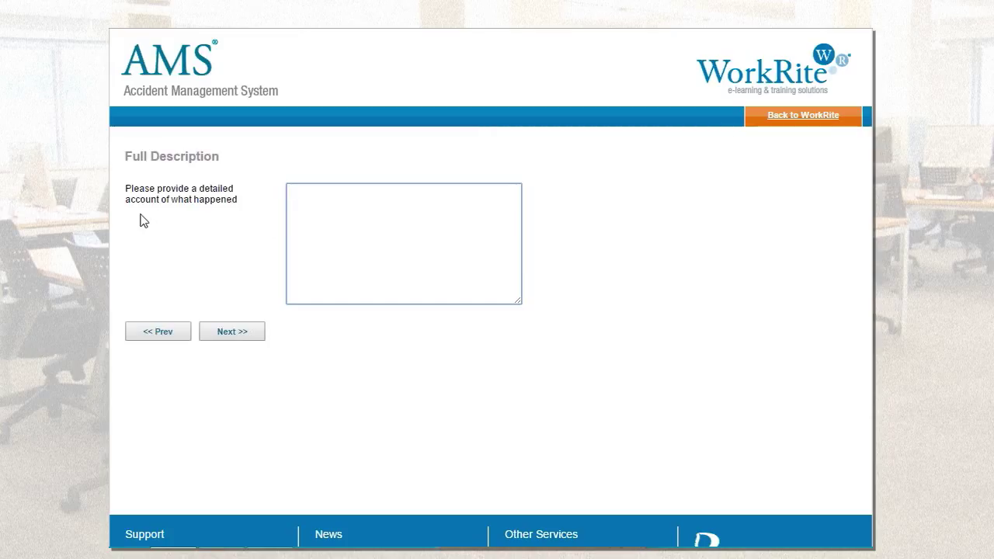
mouse_move(174, 223)
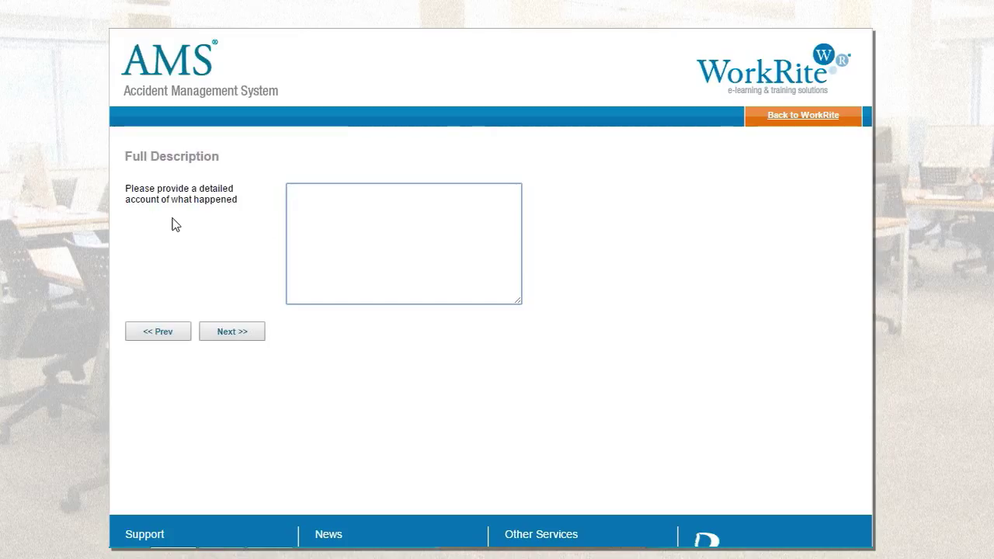
mouse_move(150, 224)
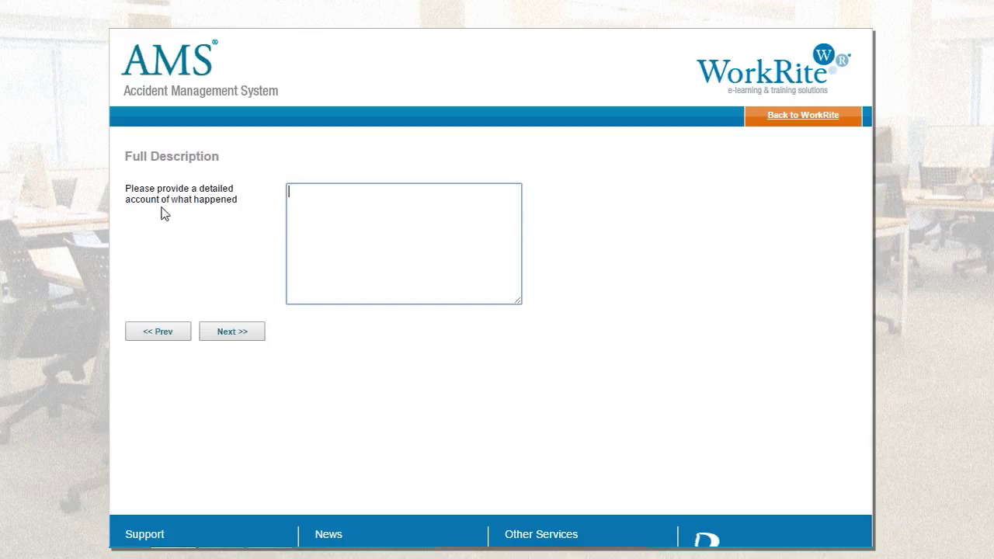
mouse_move(216, 227)
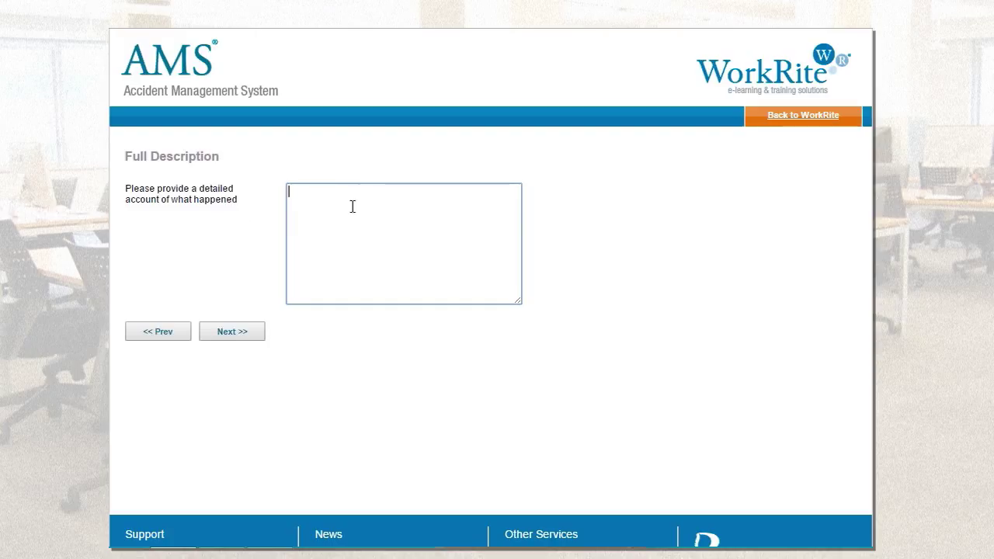
mouse_move(379, 205)
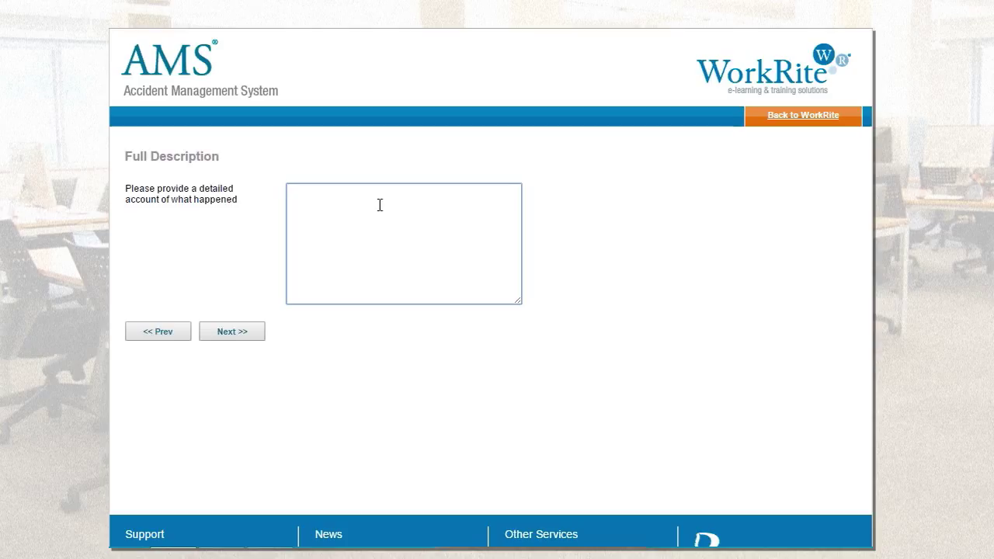
Enter the description 'Fell from a height, cleaning a window' and proceed to the summary
type("Fell from a")
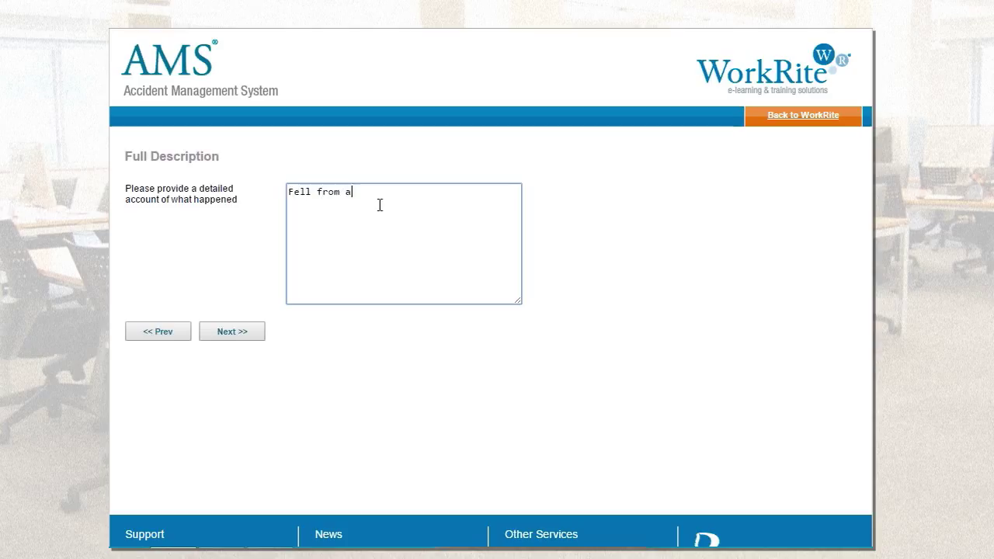
type("height")
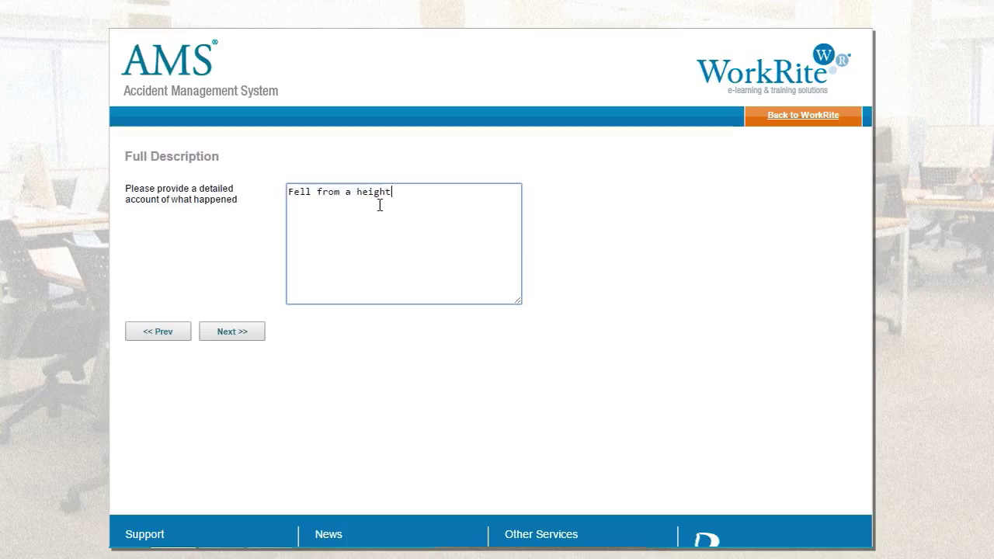
type(", clean")
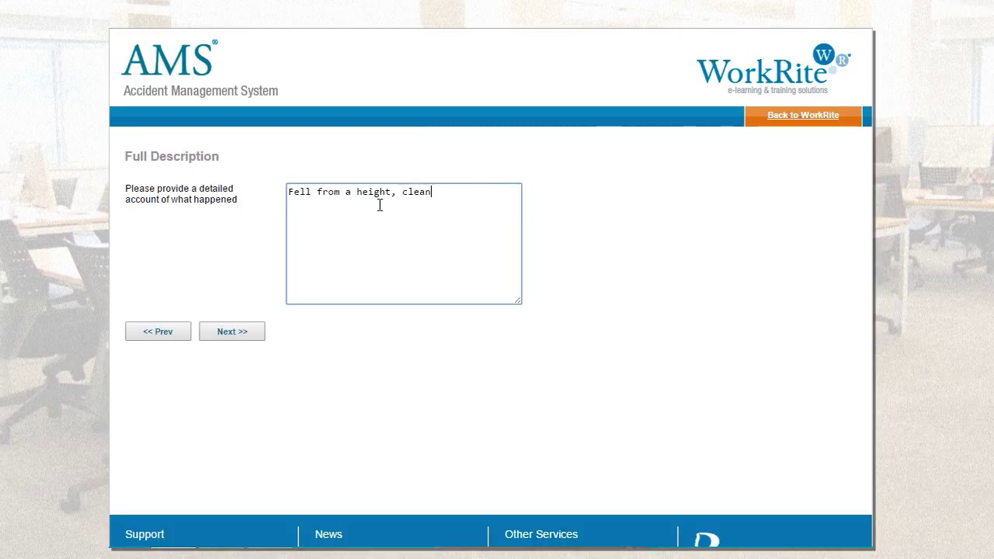
type("ing a wind")
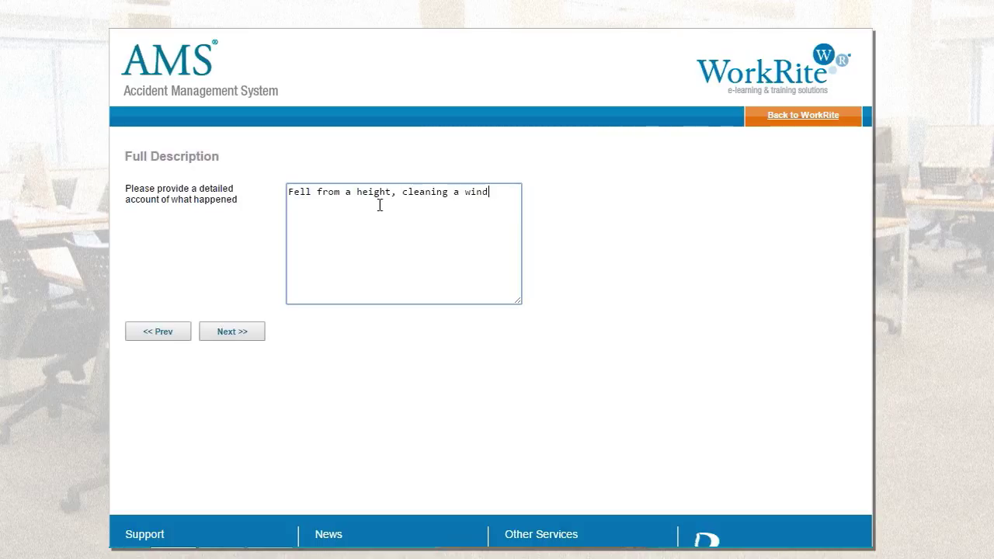
type("ow")
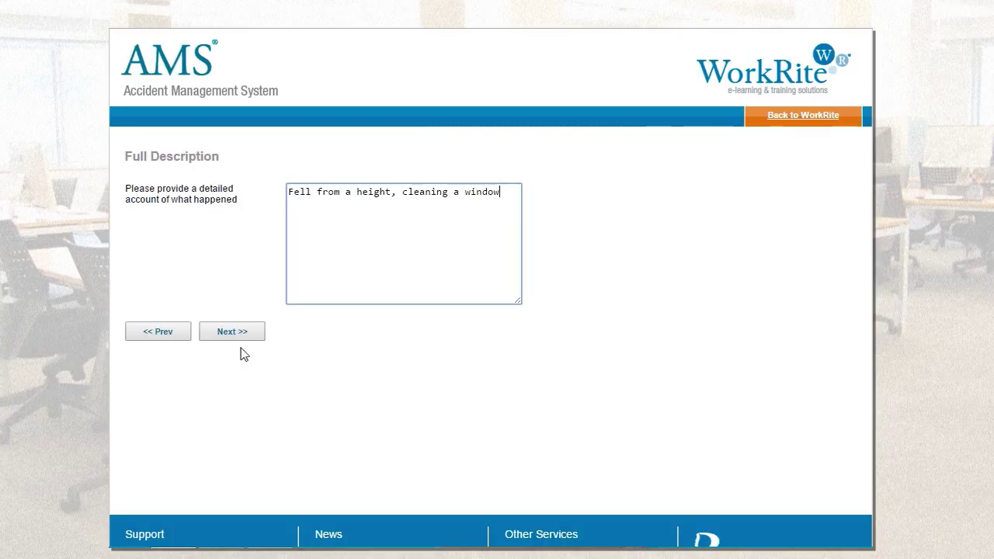
left_click(232, 331)
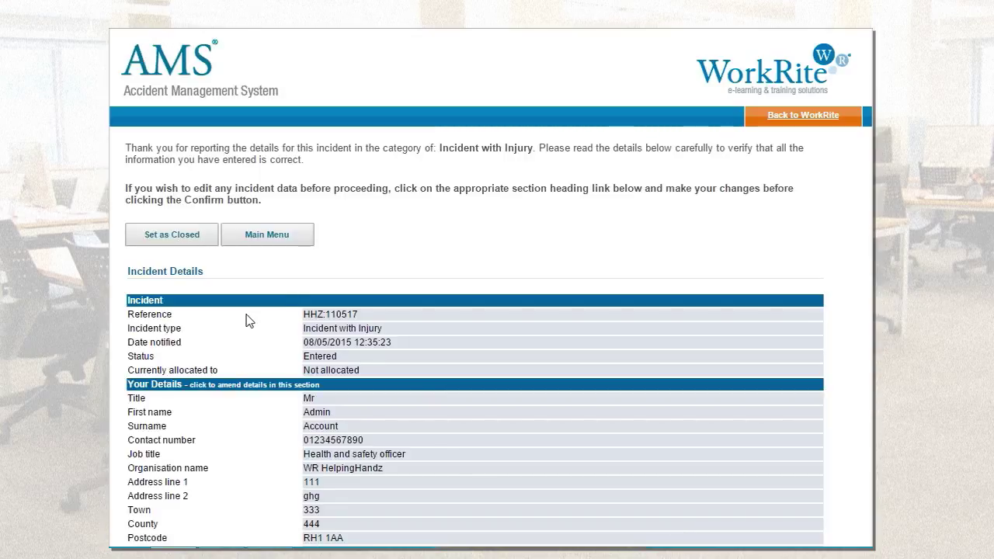
mouse_move(385, 249)
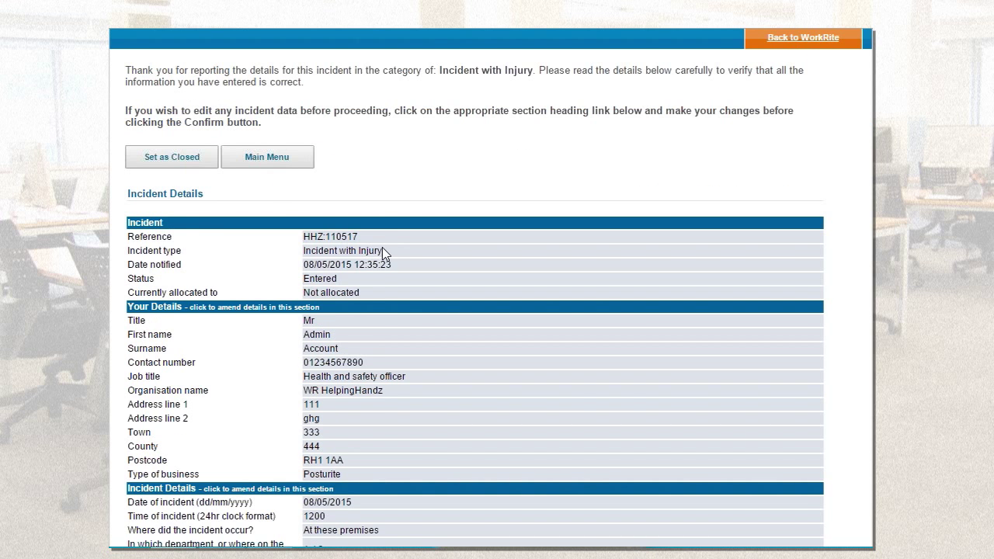
scroll("down", 3)
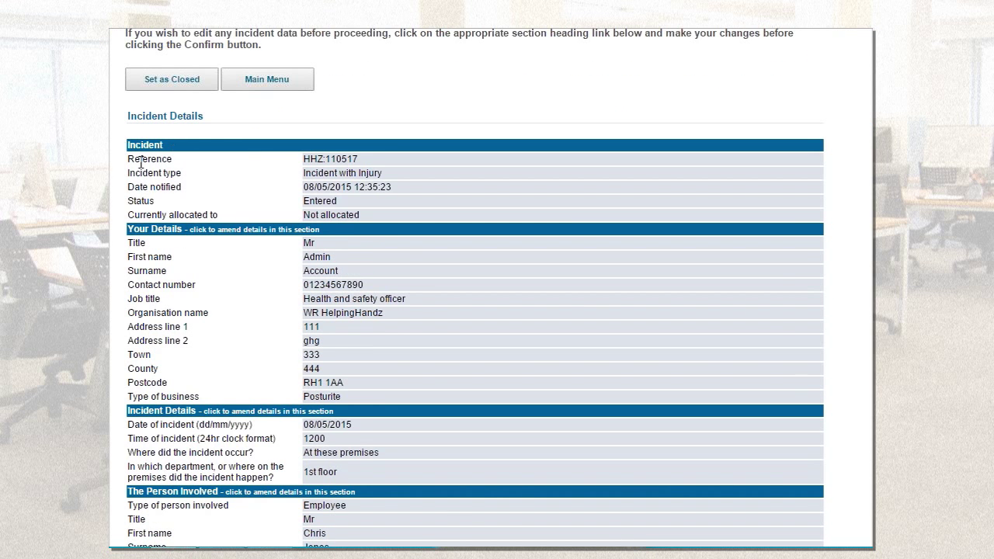
mouse_move(178, 186)
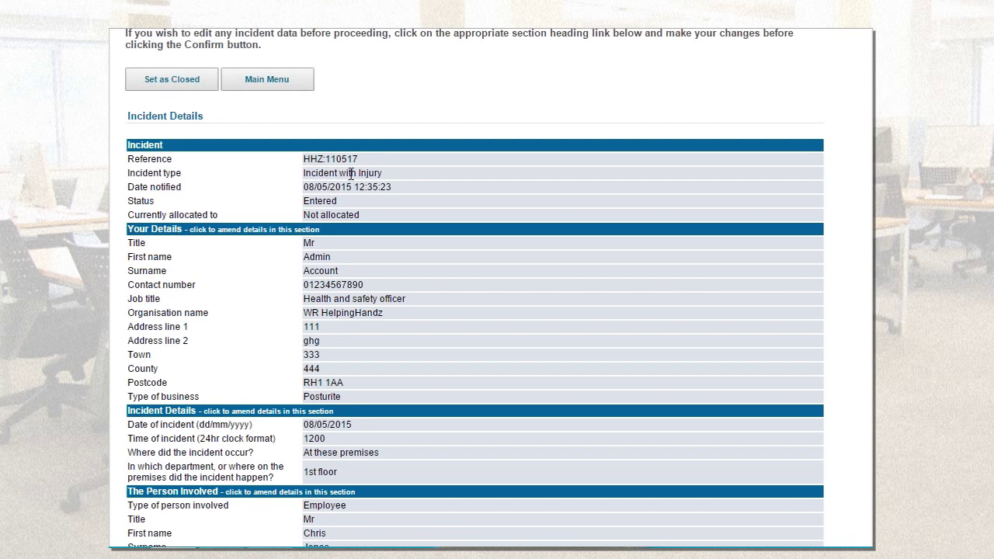
mouse_move(283, 189)
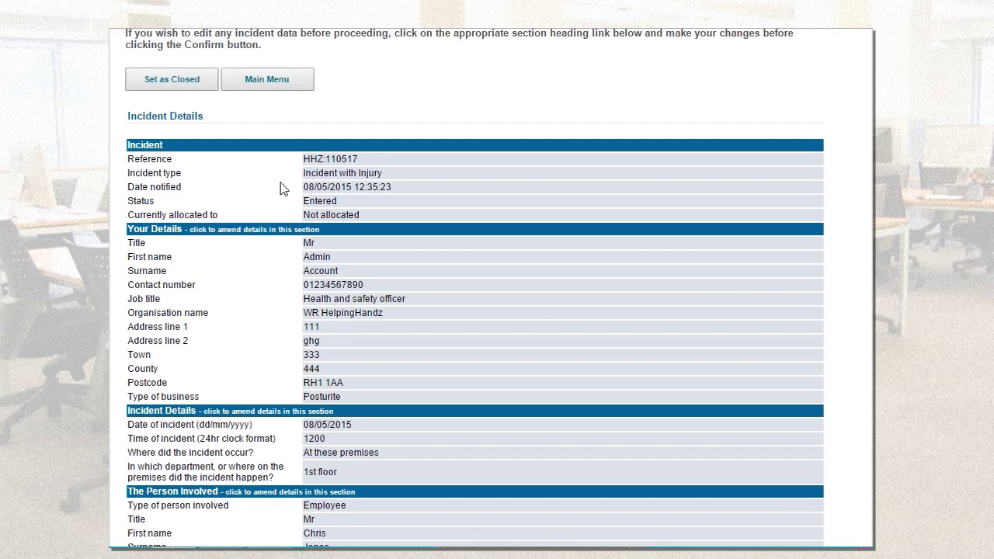
mouse_move(323, 202)
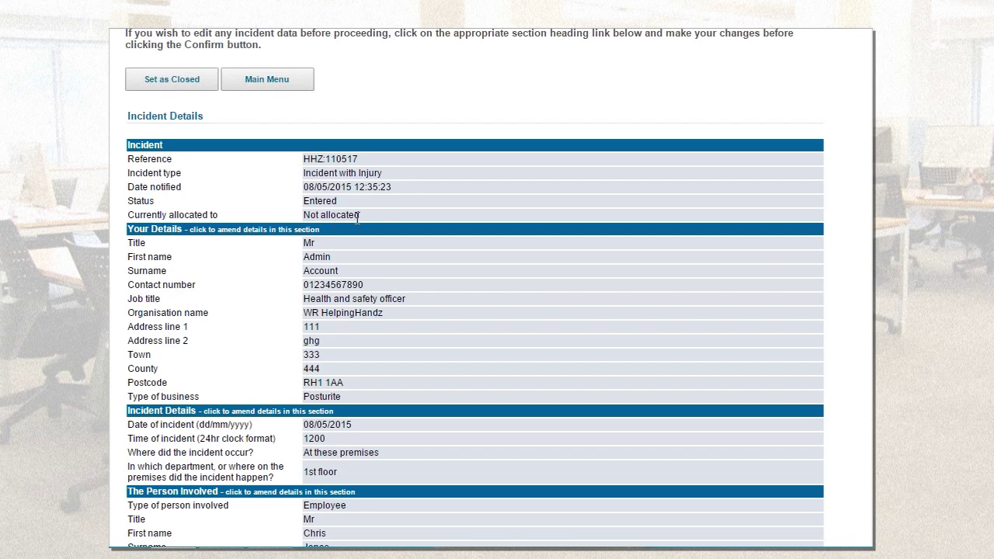
mouse_move(159, 244)
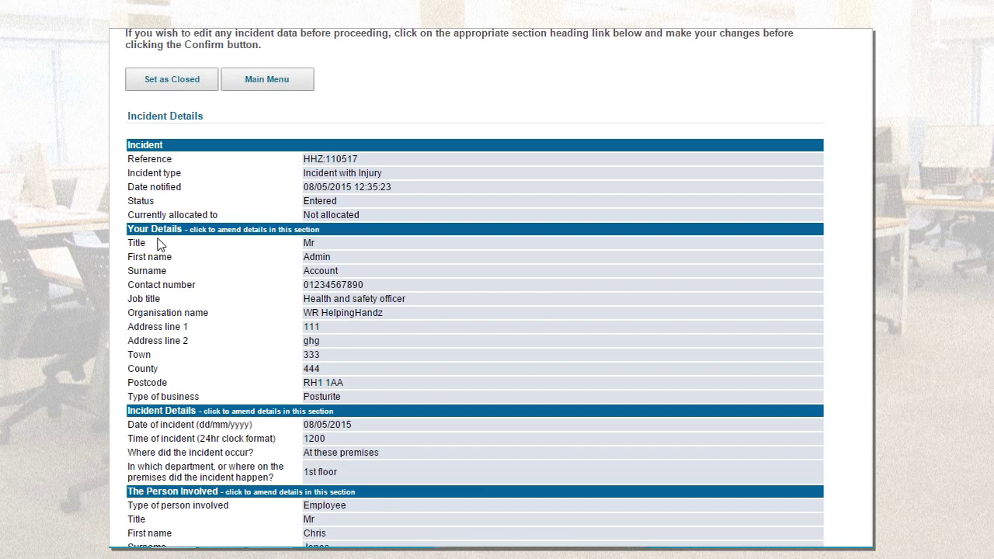
mouse_move(327, 338)
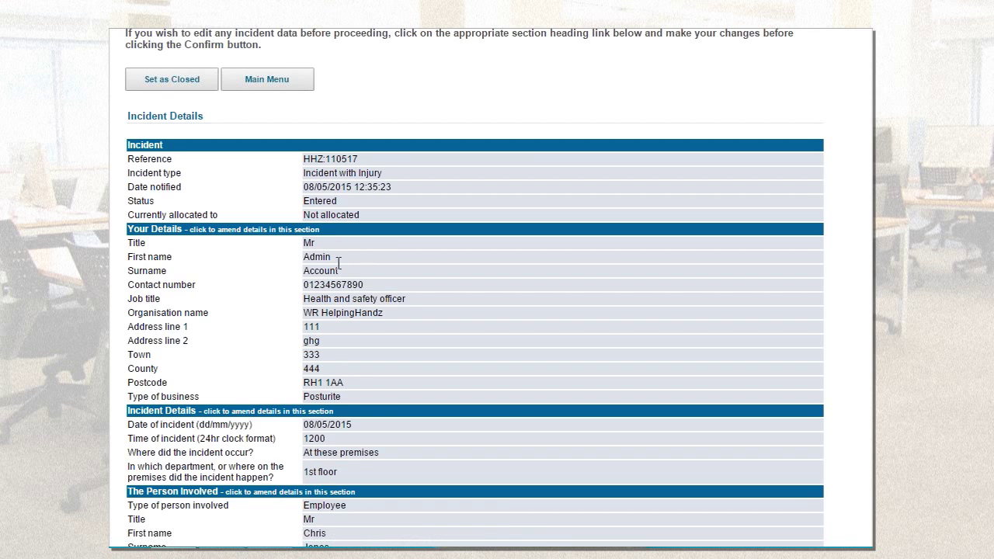
scroll("down", 3)
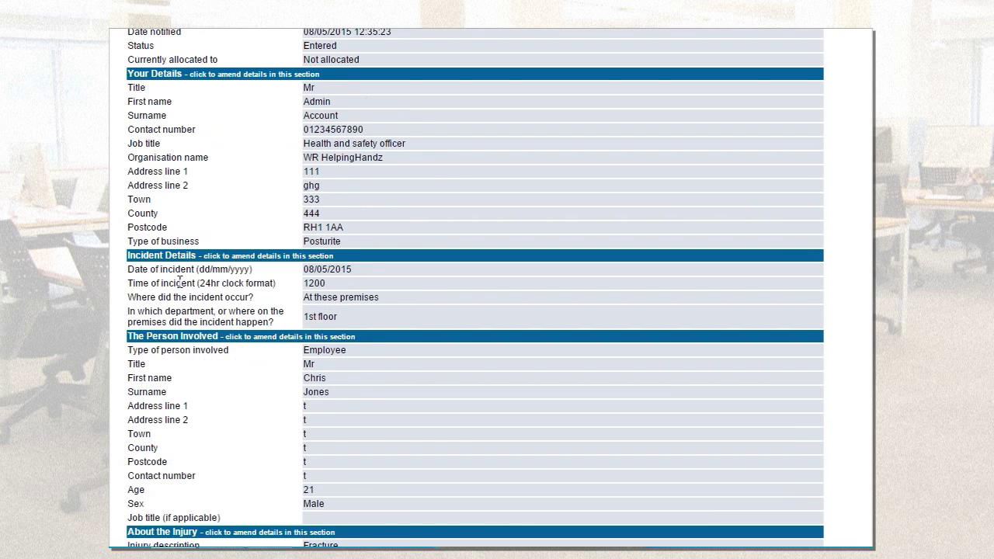
mouse_move(256, 267)
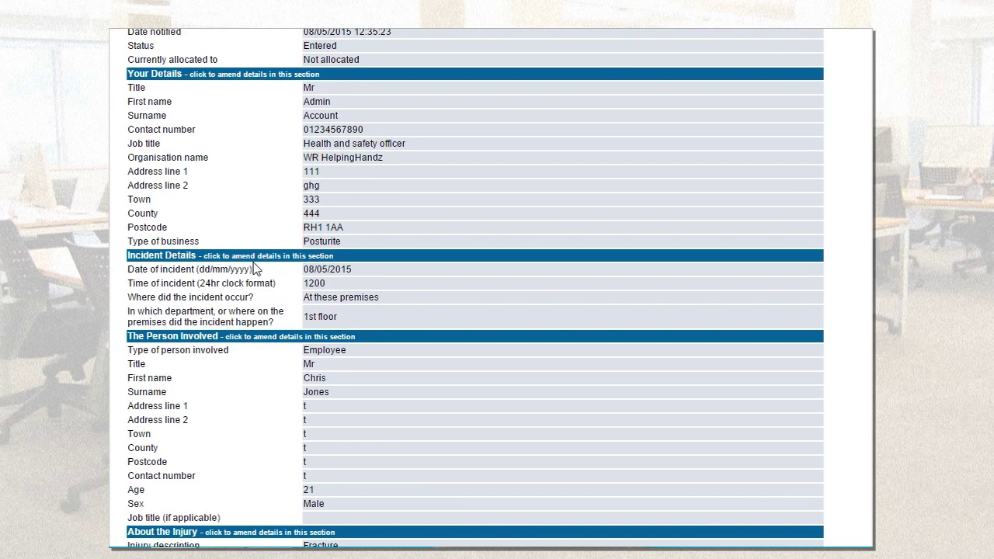
mouse_move(254, 262)
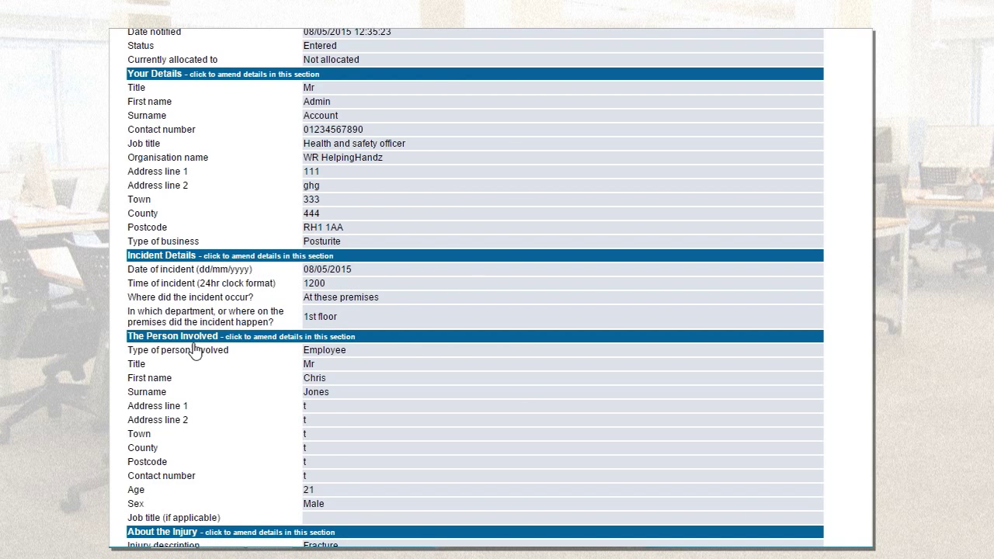
scroll("down", 3)
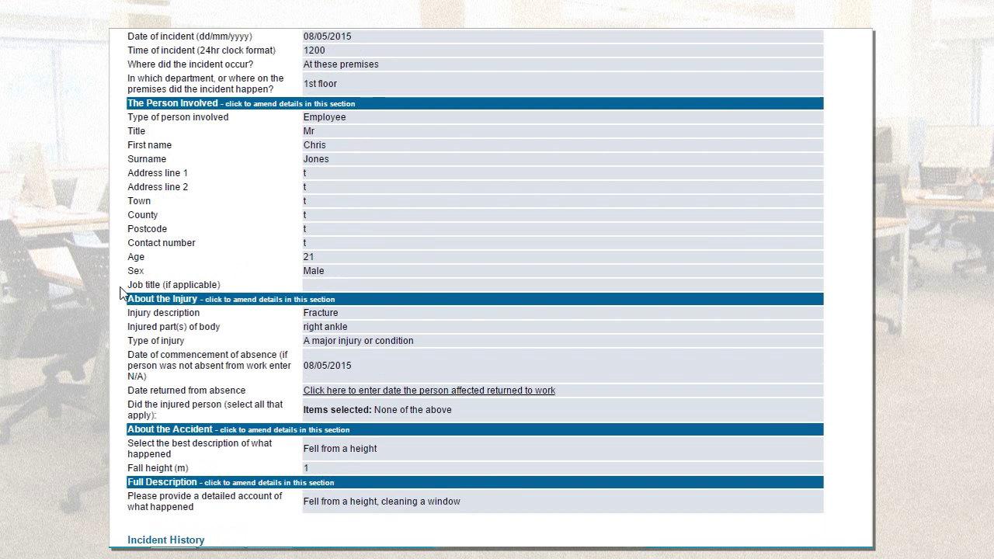
mouse_move(317, 402)
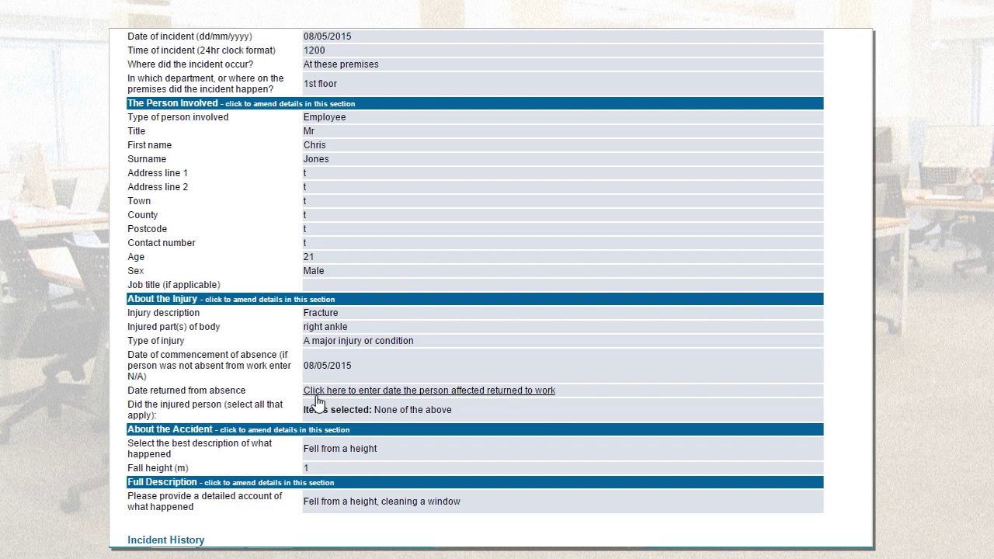
mouse_move(353, 401)
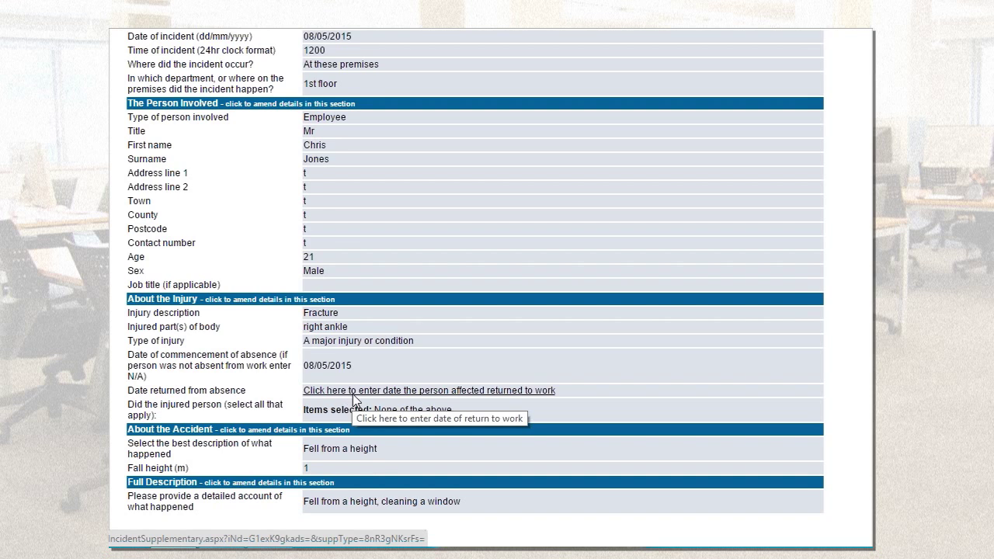
scroll("down", 3)
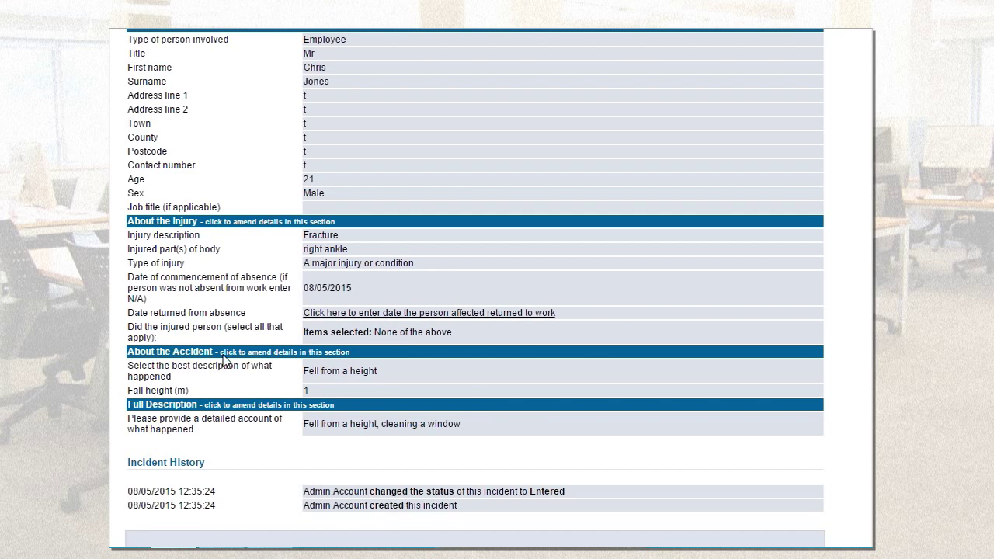
mouse_move(295, 384)
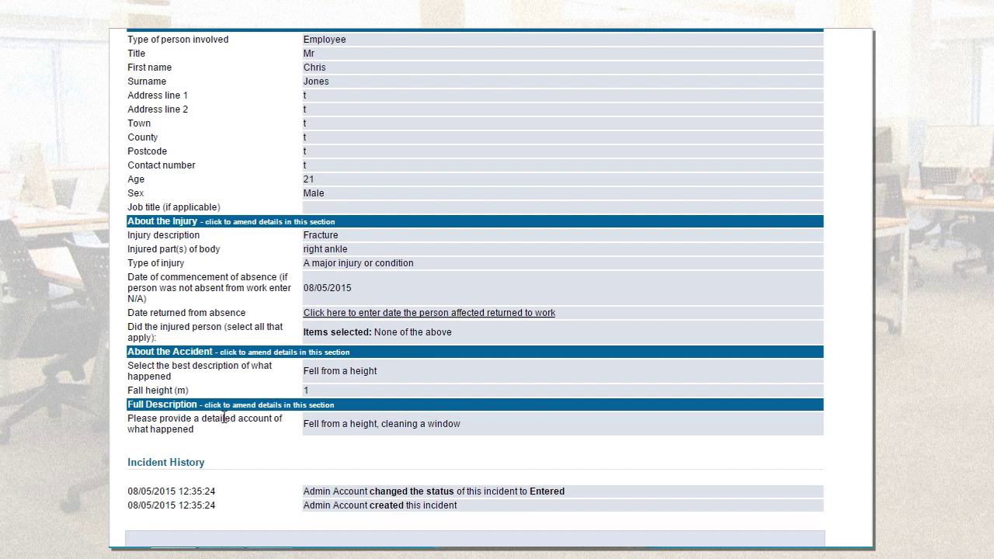
scroll("down", 3)
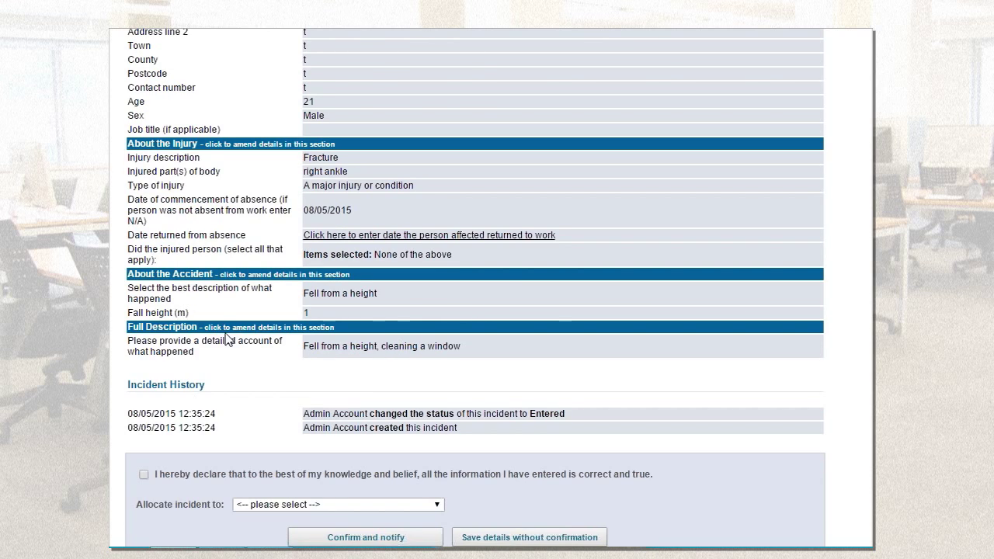
mouse_move(304, 379)
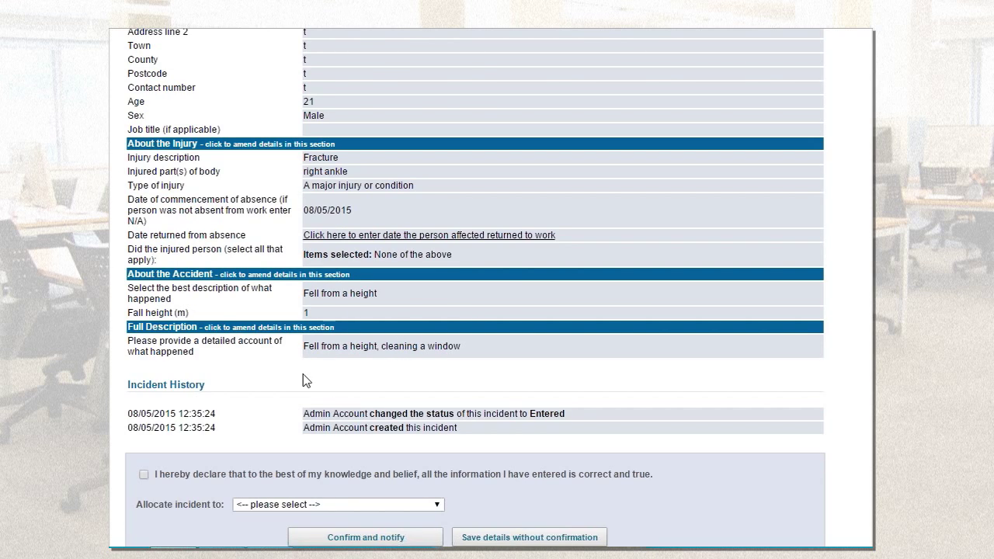
mouse_move(168, 434)
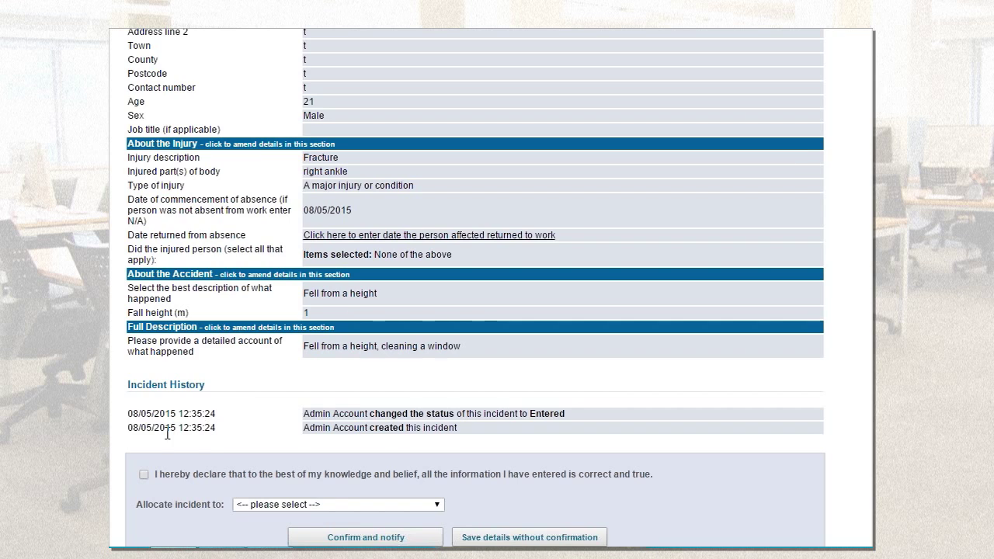
mouse_move(200, 432)
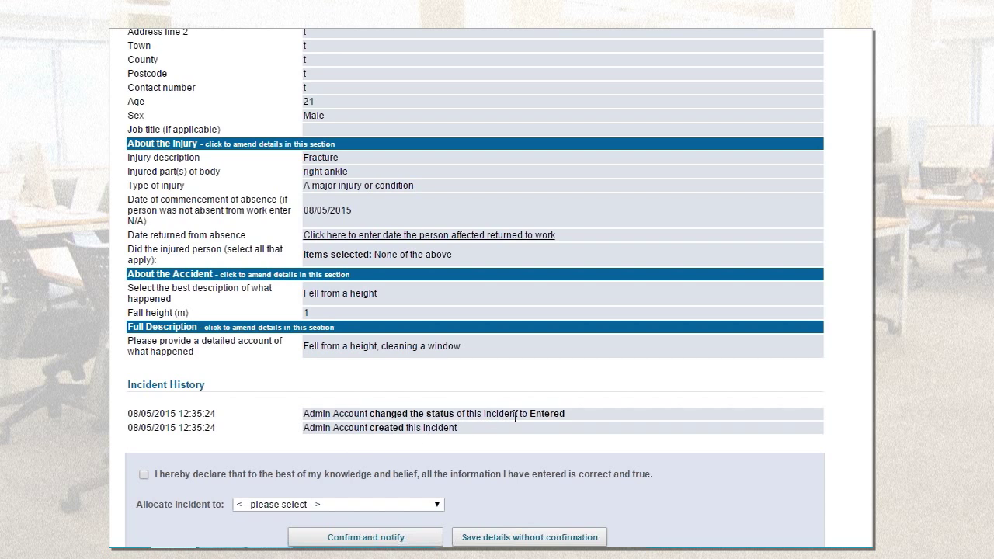
mouse_move(506, 392)
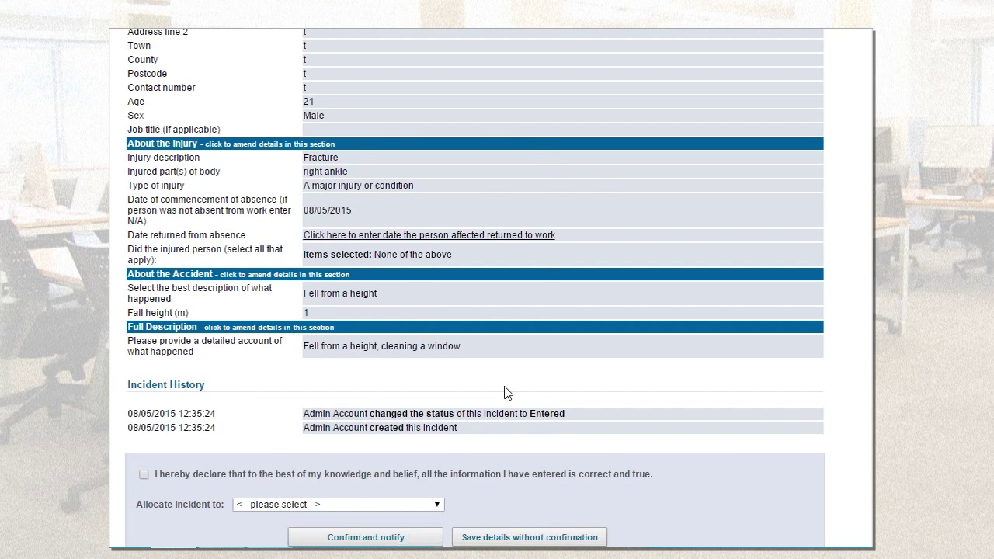
scroll("down", 3)
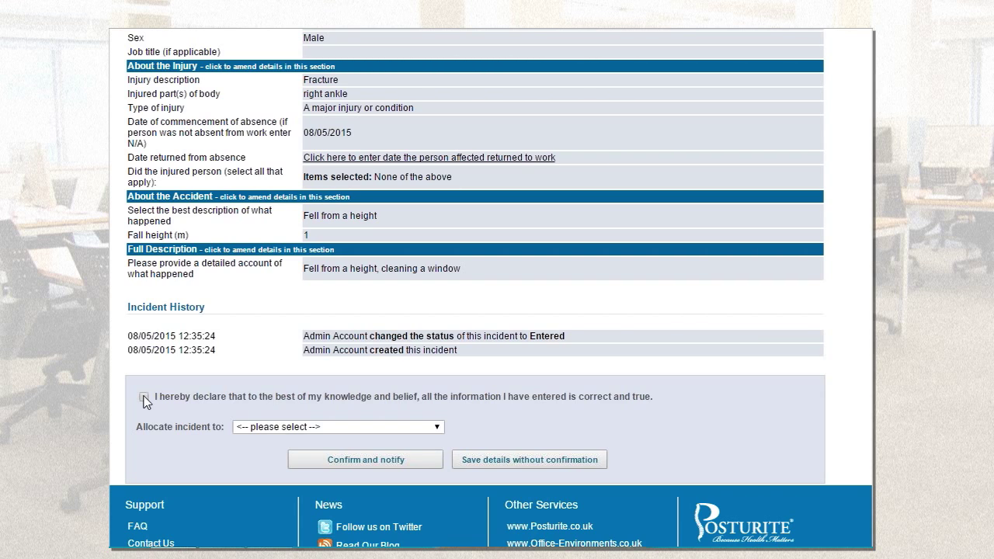
Tick the declaration as true and correct and allocate the incident to Admin Account
left_click(143, 397)
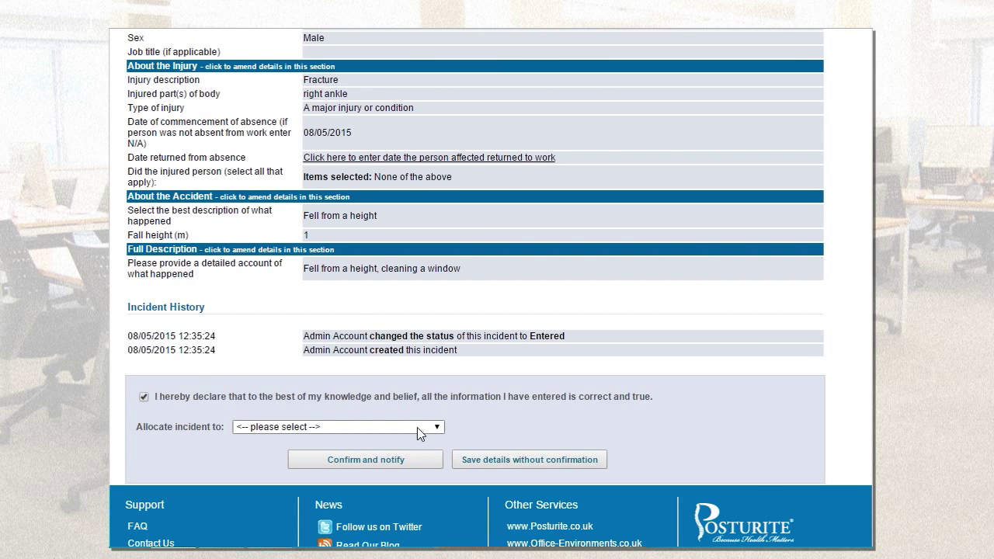
mouse_move(438, 432)
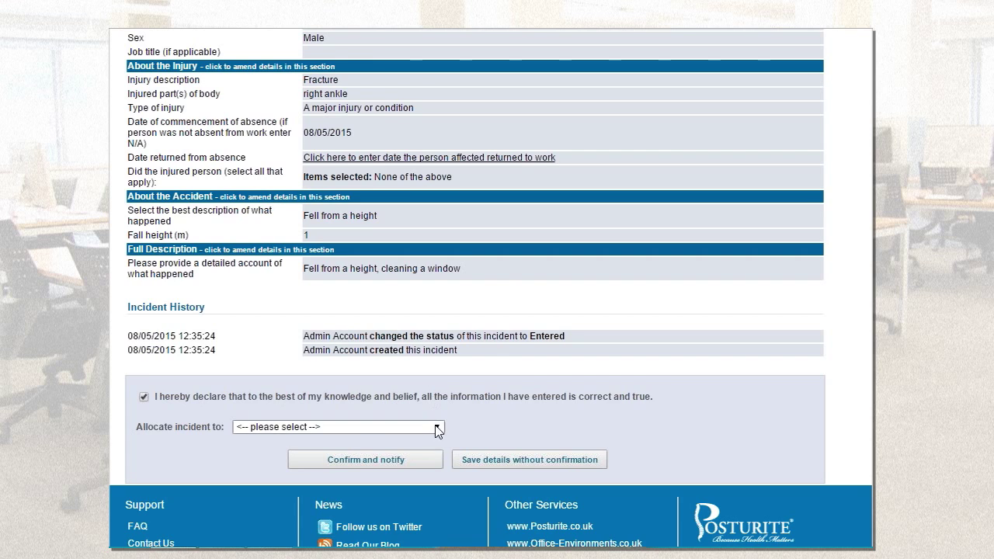
left_click(336, 425)
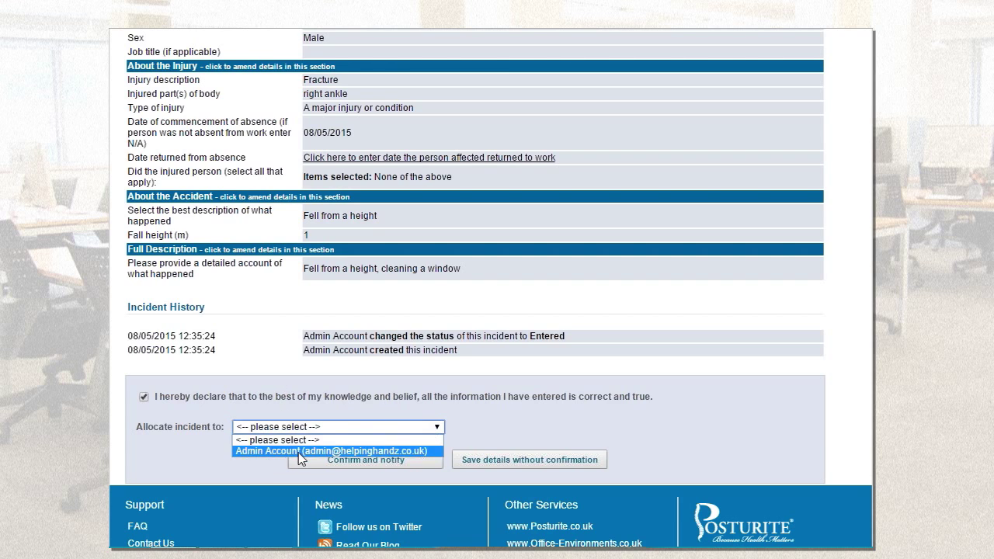
mouse_move(273, 460)
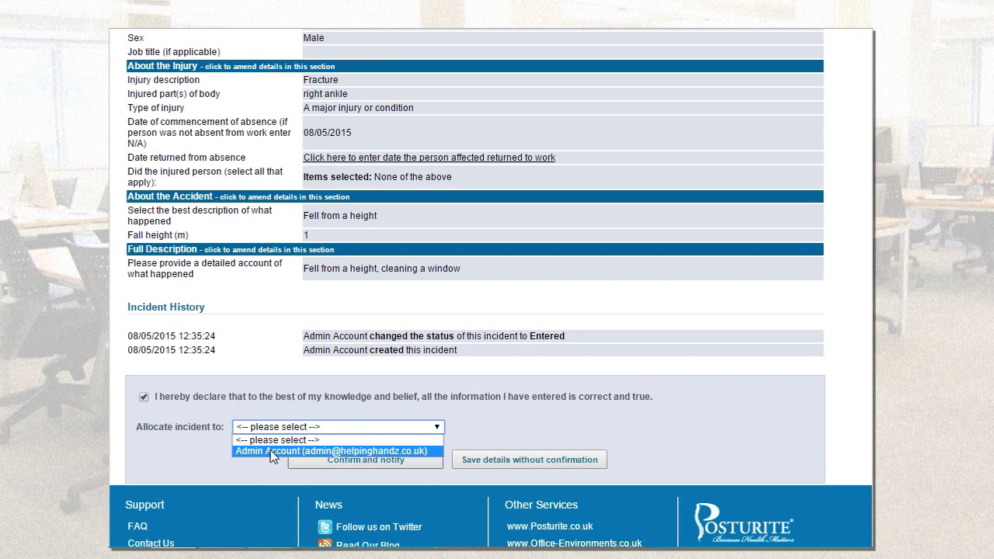
left_click(329, 451)
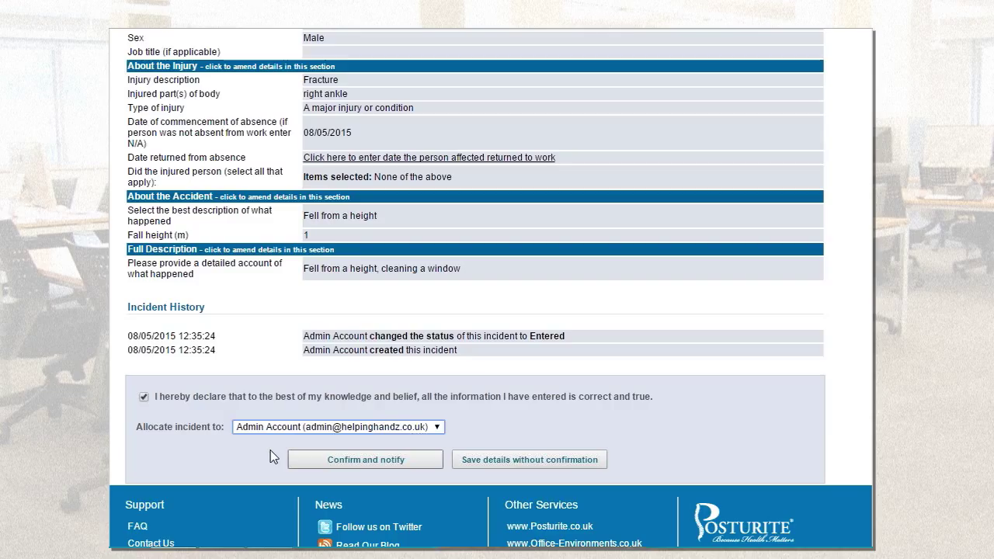
mouse_move(481, 442)
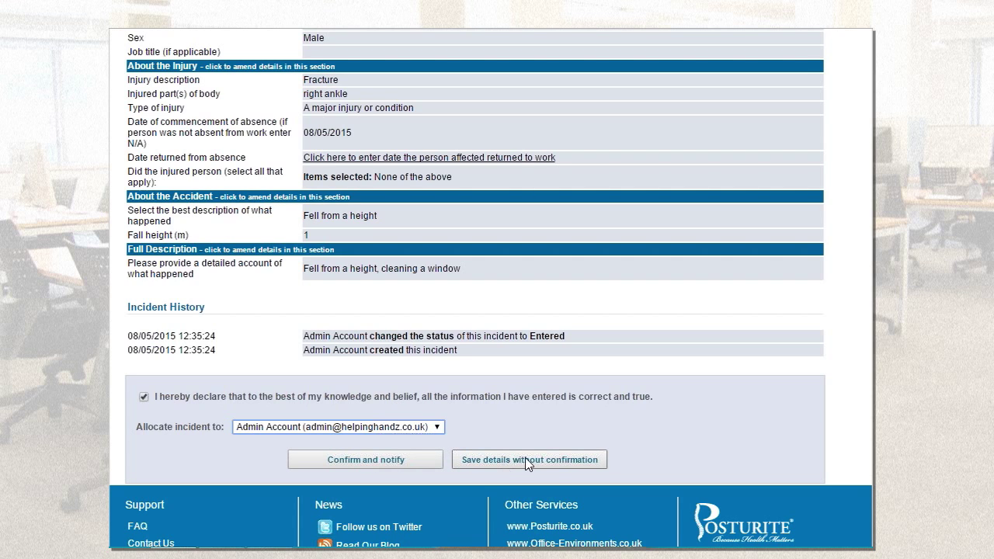
mouse_move(519, 462)
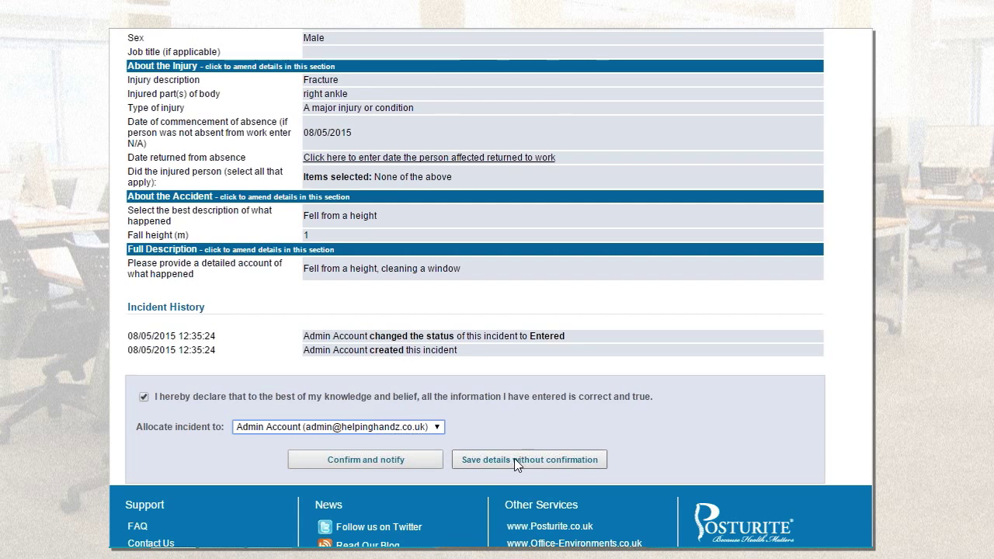
left_click(528, 459)
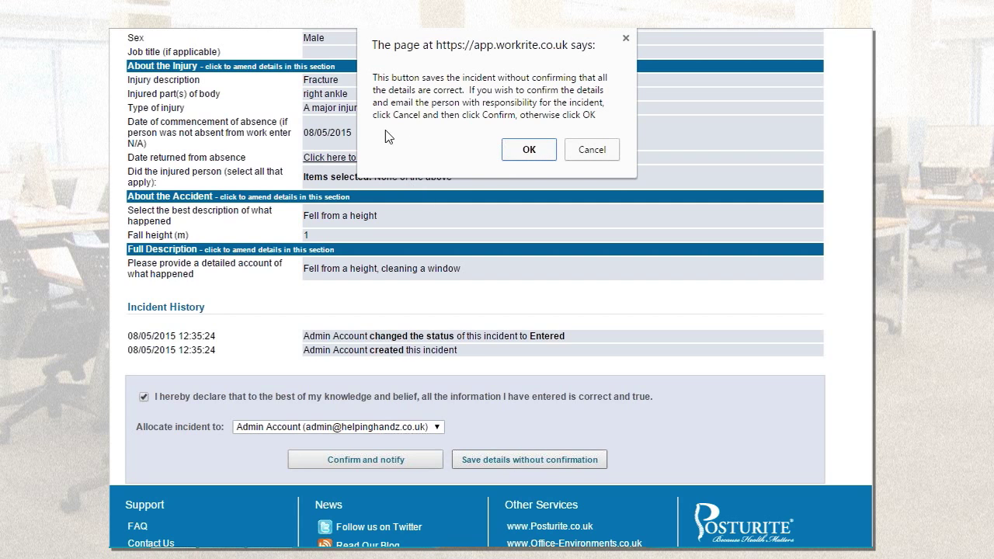
mouse_move(532, 96)
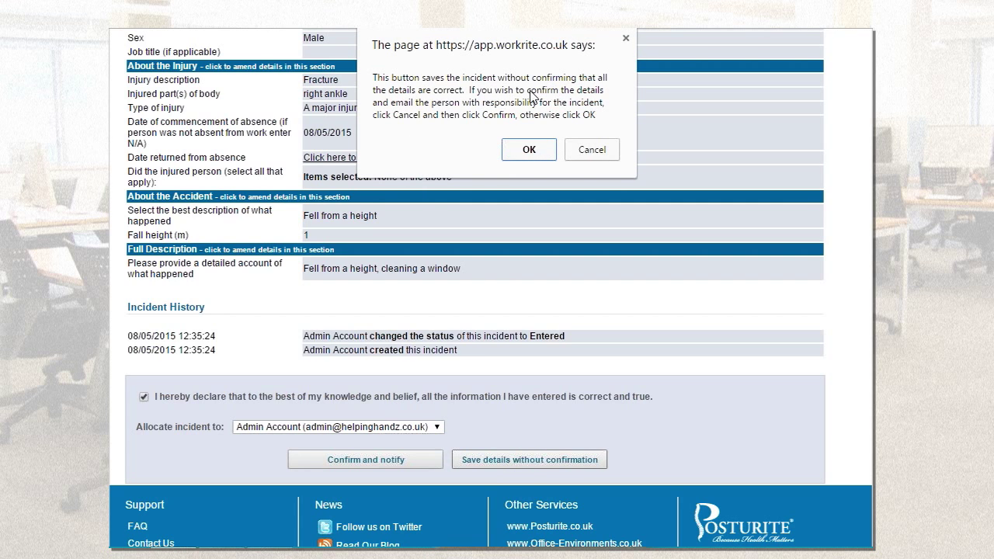
mouse_move(319, 137)
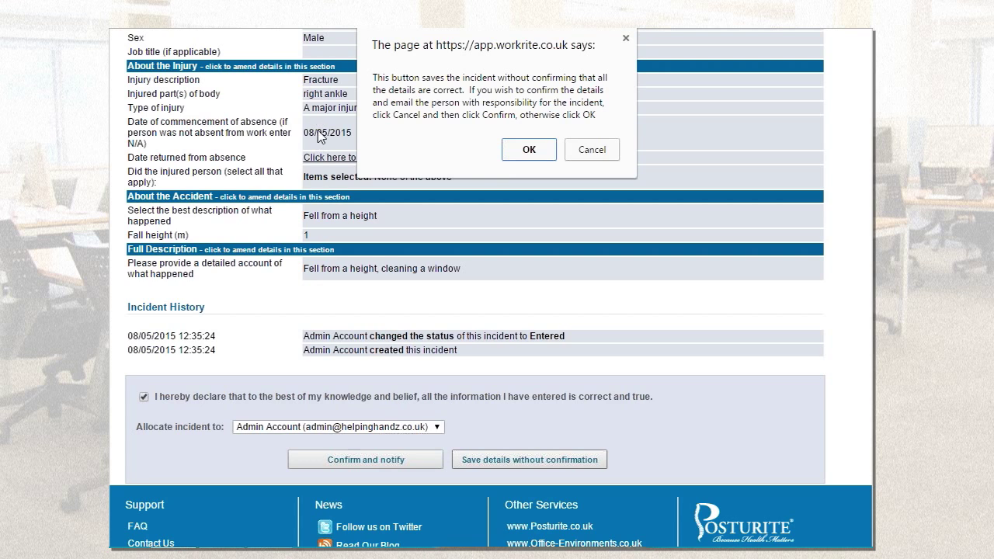
mouse_move(317, 124)
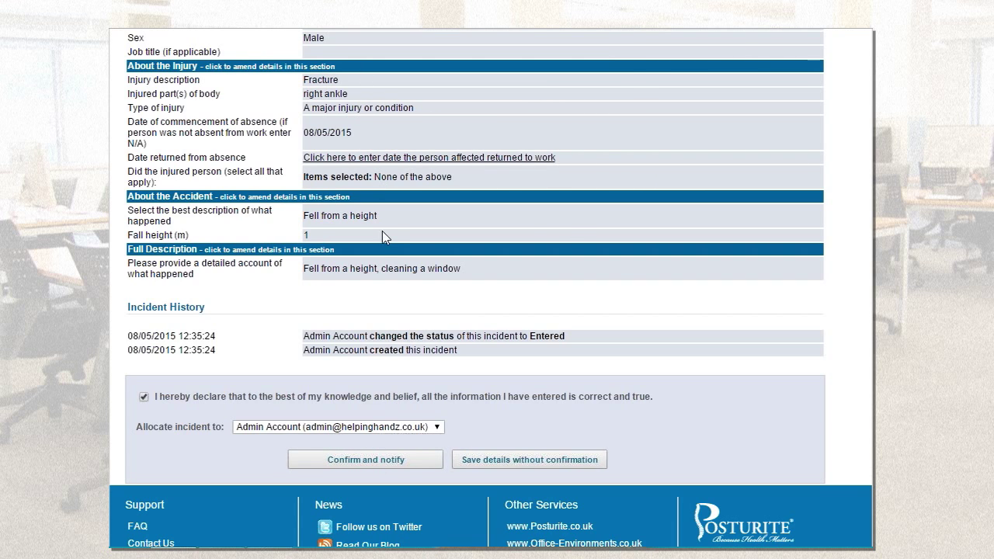
scroll("down", 3)
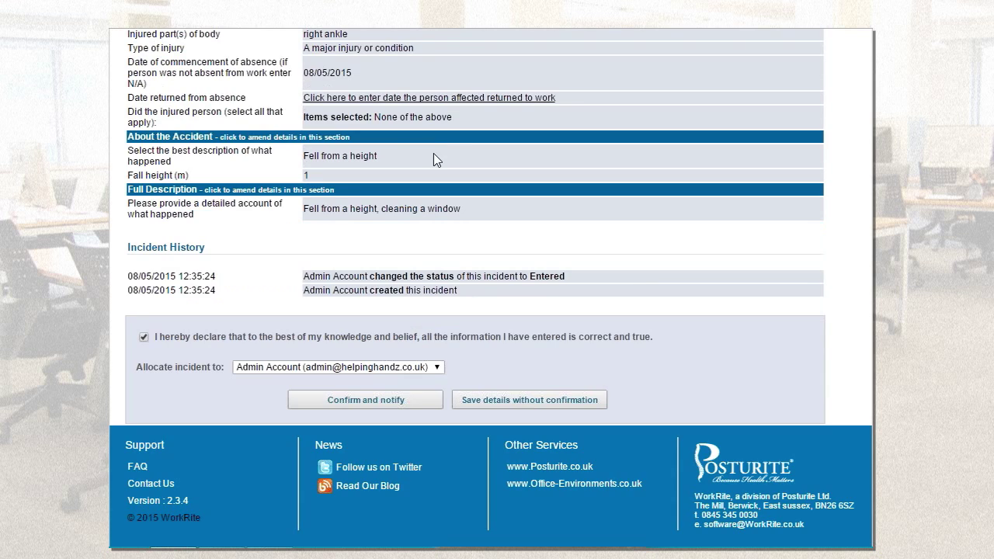
mouse_move(728, 215)
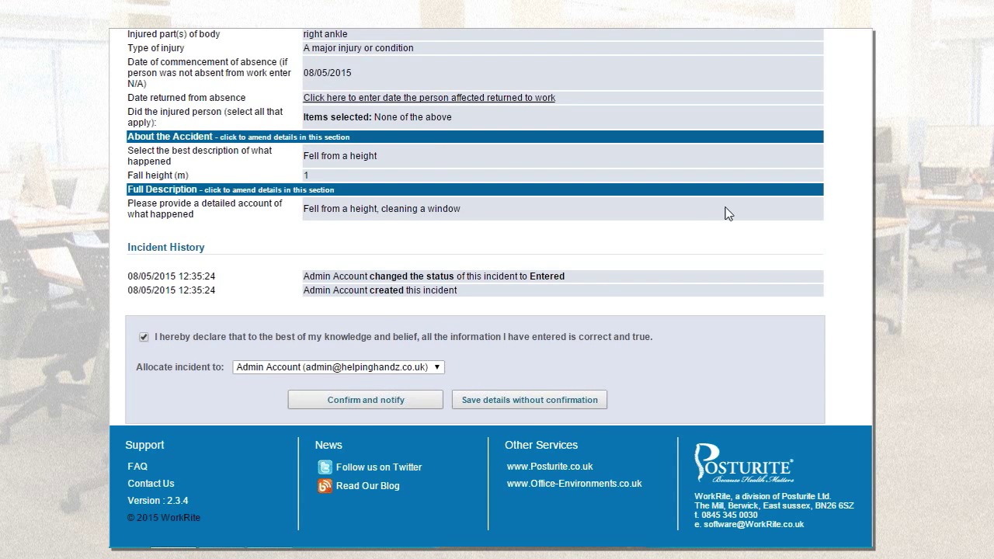
left_click(365, 399)
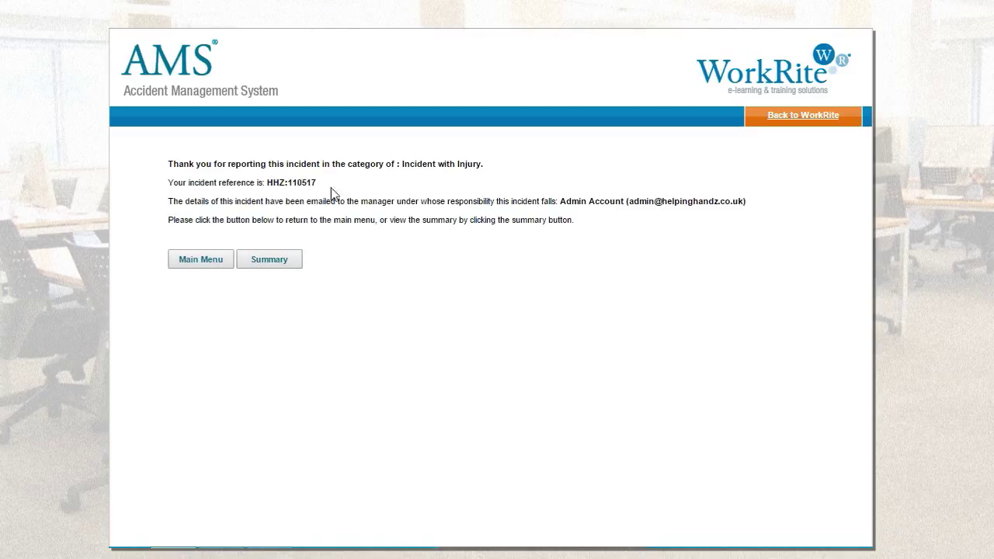
mouse_move(441, 214)
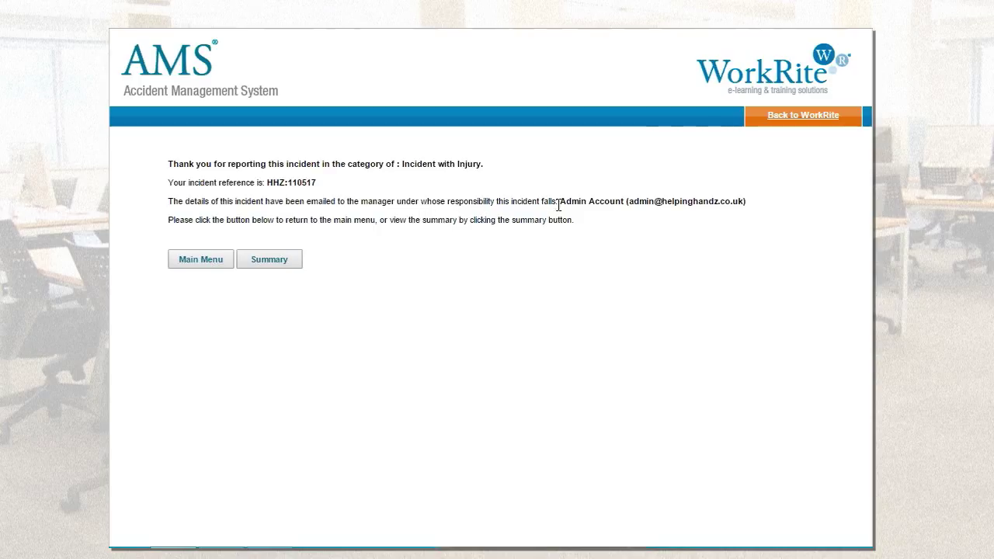
mouse_move(674, 201)
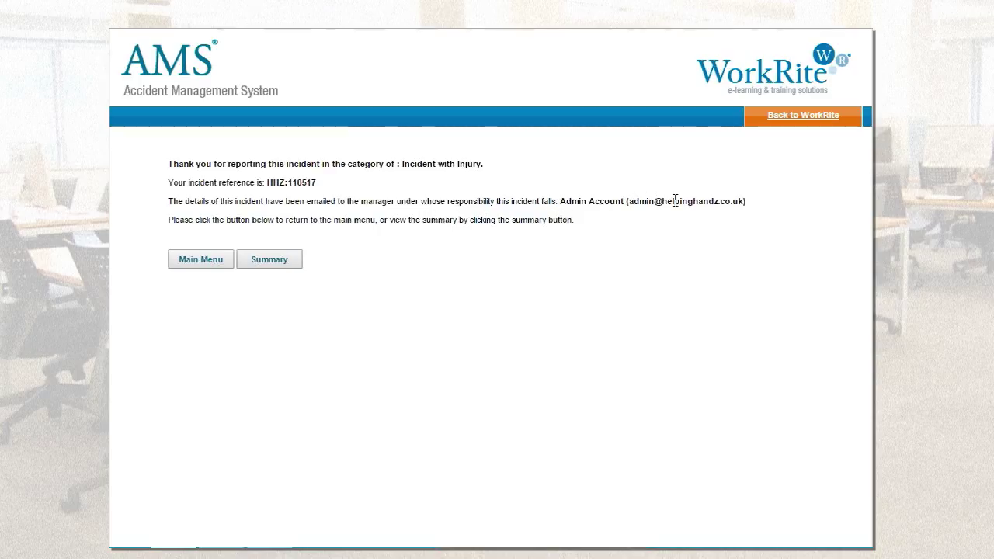
mouse_move(381, 240)
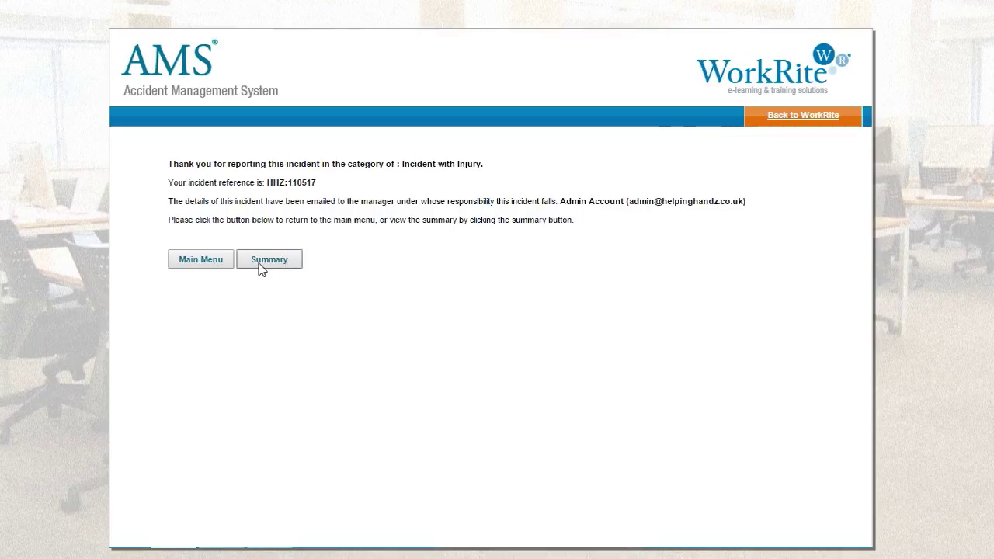
mouse_move(242, 264)
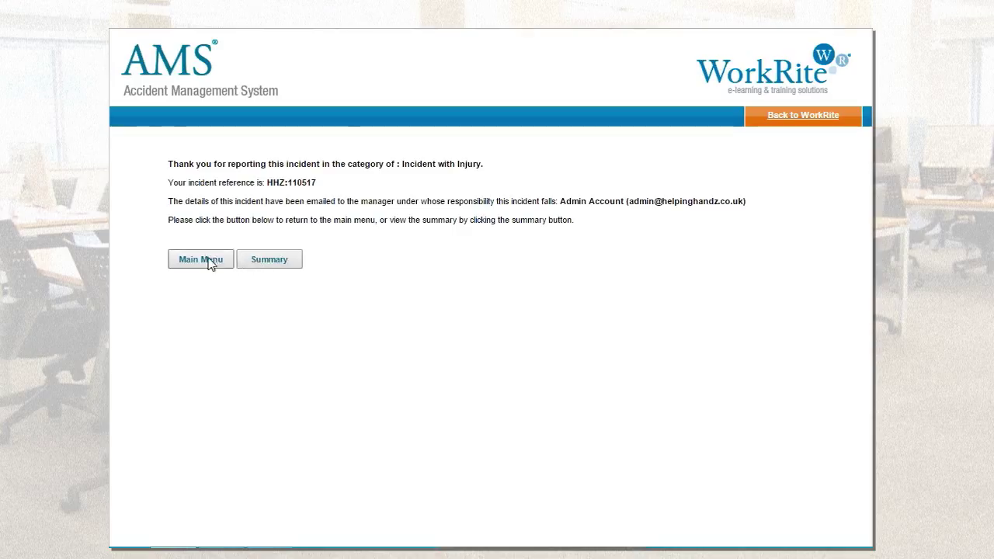
Return from the thank-you page to the main menu
left_click(201, 258)
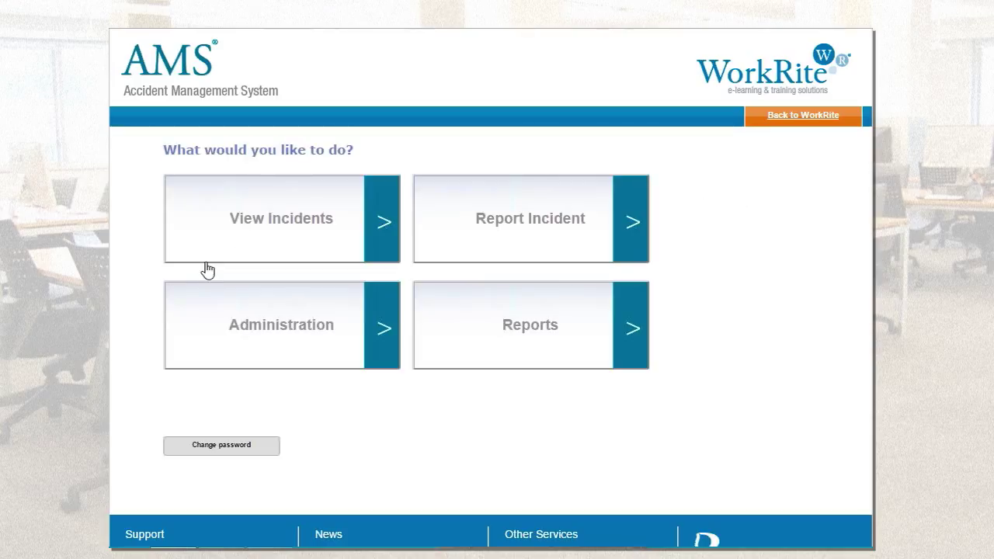
mouse_move(270, 248)
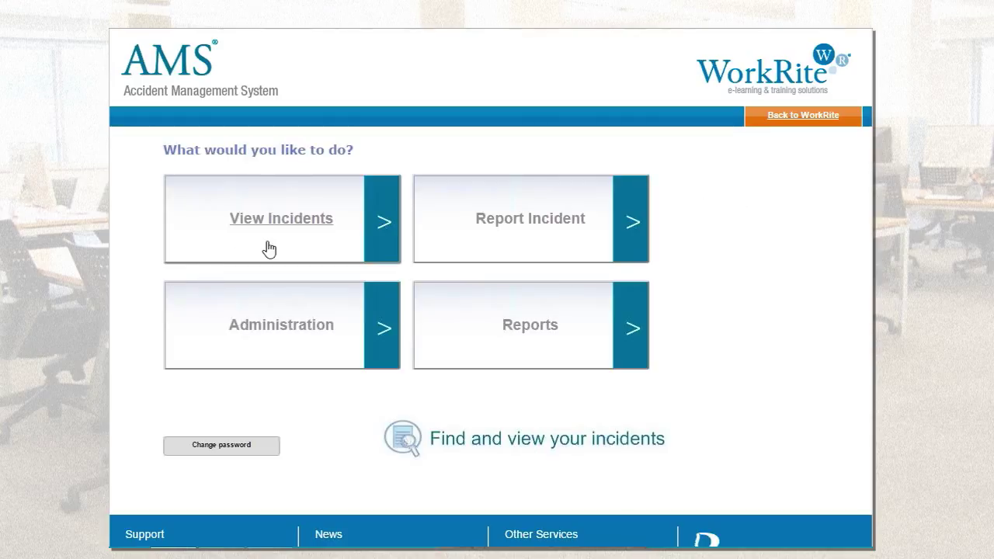
mouse_move(280, 223)
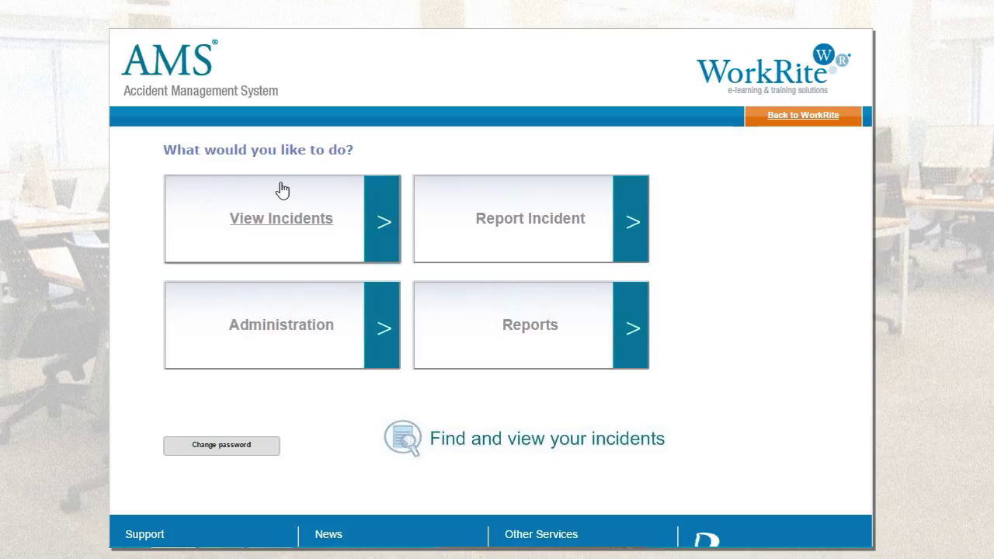
mouse_move(270, 222)
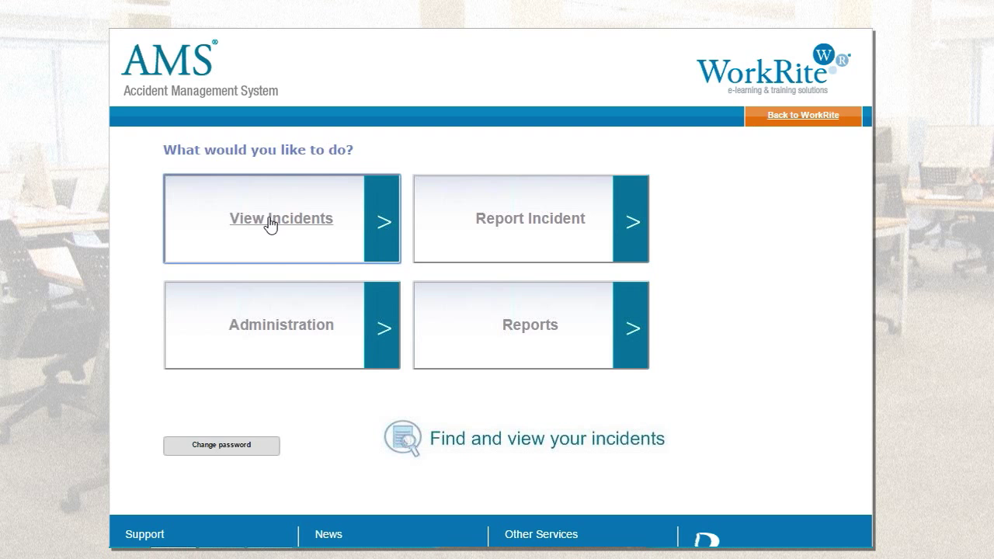
left_click(281, 217)
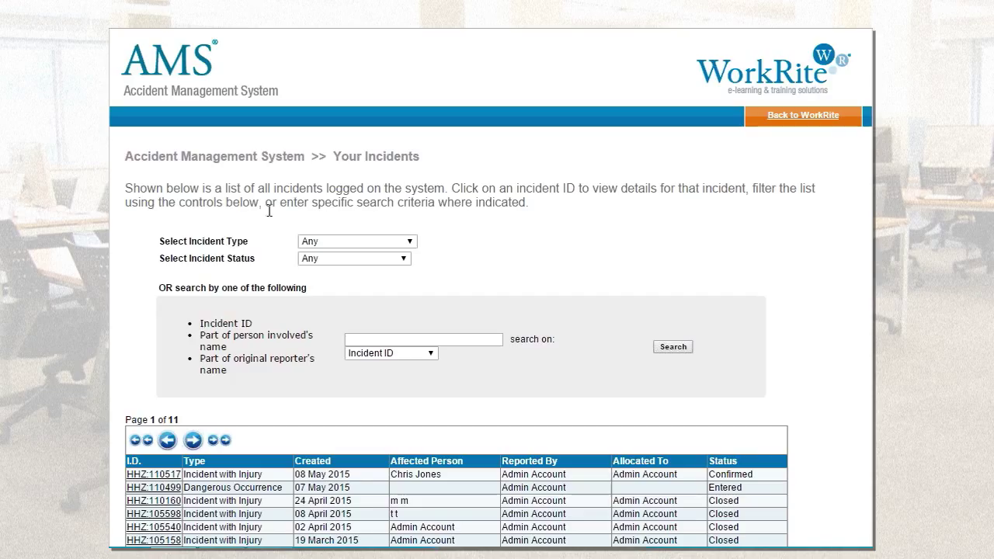
mouse_move(277, 220)
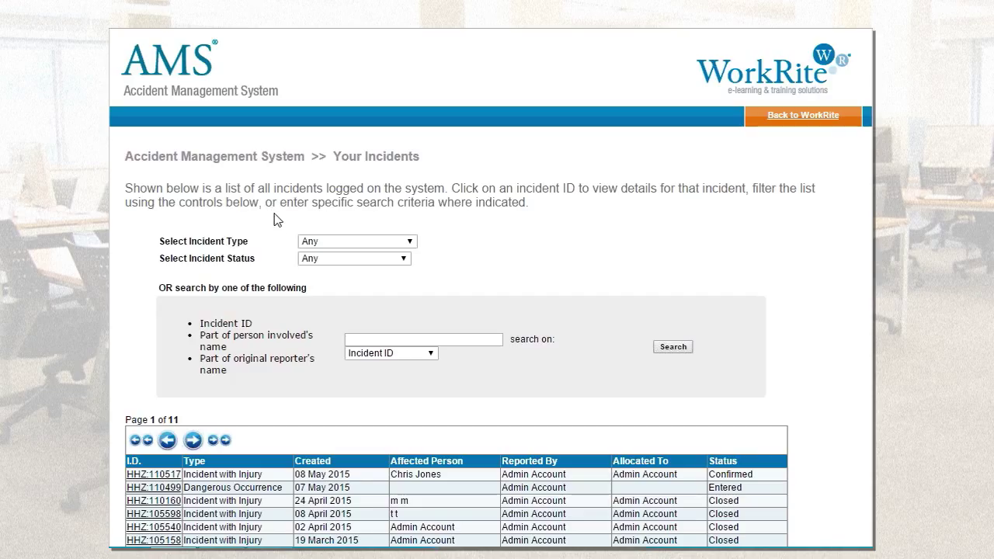
mouse_move(261, 388)
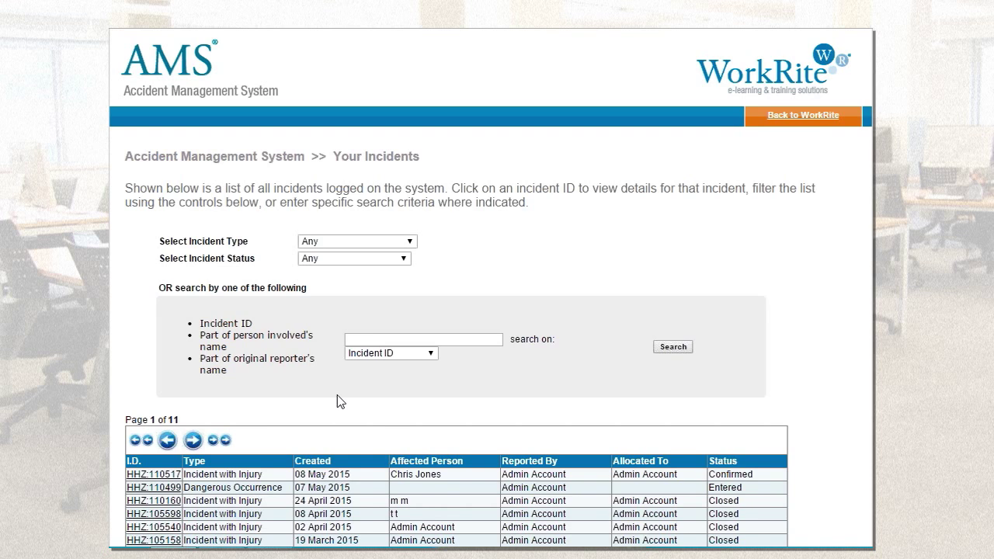
scroll("down", 3)
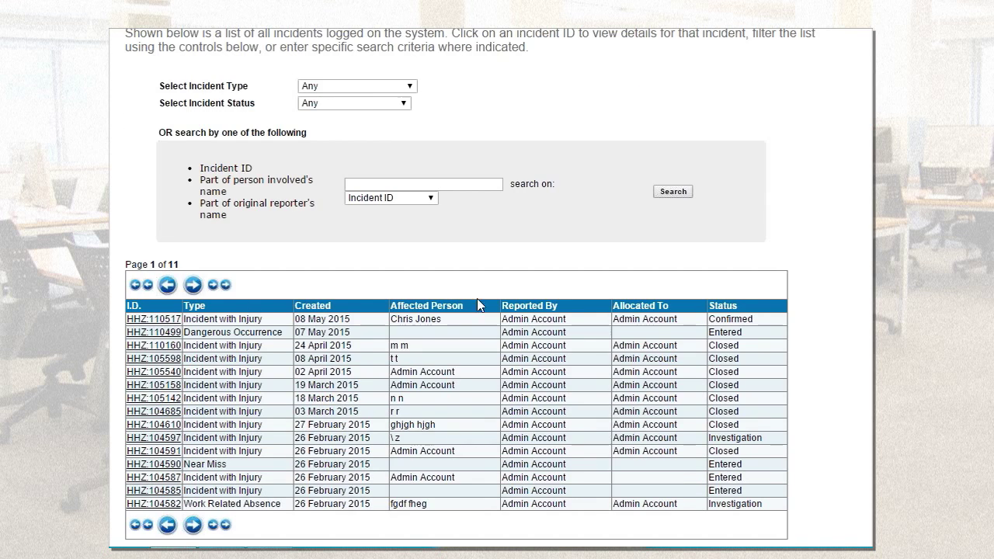
mouse_move(524, 327)
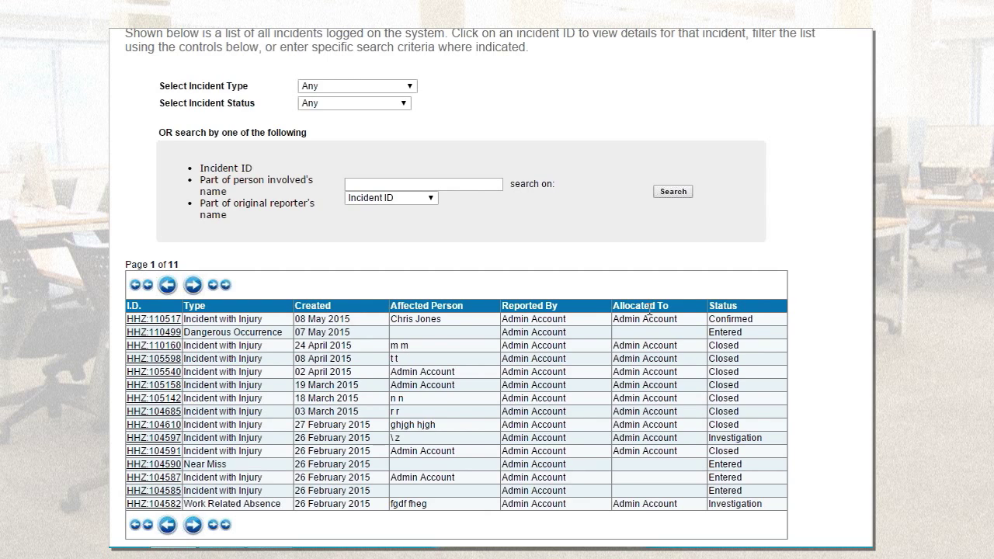
mouse_move(743, 318)
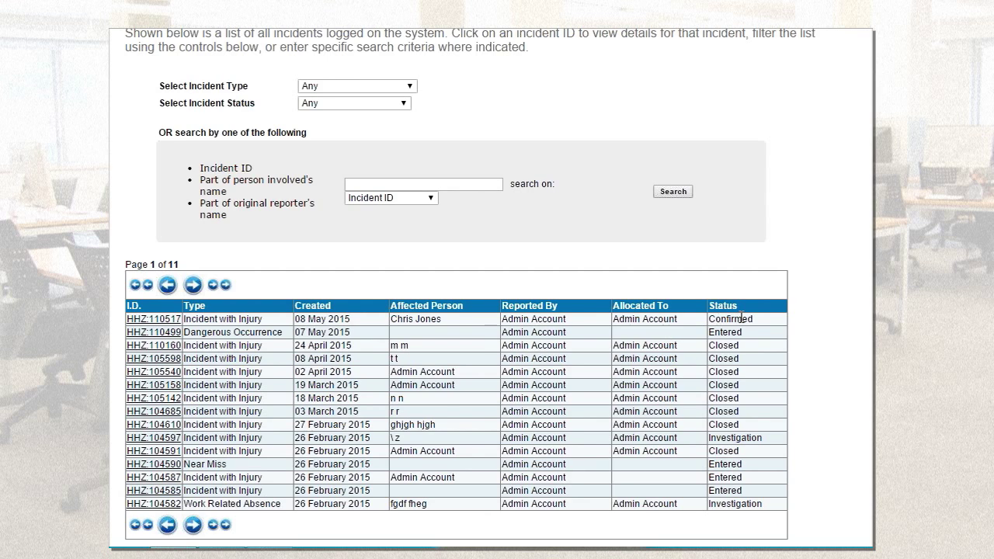
mouse_move(153, 332)
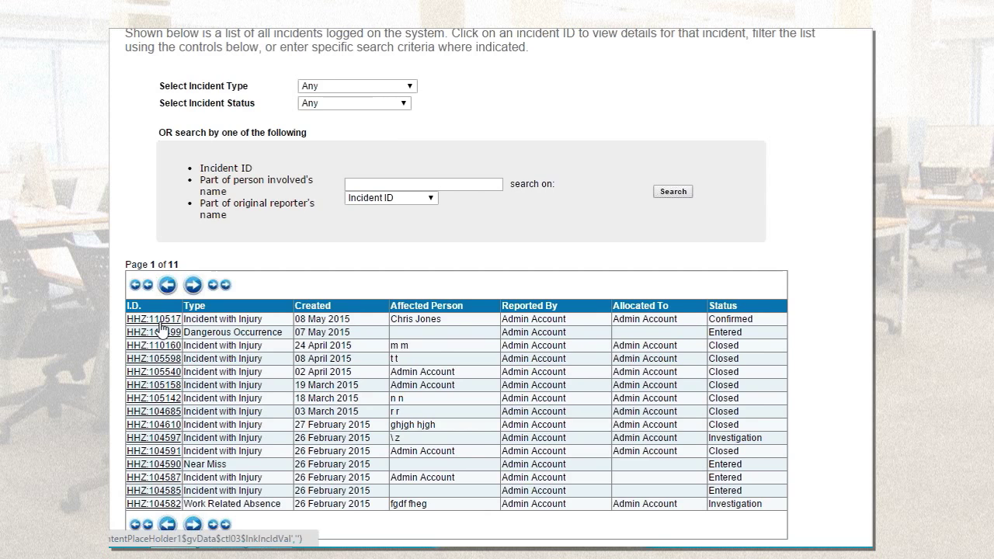
left_click(153, 320)
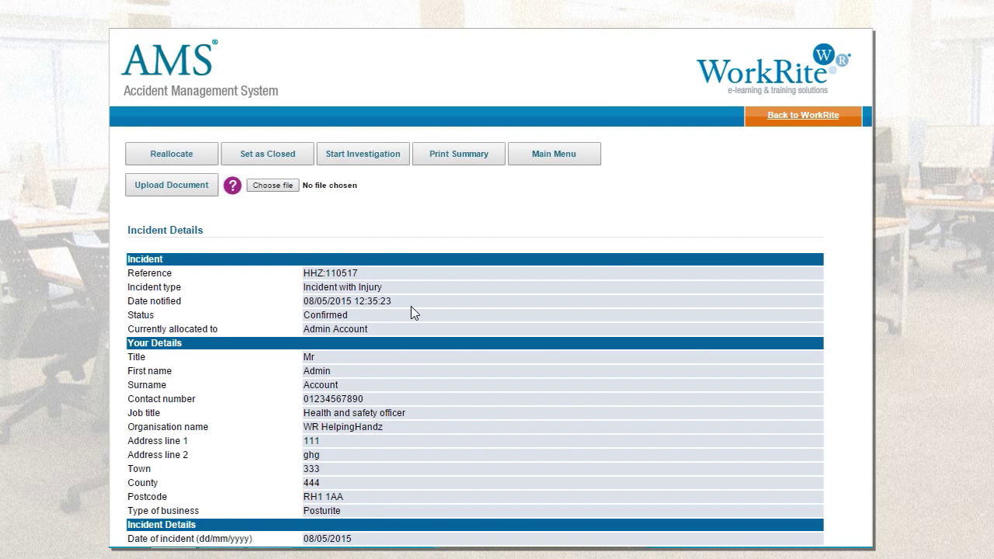
mouse_move(572, 279)
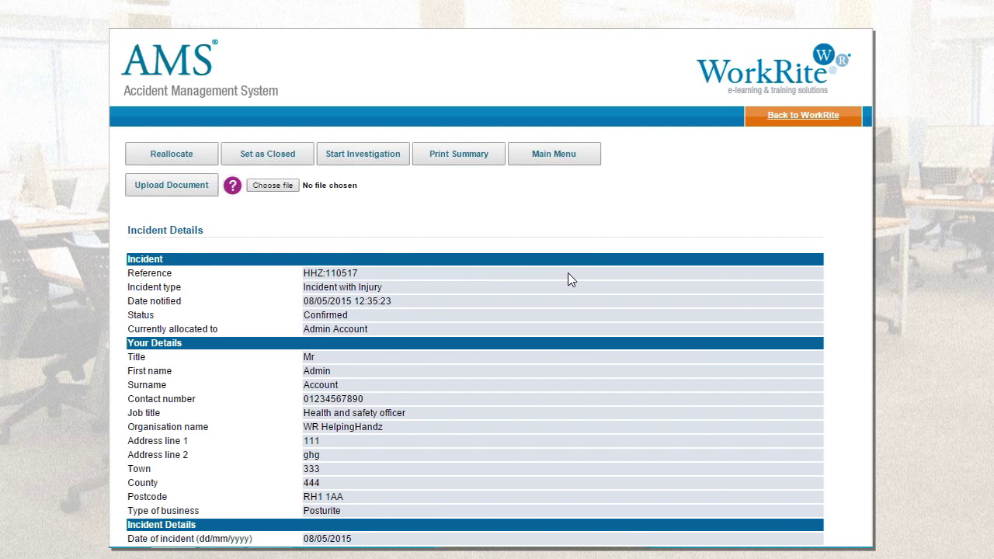
mouse_move(481, 292)
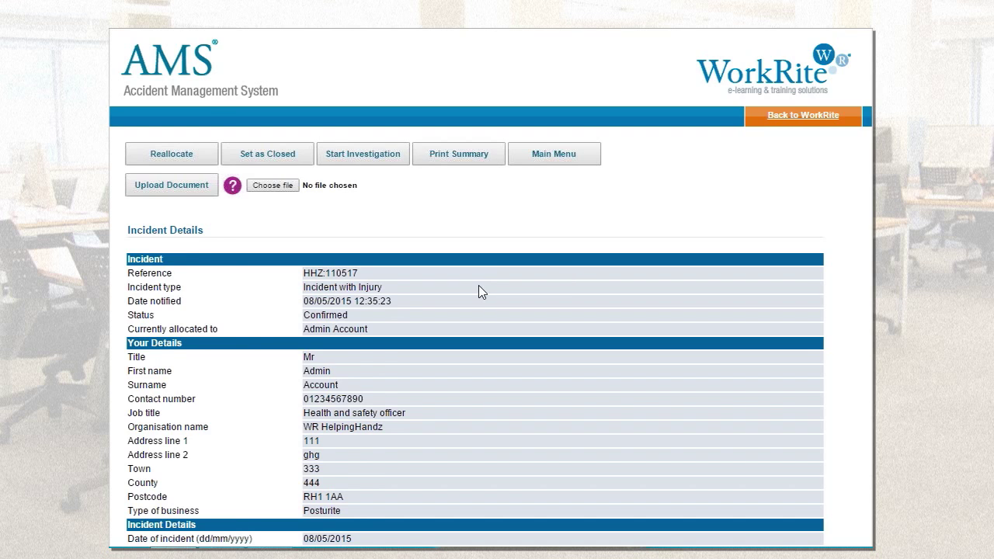
scroll("down", 3)
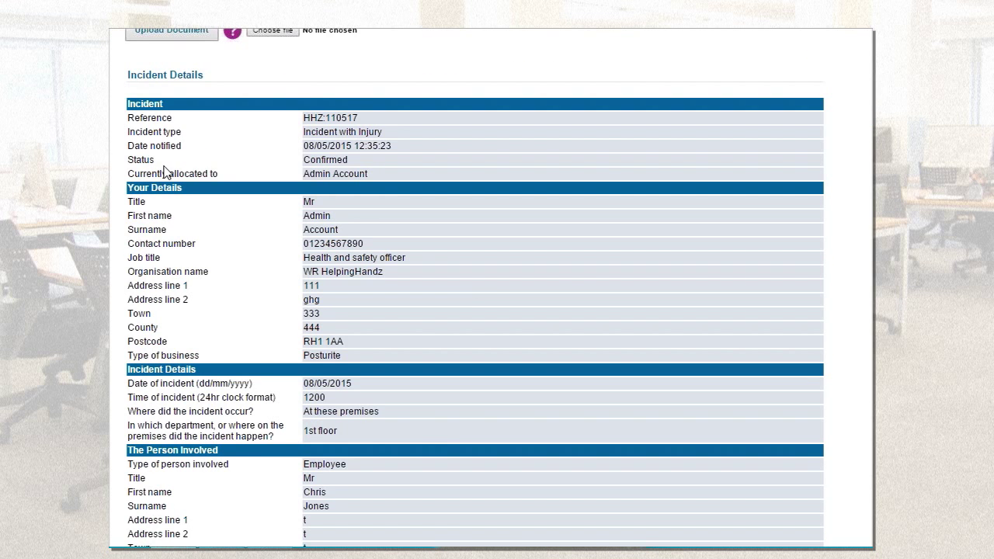
mouse_move(202, 118)
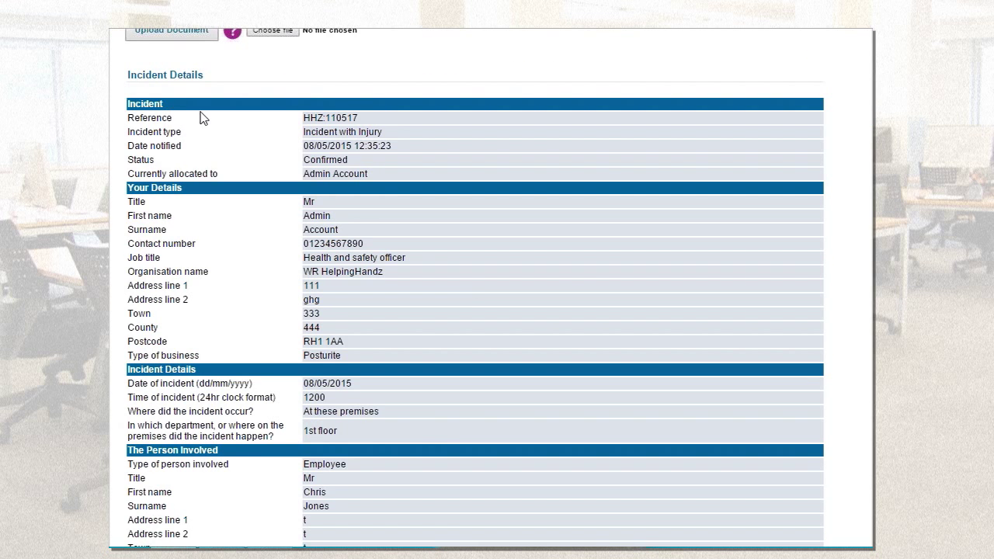
mouse_move(245, 103)
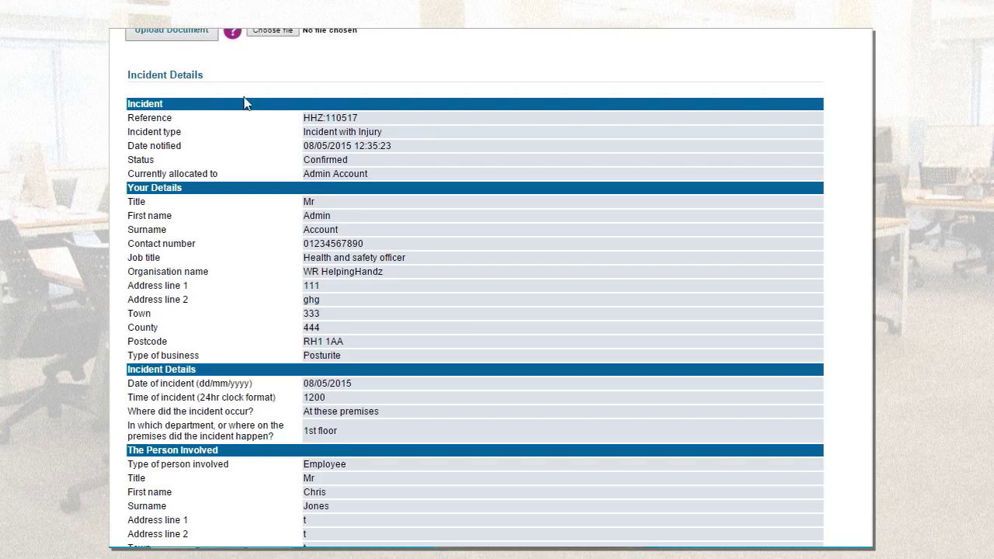
mouse_move(218, 172)
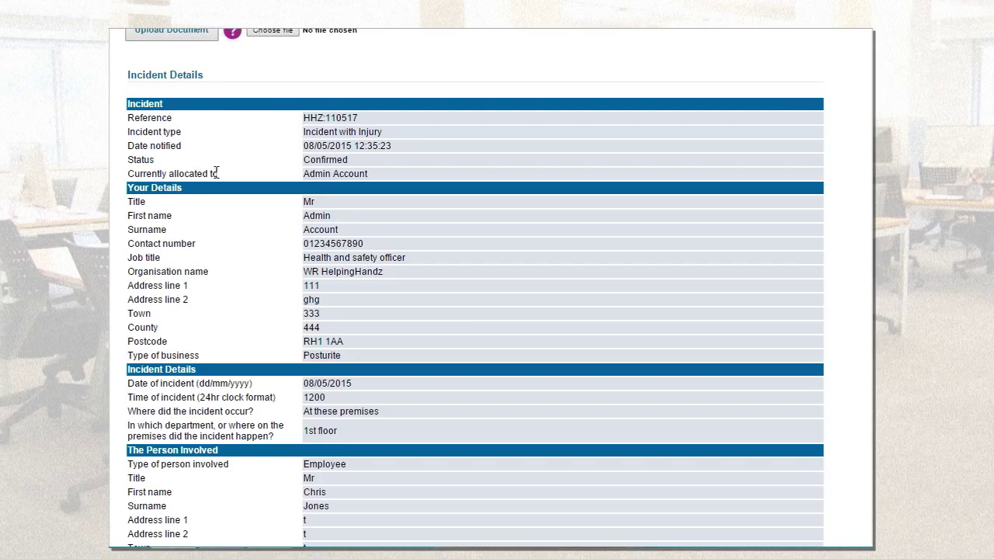
mouse_move(264, 194)
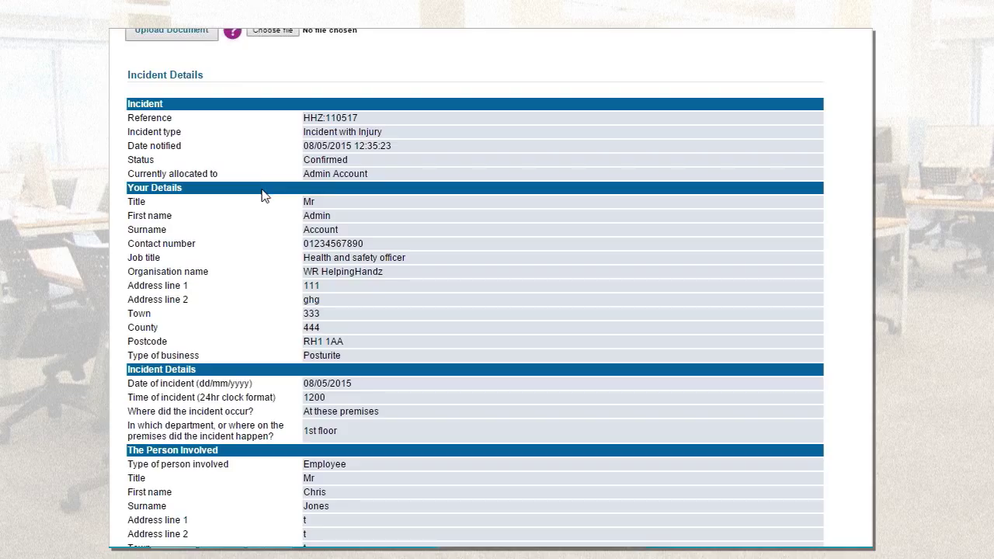
mouse_move(295, 179)
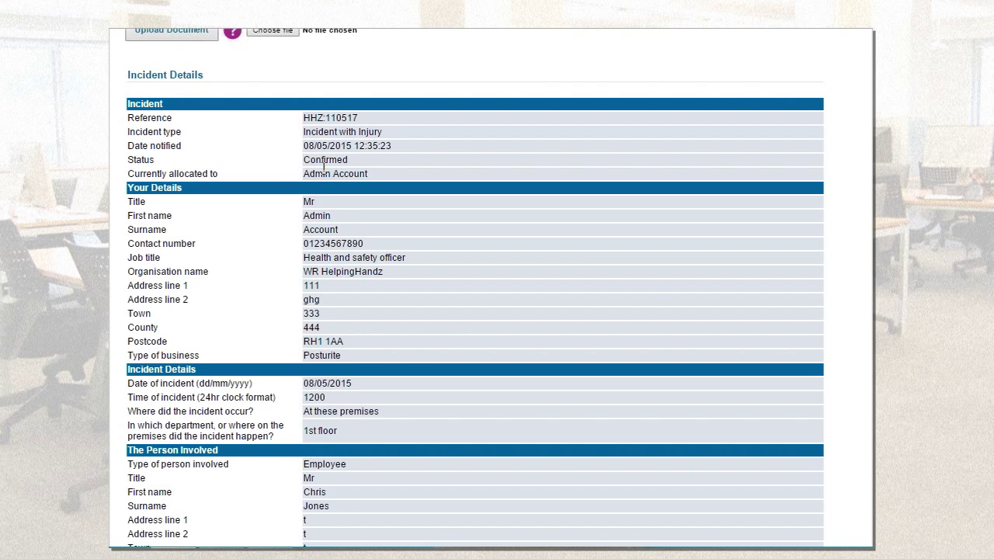
scroll("down", 3)
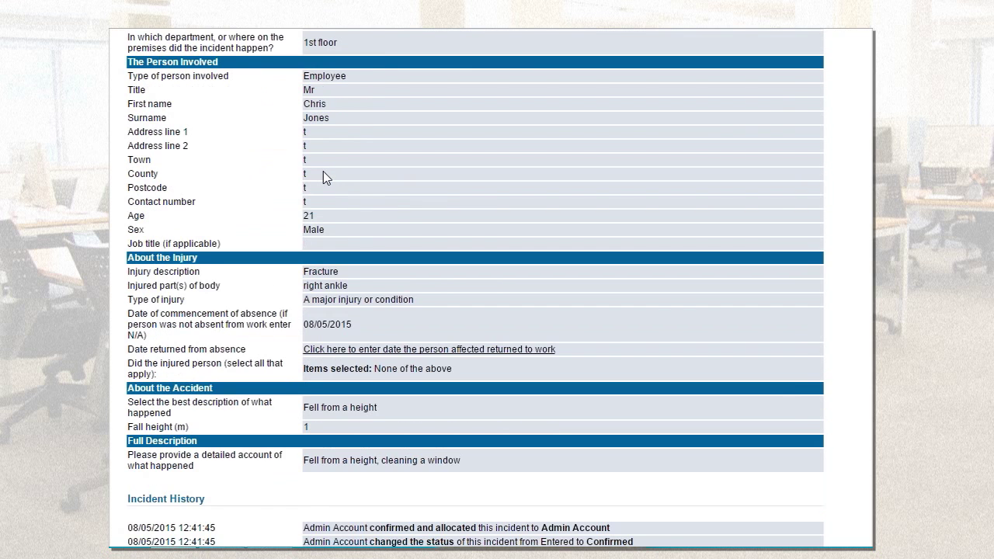
scroll("down", 3)
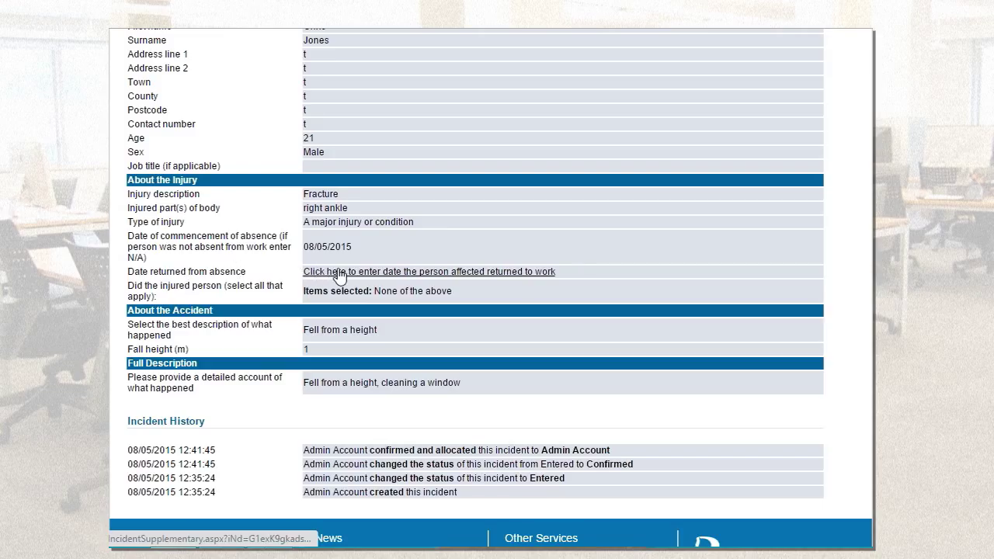
mouse_move(338, 277)
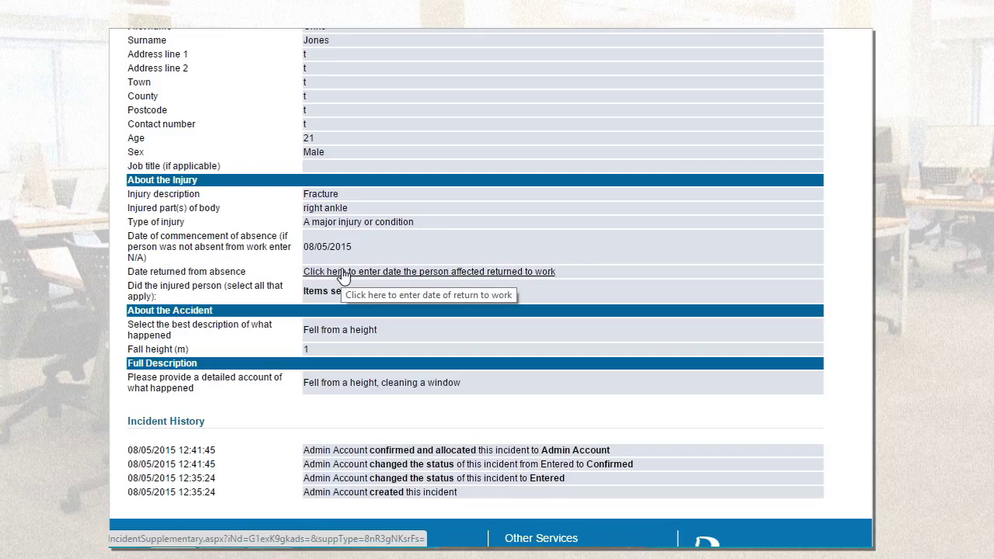
left_click(429, 270)
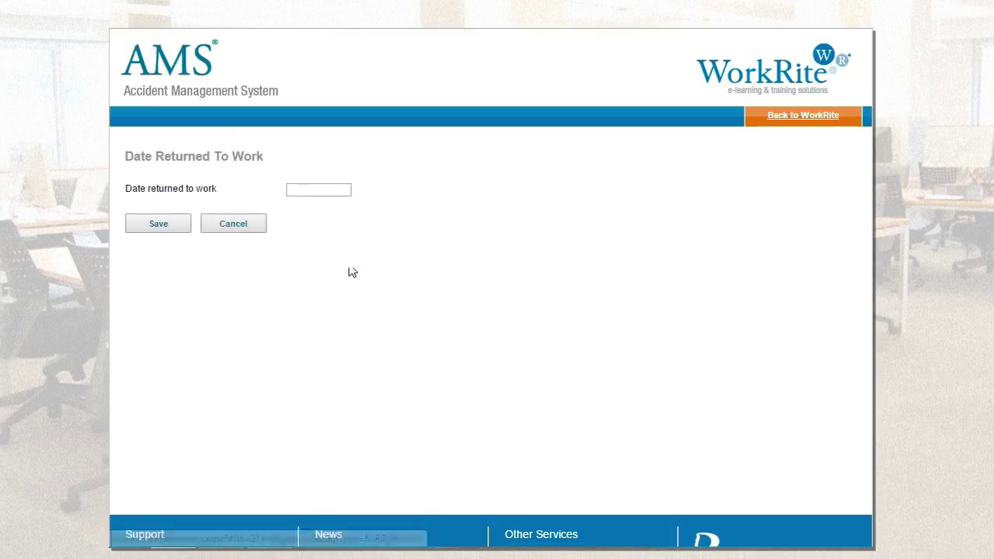
left_click(317, 189)
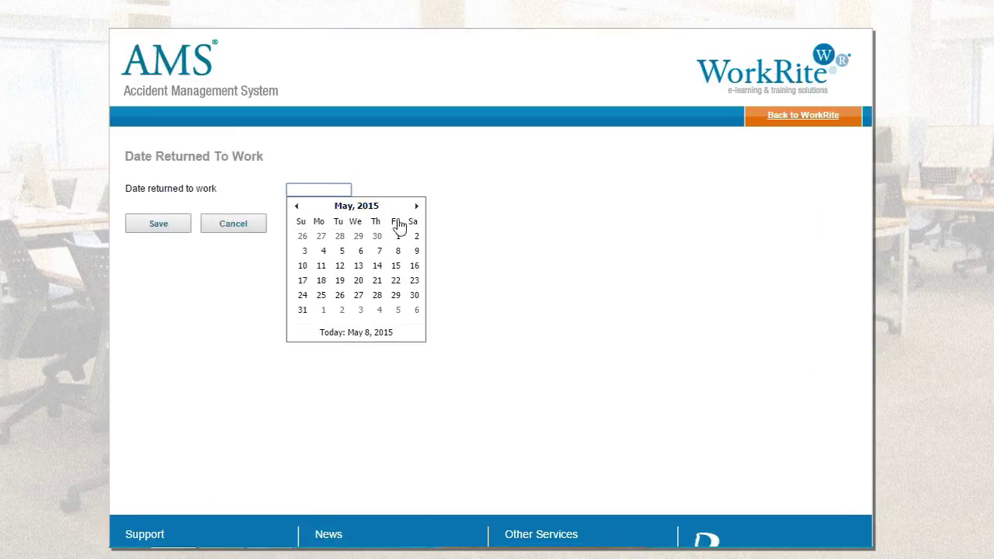
left_click(320, 266)
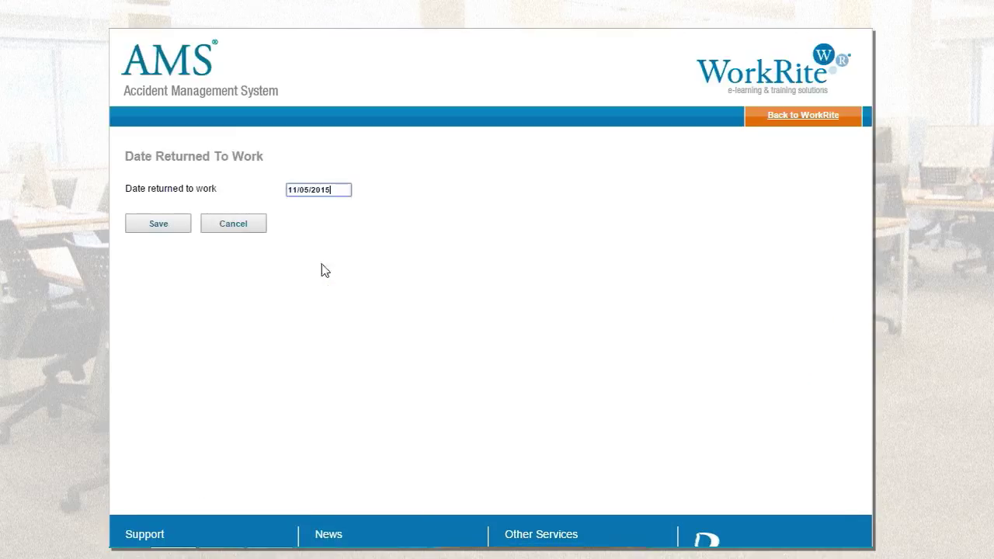
left_click(158, 224)
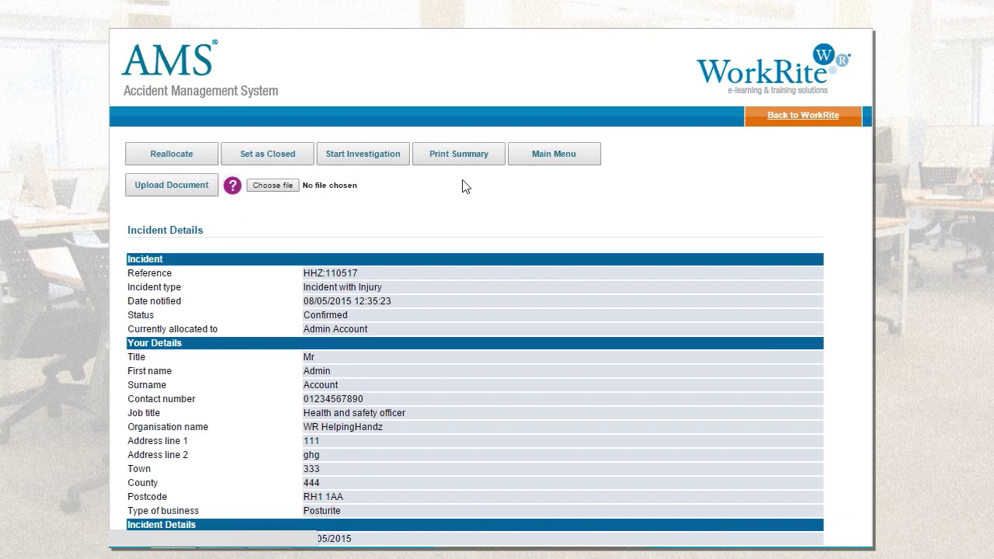
scroll("down", 3)
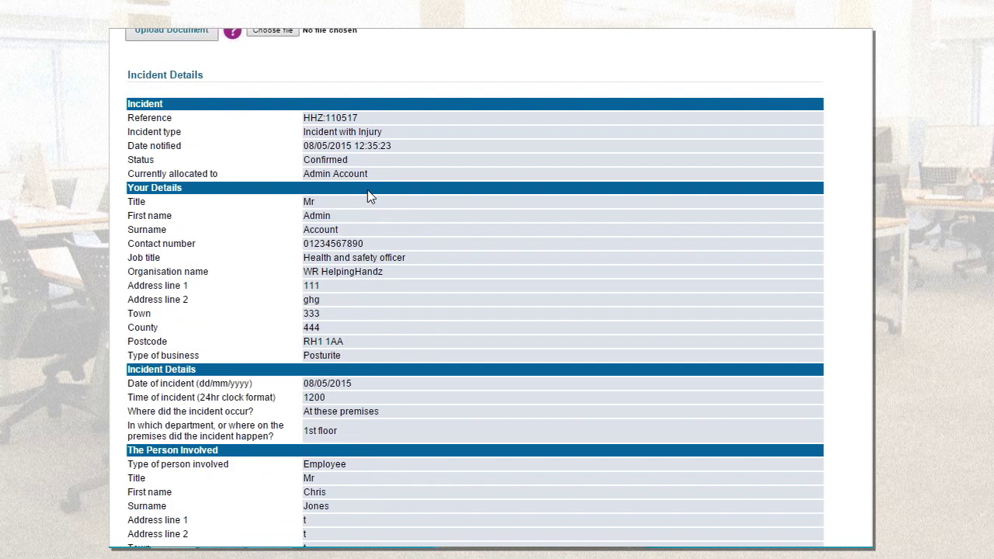
scroll("down", 3)
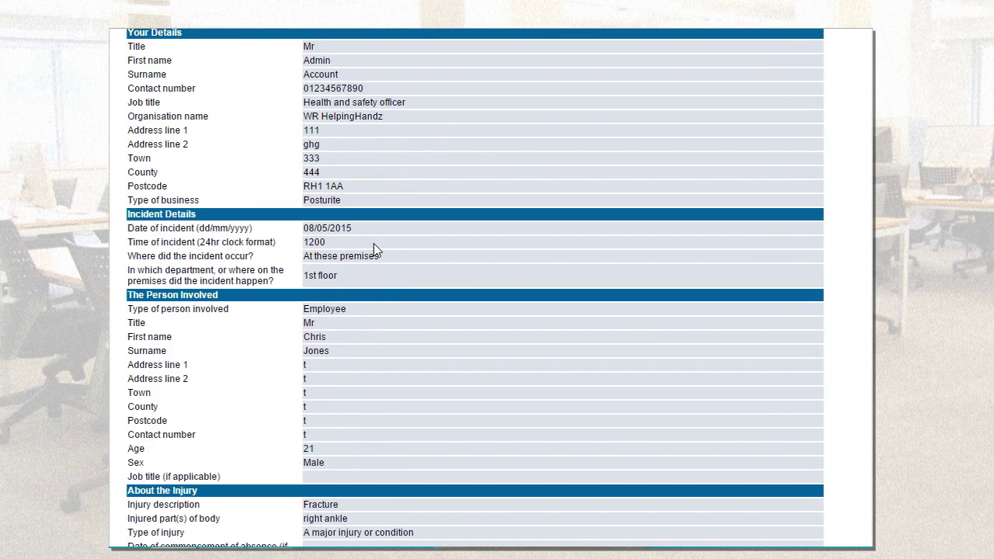
scroll("down", 3)
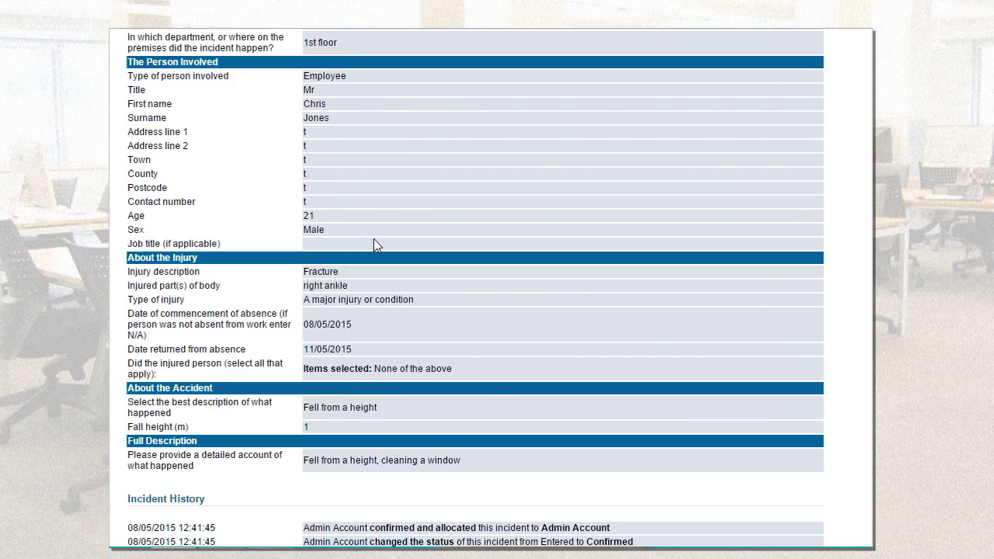
scroll("down", 3)
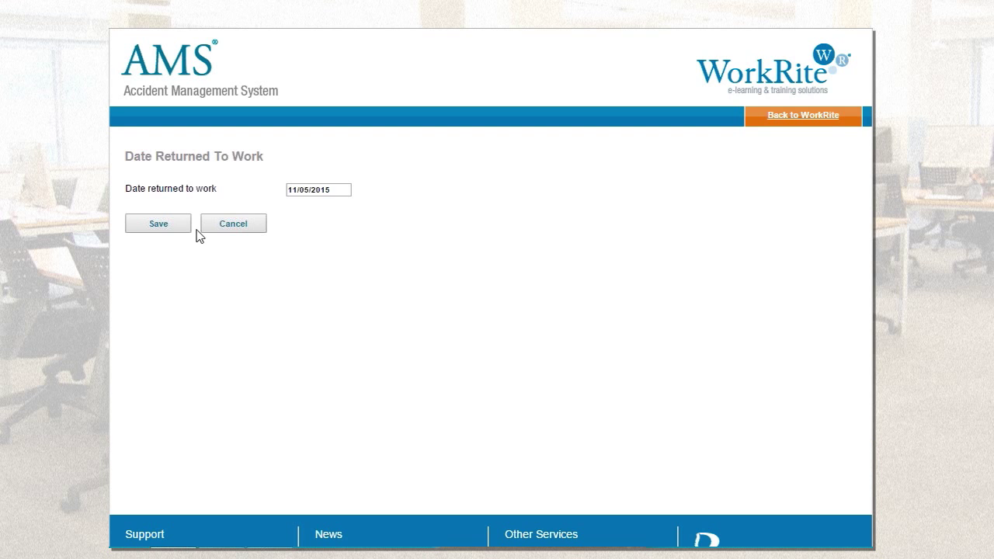
left_click(159, 224)
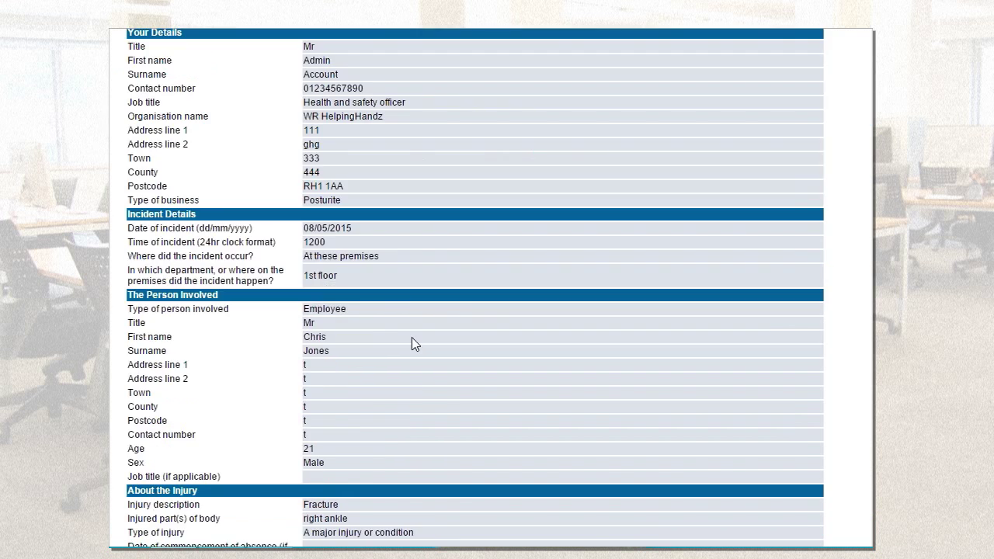
scroll("down", 3)
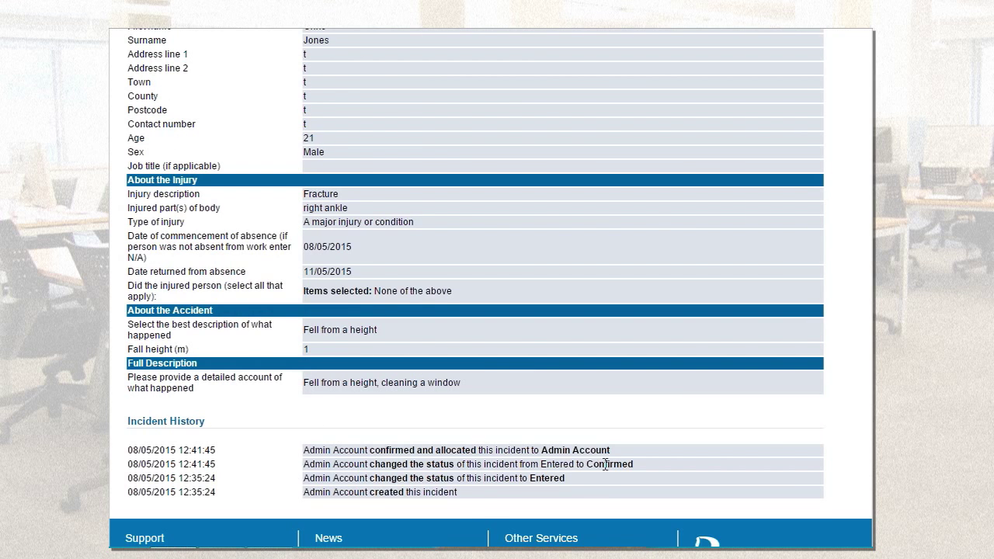
mouse_move(599, 478)
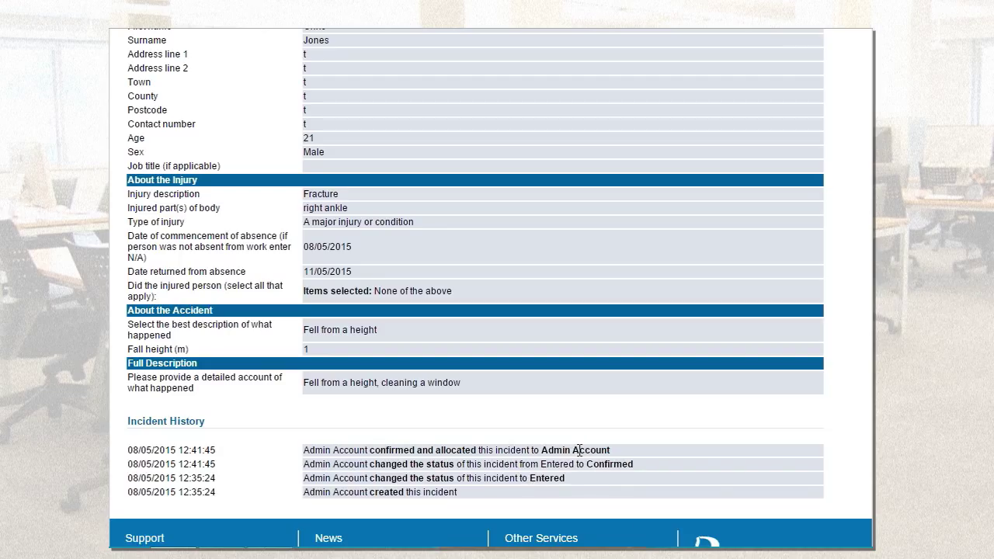
scroll("up", 3)
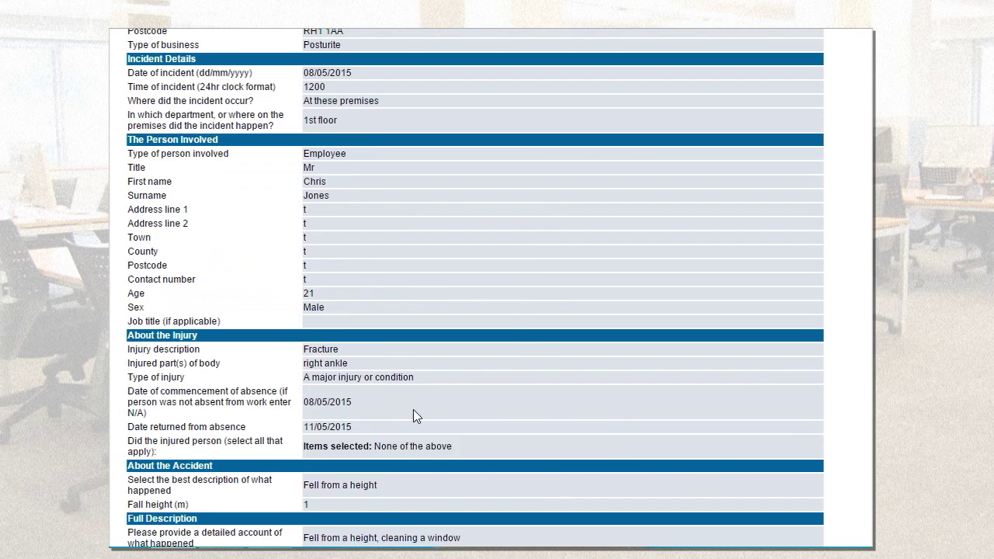
scroll("up", 3)
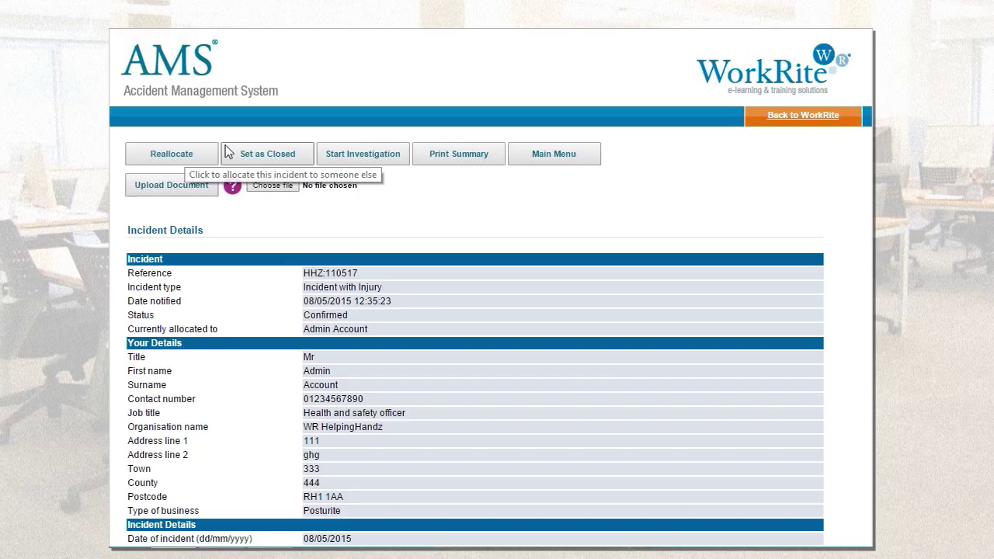
mouse_move(251, 149)
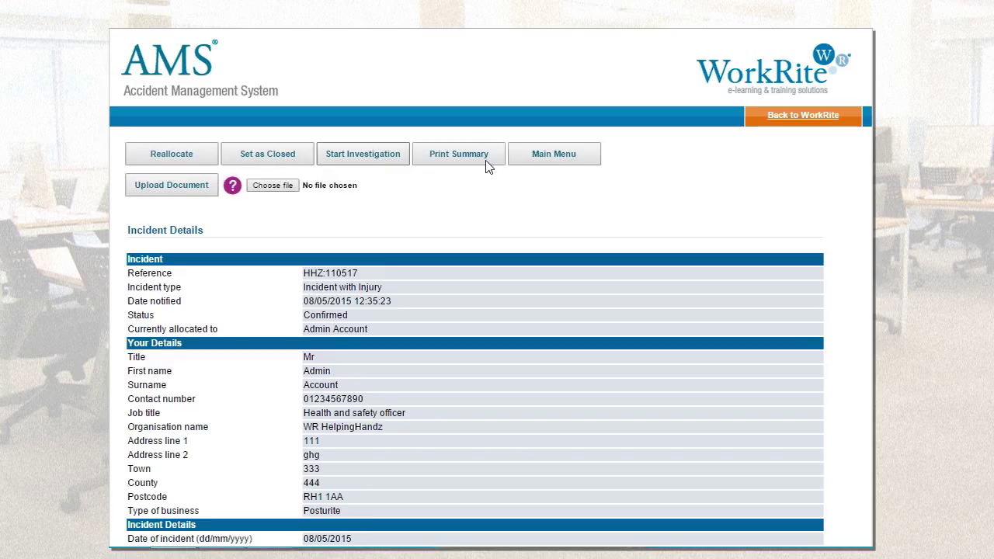
mouse_move(553, 154)
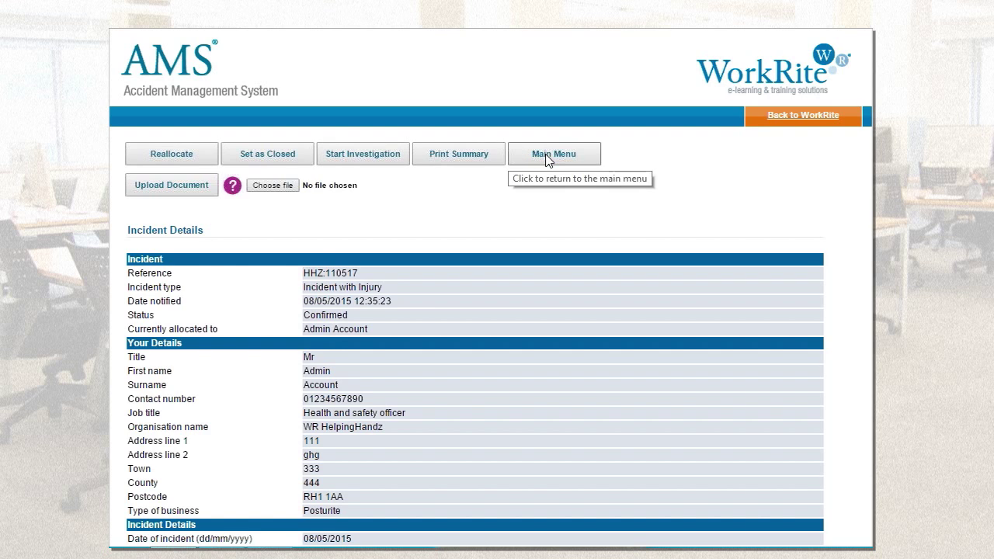
mouse_move(171, 185)
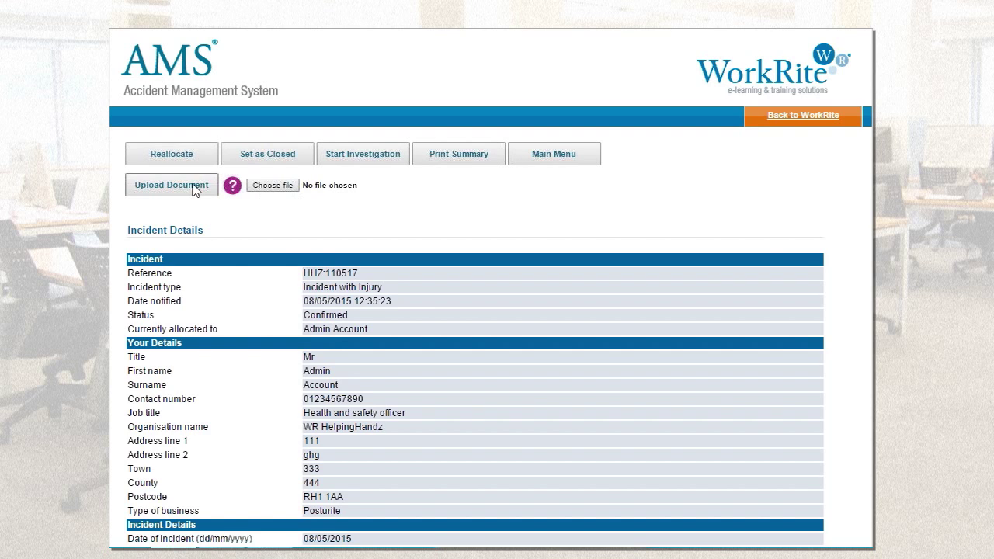
mouse_move(171, 185)
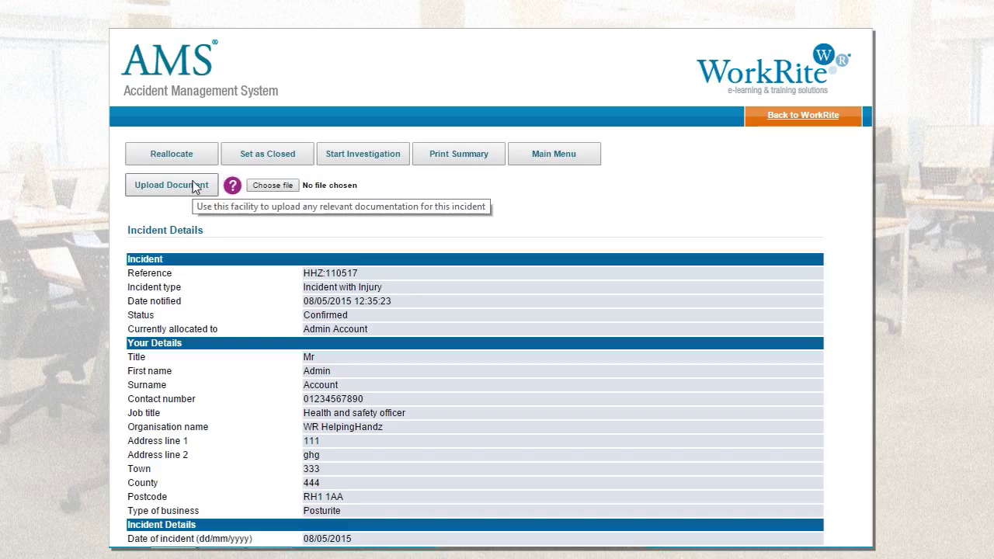
mouse_move(196, 186)
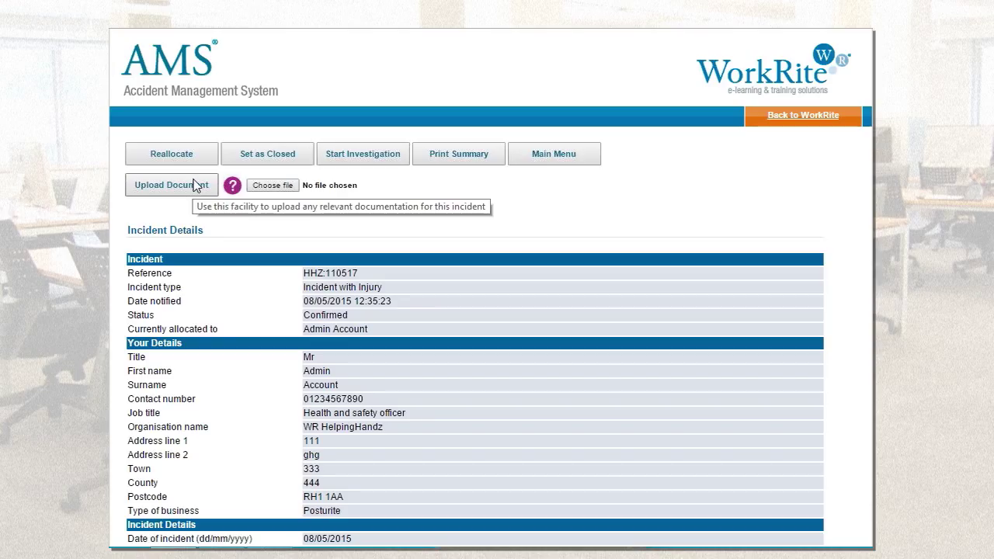
mouse_move(196, 184)
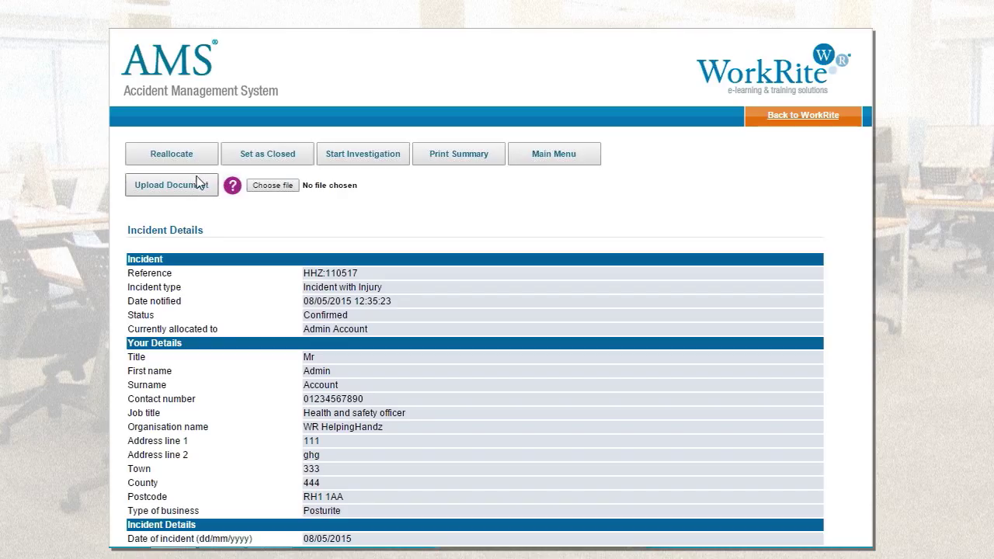
mouse_move(170, 185)
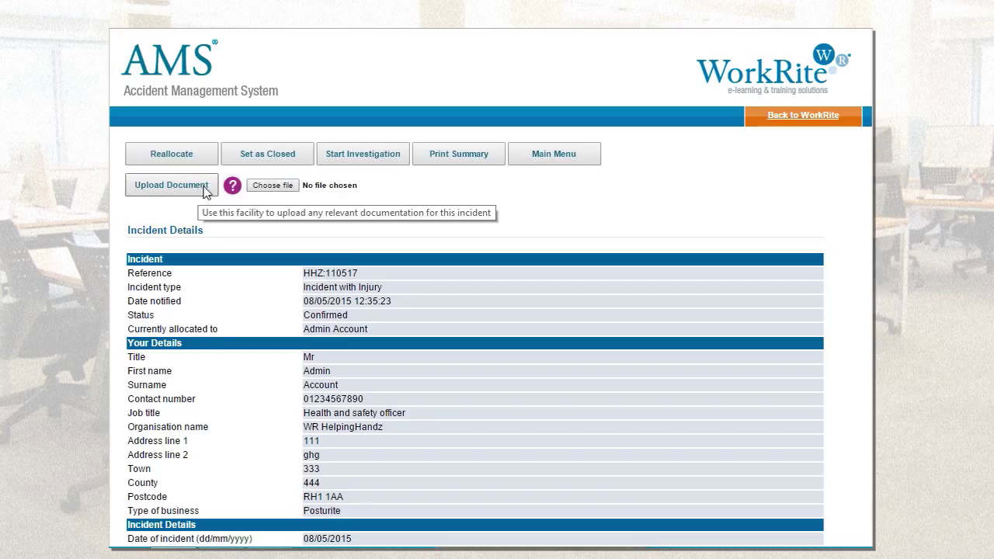
mouse_move(380, 187)
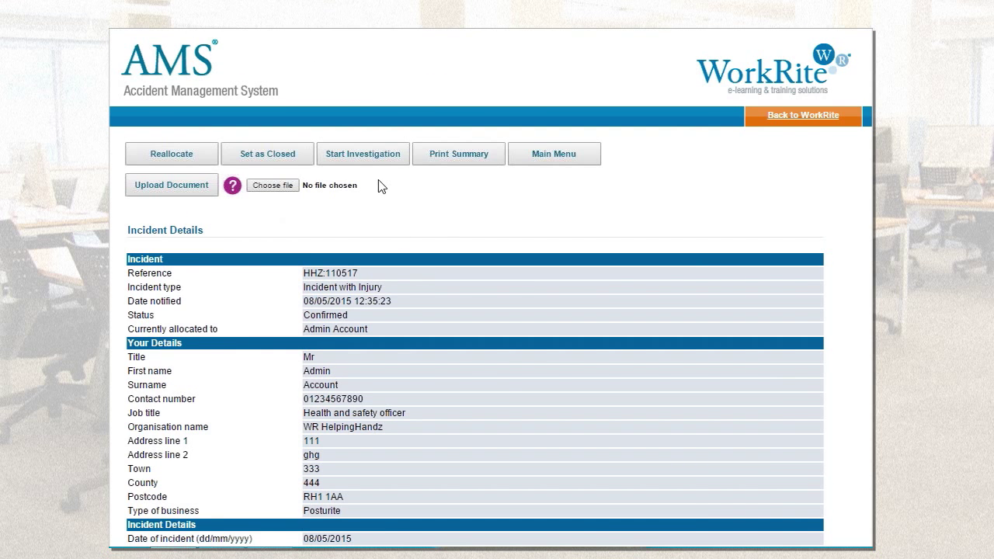
mouse_move(364, 154)
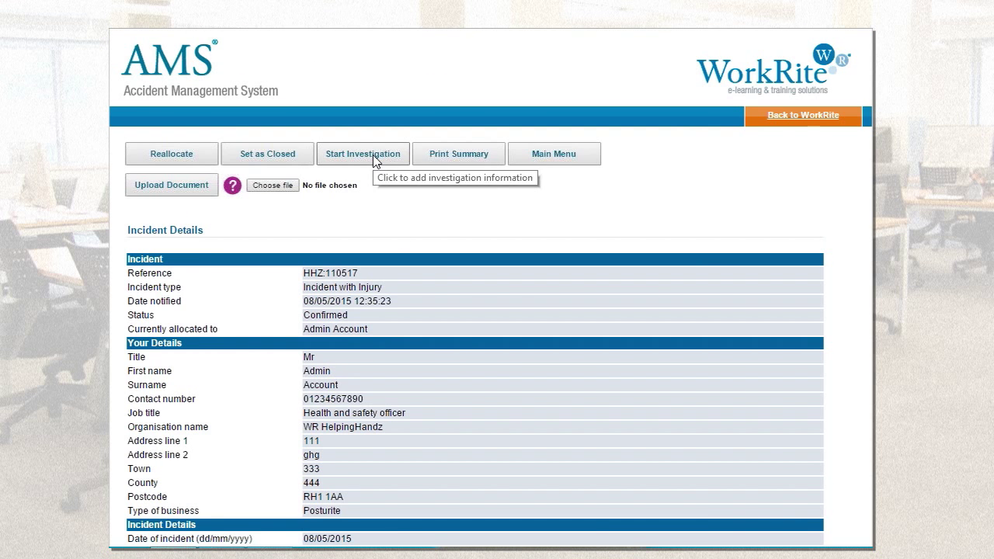
Start the investigation, record injury/loss details as 'injury sustained', and continue to Direct Causes
left_click(363, 153)
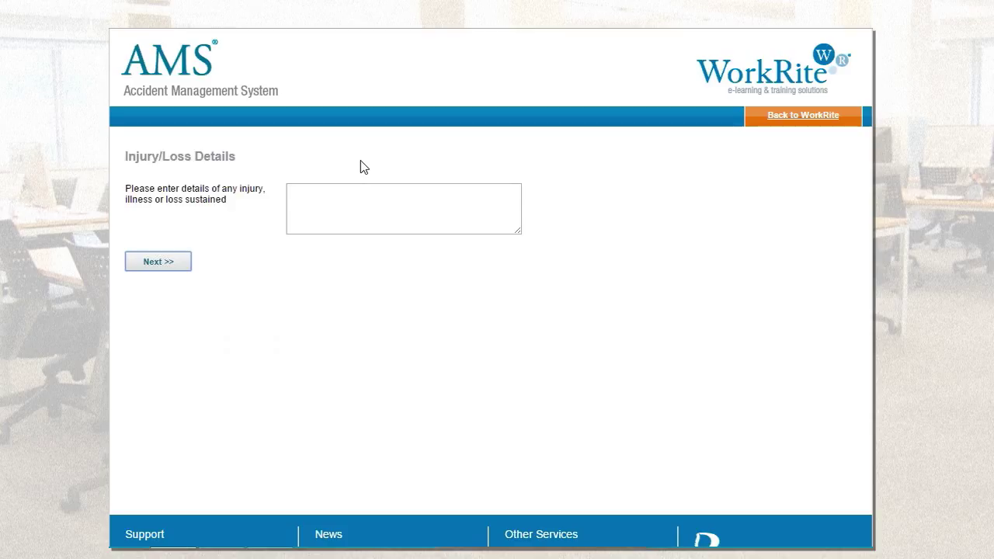
mouse_move(261, 223)
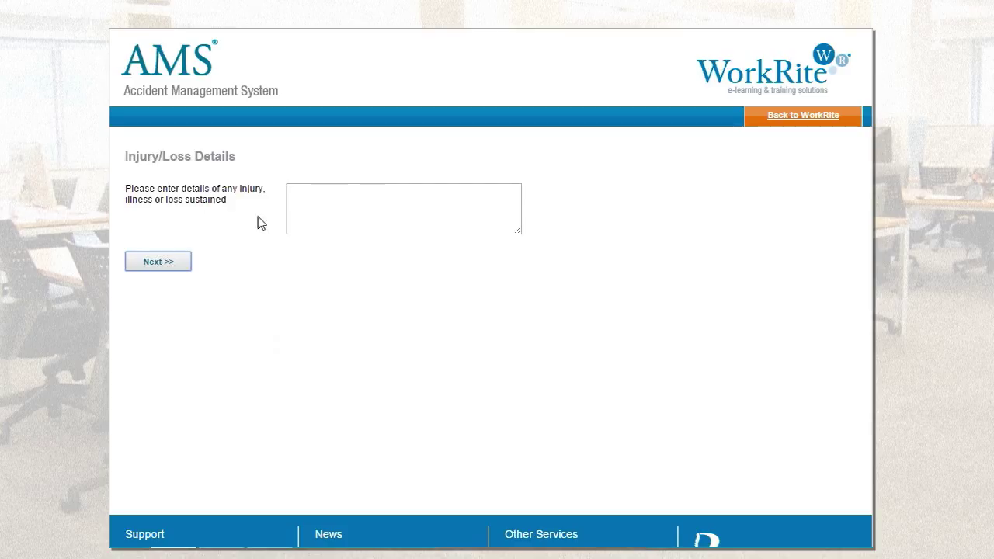
mouse_move(233, 213)
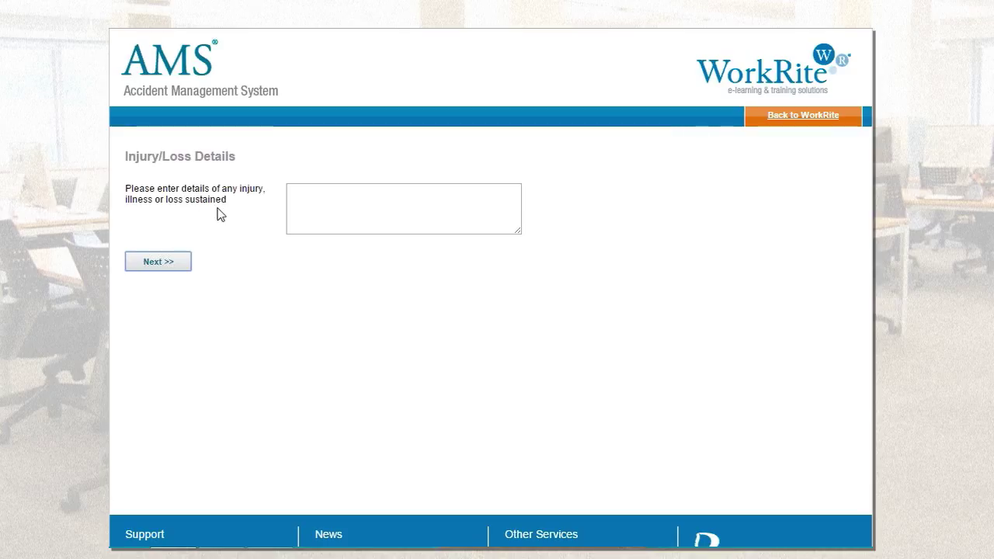
mouse_move(301, 221)
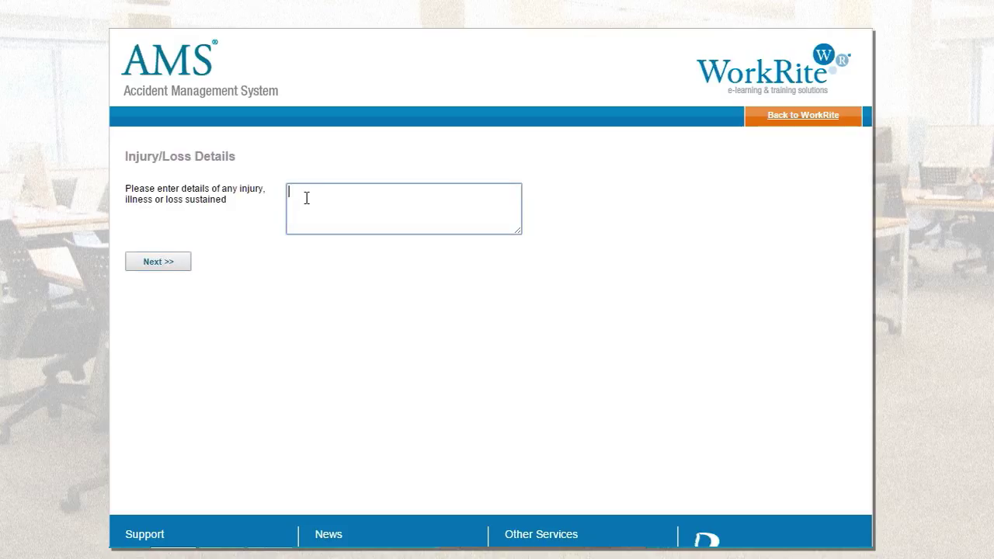
type("il")
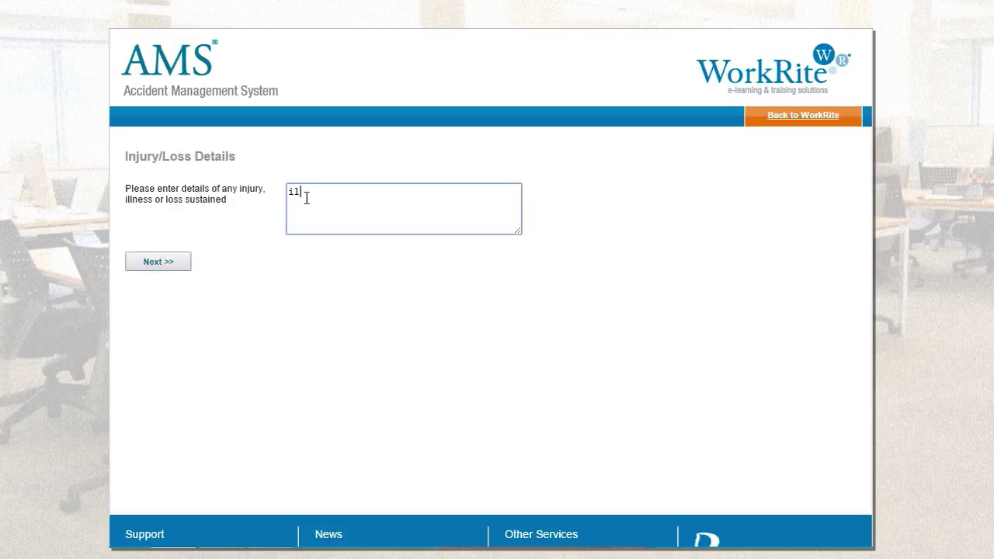
key("Backspace")
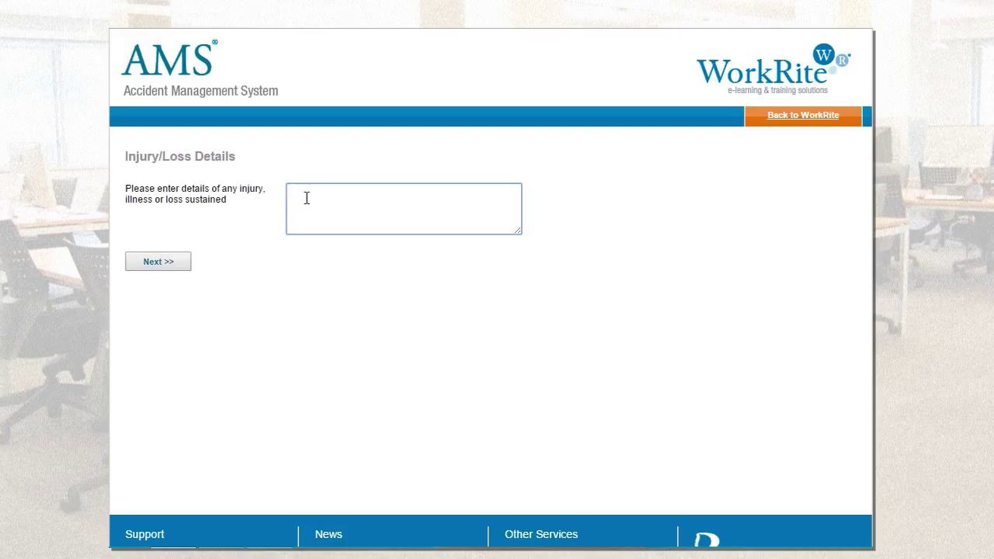
type("injur")
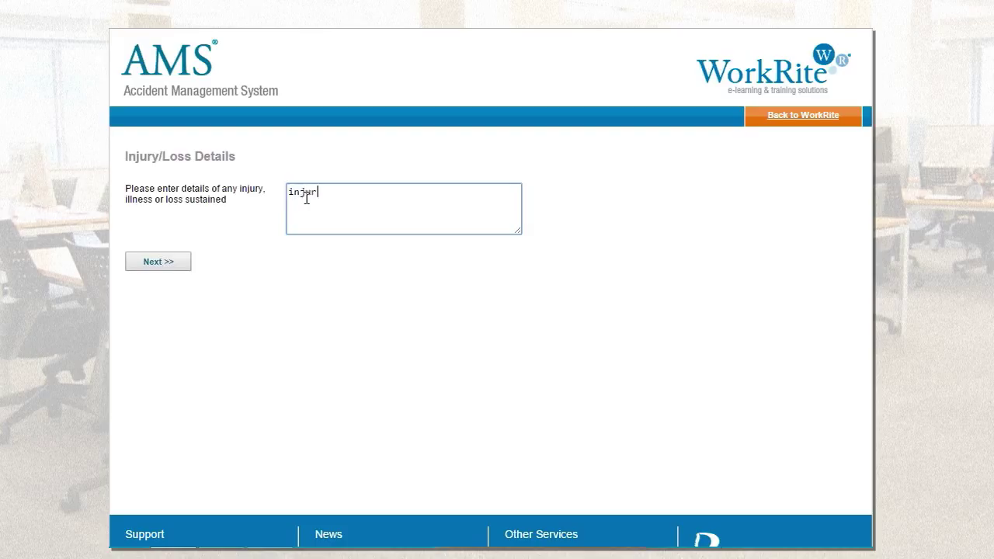
type("y sust")
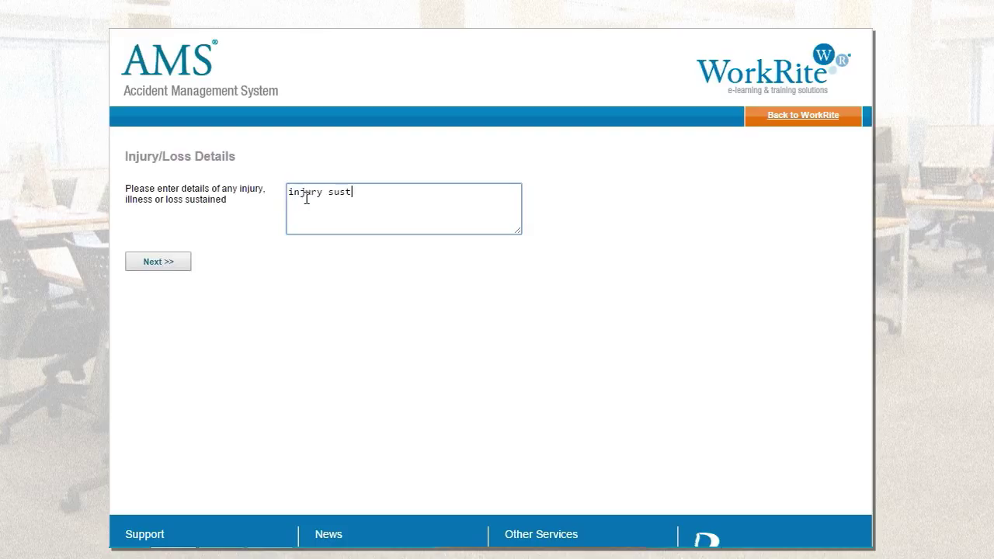
type("ained")
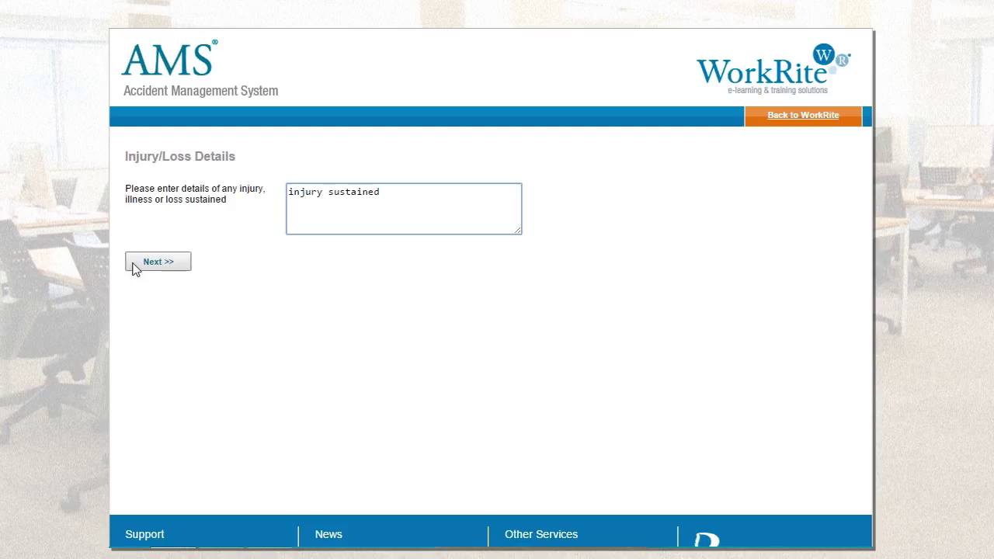
left_click(158, 261)
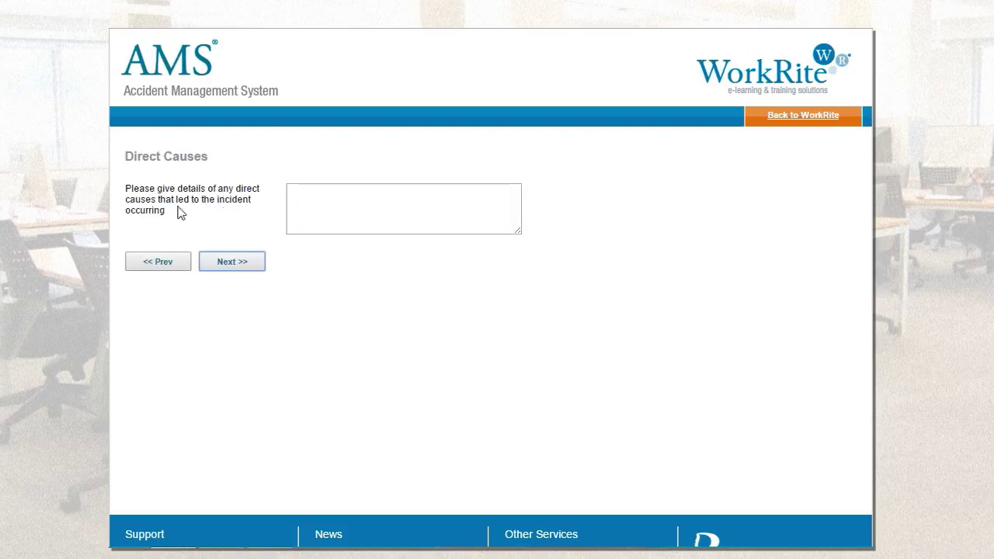
Enter 'direct causes' as the direct causes and continue to the Indirect Causes page
left_click(403, 208)
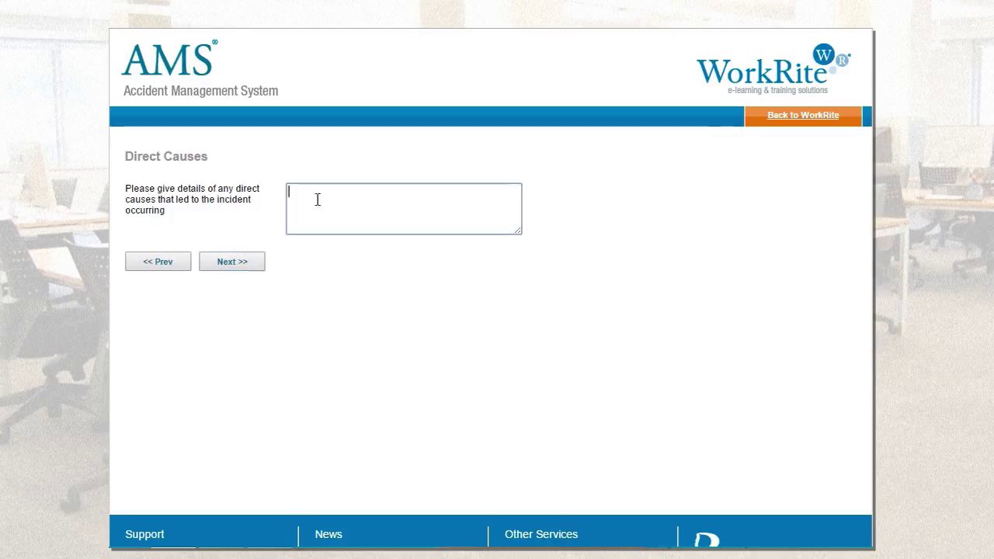
mouse_move(152, 202)
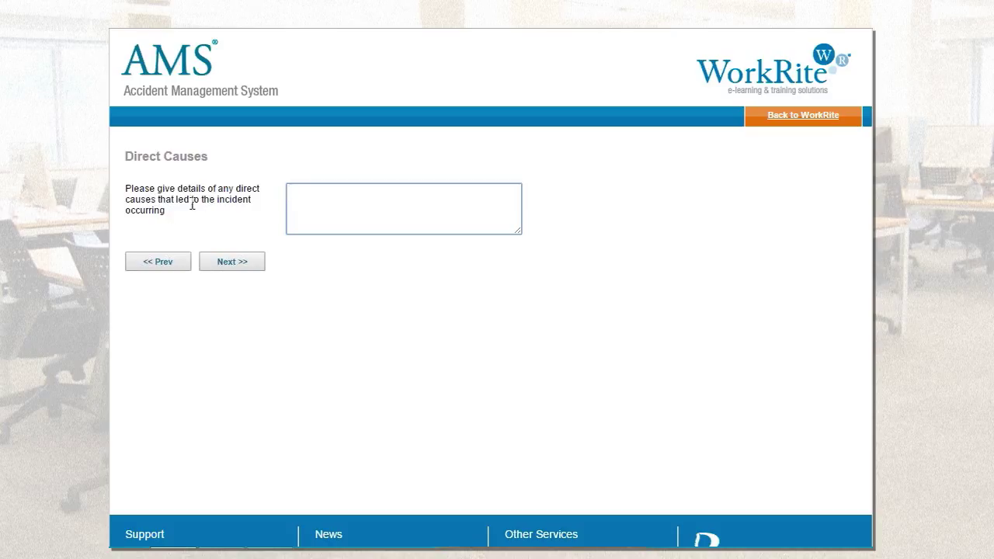
left_click(404, 208)
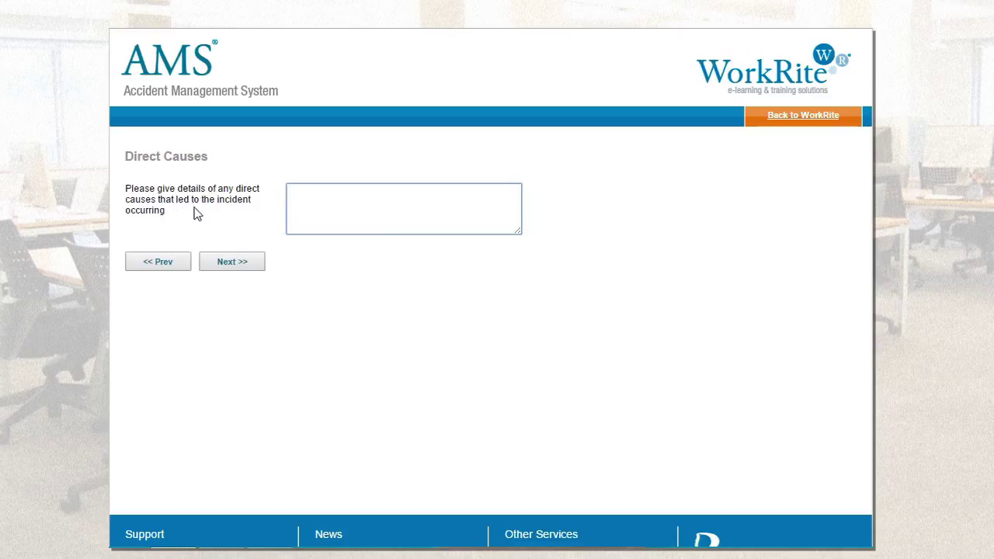
mouse_move(369, 298)
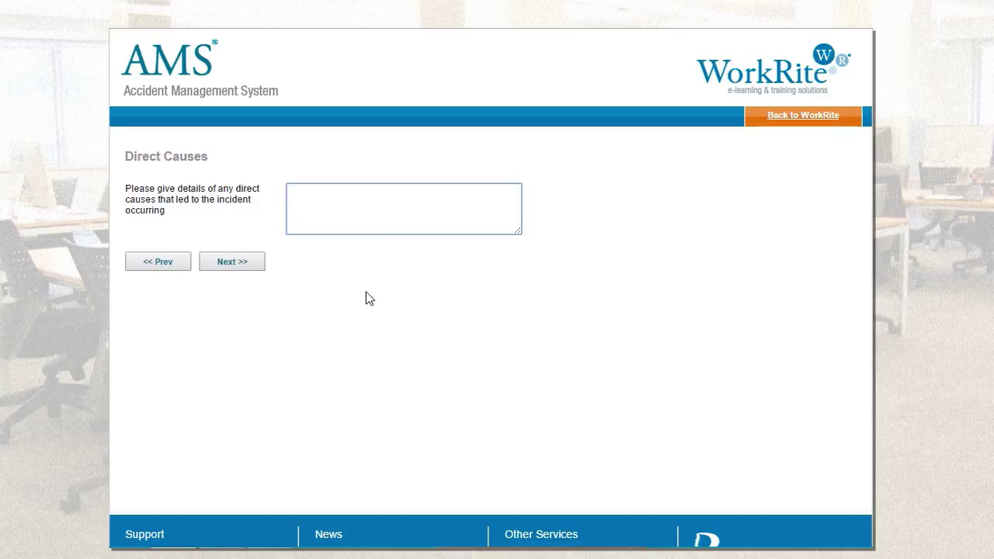
type("direct c")
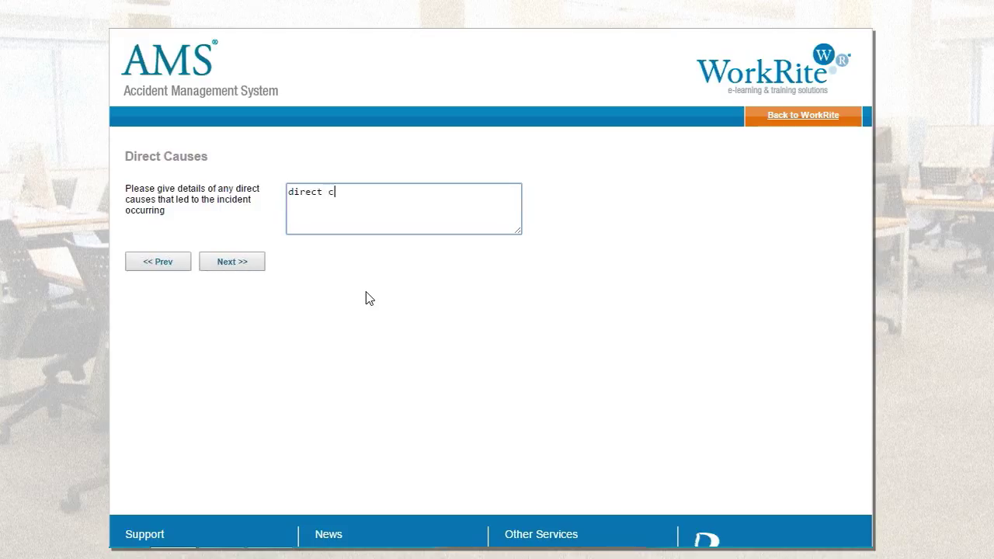
type("auses")
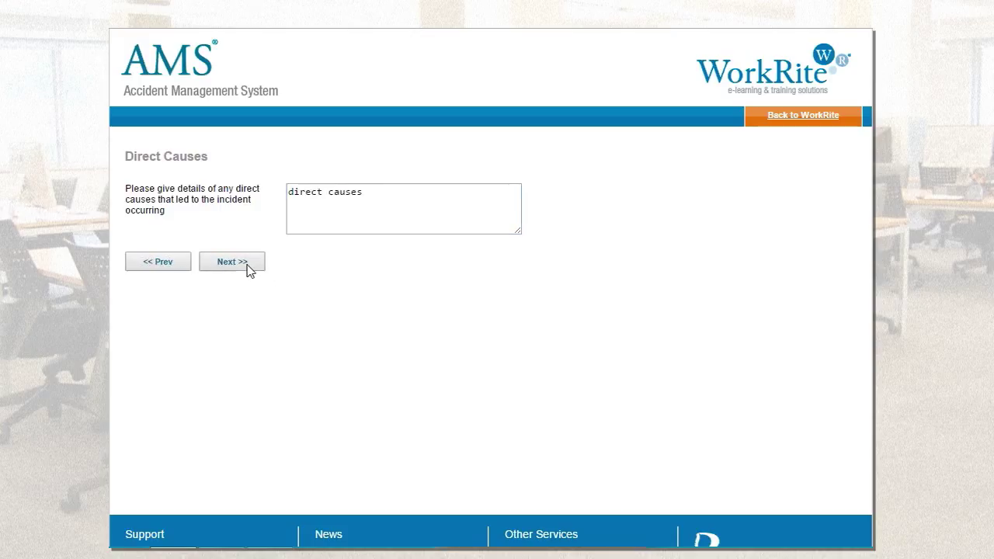
left_click(232, 260)
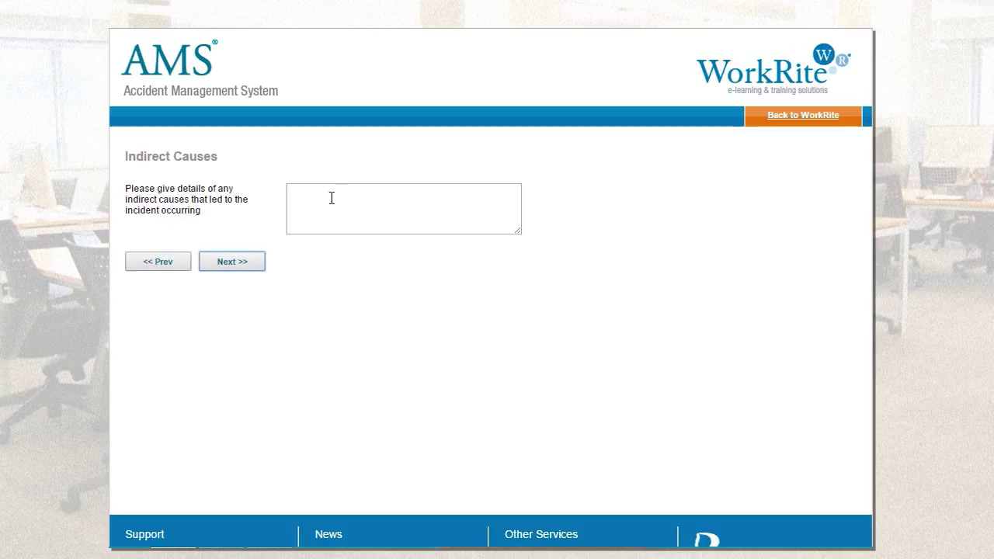
Enter 'indirect causes' as the investigation's Indirect Causes answer
type("inder")
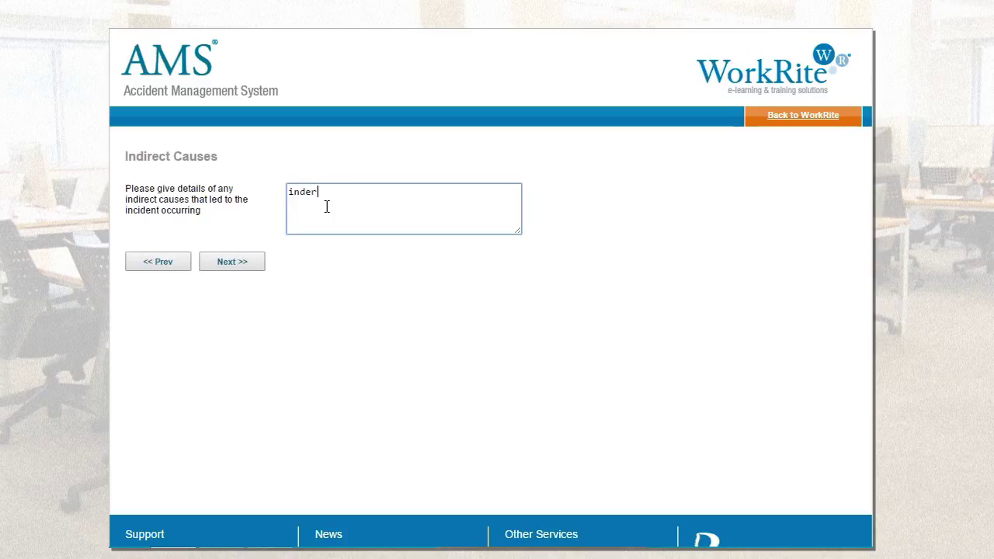
type("indi")
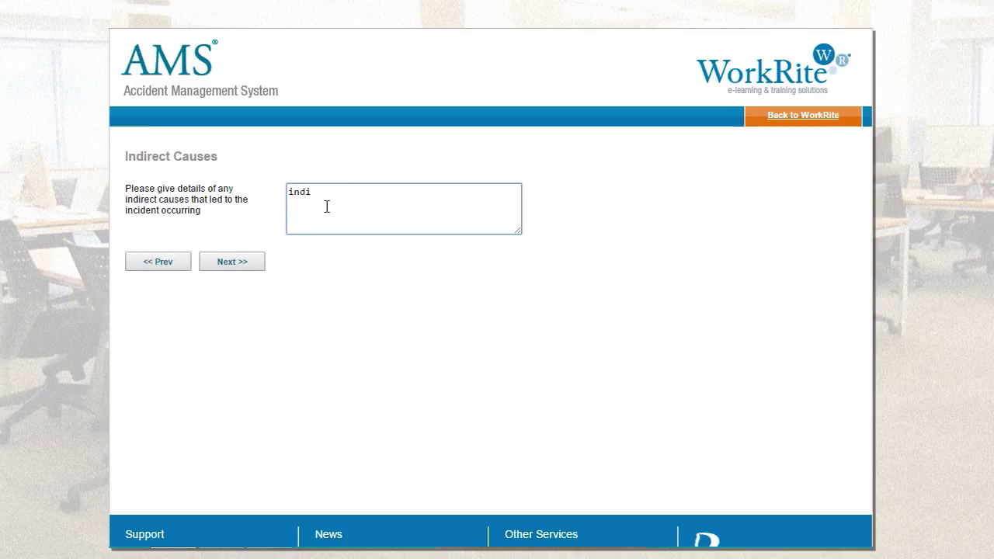
type("rect ca")
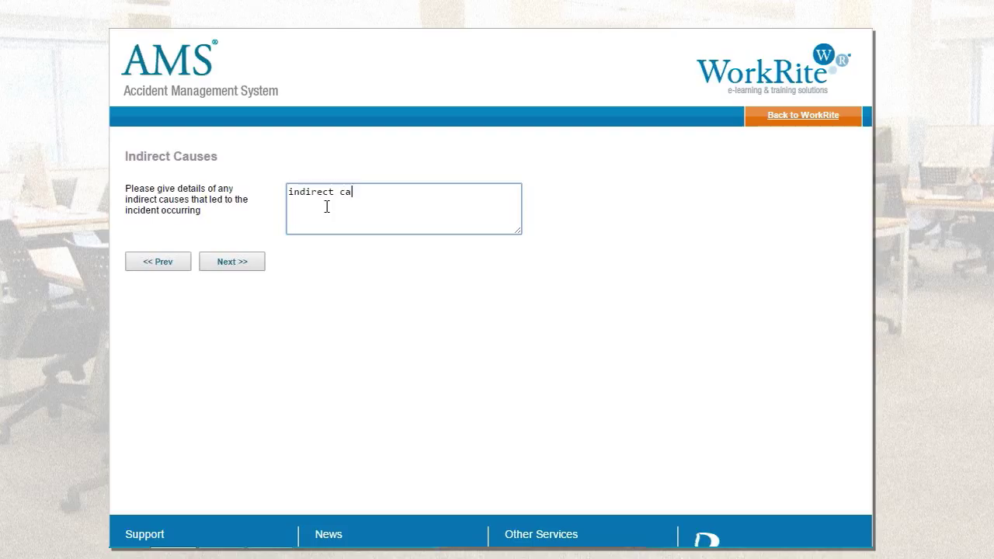
type("uses")
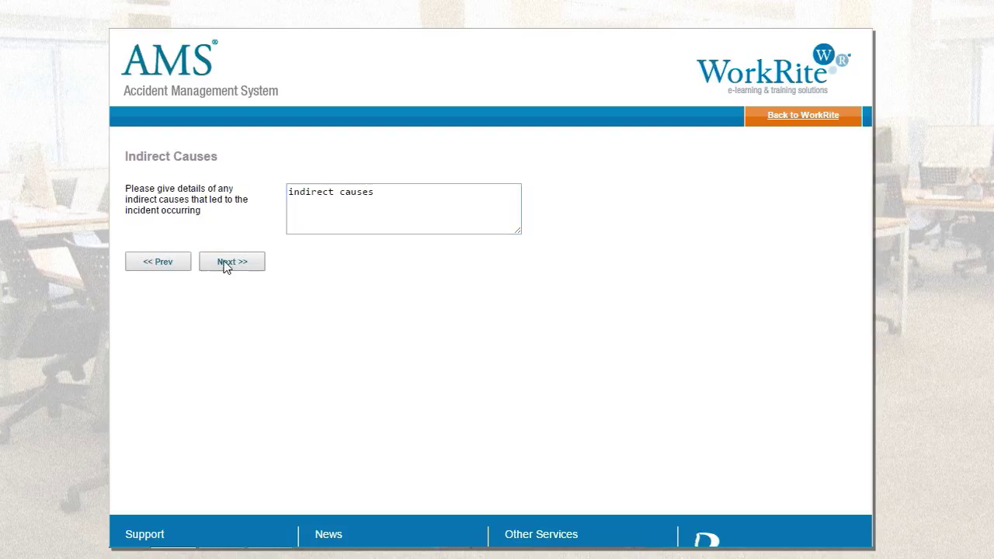
left_click(231, 261)
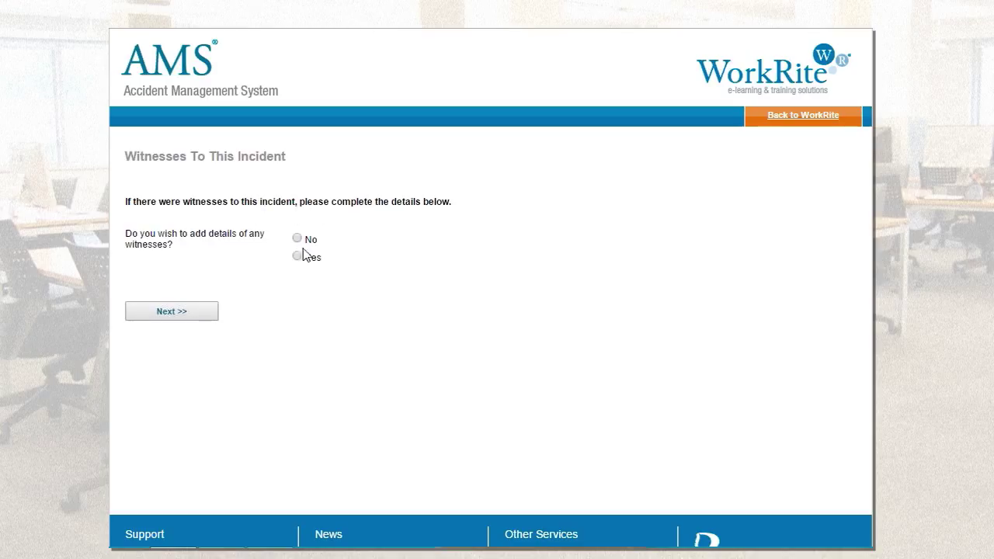
left_click(297, 255)
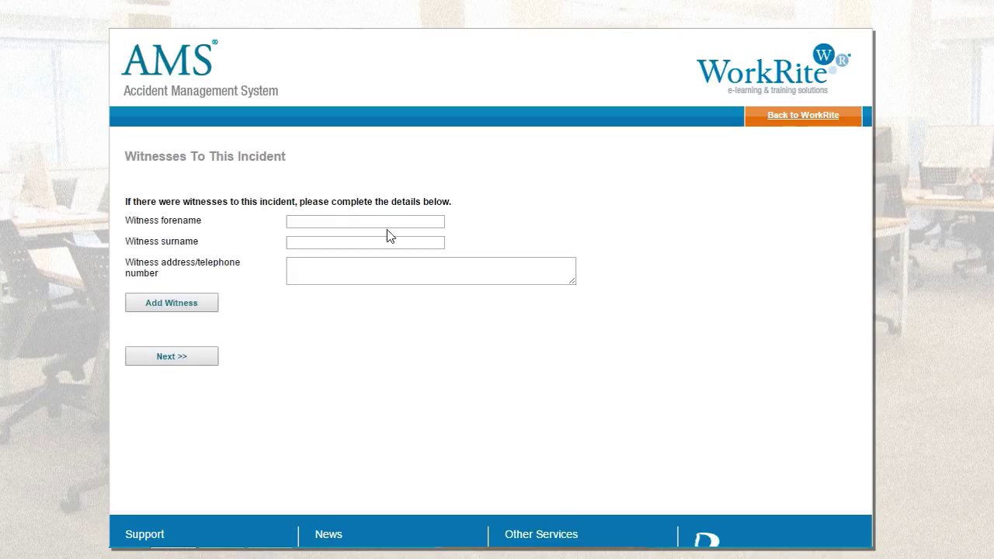
left_click(365, 221)
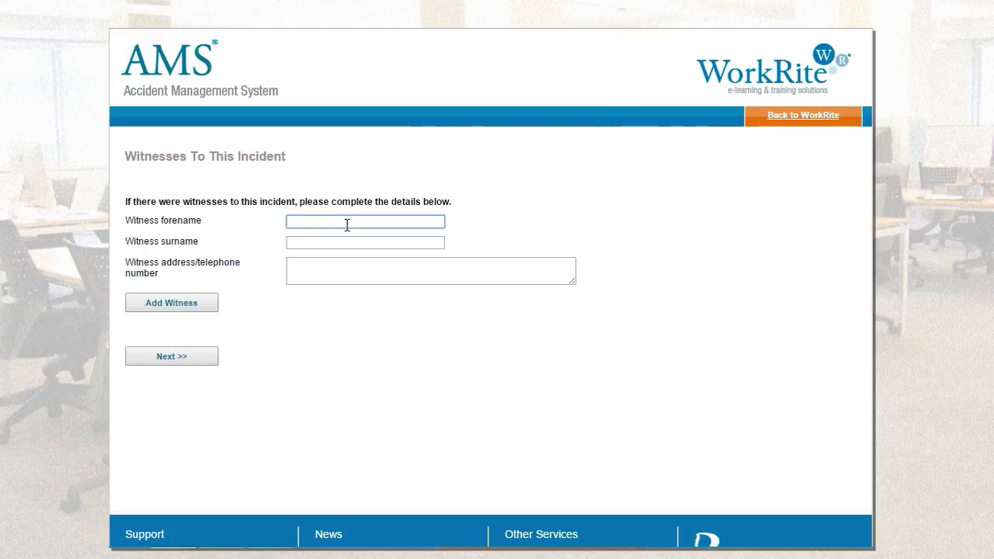
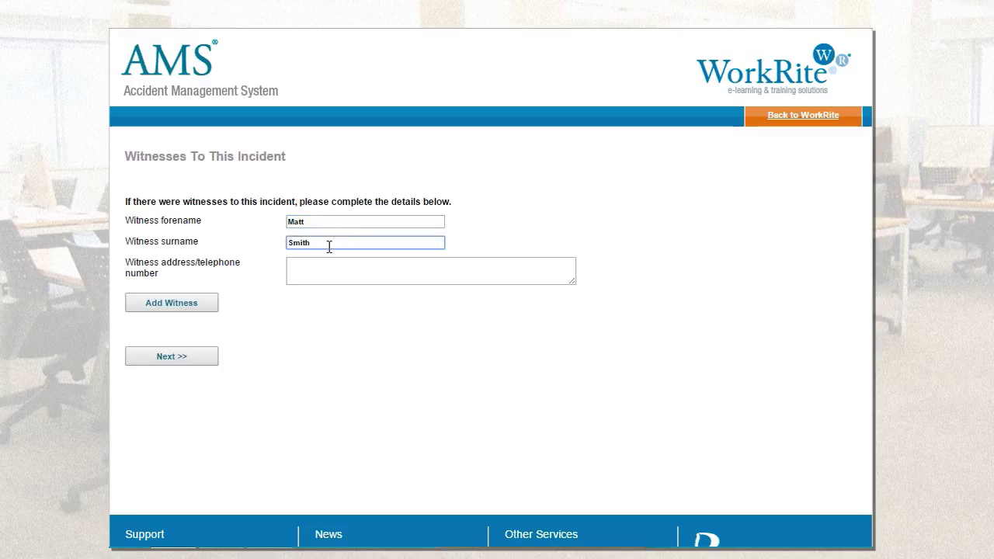
Fill the witness address Posturite UK Ltd, The Mill from Chrome's saved entry
left_click(430, 270)
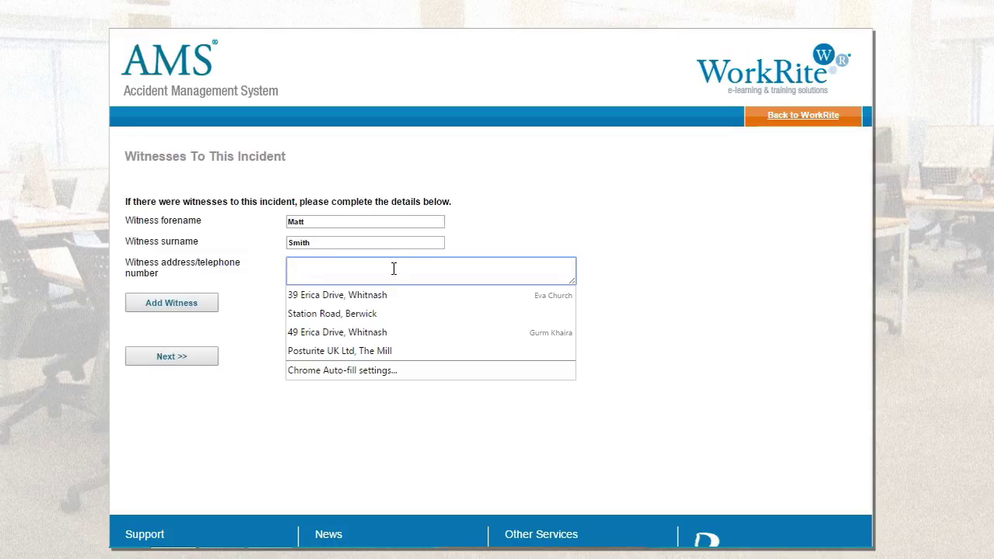
left_click(339, 351)
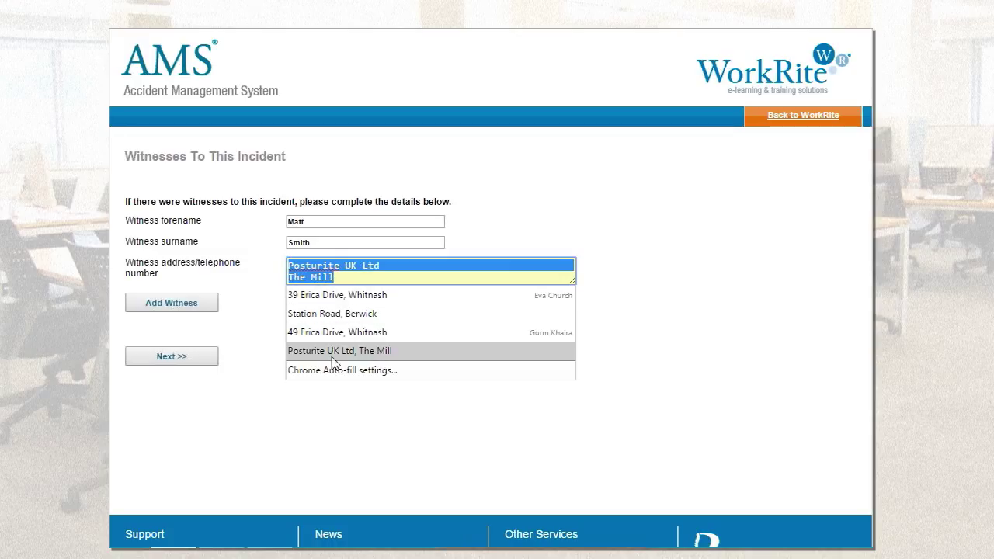
left_click(338, 351)
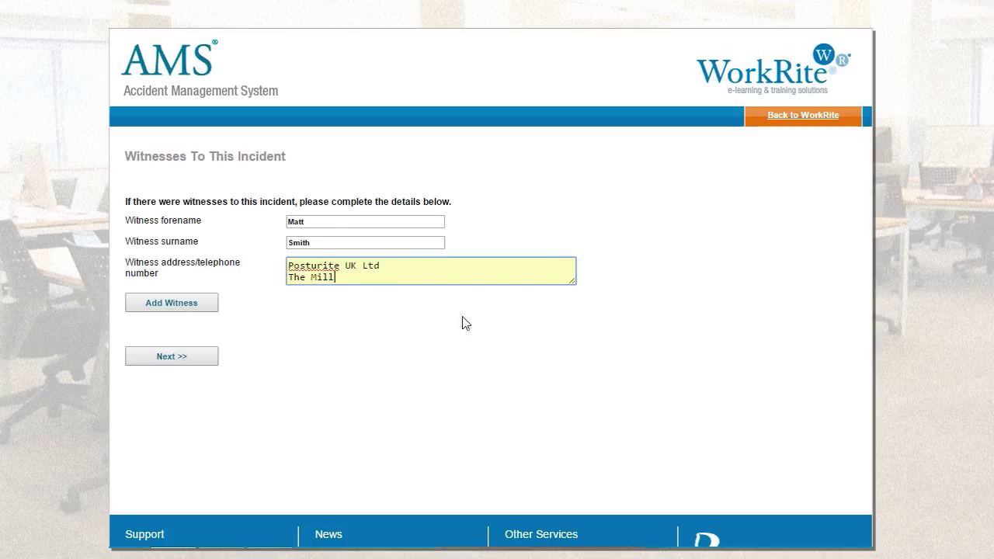
mouse_move(171, 301)
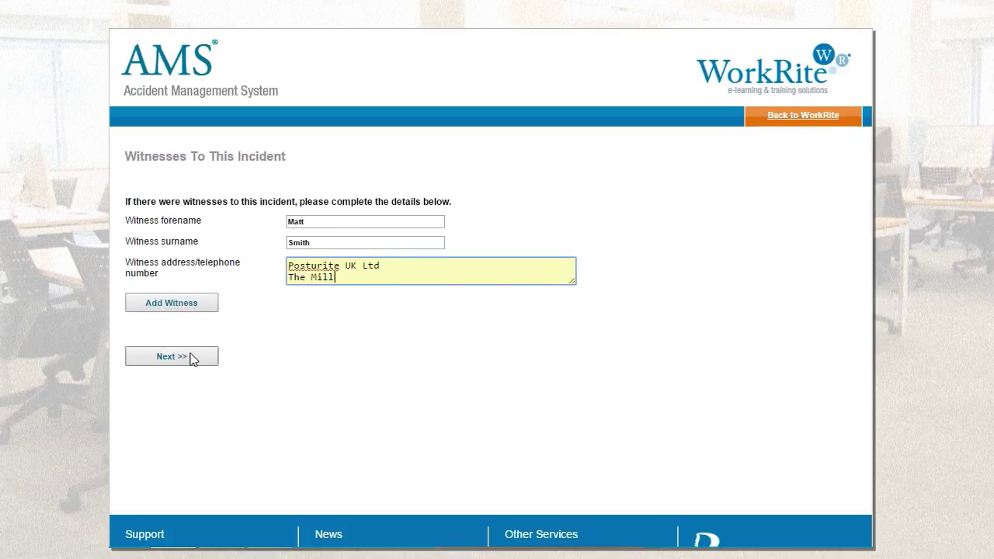
Continue to the action plan and start an item with details 'working from height training'
left_click(171, 355)
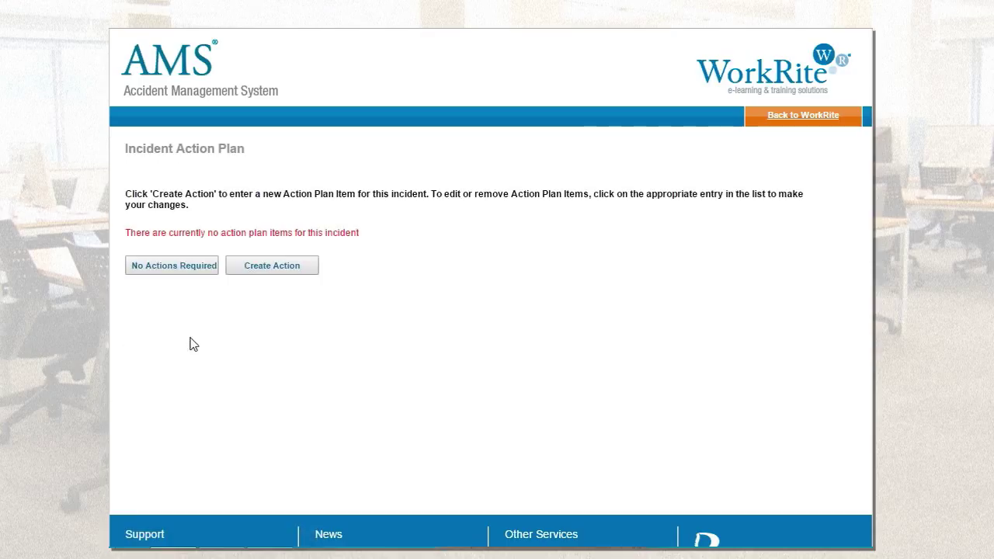
mouse_move(248, 214)
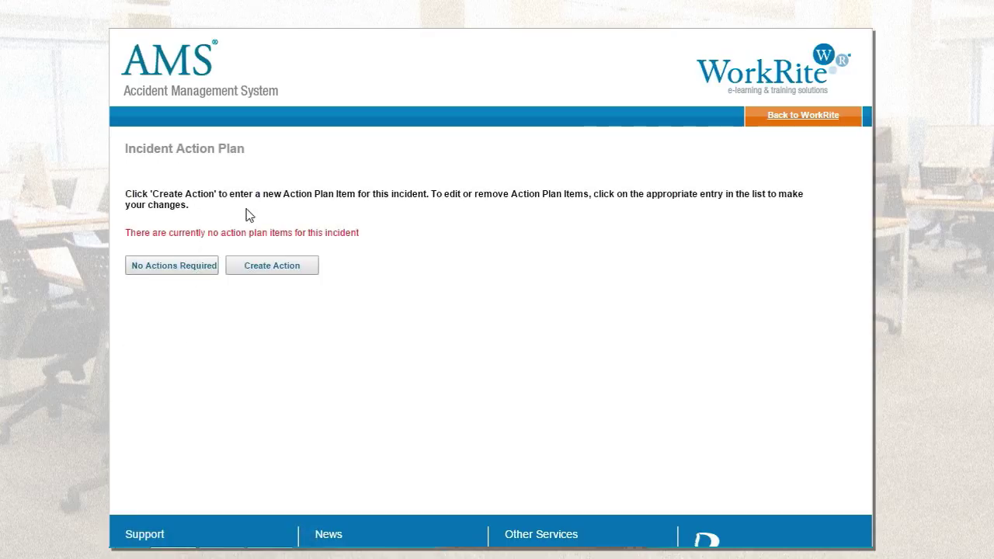
mouse_move(236, 224)
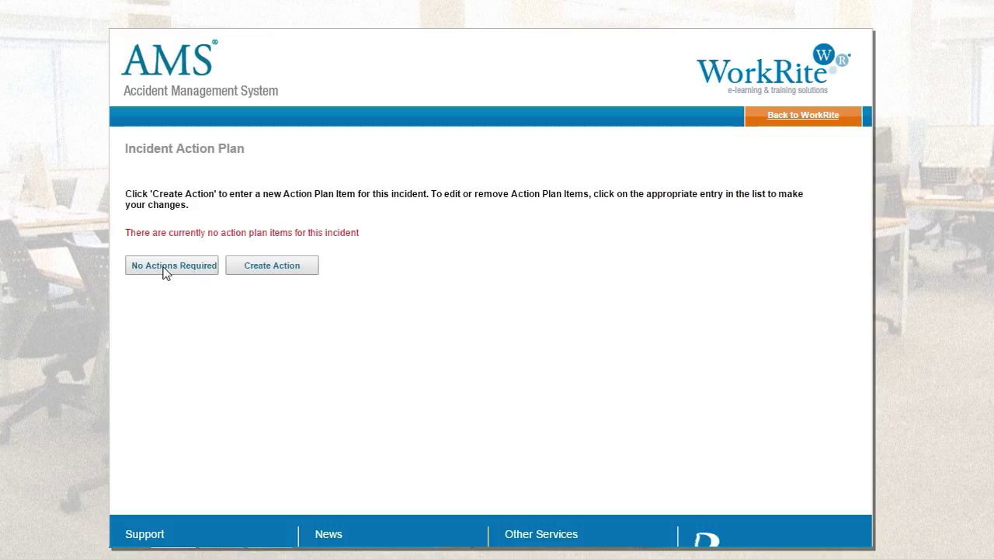
mouse_move(163, 276)
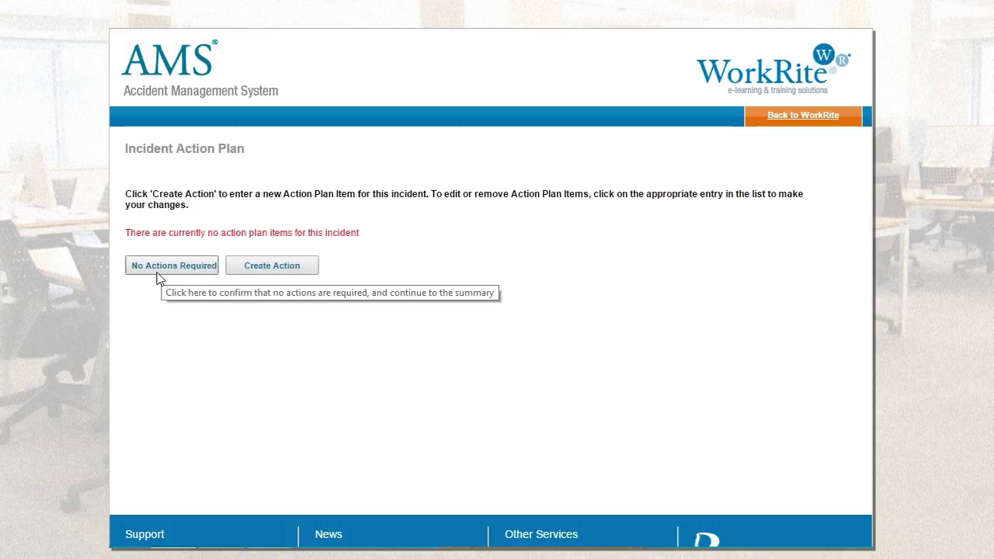
mouse_move(260, 270)
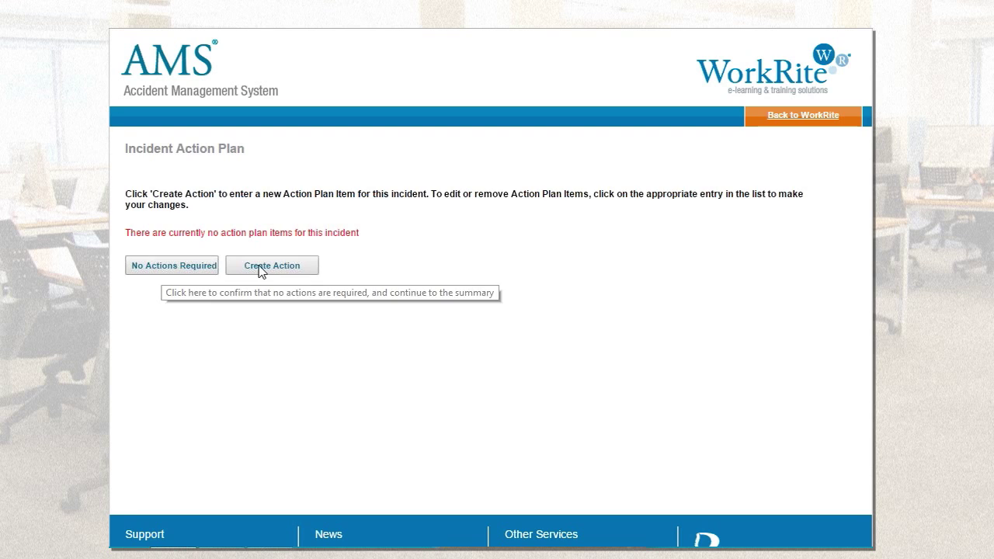
left_click(272, 264)
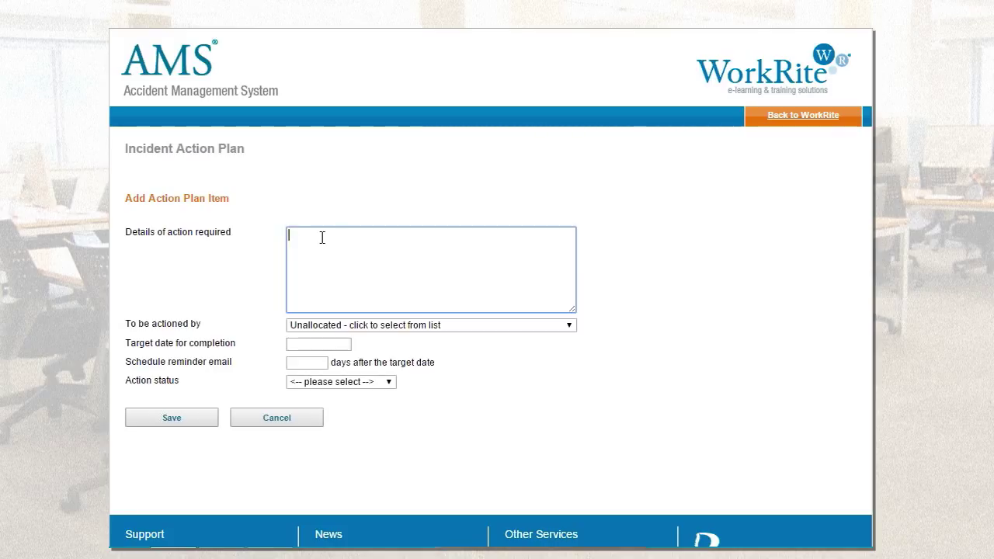
type("working fr")
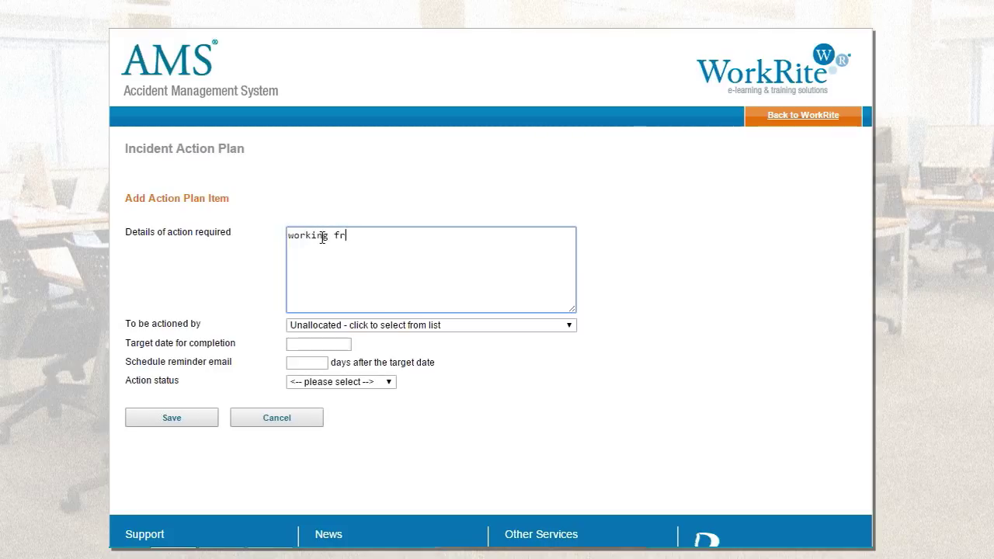
type("om h")
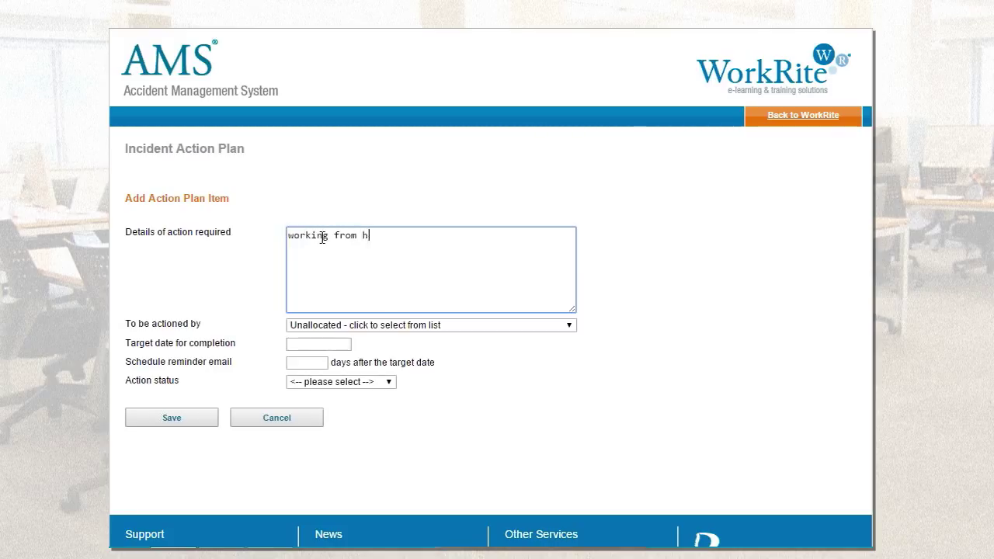
type("eight training")
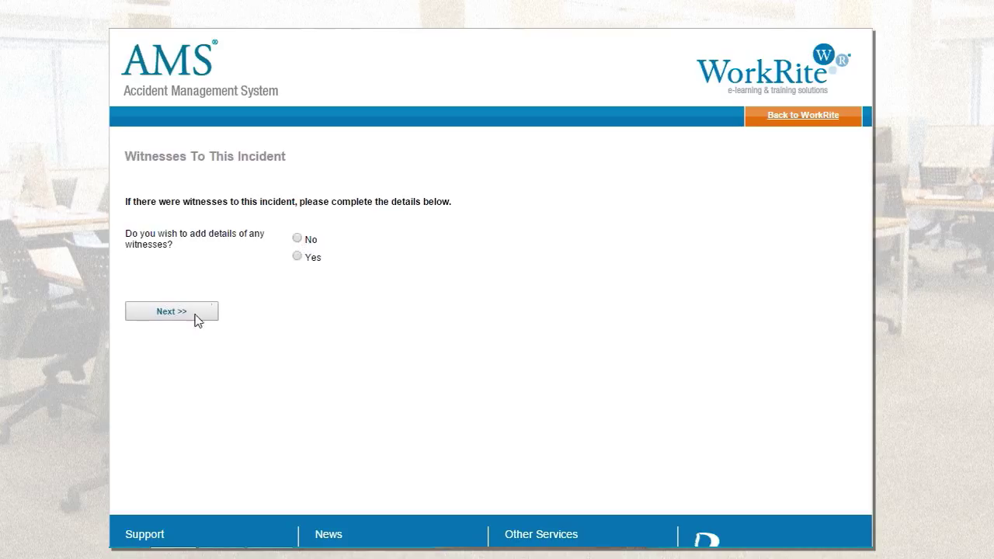
Restart the action plan item and complete its details as 'working from height training'
left_click(171, 310)
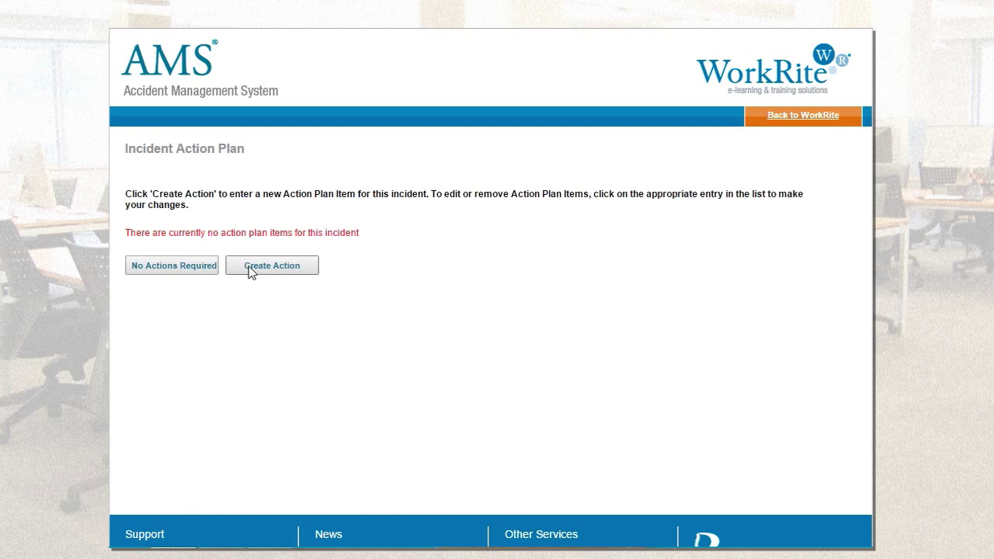
left_click(270, 266)
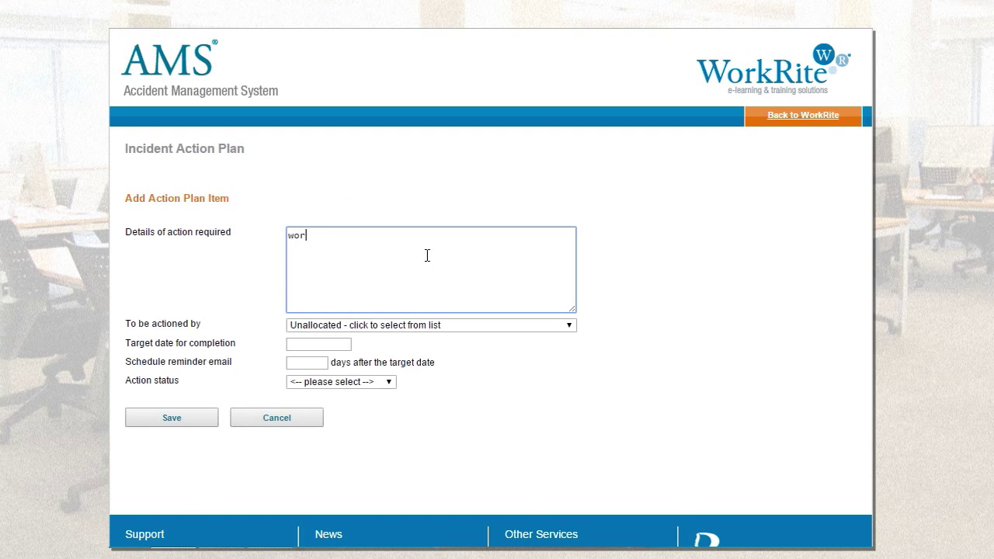
type("king from heig")
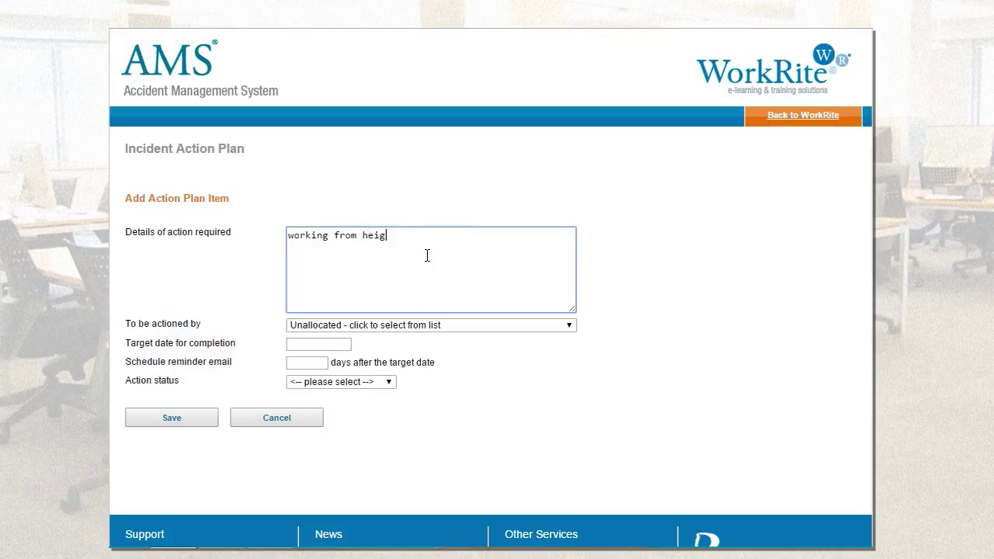
type("ht training")
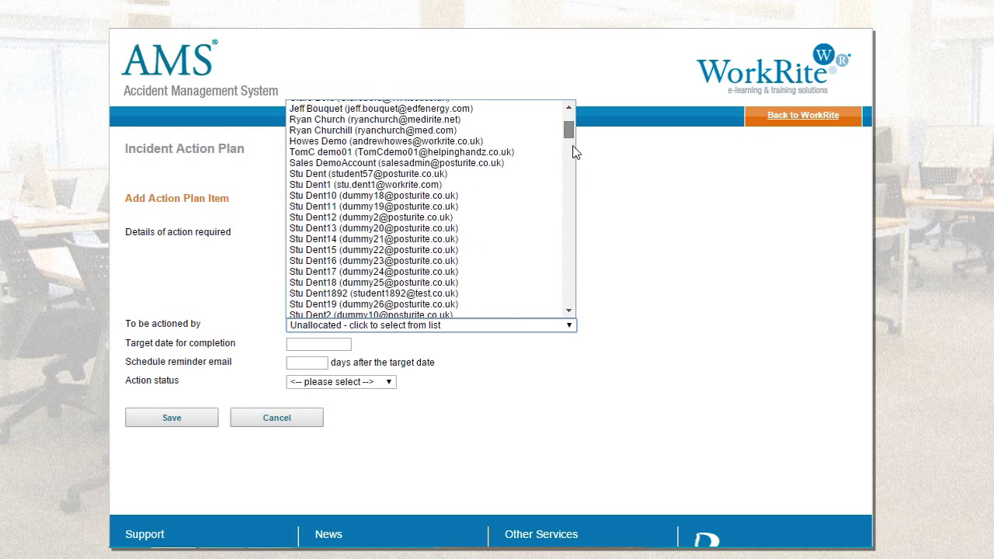
scroll("down", 3)
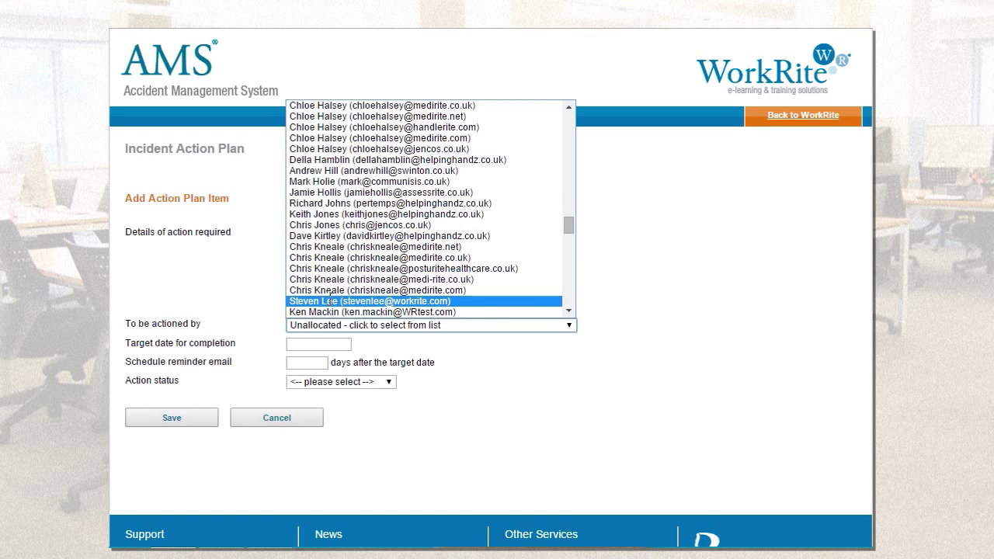
left_click(371, 301)
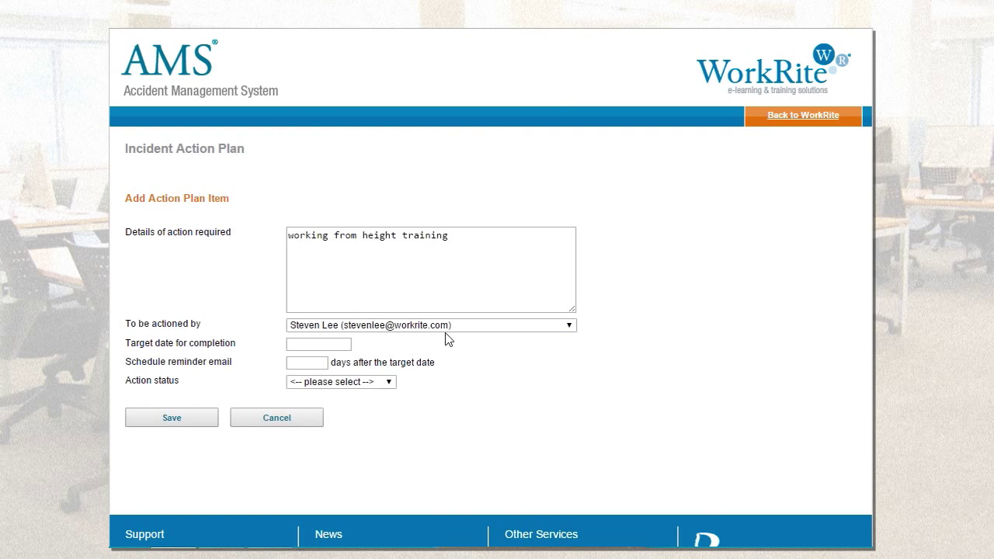
left_click(319, 345)
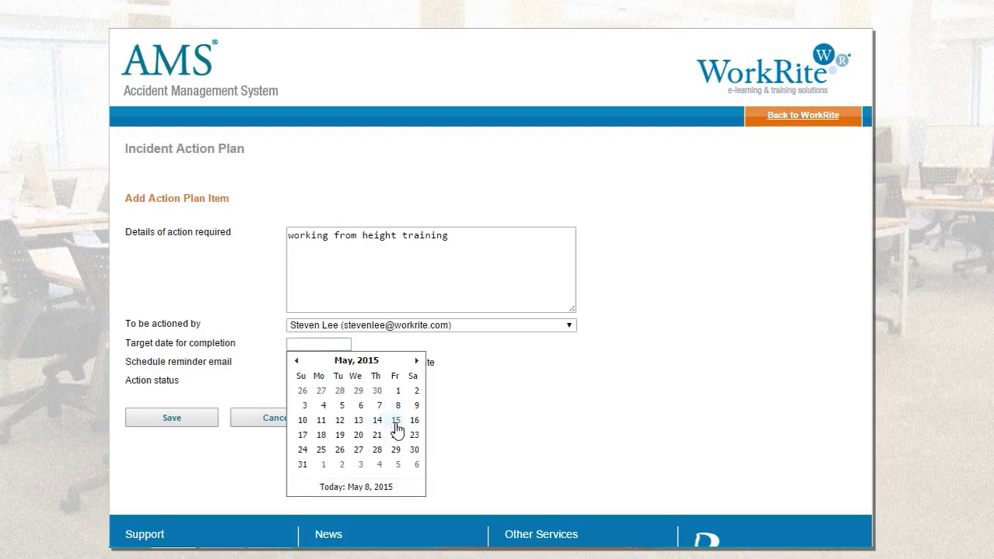
left_click(394, 419)
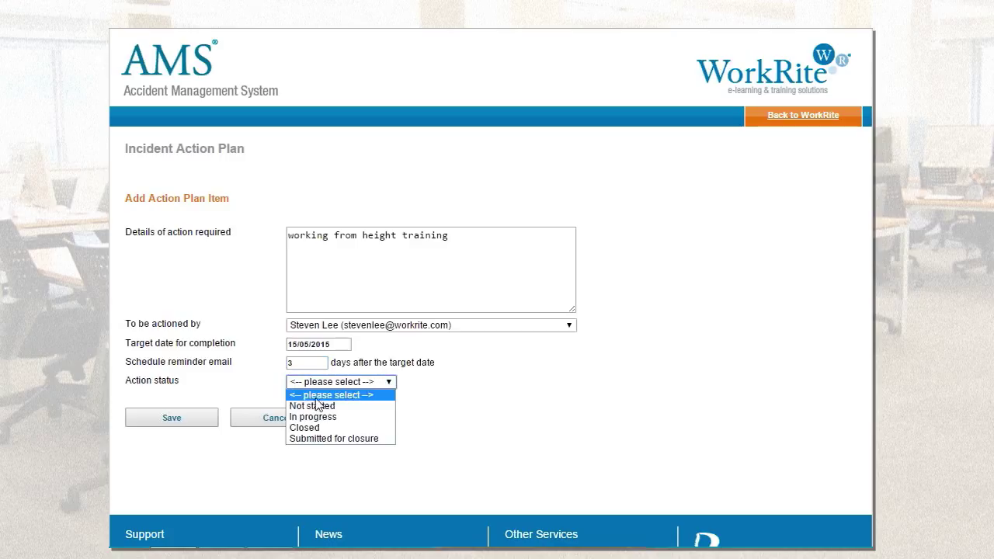
left_click(310, 405)
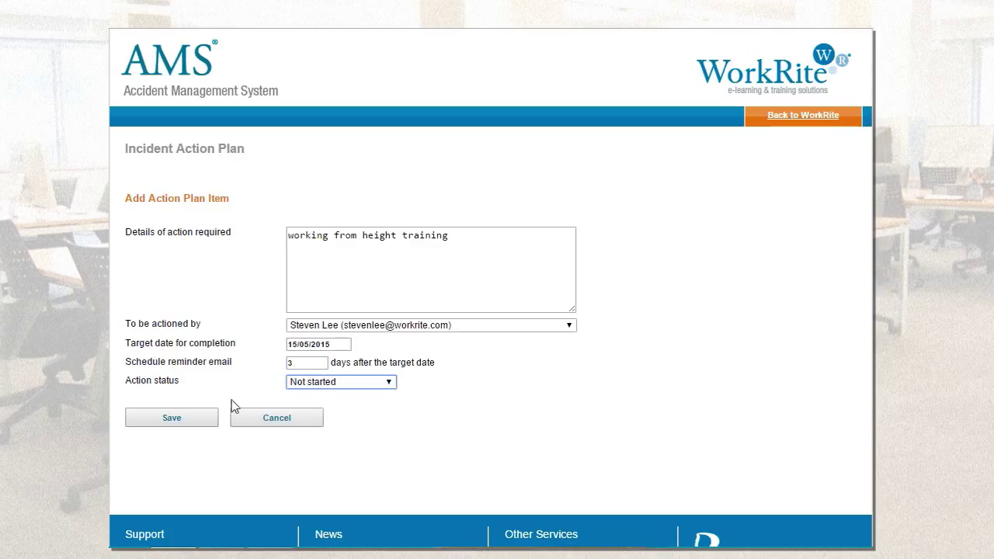
left_click(171, 416)
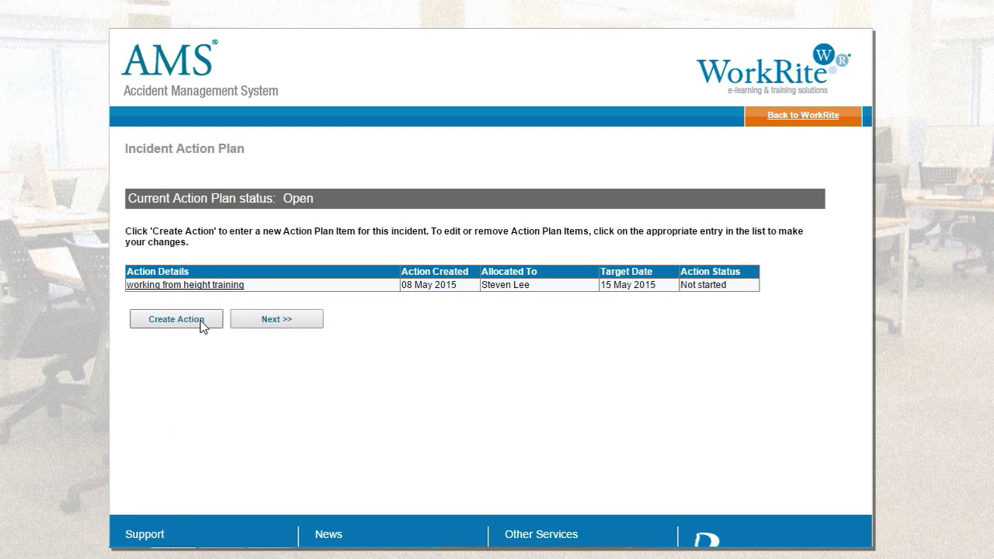
left_click(276, 318)
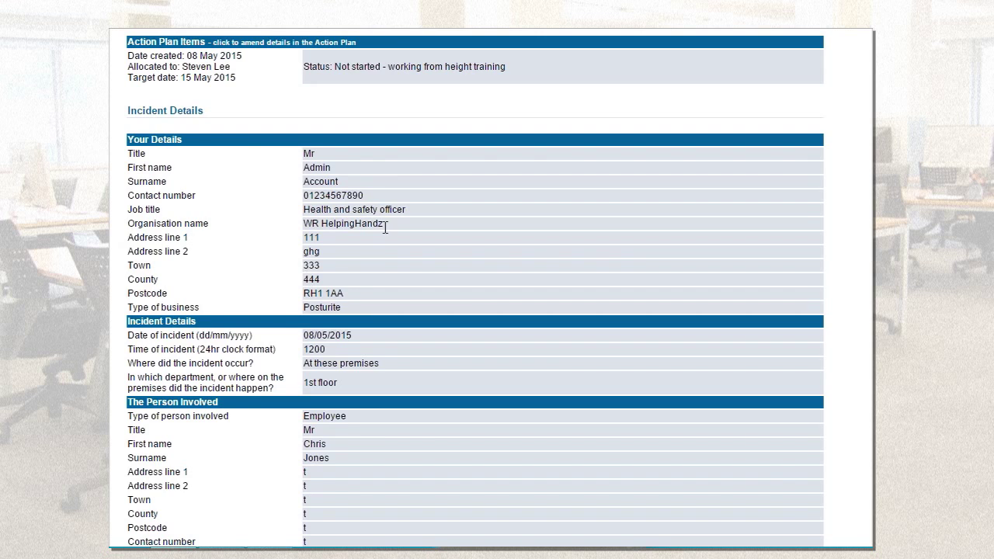
scroll("down", 3)
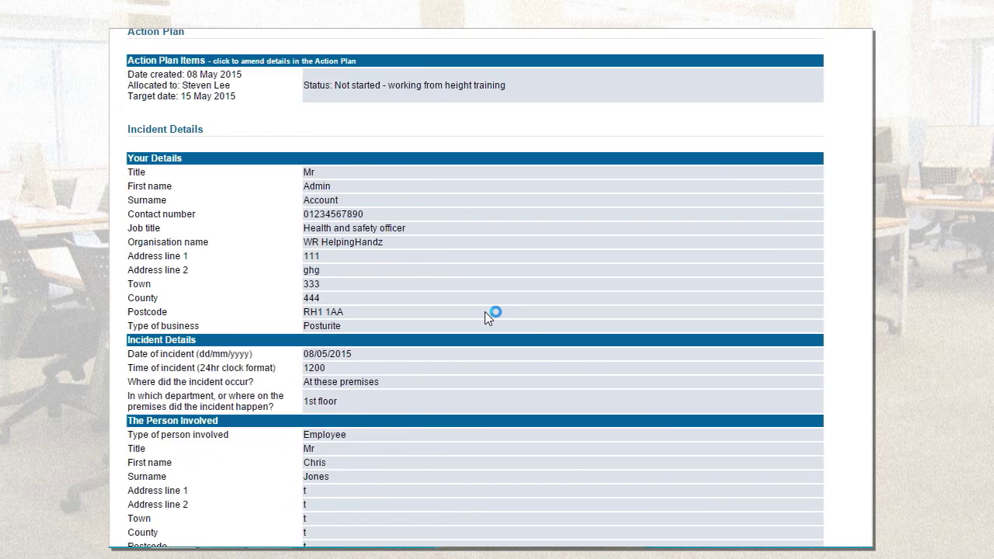
scroll("up", 3)
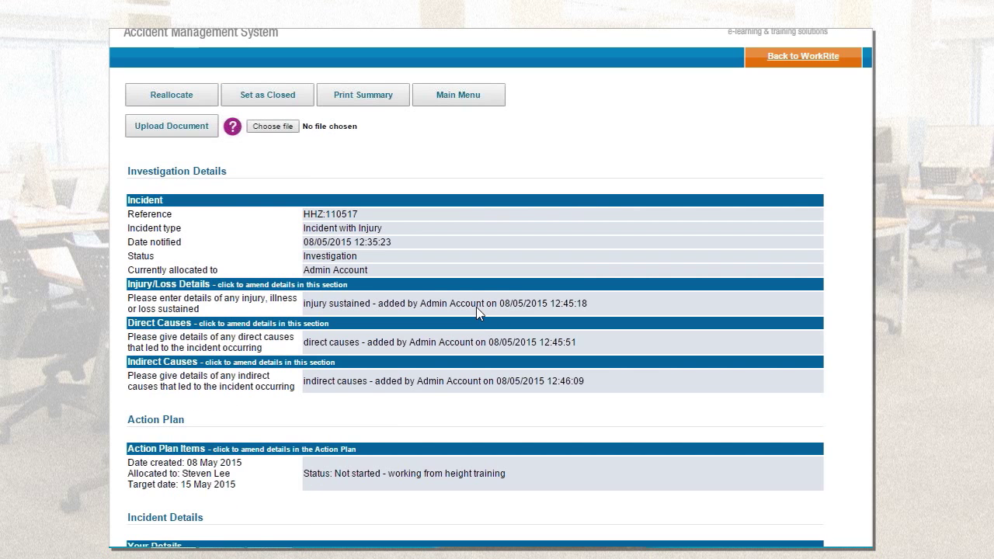
mouse_move(337, 217)
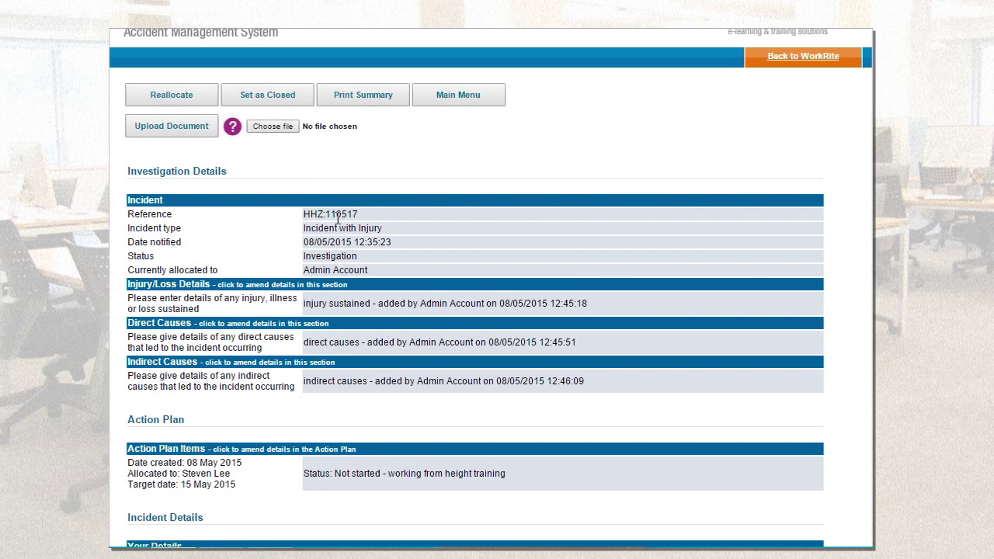
scroll("down", 3)
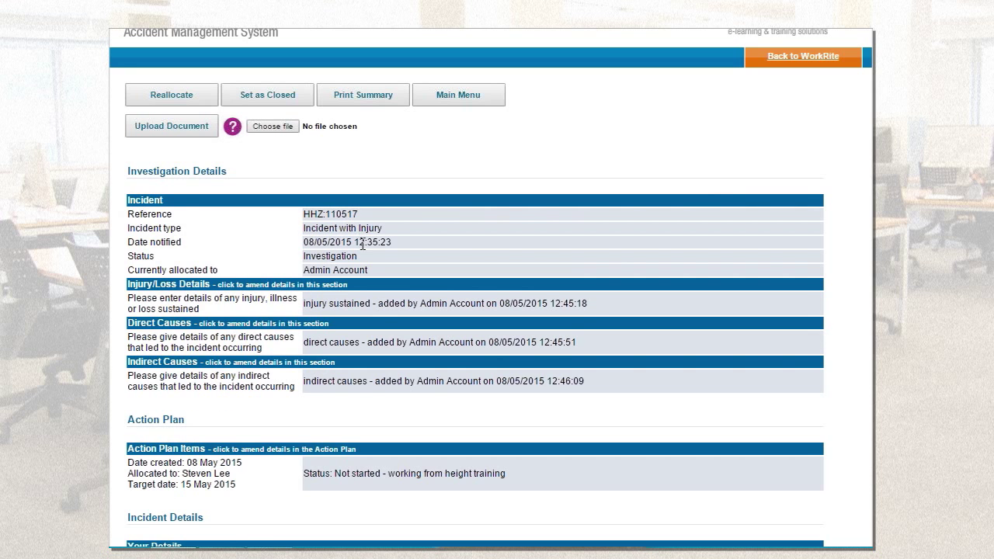
mouse_move(221, 216)
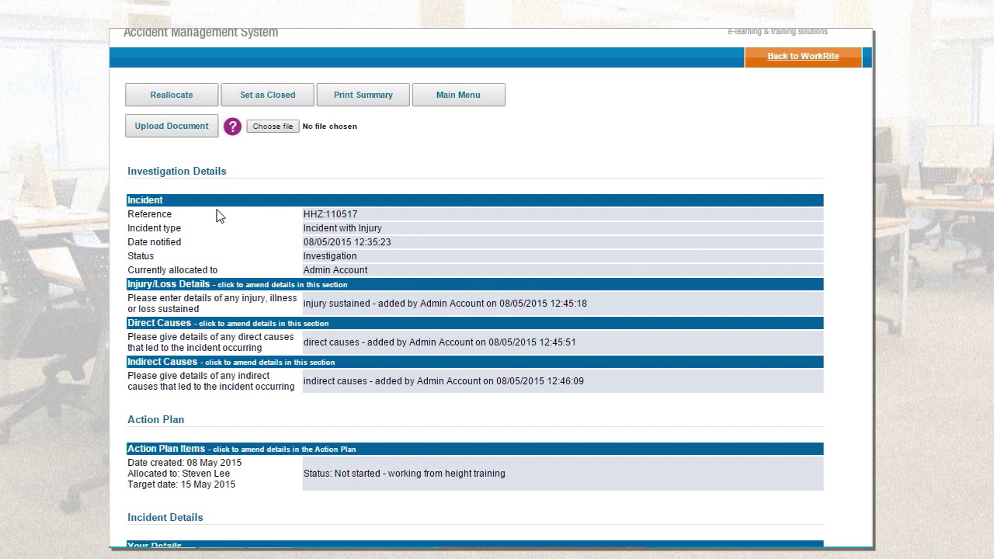
mouse_move(302, 230)
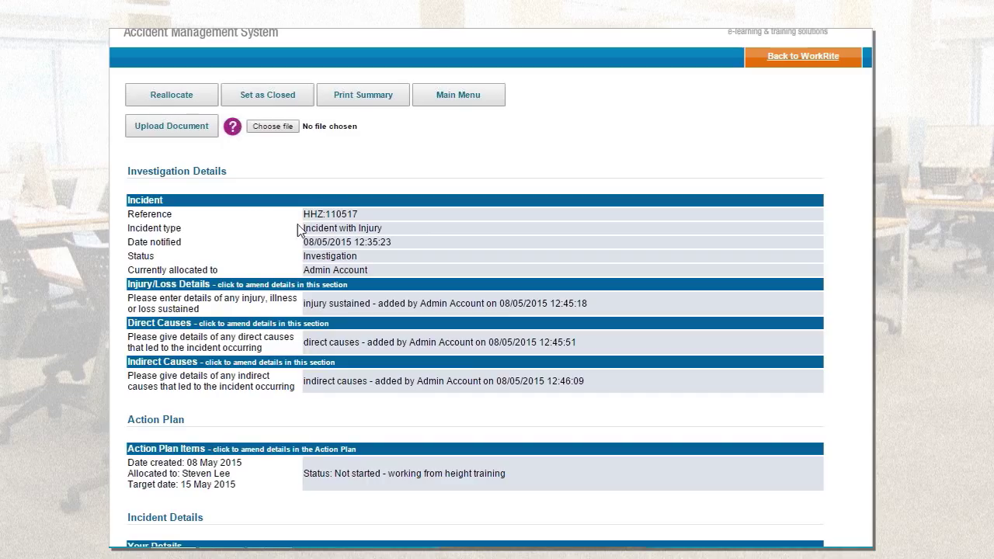
mouse_move(262, 274)
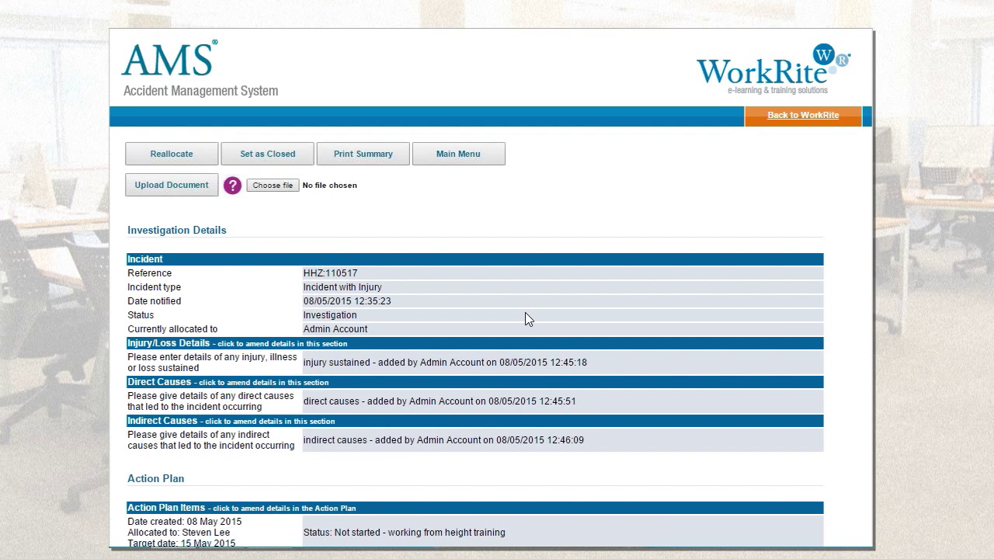
mouse_move(496, 301)
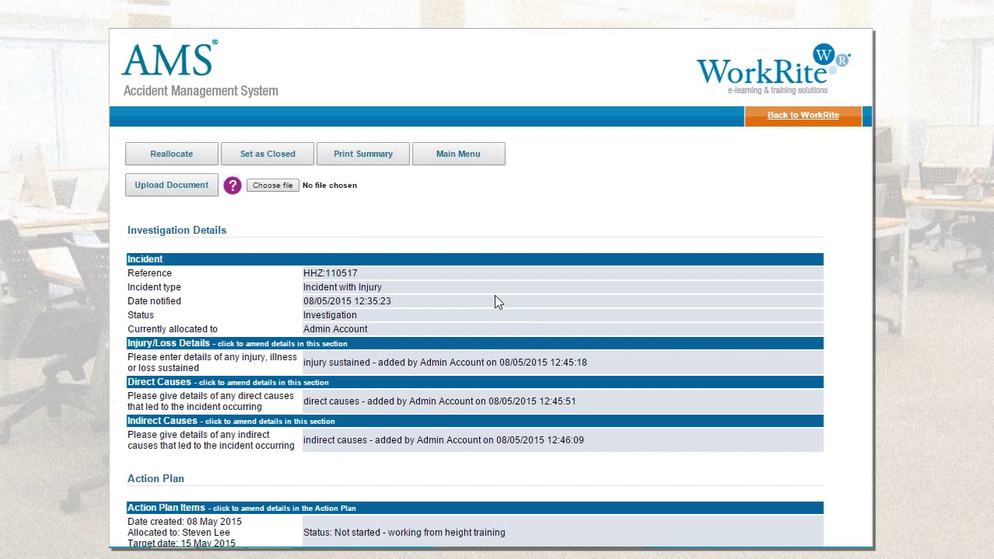
mouse_move(168, 155)
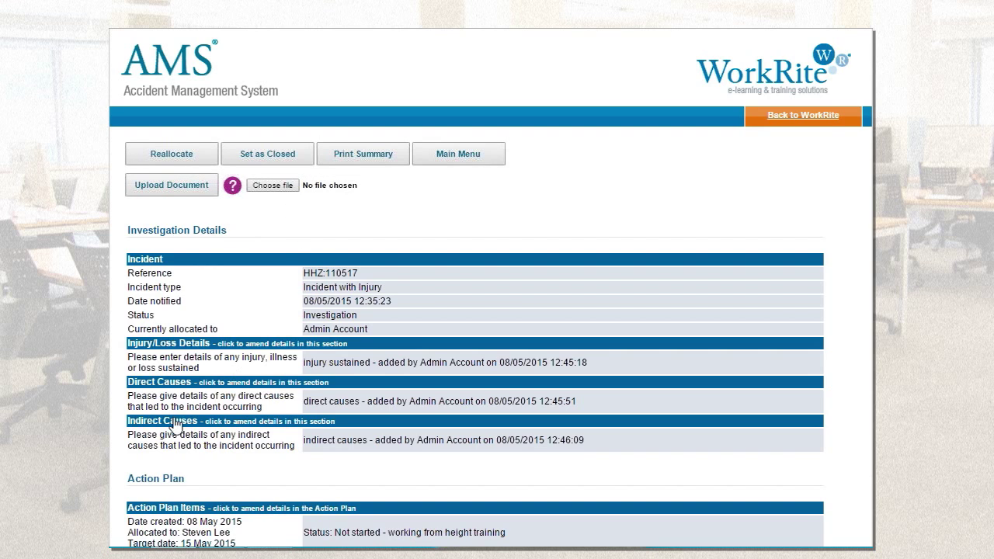
mouse_move(178, 420)
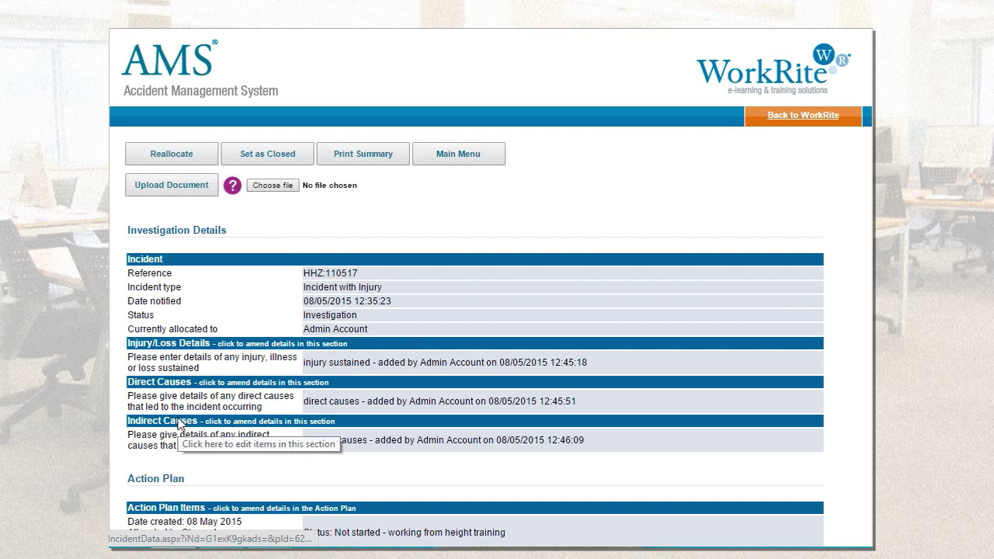
Add indirect causes note 'add a second note', continue, and answer No to witnesses
left_click(179, 420)
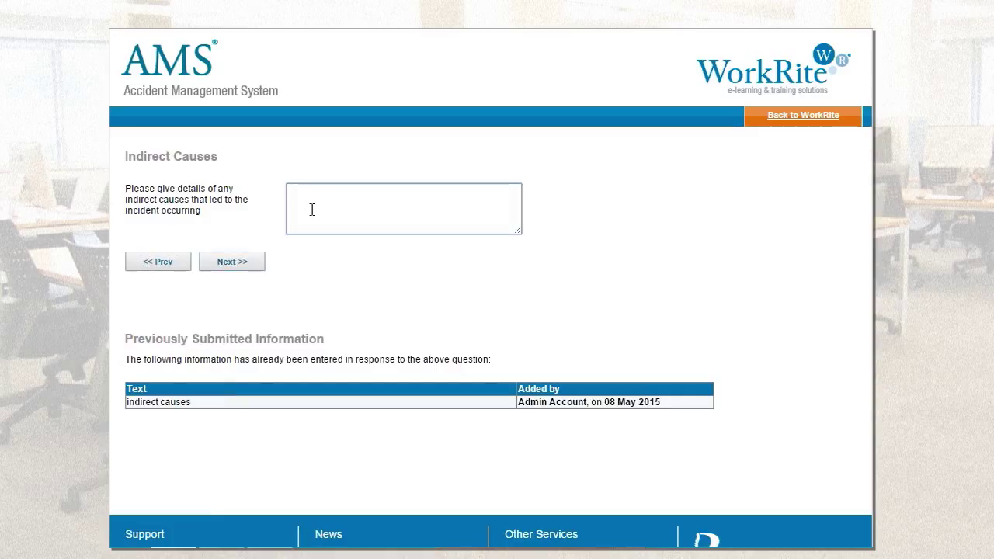
type("add a second note")
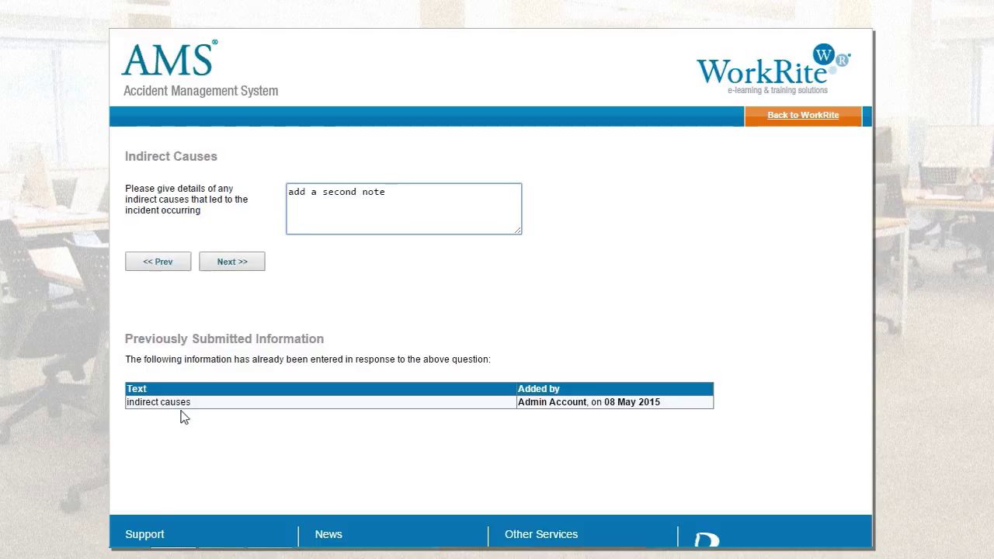
left_click(231, 260)
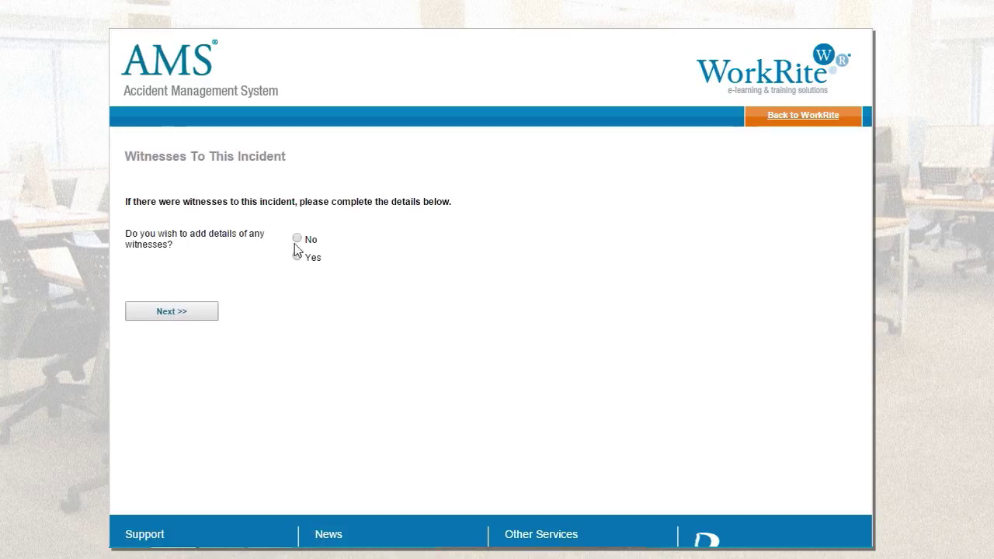
left_click(170, 310)
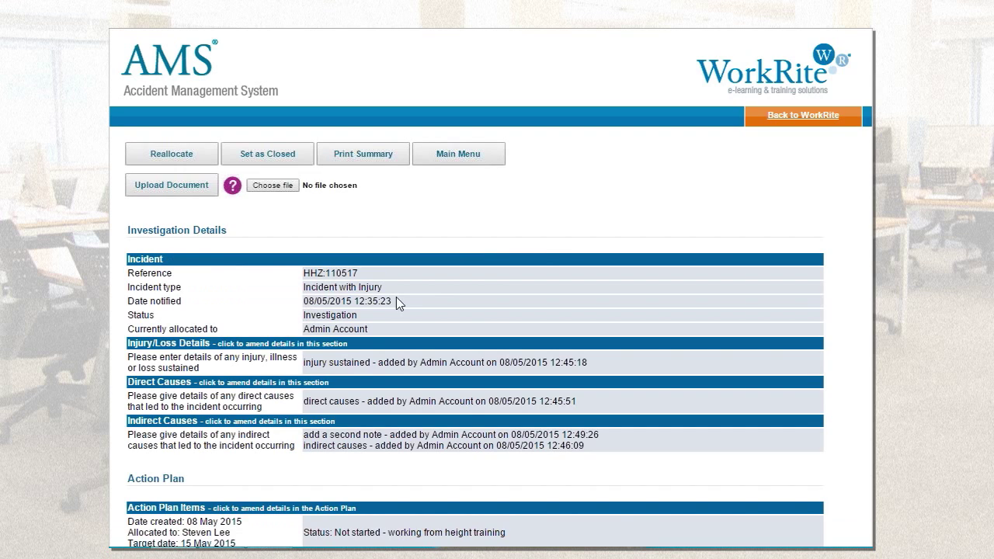
mouse_move(525, 289)
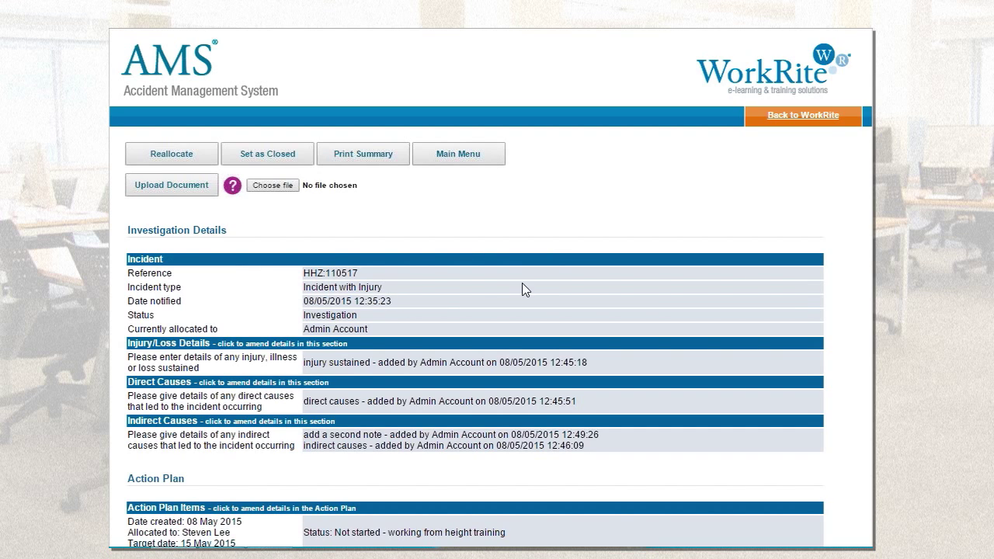
mouse_move(307, 463)
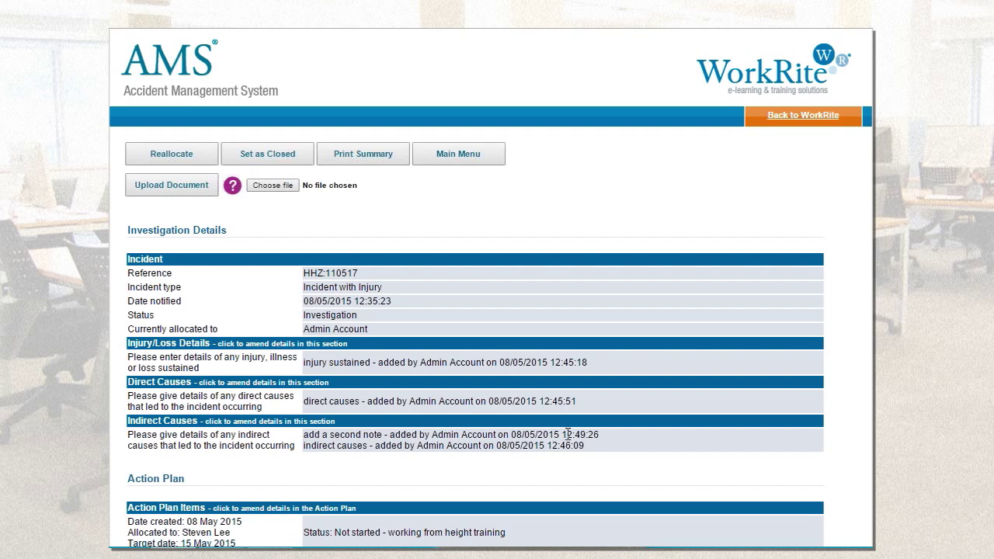
mouse_move(613, 420)
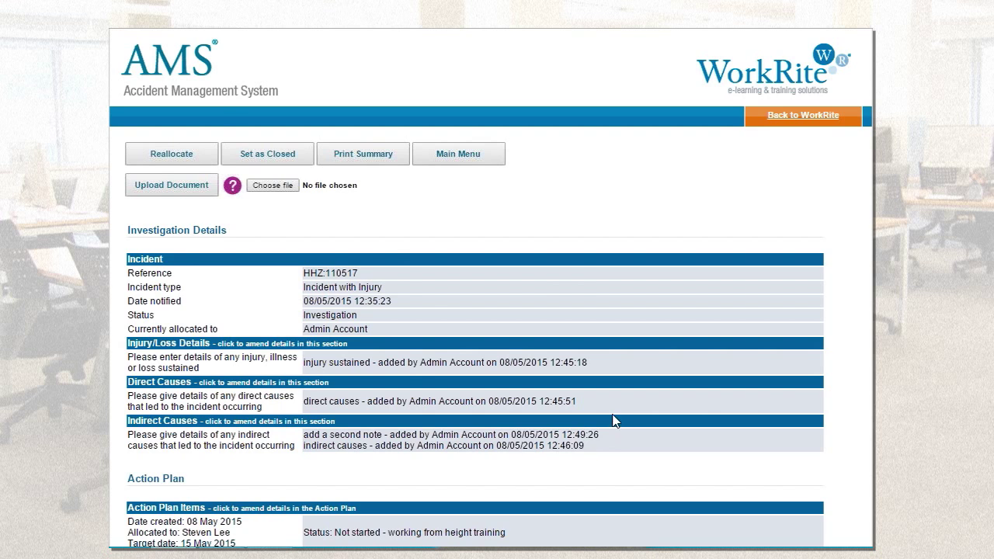
Scroll the Investigation Details to the new Indirect Causes entry before opening Action Plan Items
scroll("down", 3)
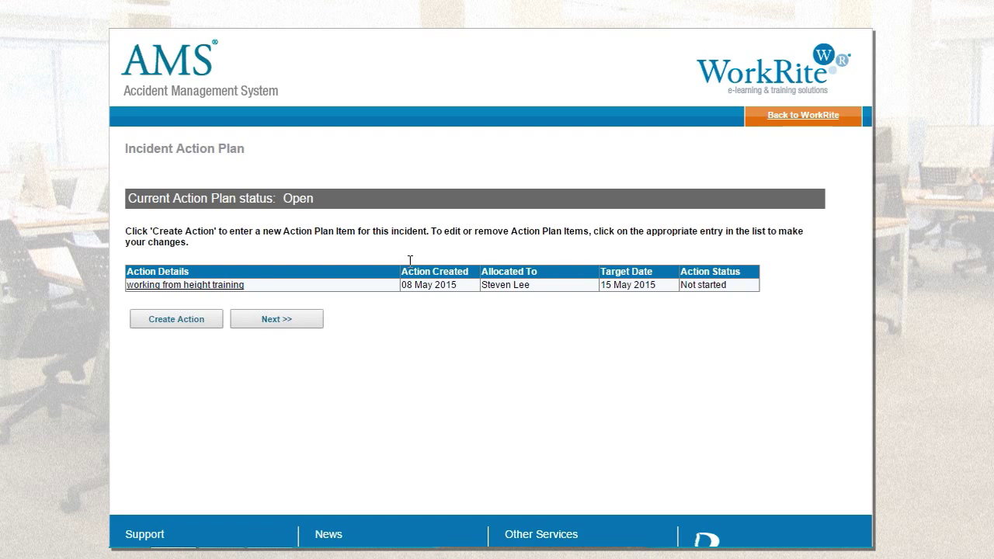
Set the working from height training action's status to Closed, save it and continue to investigation details
left_click(193, 284)
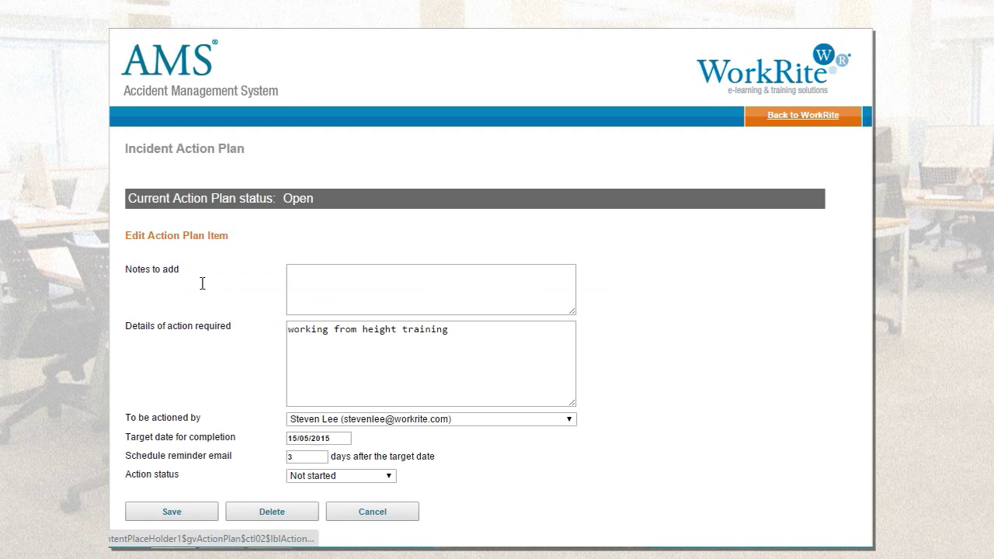
scroll("down", 3)
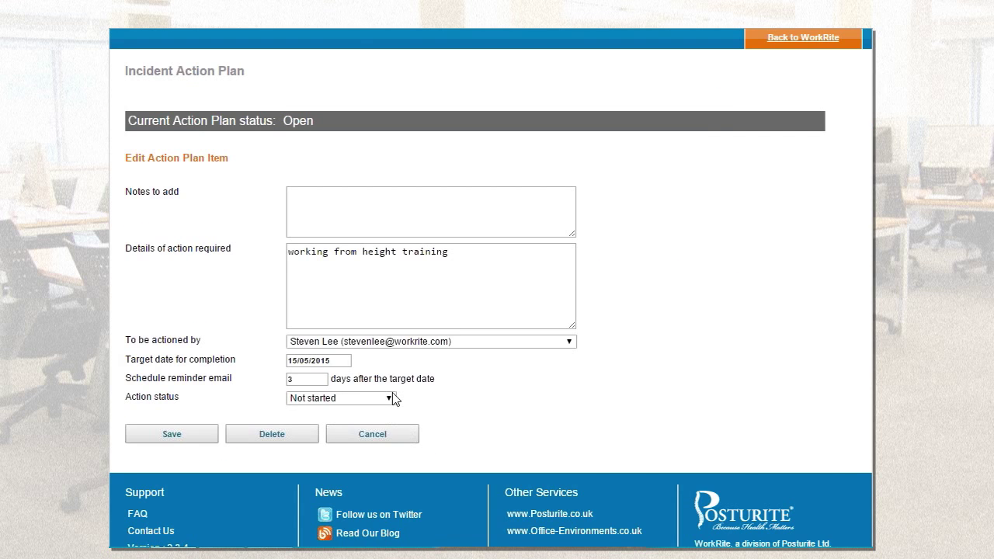
left_click(340, 398)
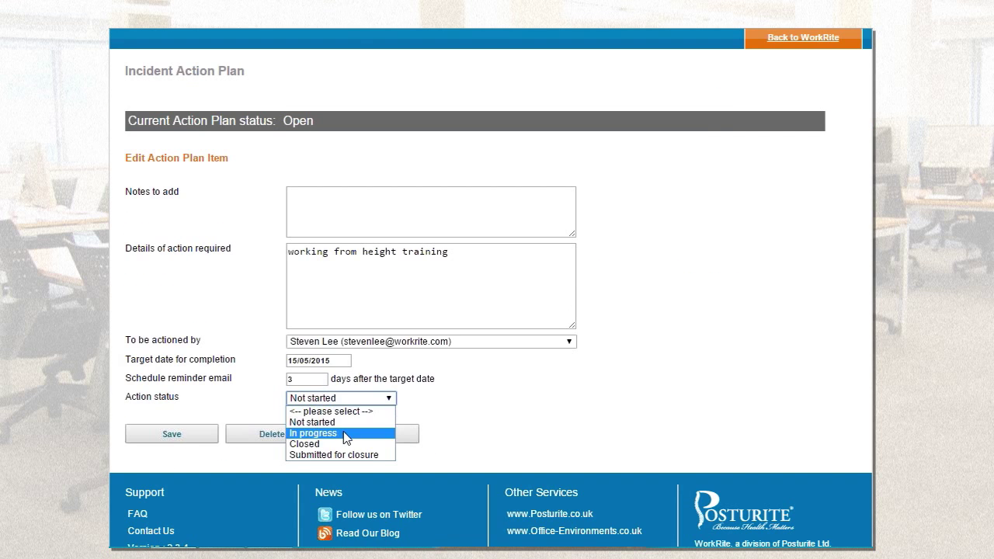
left_click(304, 444)
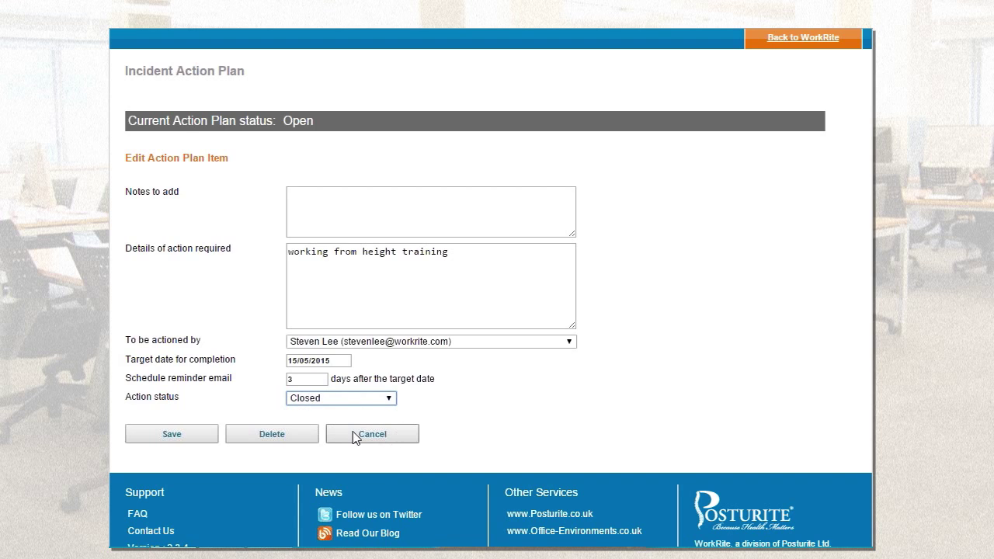
left_click(371, 433)
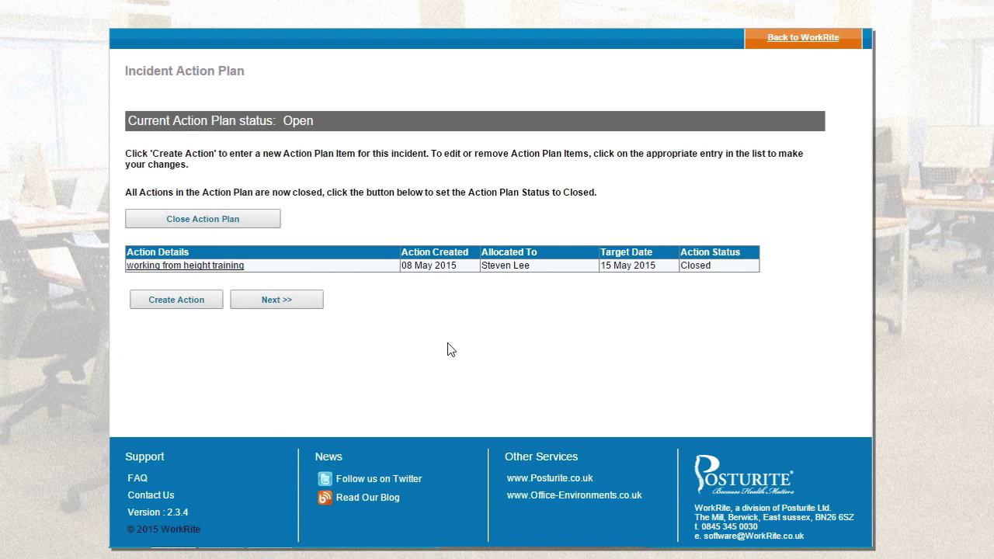
mouse_move(276, 299)
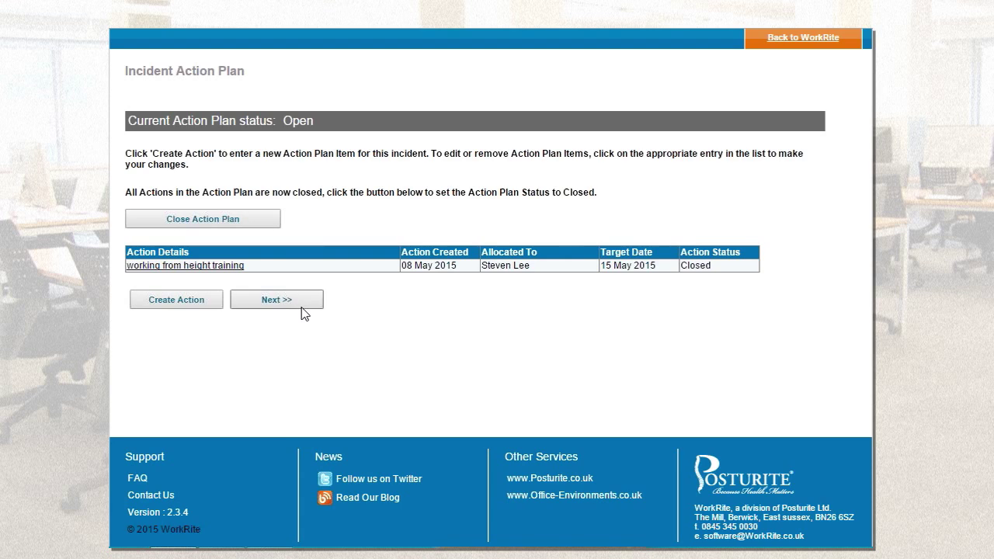
left_click(277, 298)
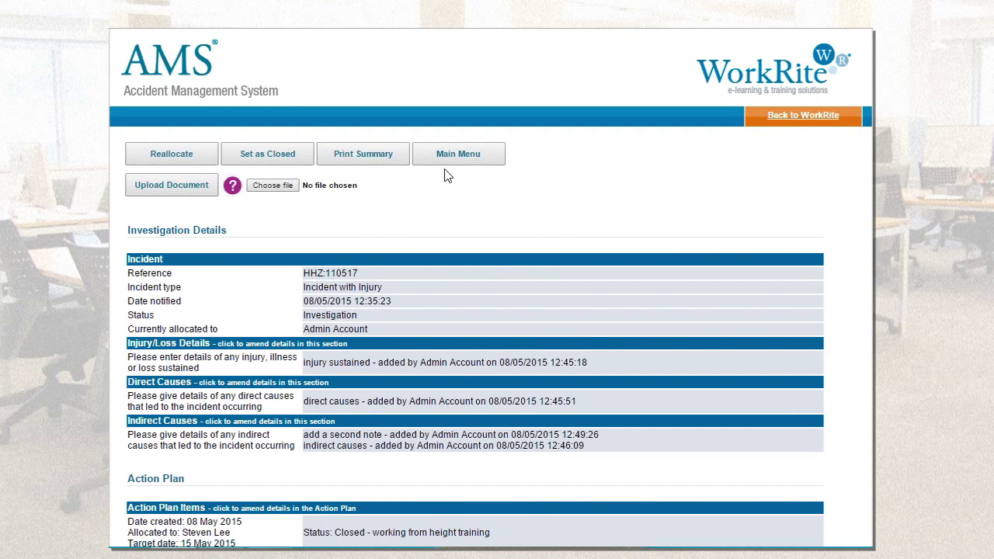
Return to the AMS main menu and enter Administration
left_click(458, 153)
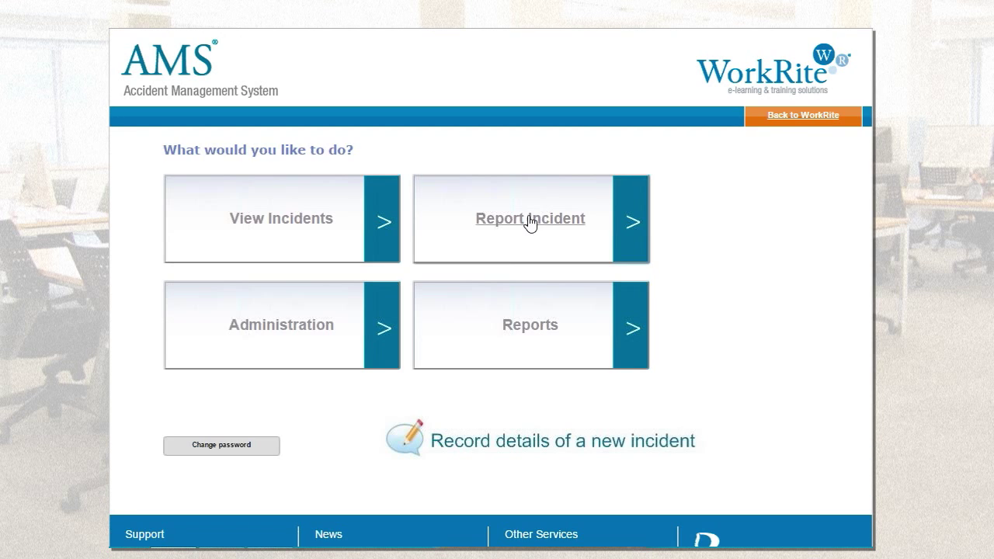
mouse_move(281, 218)
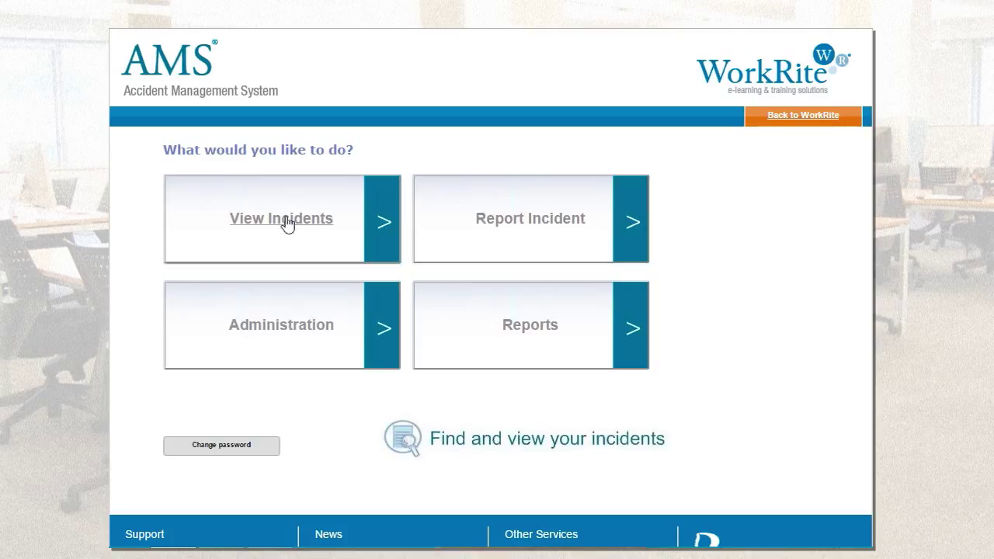
mouse_move(286, 224)
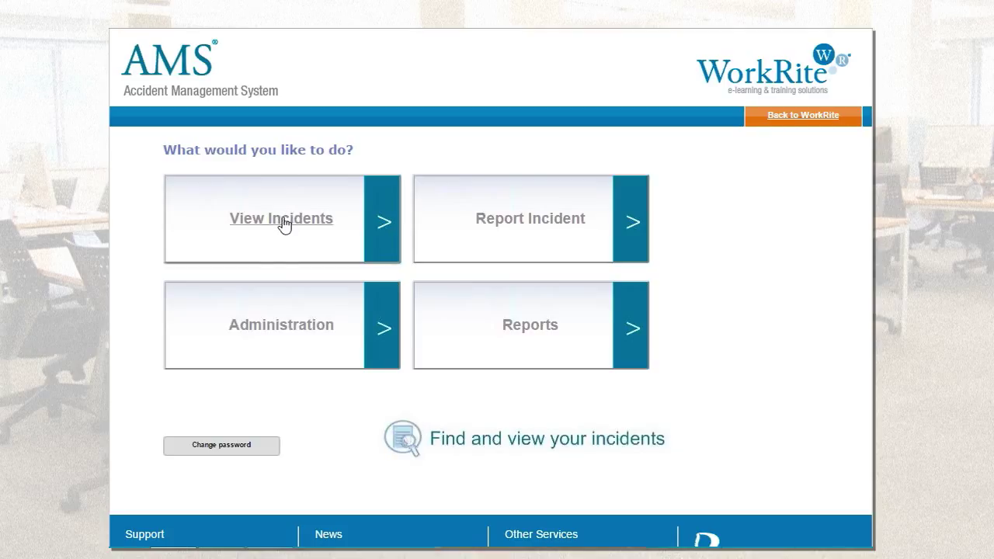
mouse_move(273, 255)
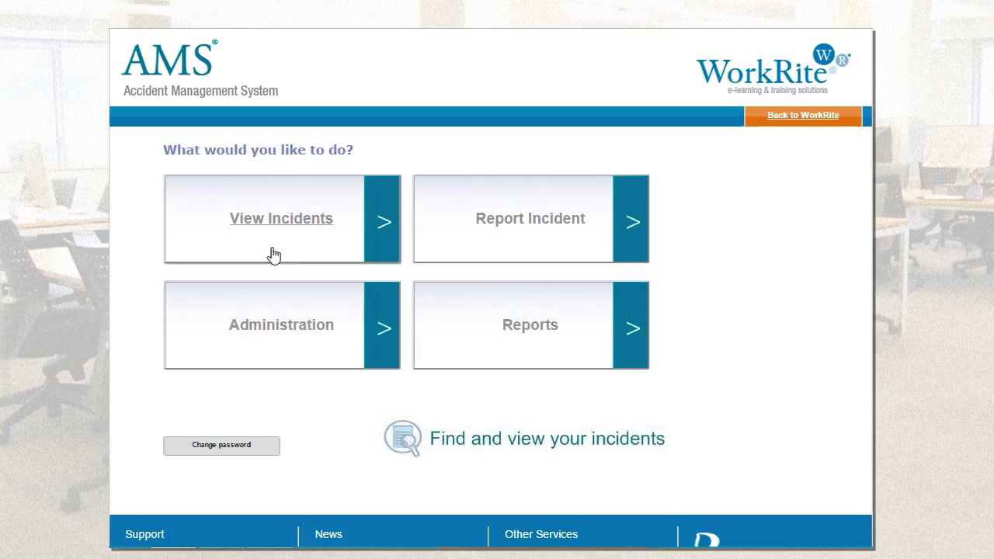
mouse_move(281, 324)
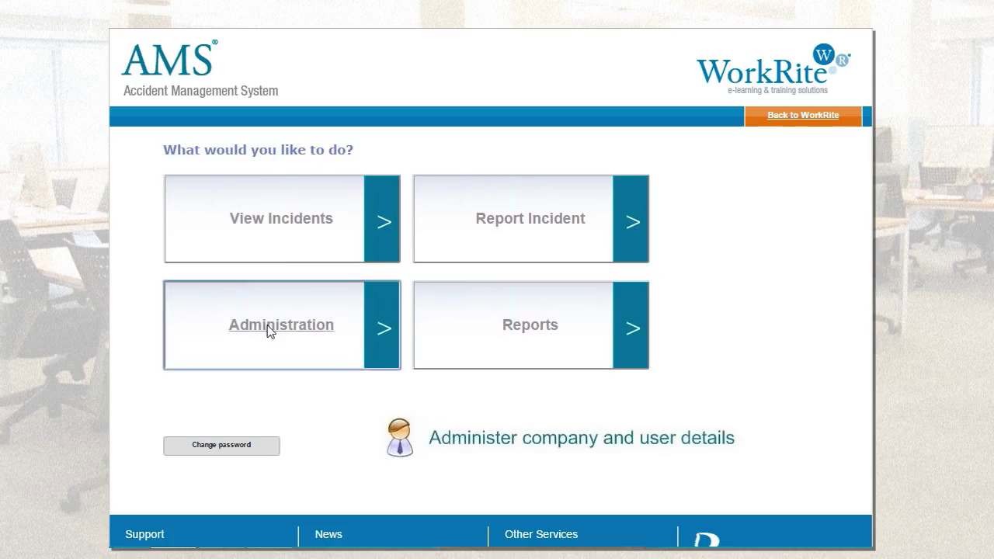
left_click(281, 324)
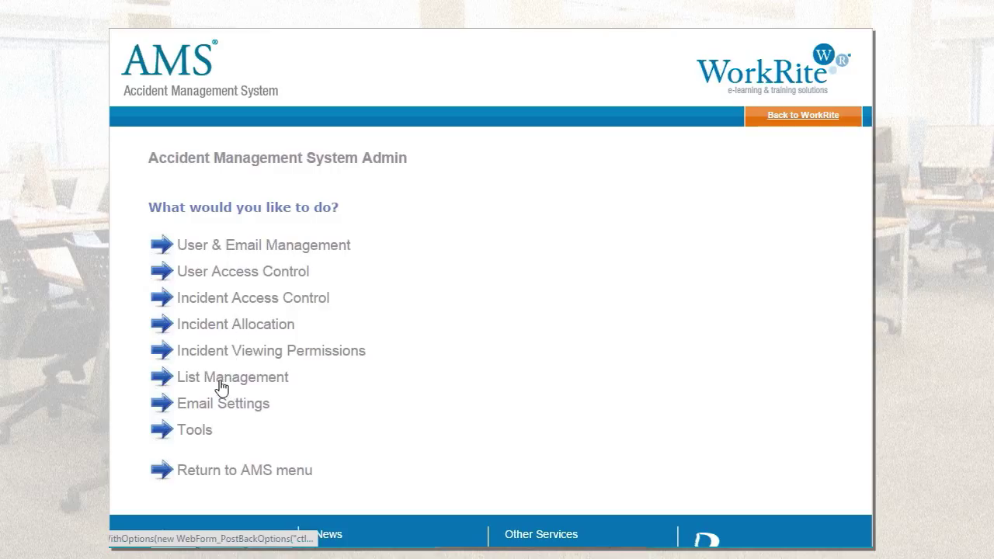
In List Management view the WR HelpingHandz - Injury type items, then cancel back to the lists
left_click(233, 378)
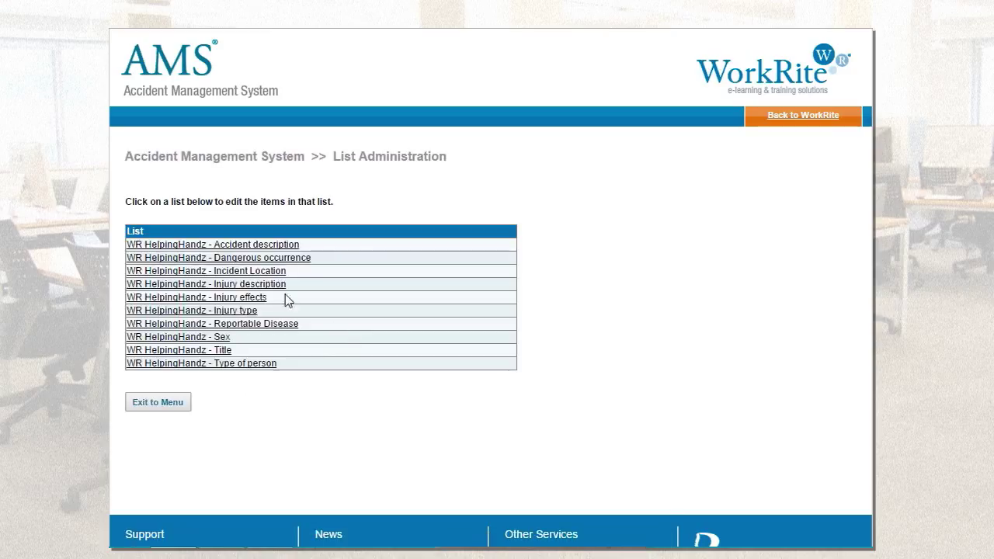
mouse_move(242, 331)
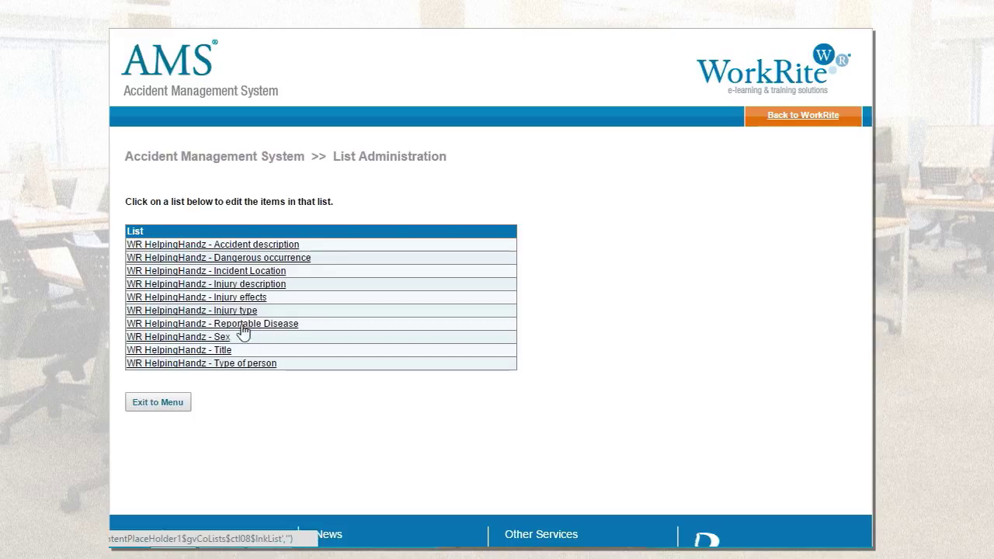
left_click(192, 310)
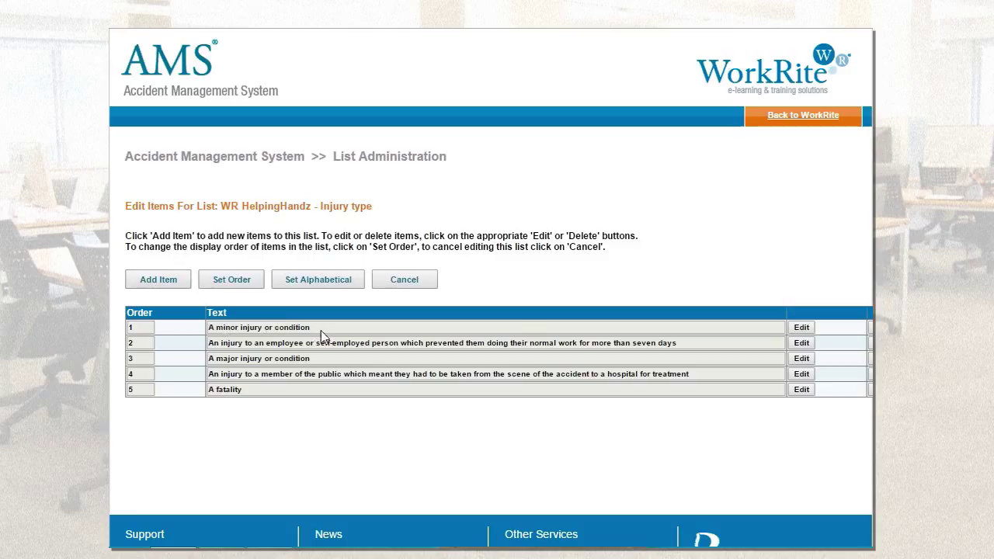
mouse_move(342, 363)
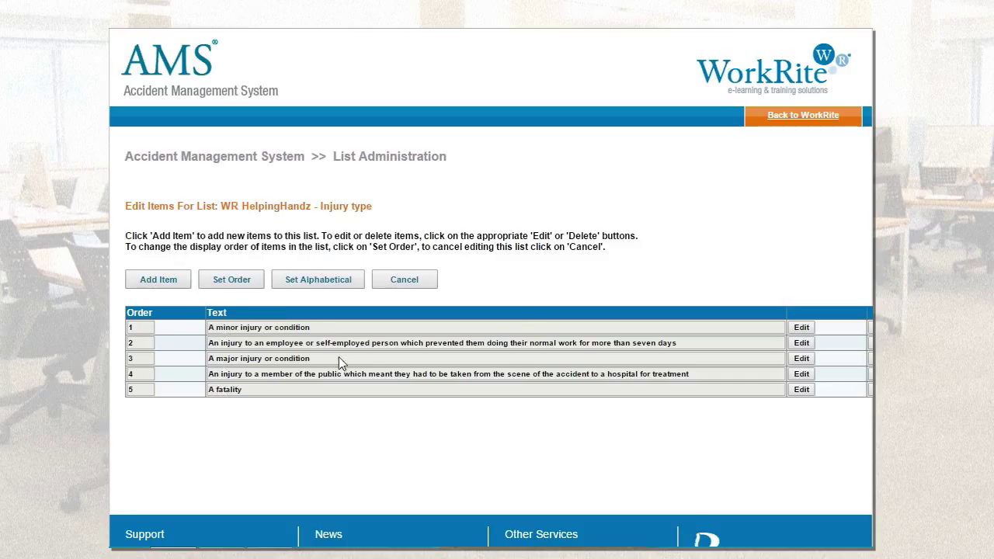
mouse_move(255, 350)
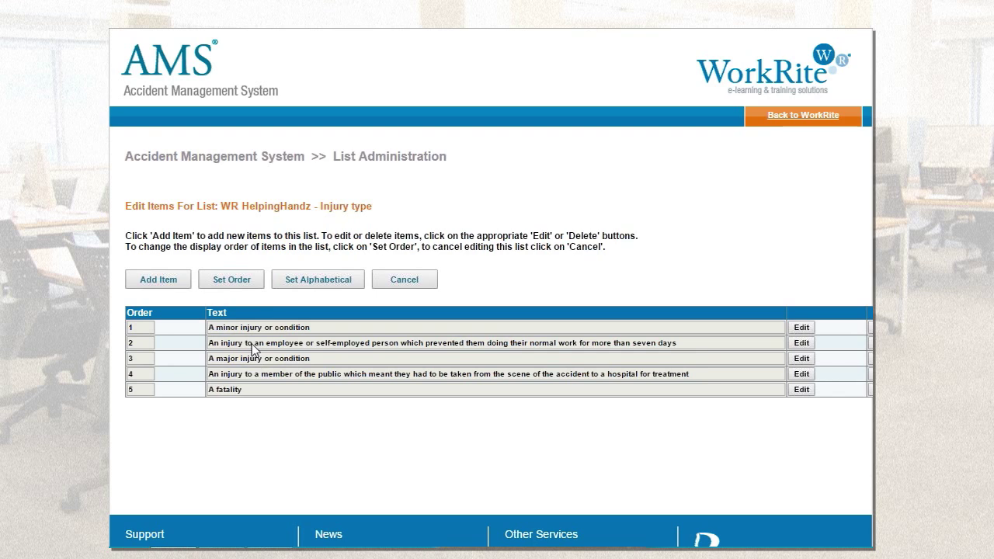
mouse_move(247, 357)
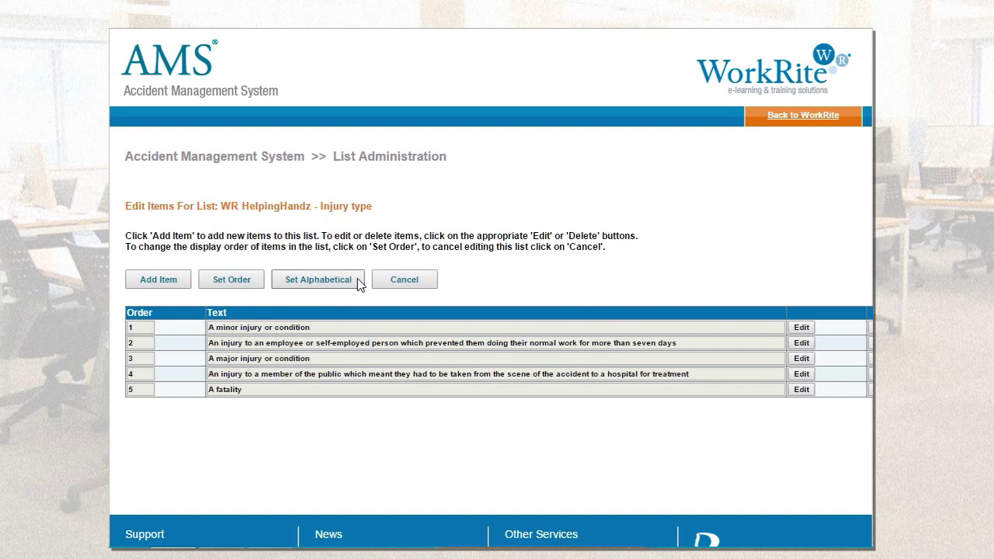
left_click(404, 280)
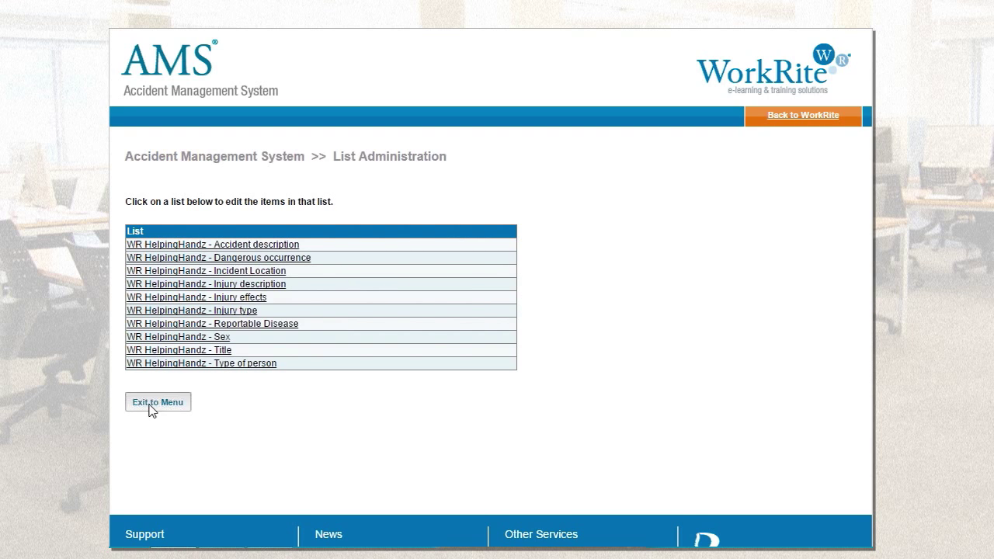
Exit to the main menu and enter the Reports area listing Query Analyser and Report Designer
left_click(159, 401)
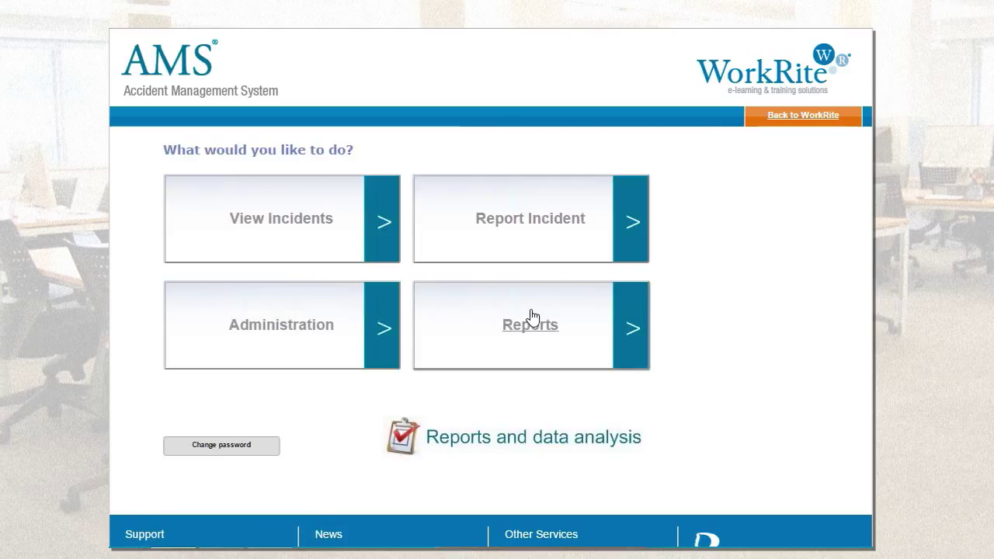
mouse_move(518, 223)
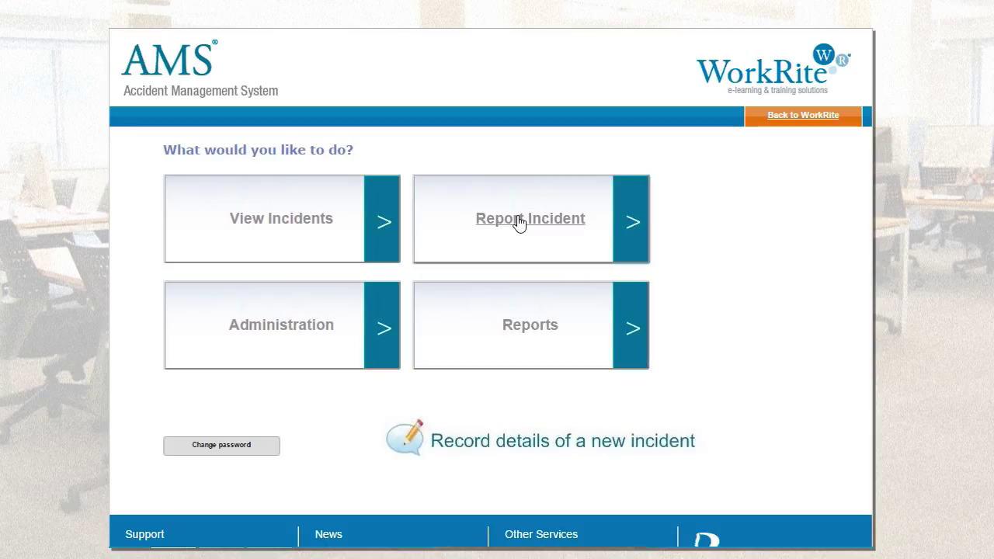
mouse_move(425, 236)
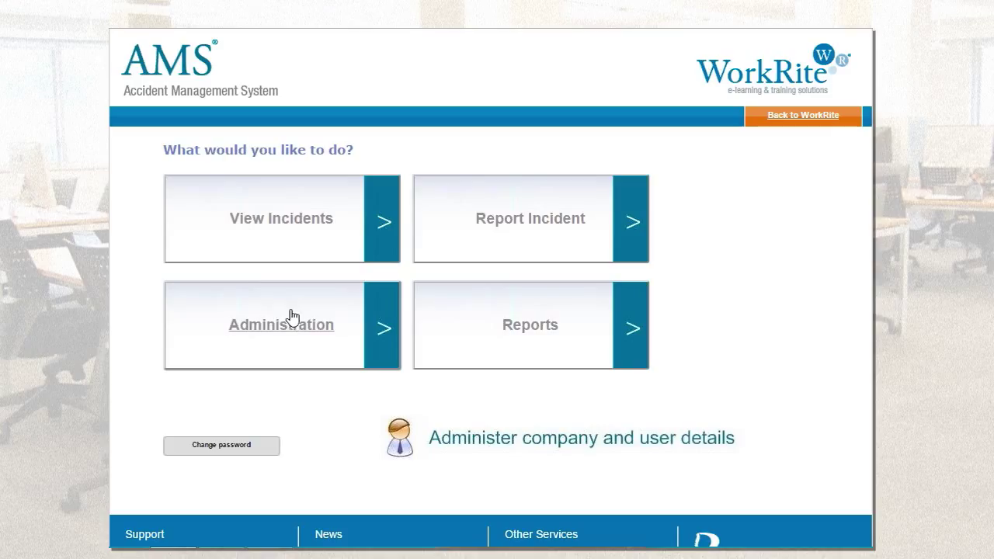
left_click(531, 325)
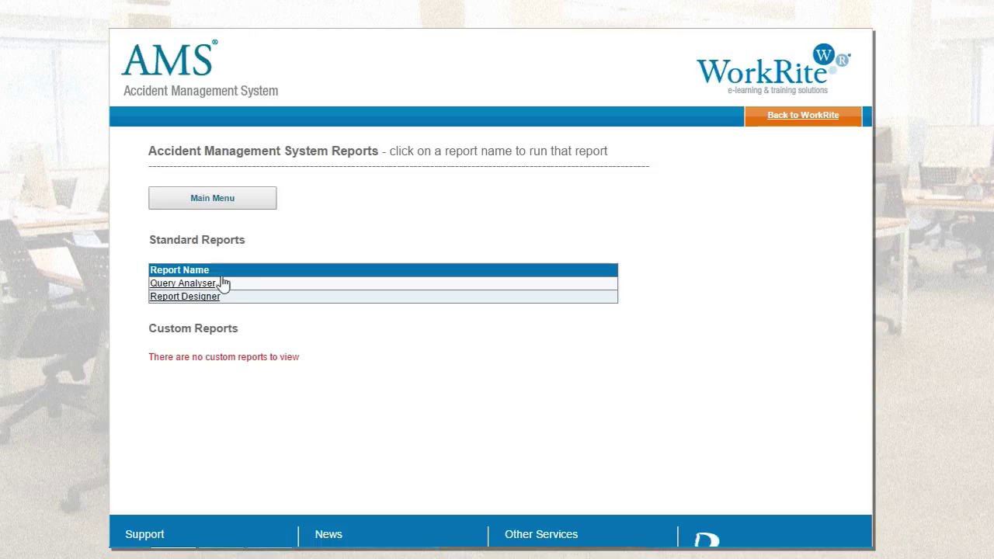
mouse_move(179, 295)
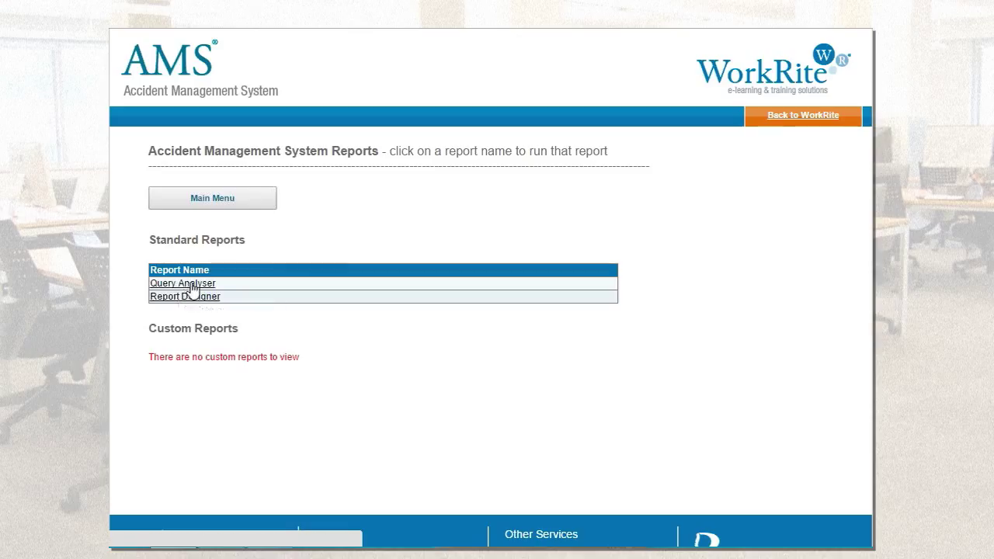
In Query Analyser set Incident with Injury, status Investigation, reported from 31/12/2008
left_click(182, 282)
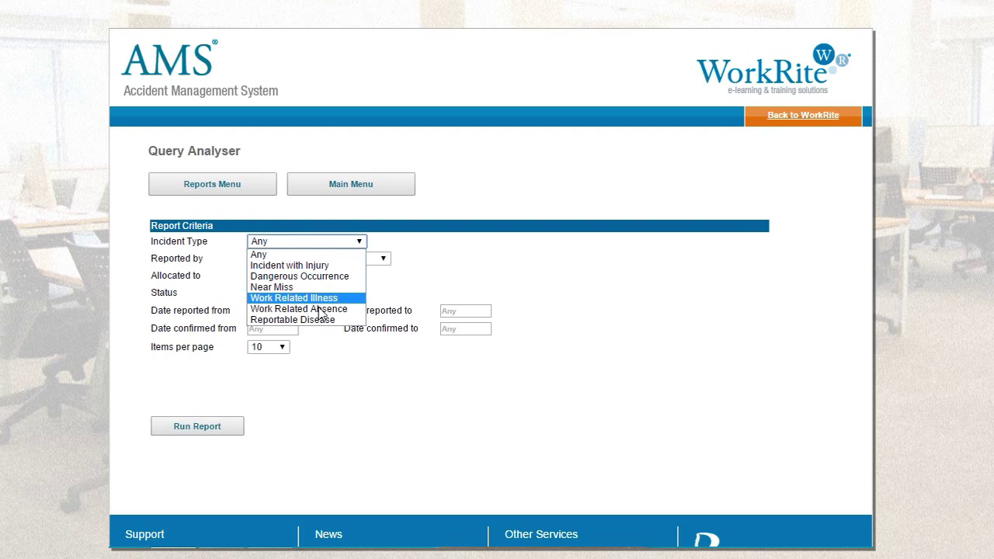
mouse_move(304, 264)
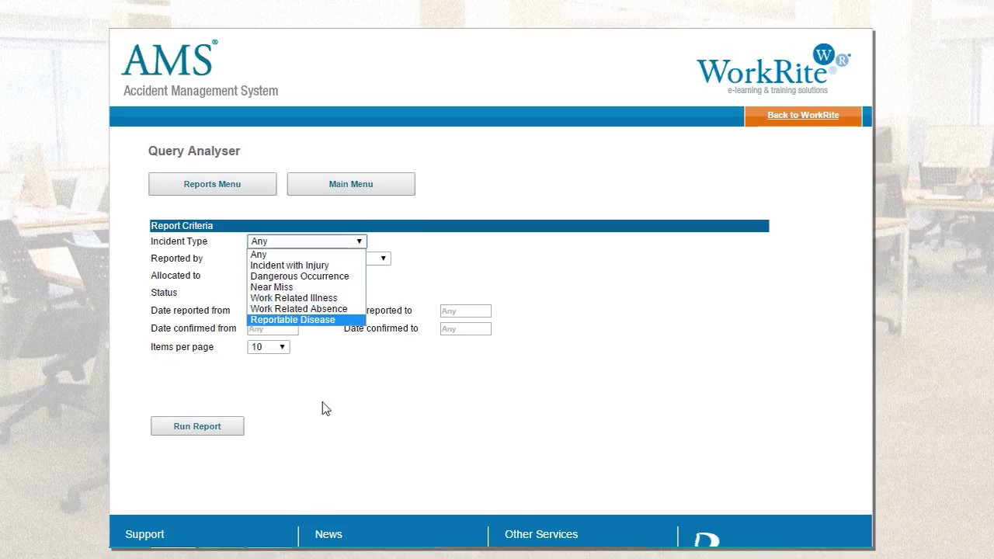
mouse_move(304, 264)
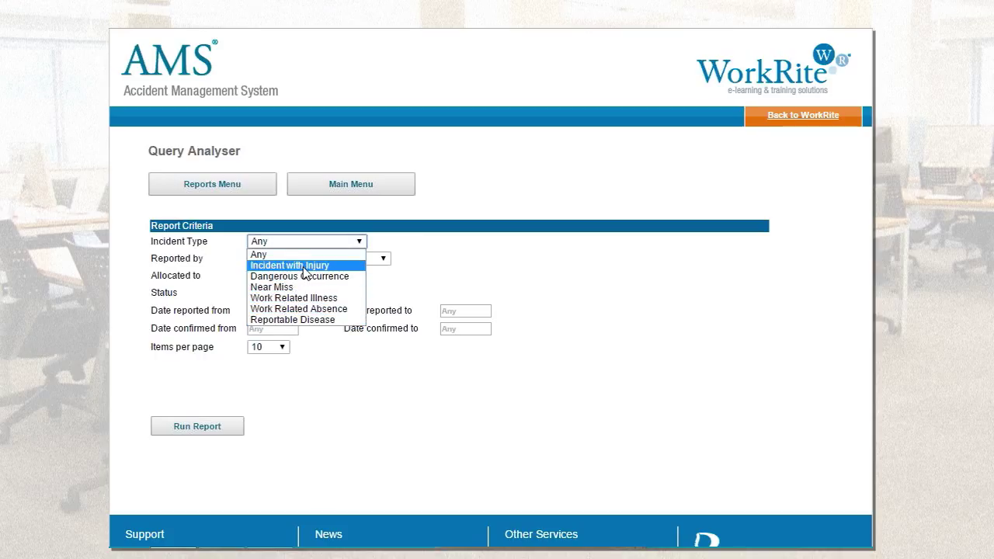
left_click(292, 264)
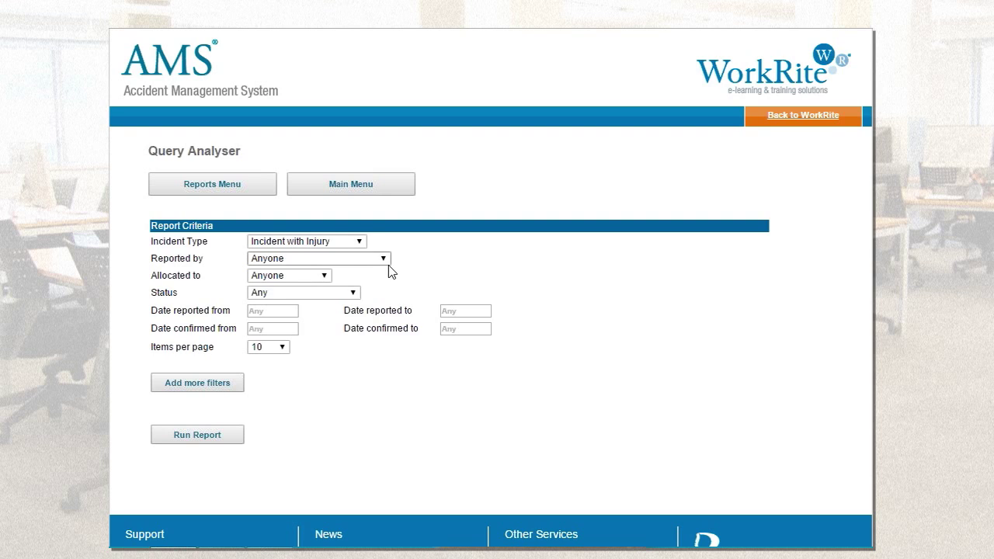
left_click(317, 257)
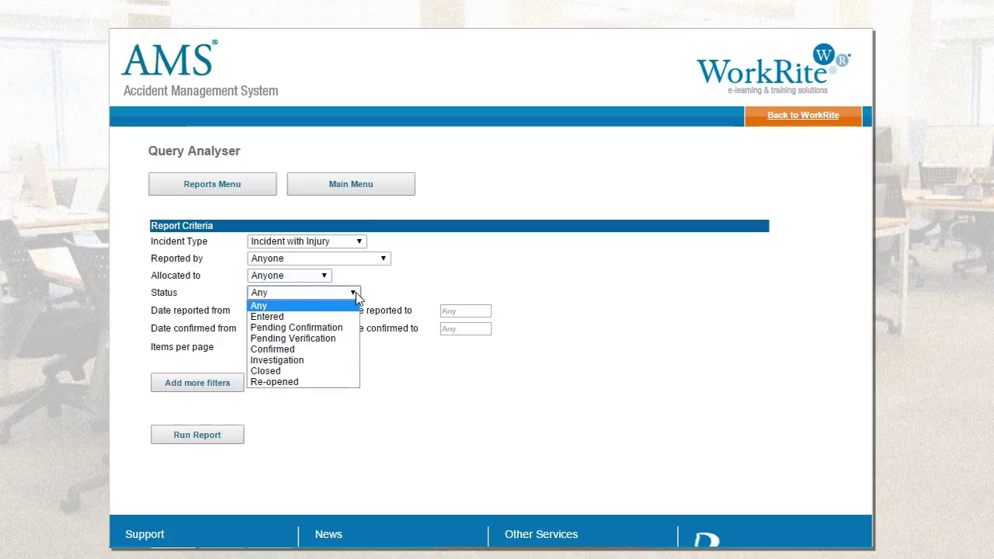
mouse_move(276, 360)
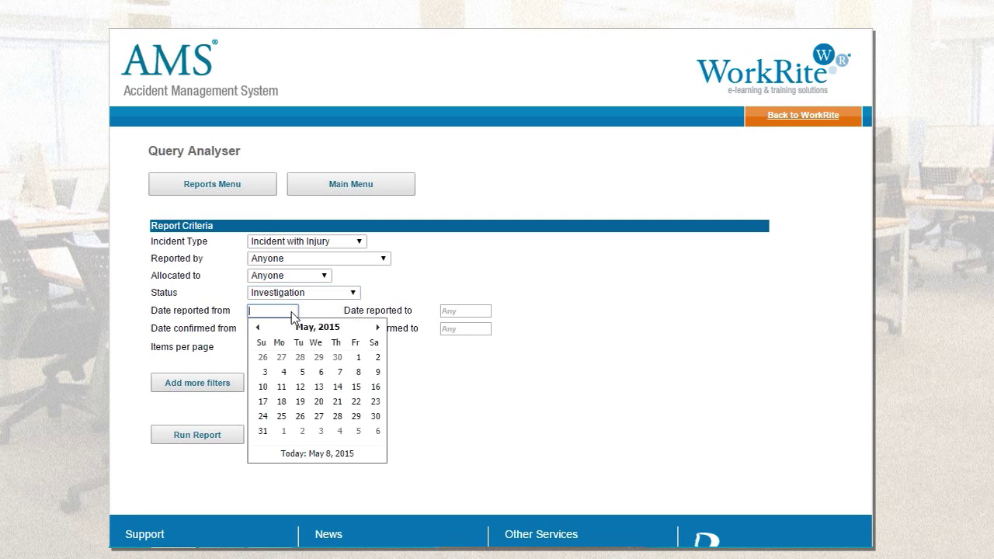
left_click(317, 326)
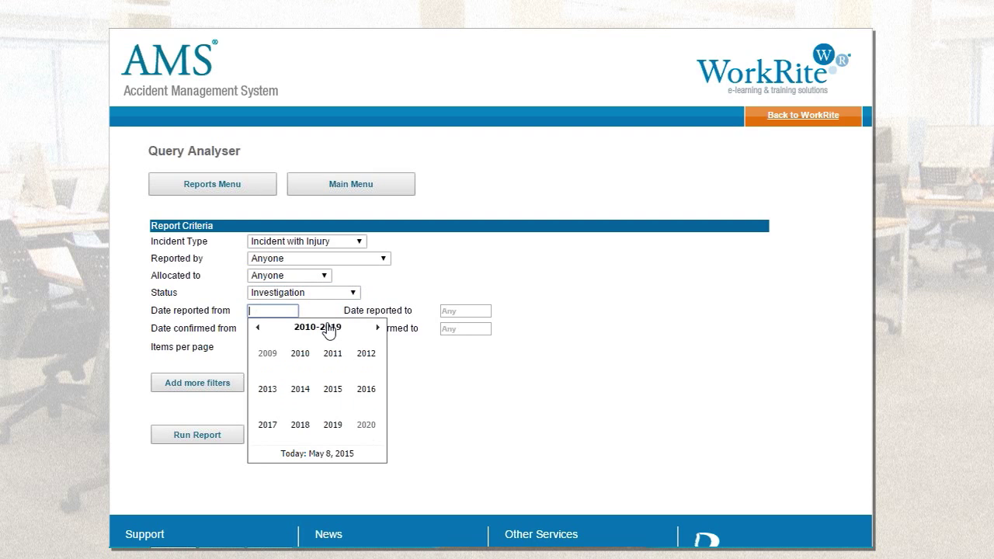
left_click(267, 352)
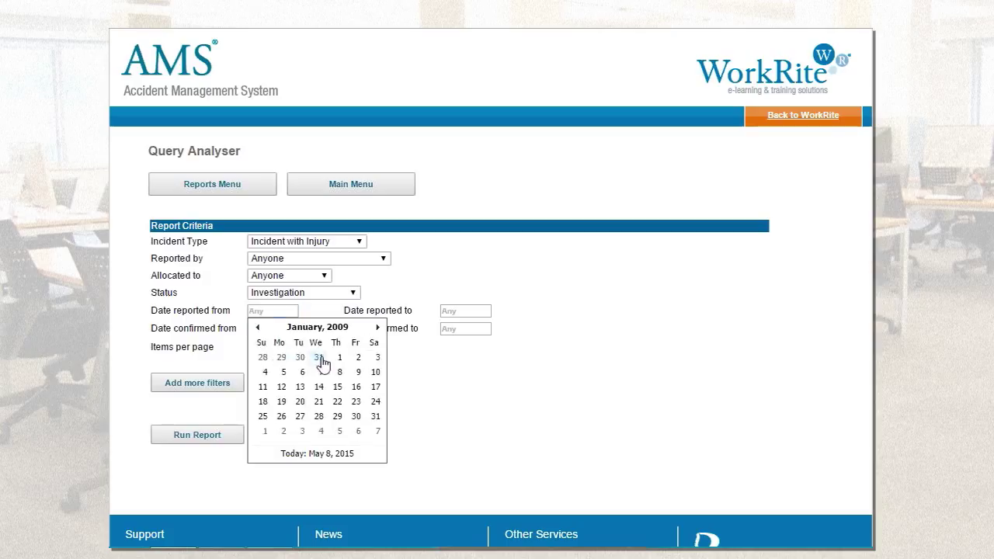
left_click(318, 357)
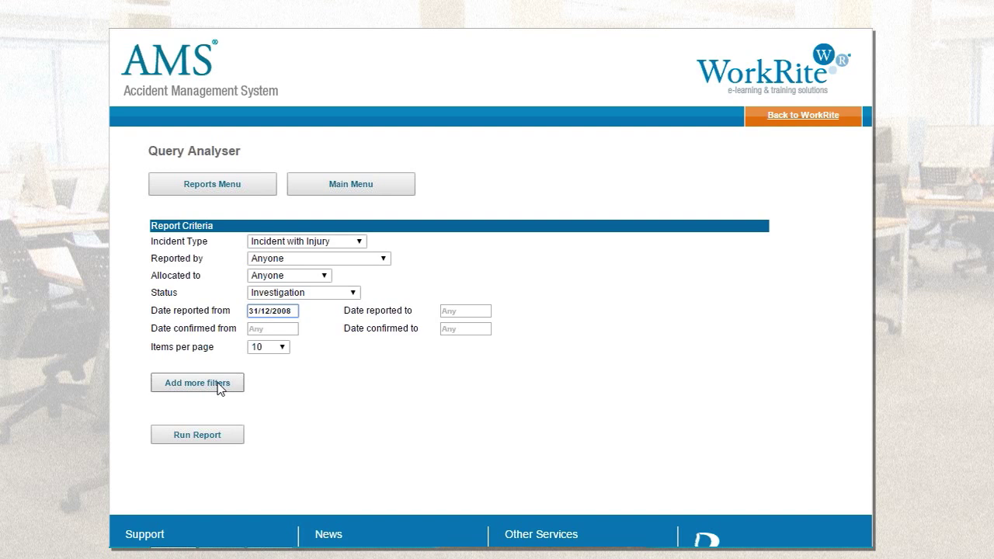
Add a filter matching any condition and begin answering the Town question with 'be'
left_click(197, 382)
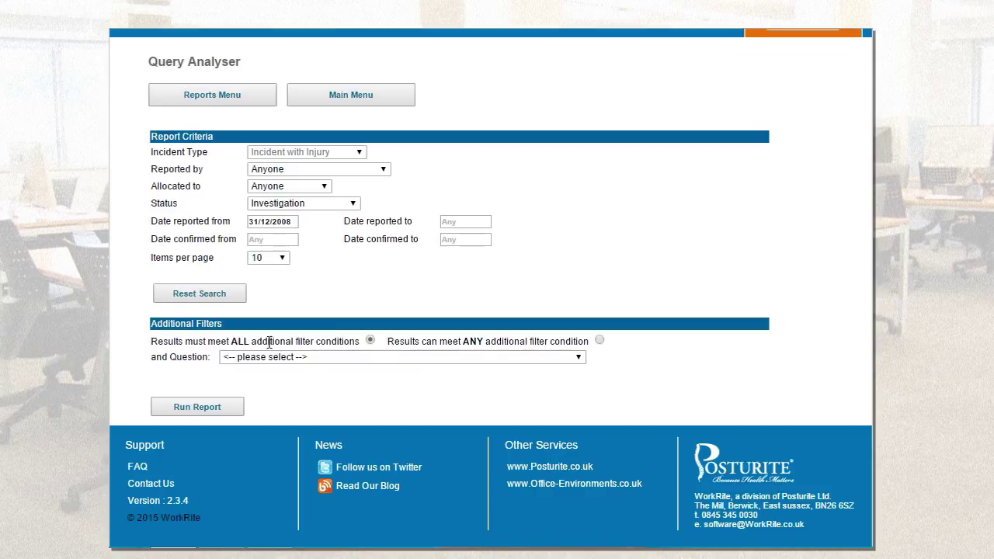
mouse_move(273, 344)
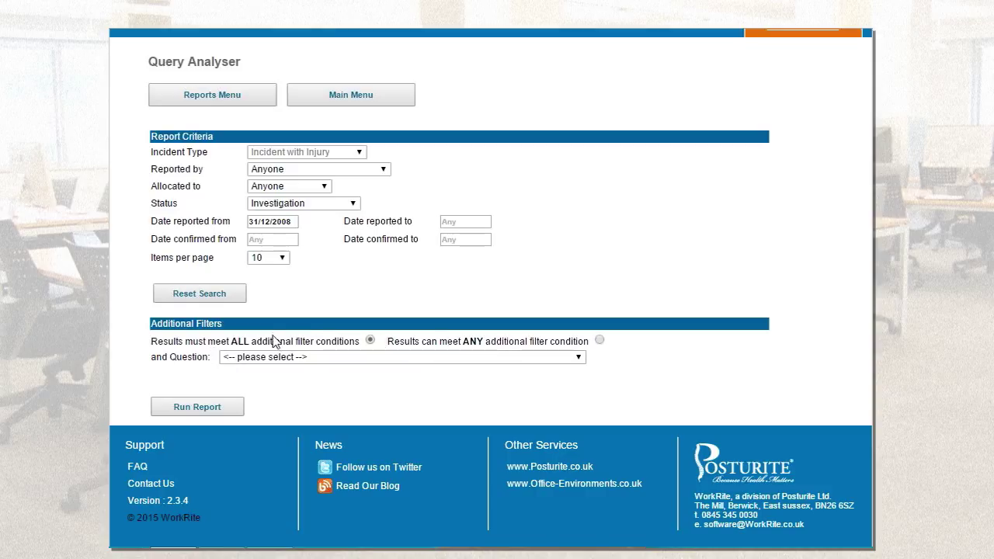
mouse_move(496, 345)
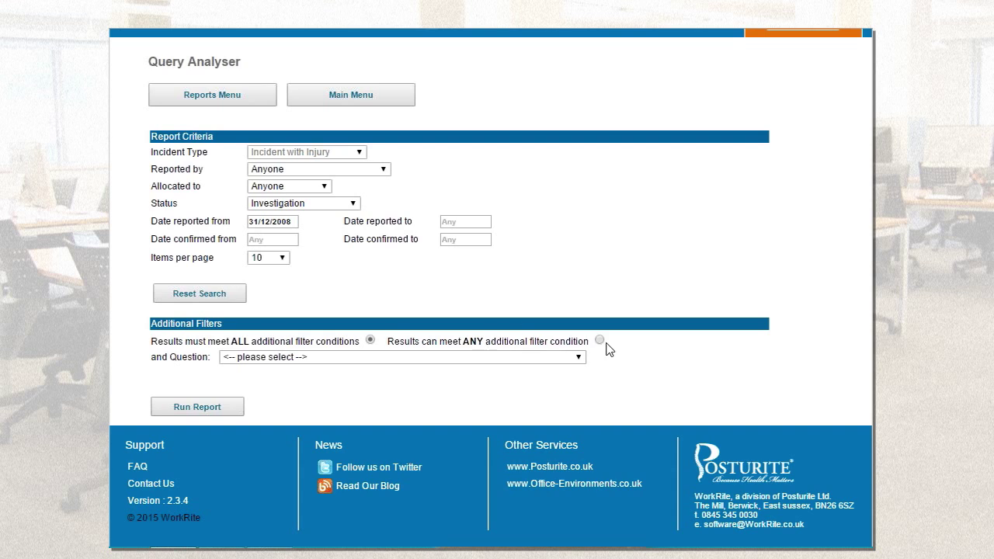
left_click(599, 340)
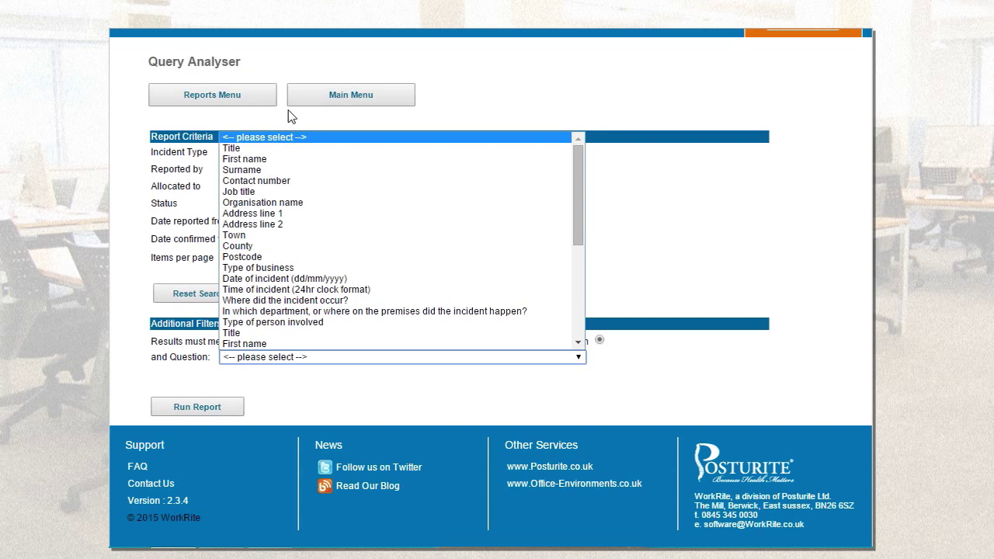
mouse_move(233, 235)
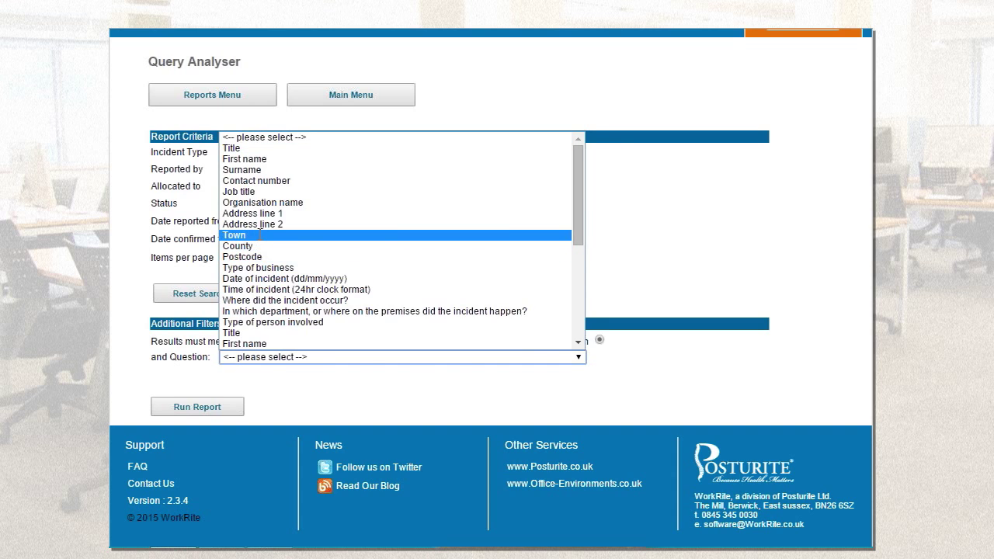
left_click(233, 234)
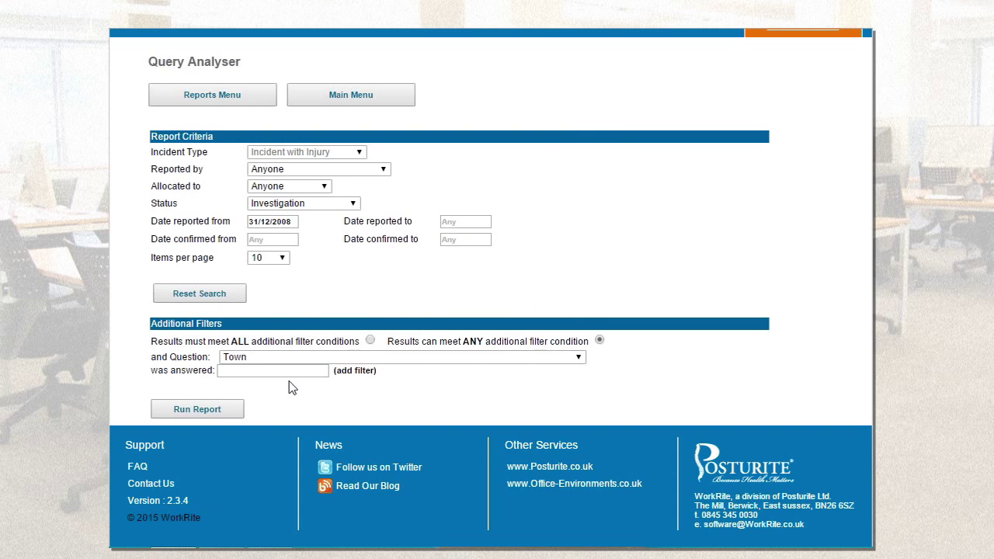
type("b")
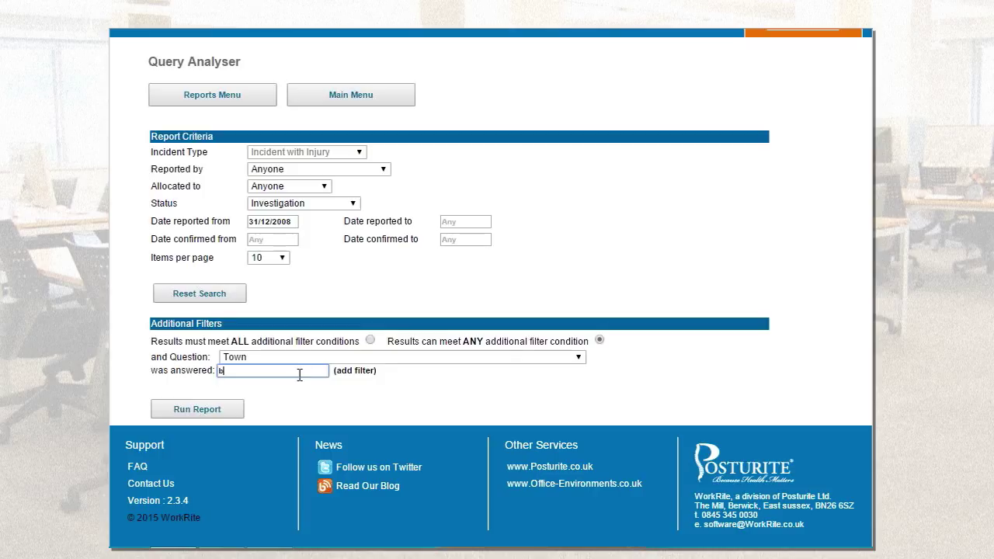
type("erwick")
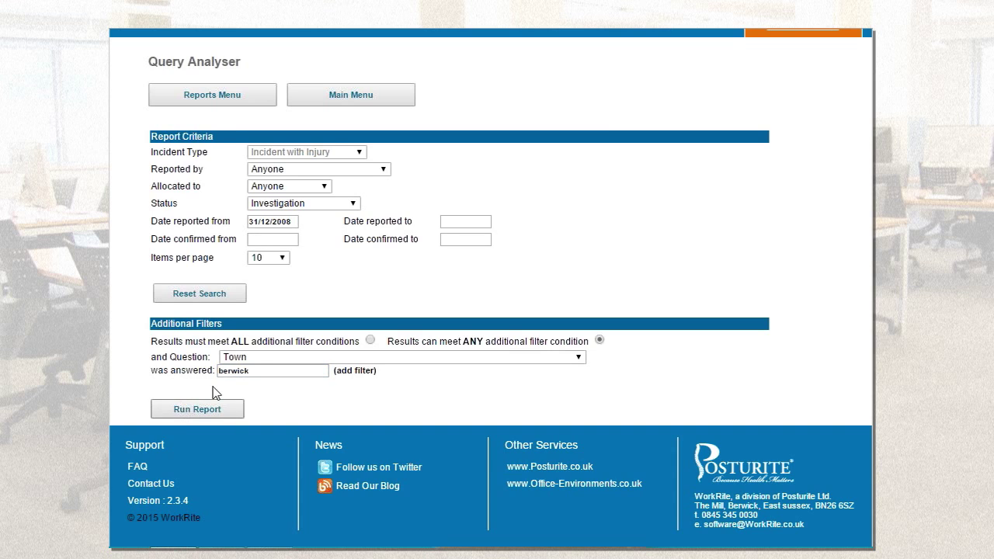
Run the query with Town berwick, get no results, and show the criteria again
left_click(197, 408)
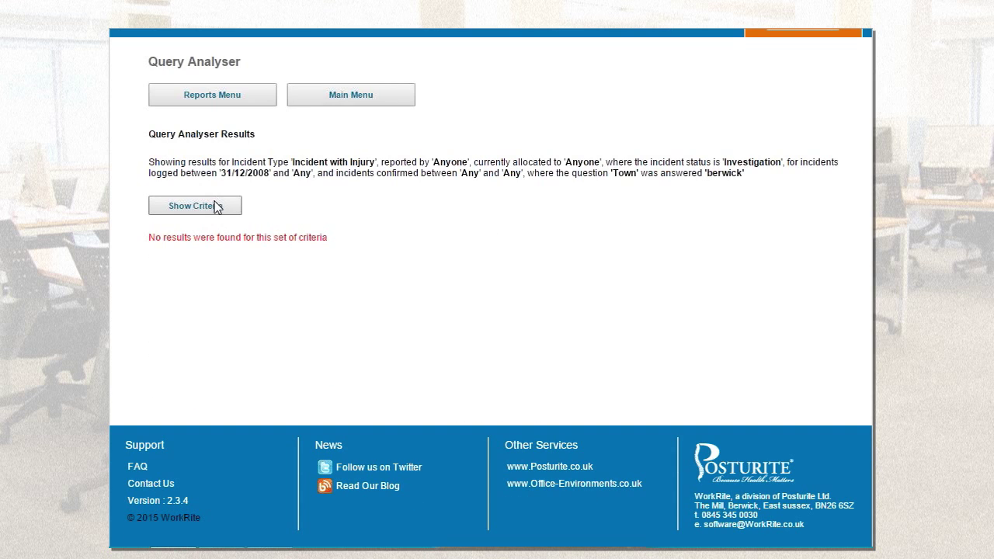
left_click(195, 205)
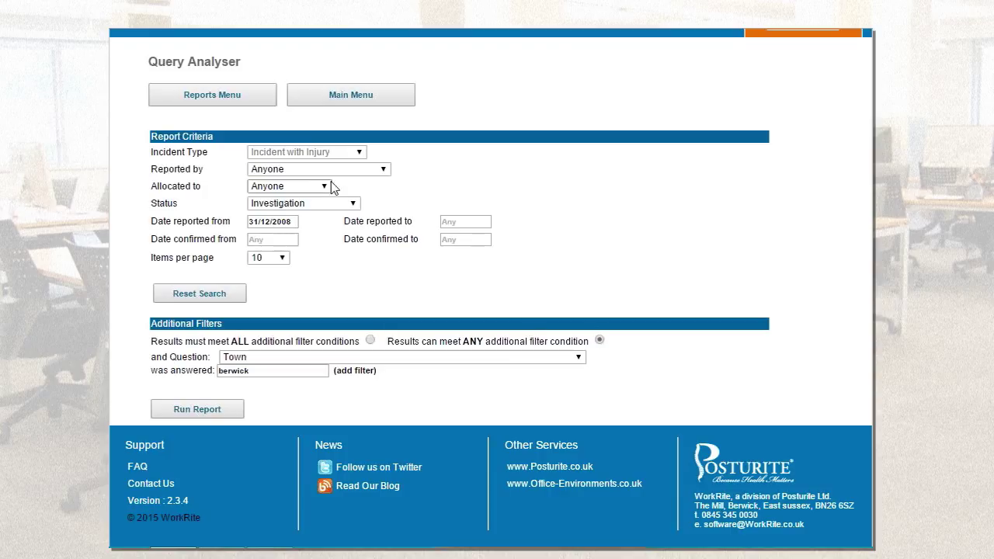
mouse_move(236, 293)
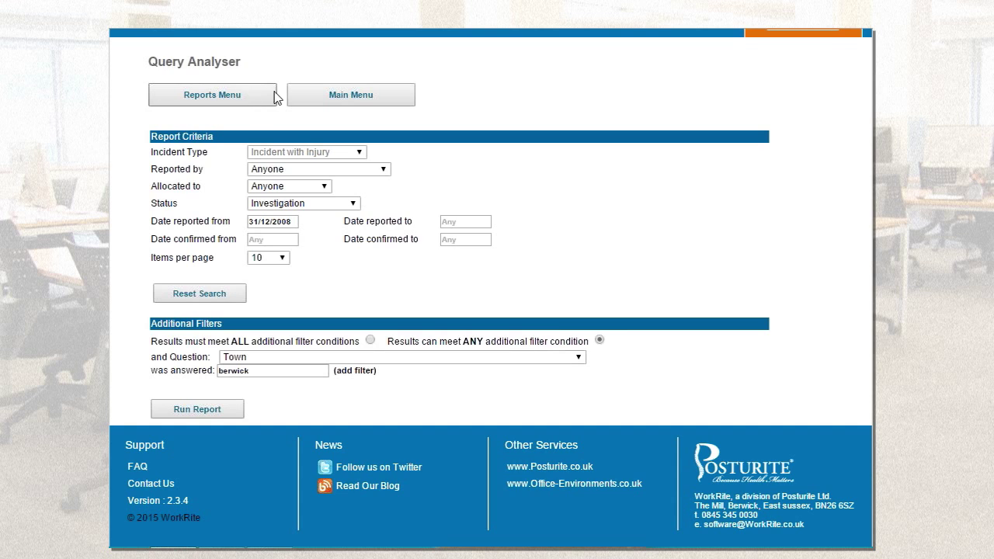
Rerun Query Analyser for Incident with Injury, status Investigation, reported from 28/12/2008, without the Town filter
left_click(211, 95)
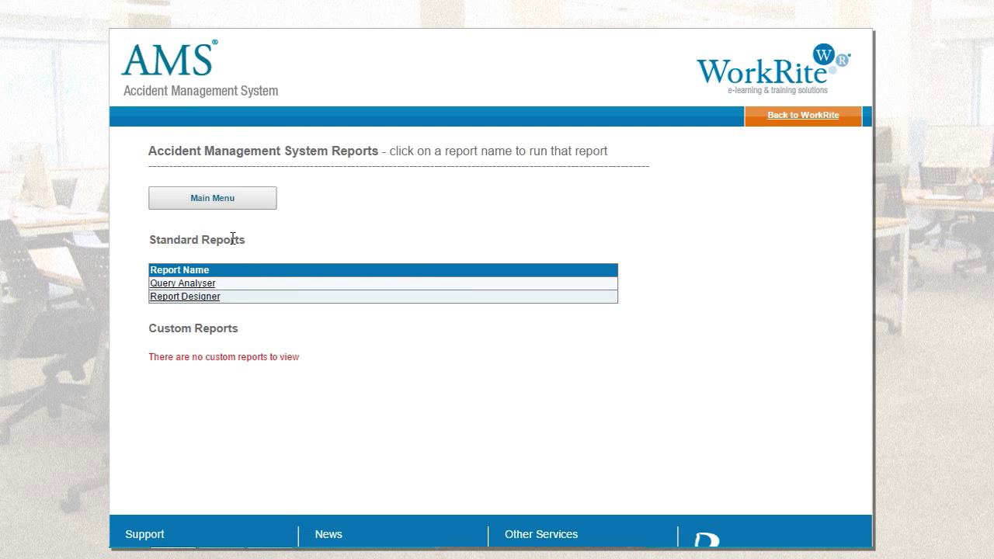
left_click(182, 282)
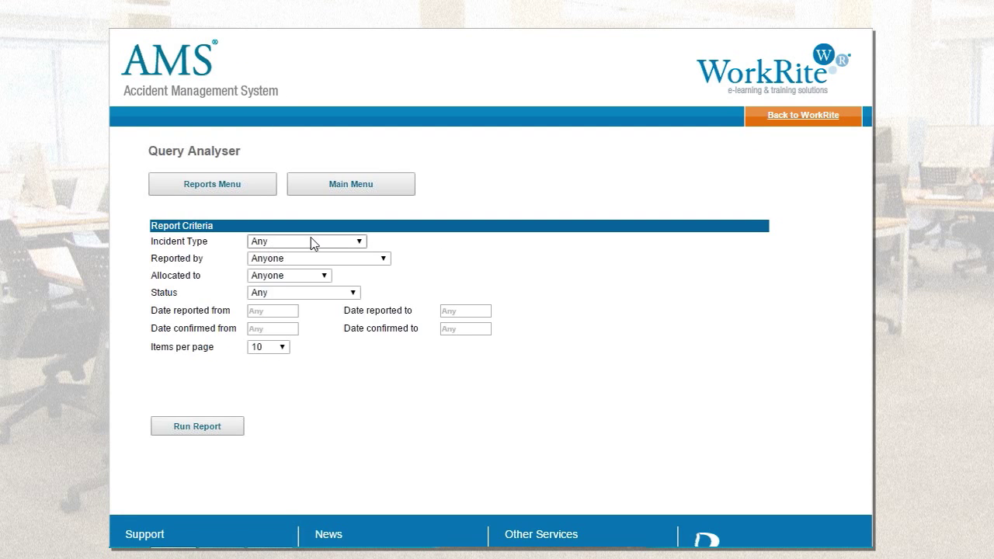
left_click(306, 241)
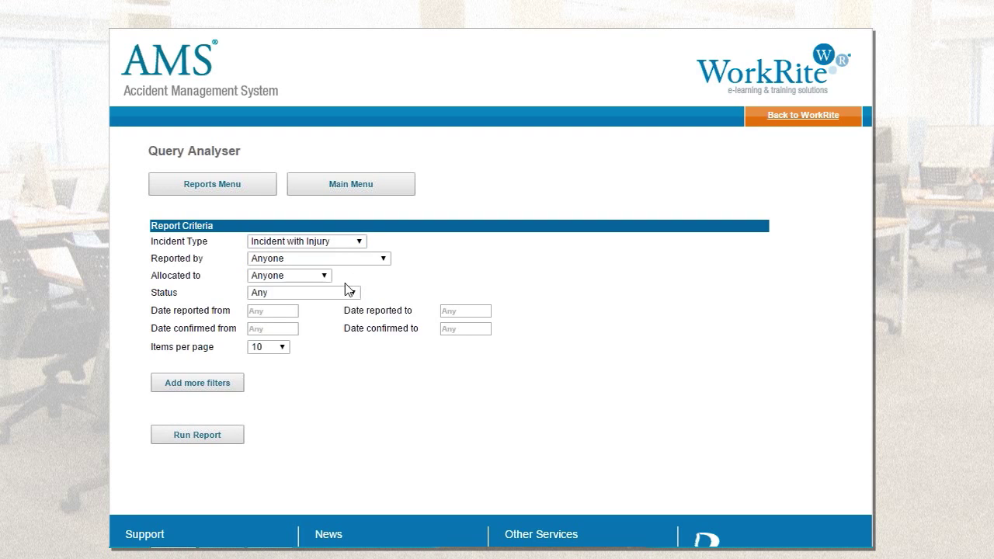
left_click(303, 291)
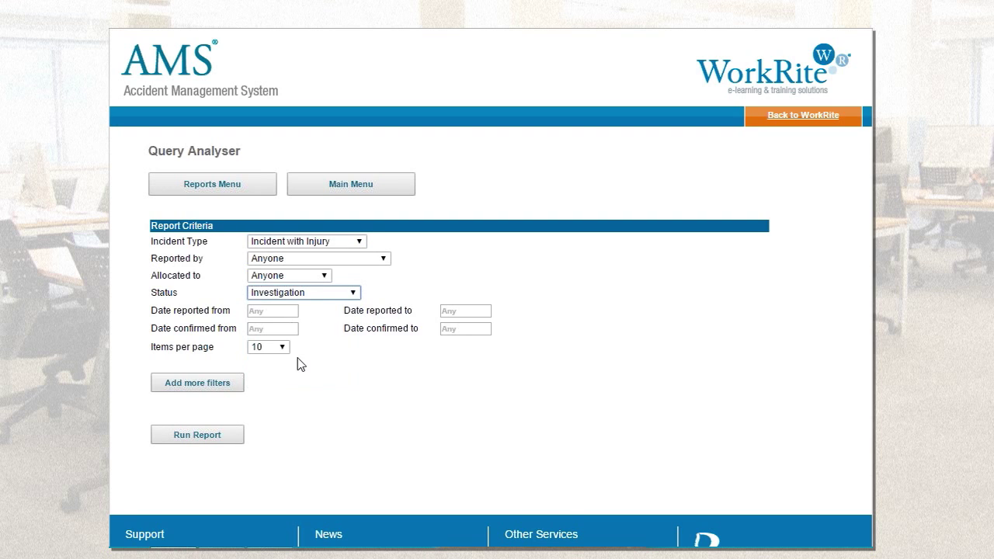
left_click(272, 311)
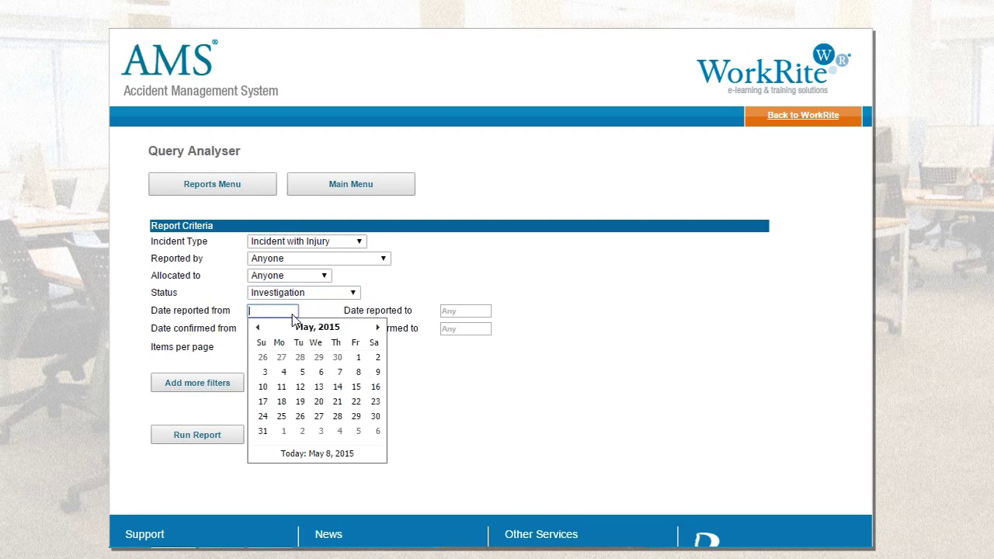
left_click(316, 326)
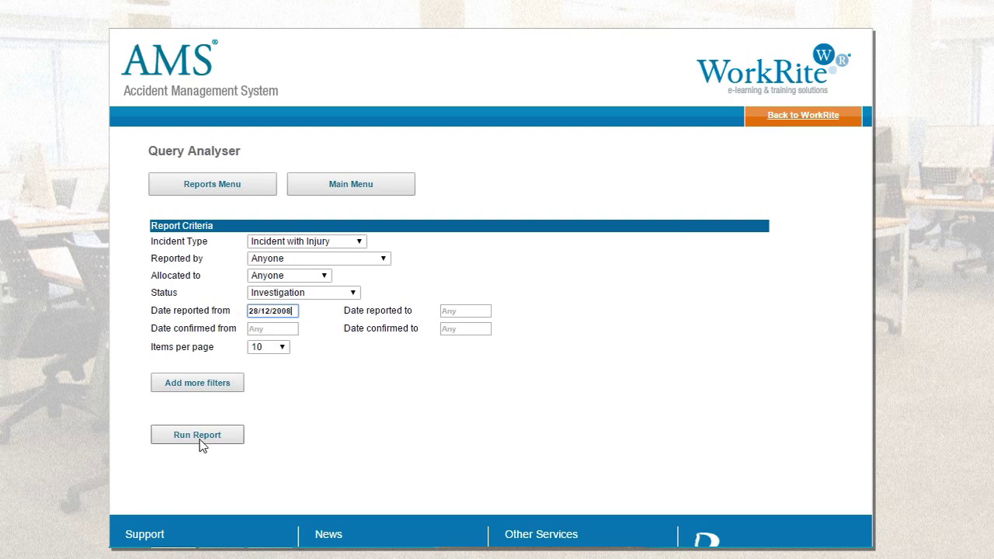
left_click(197, 435)
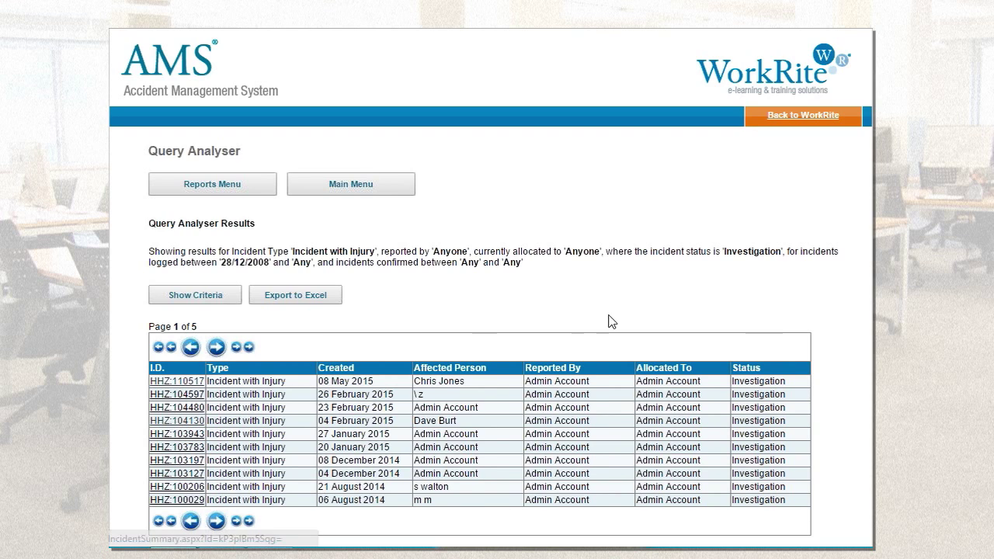
mouse_move(534, 382)
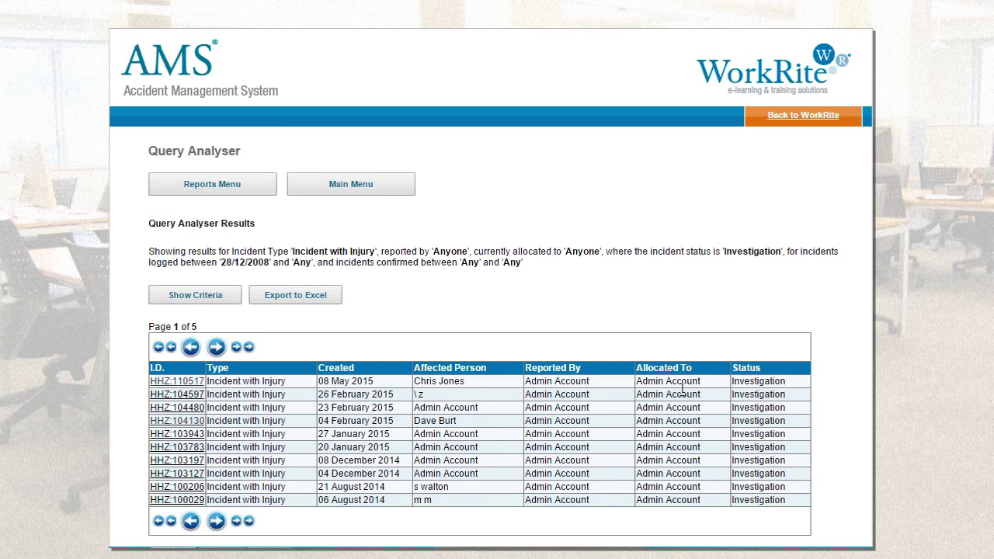
mouse_move(221, 386)
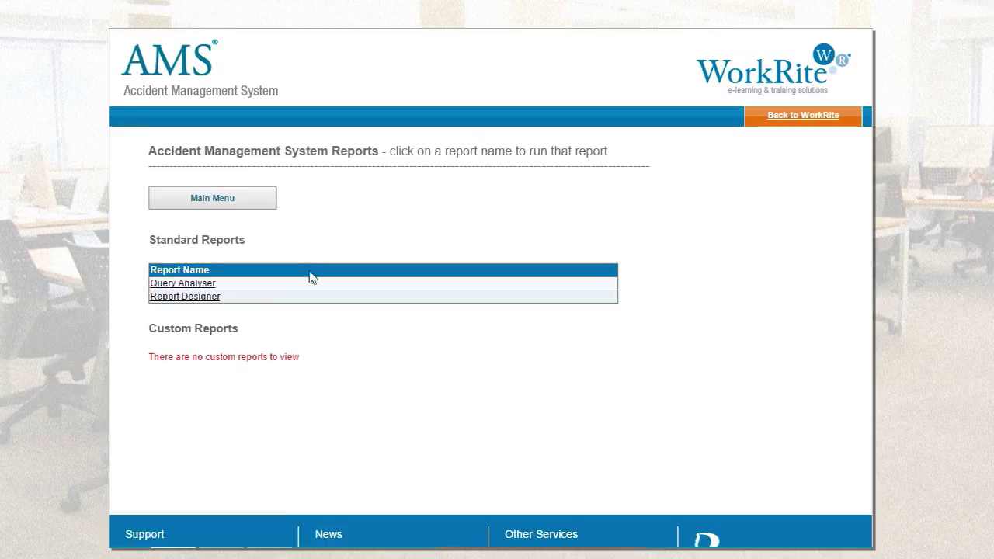
mouse_move(185, 296)
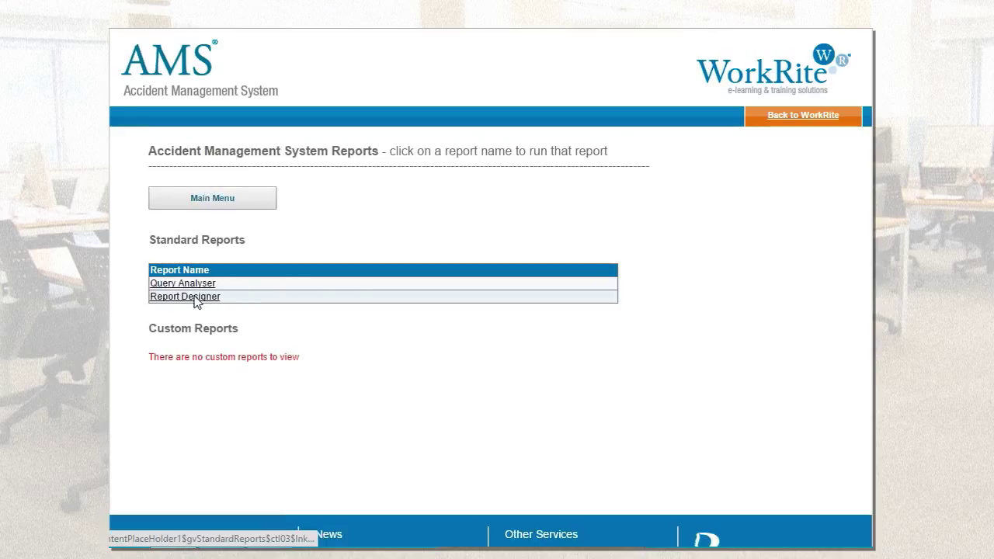
In Report Designer choose Incident with Injury and add Town, Age, Sex, Injury description and Injured part(s) of body
left_click(185, 297)
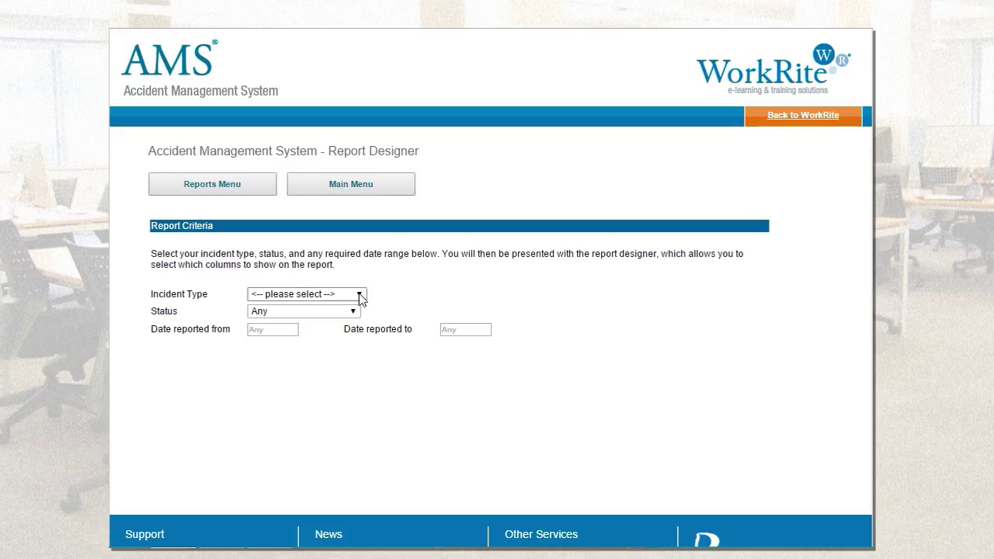
left_click(305, 293)
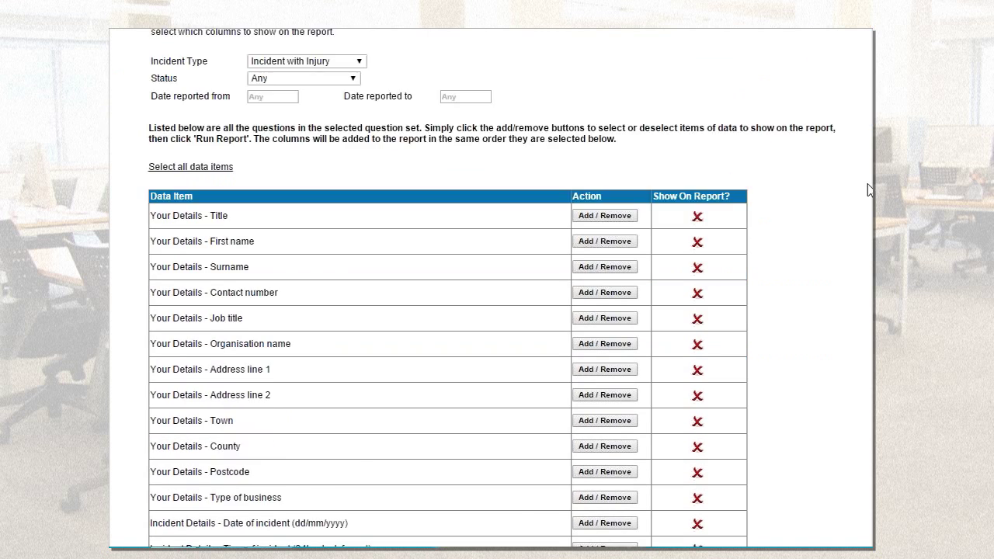
scroll("down", 3)
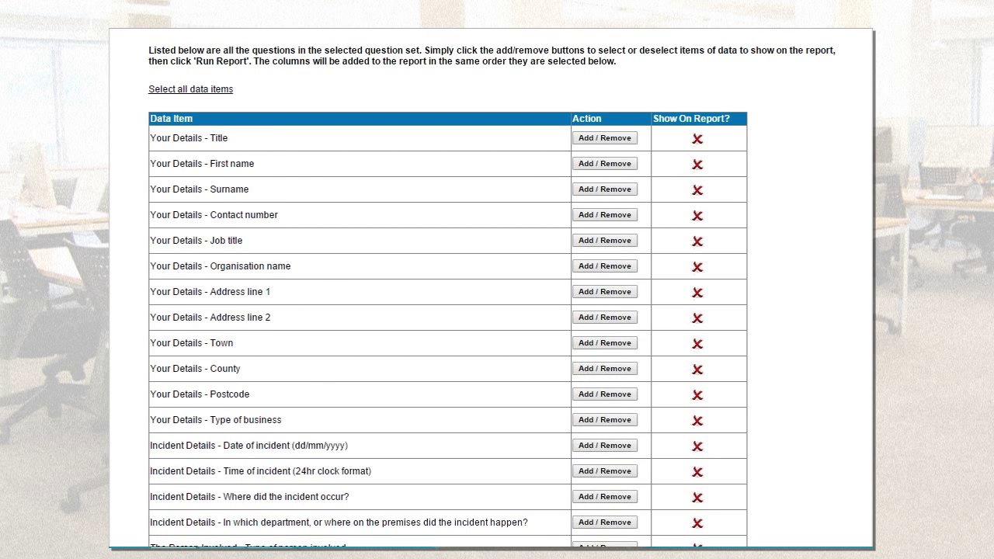
scroll("down", 3)
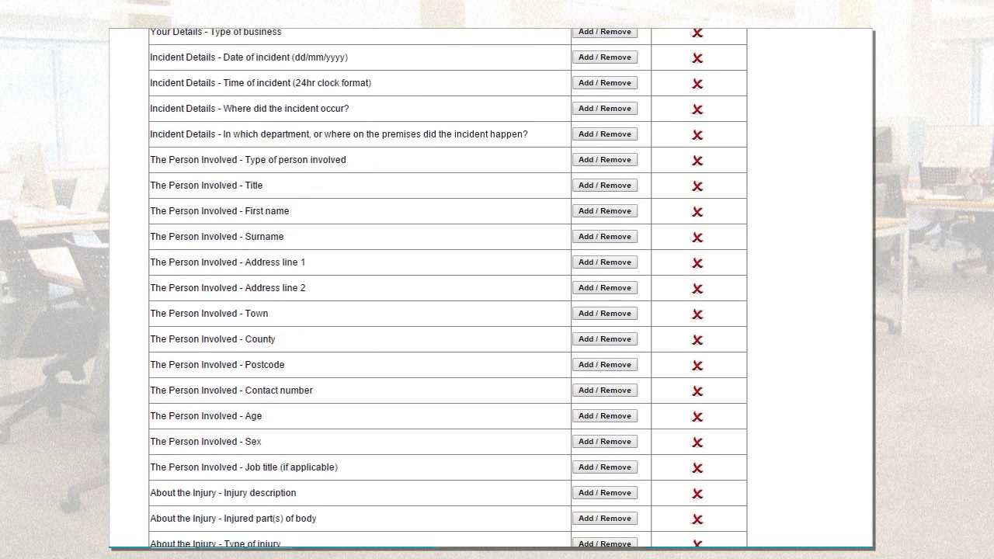
scroll("down", 3)
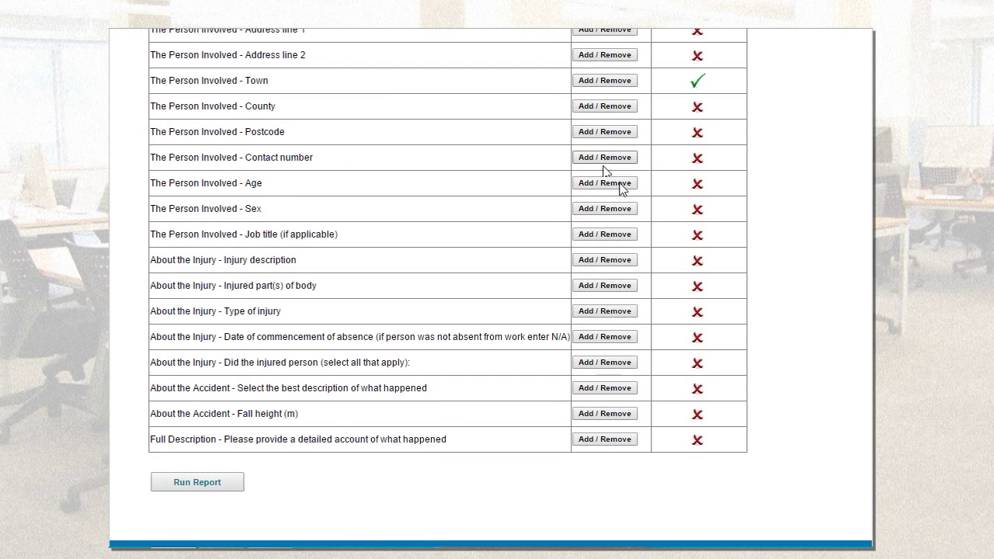
left_click(604, 183)
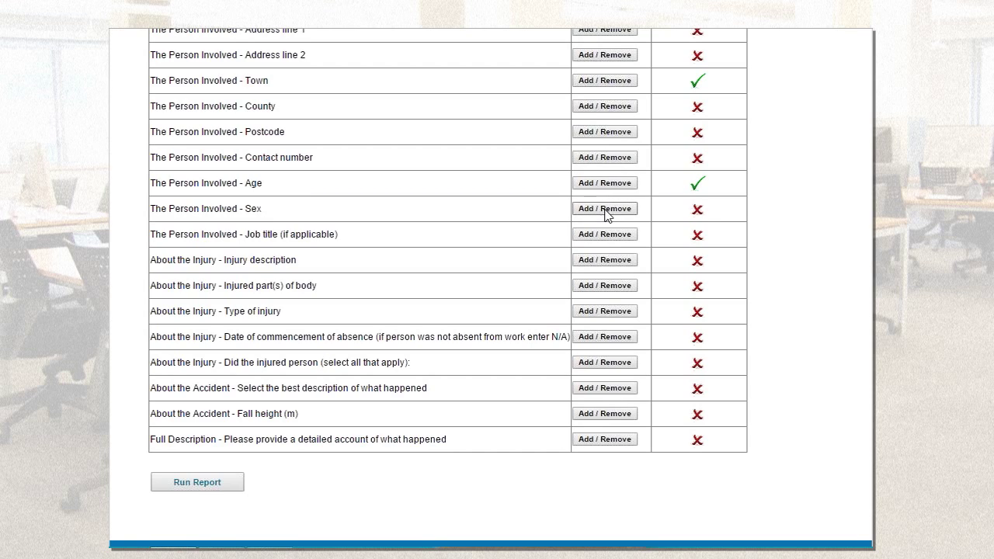
left_click(604, 208)
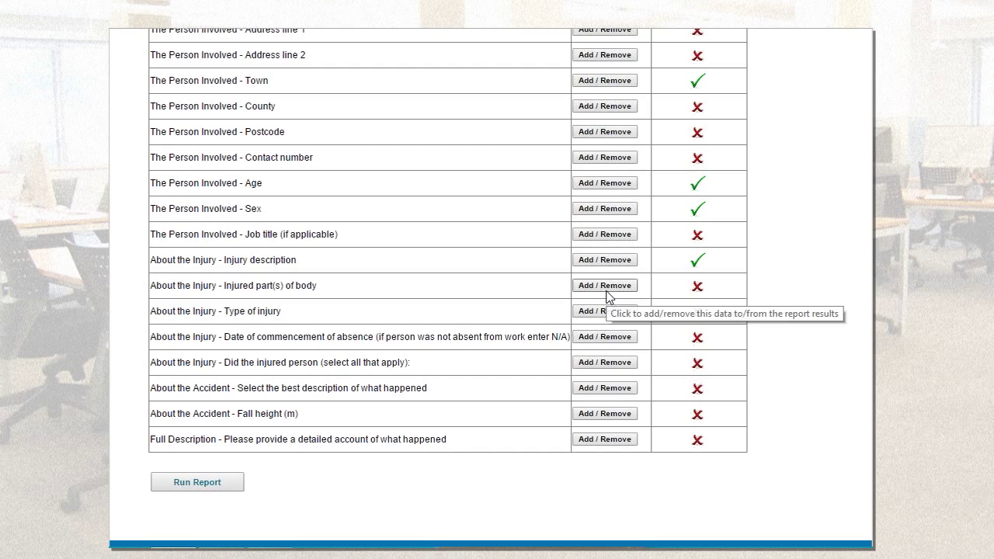
left_click(604, 286)
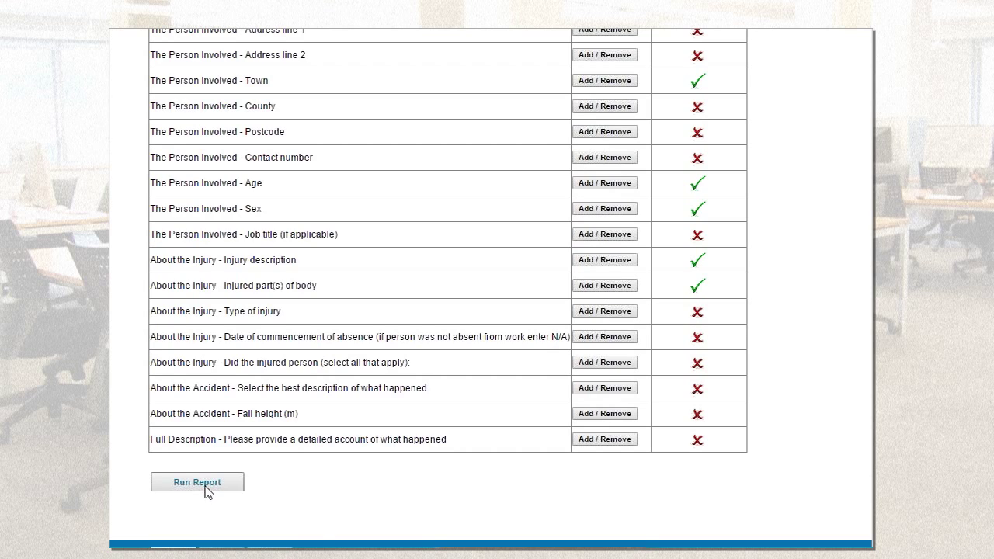
Run the designed report and open the generated Report (38).xls spreadsheet
left_click(196, 481)
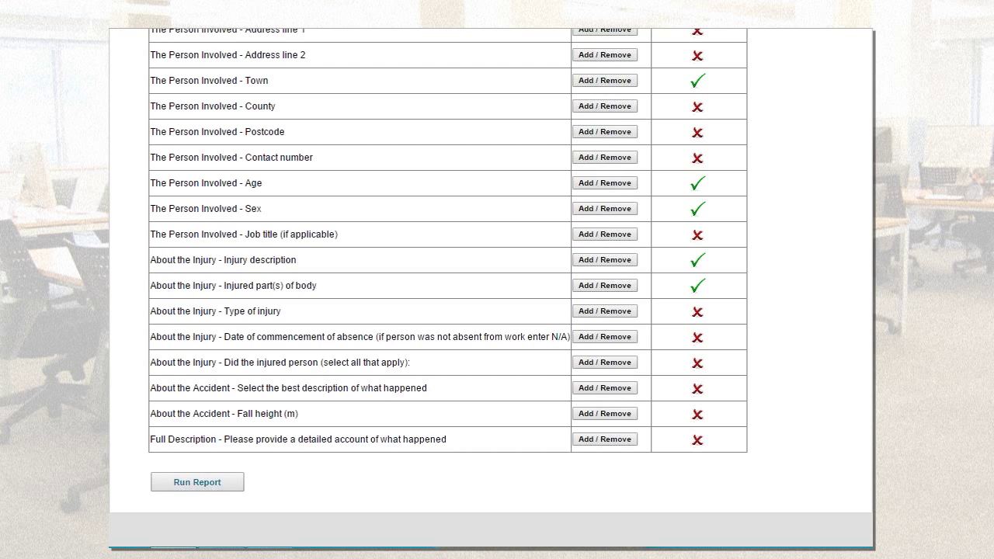
left_click(196, 482)
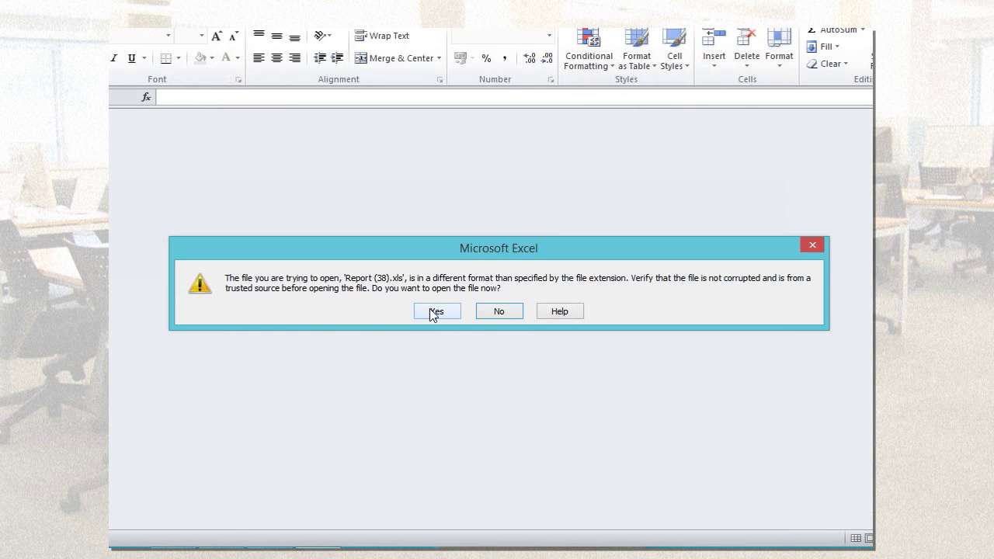
Accept the file format warning so Report (38).xls opens in Excel
left_click(436, 310)
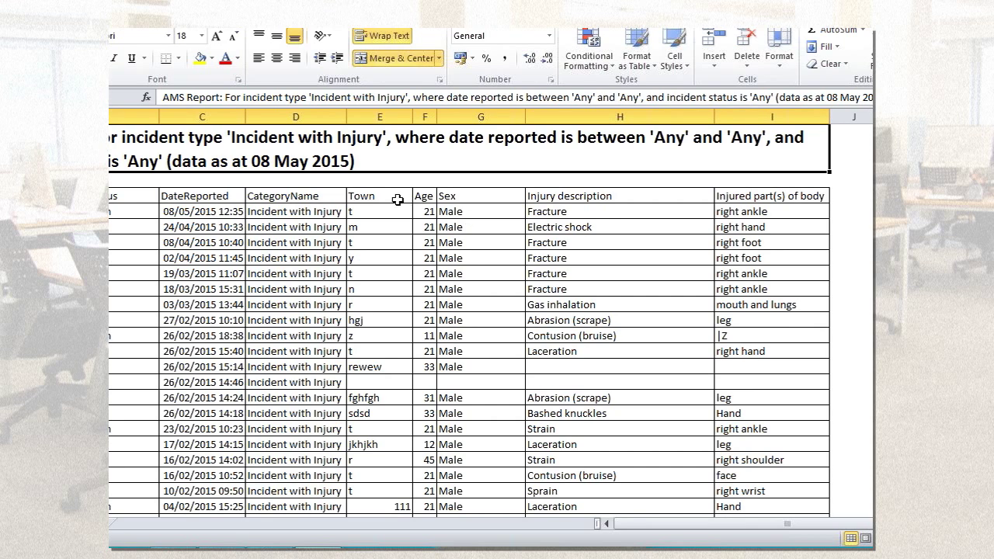
mouse_move(464, 196)
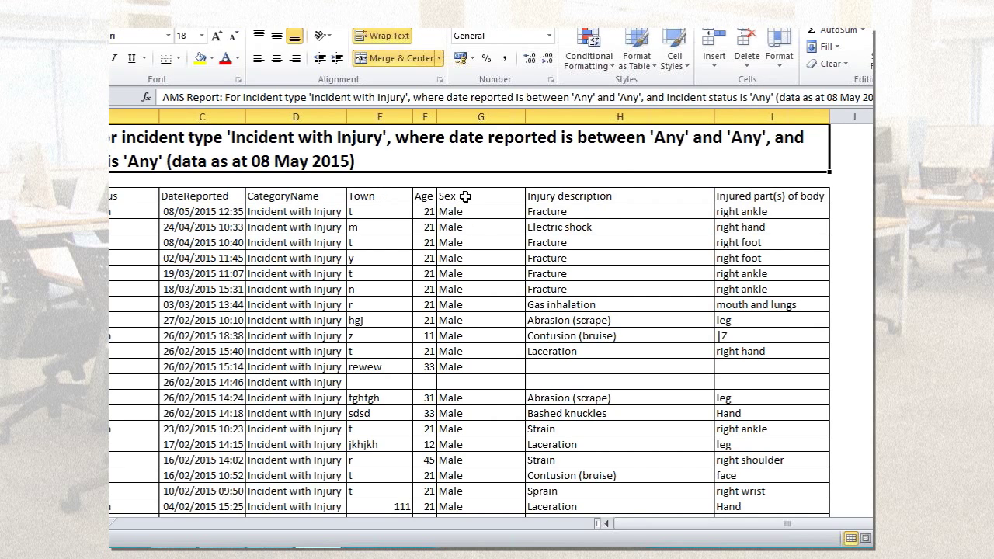
mouse_move(724, 183)
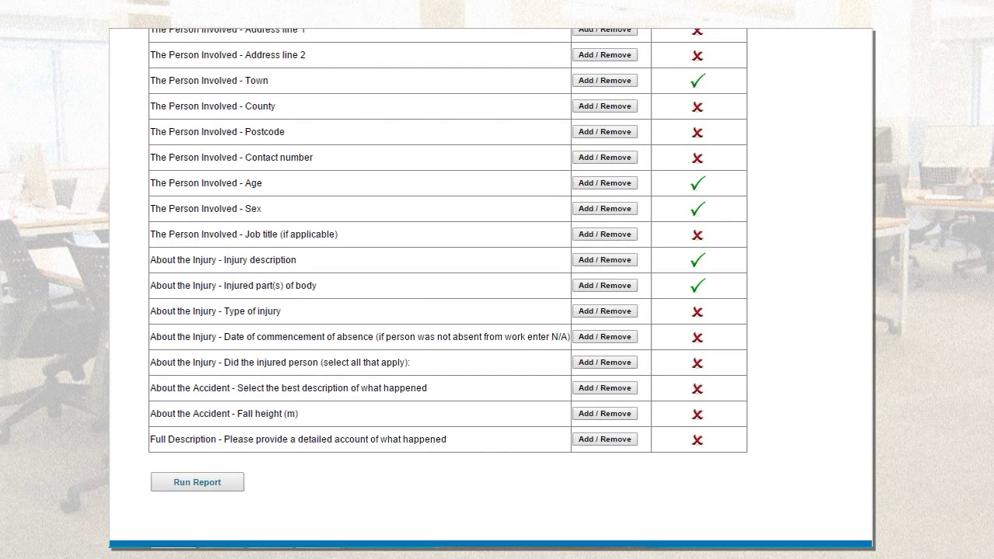
Leave the Report Designer and return to the AMS main menu
scroll("up", 3)
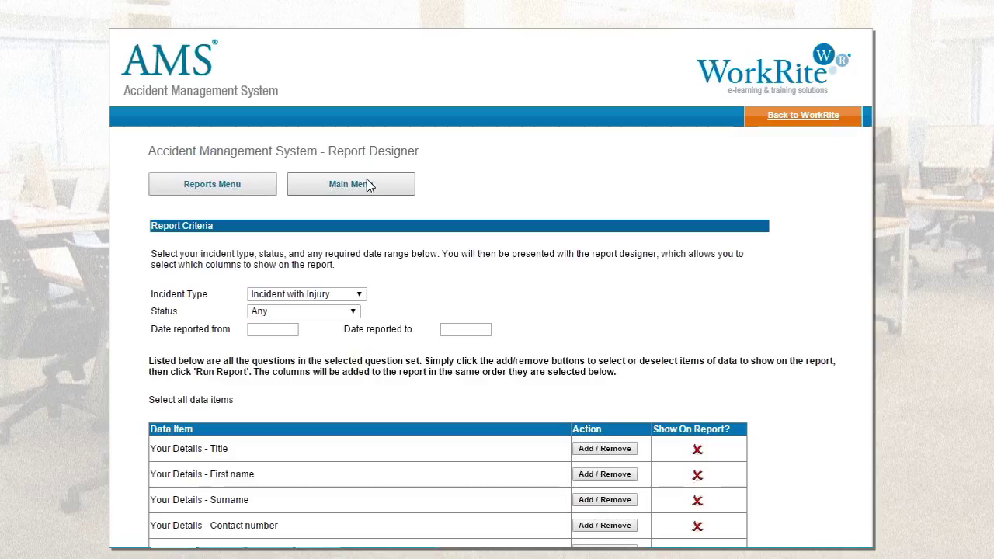
mouse_move(376, 190)
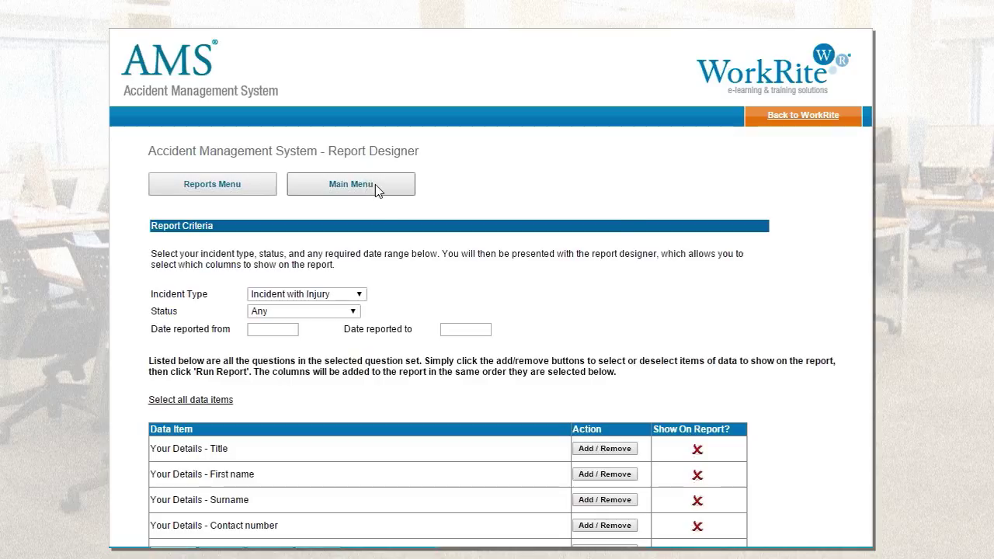
left_click(350, 183)
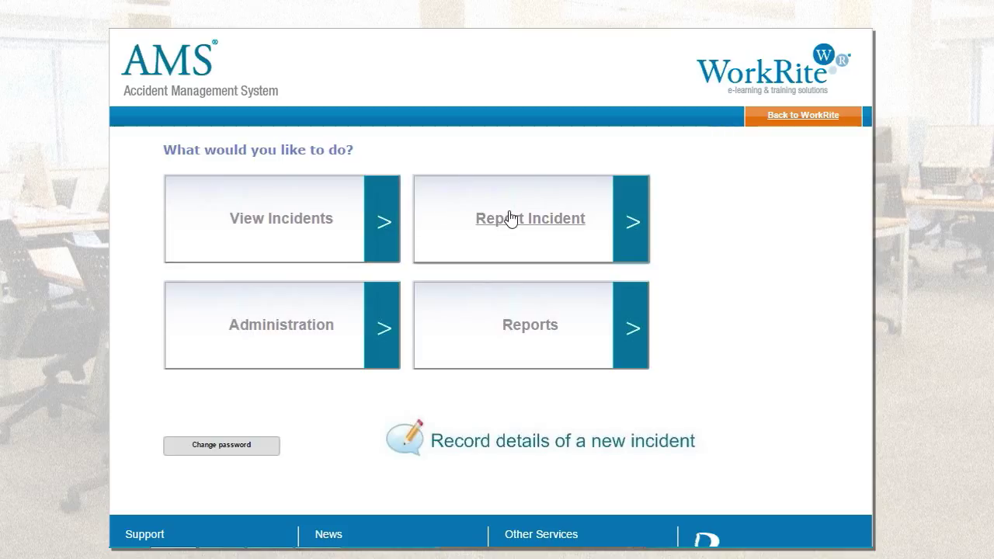
Start Report Incident to show the six incident types, Incident with Injury through Reportable Disease
left_click(531, 217)
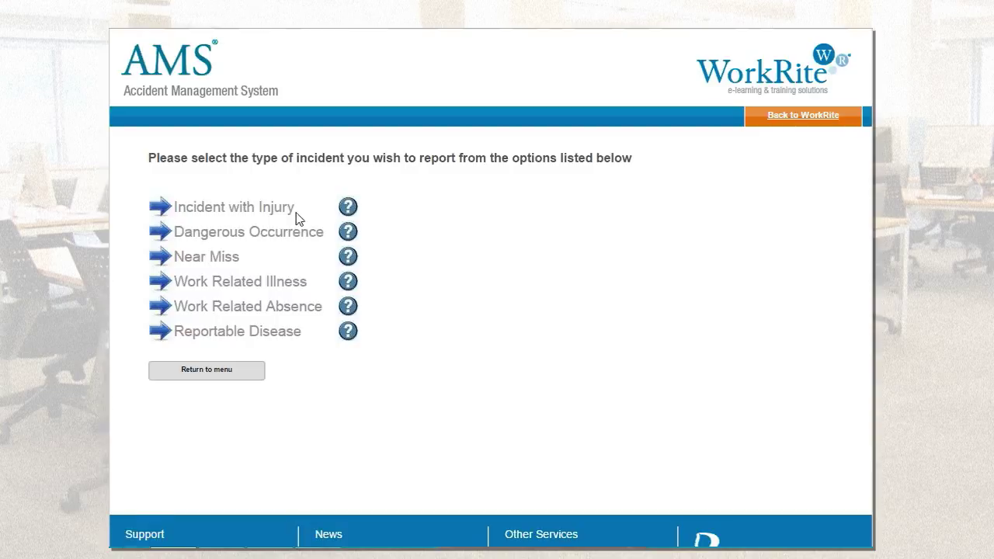
mouse_move(233, 207)
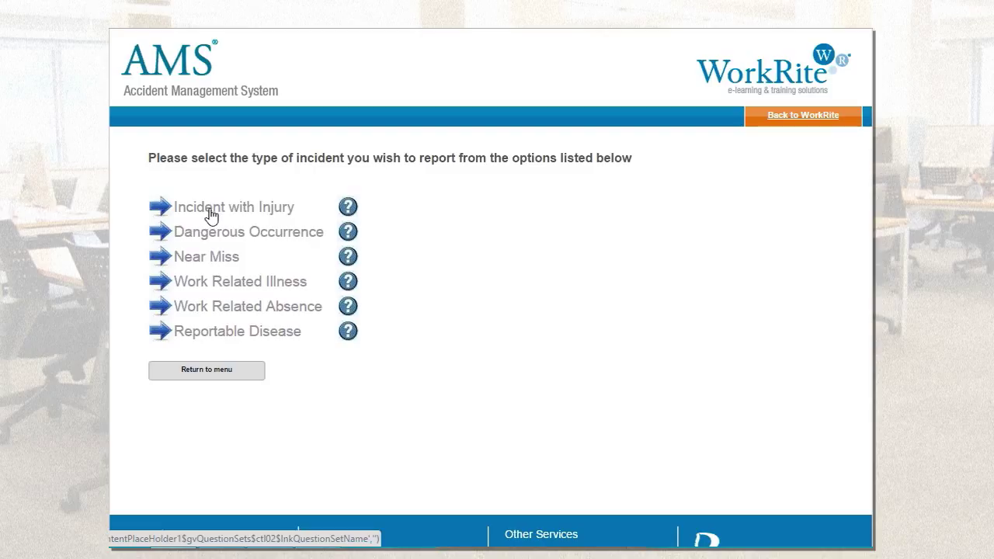
mouse_move(212, 216)
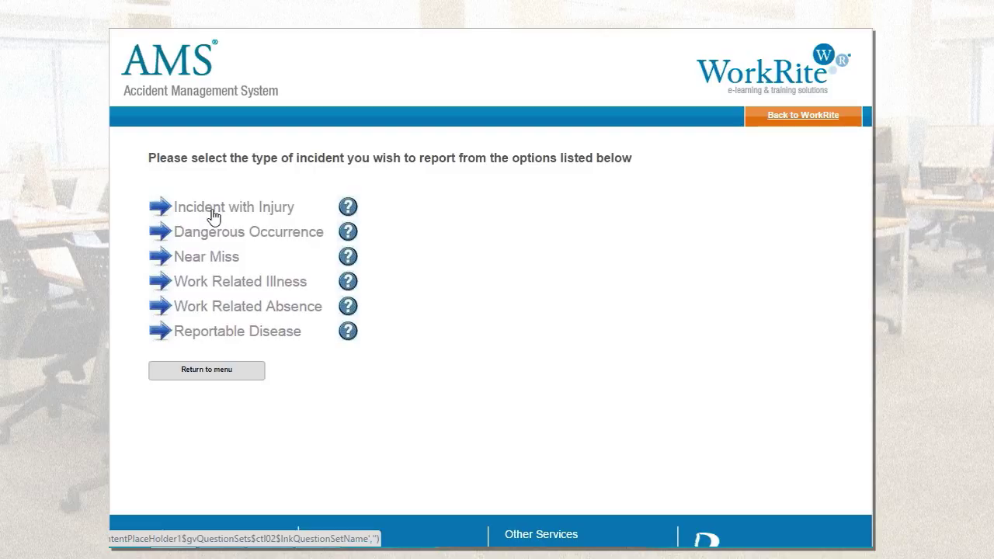
mouse_move(294, 211)
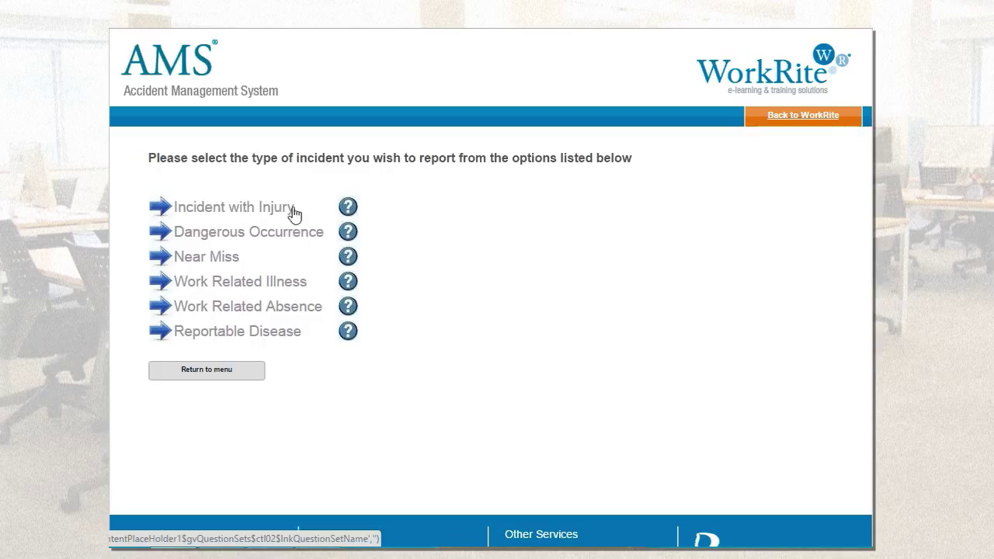
mouse_move(241, 216)
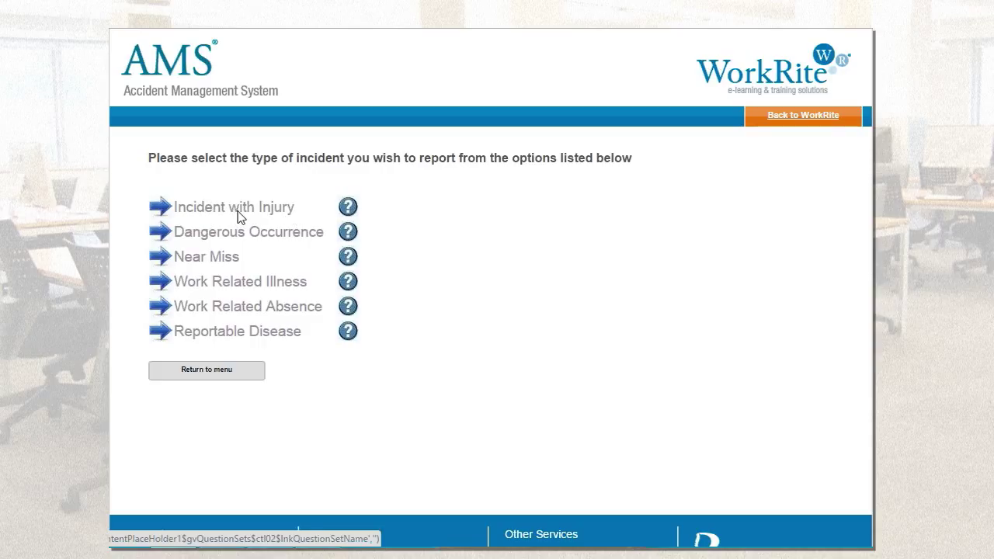
mouse_move(241, 319)
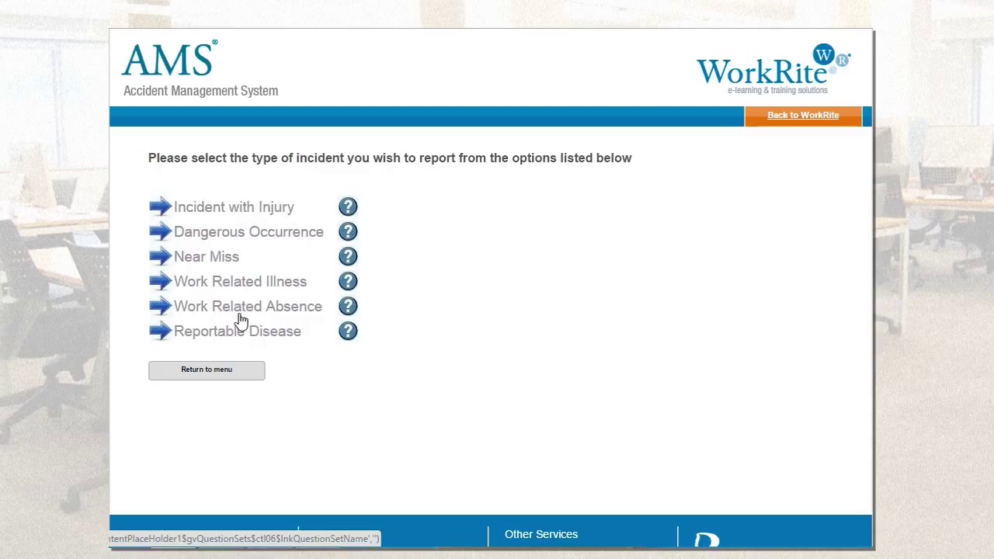
mouse_move(249, 218)
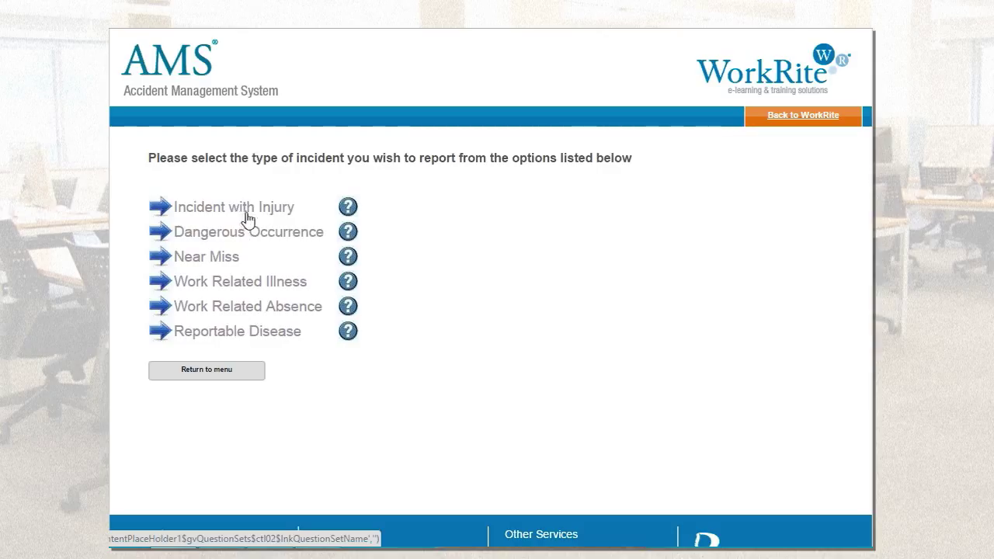
mouse_move(230, 217)
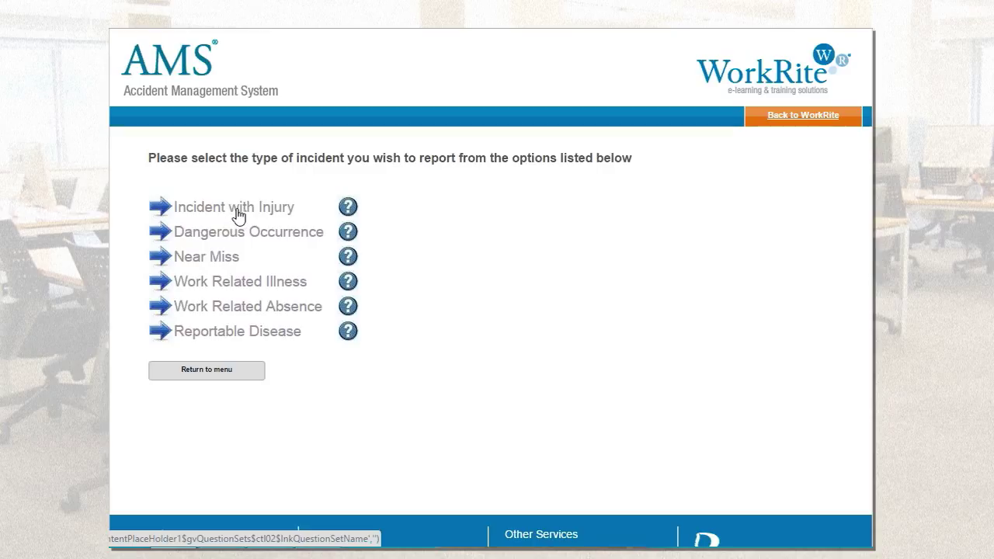
mouse_move(239, 230)
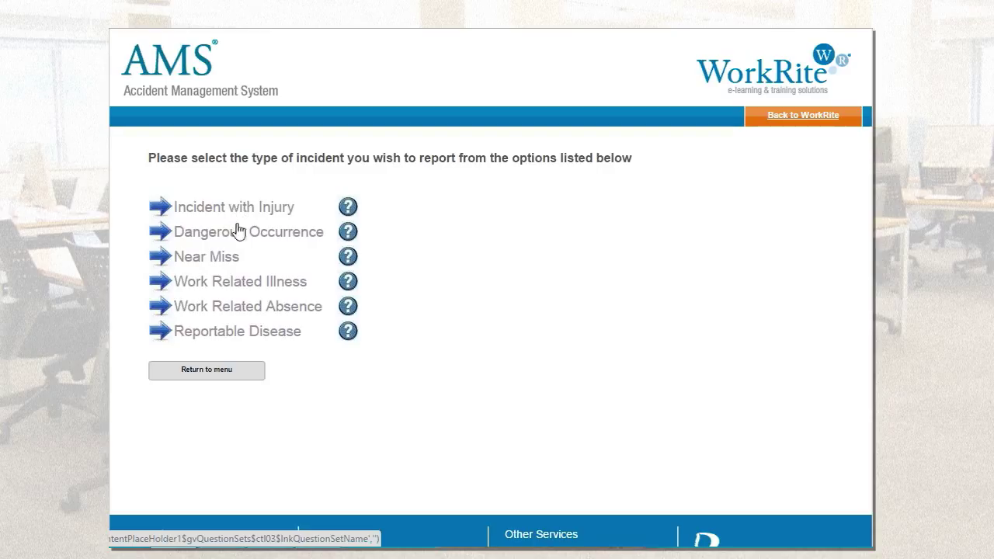
mouse_move(245, 263)
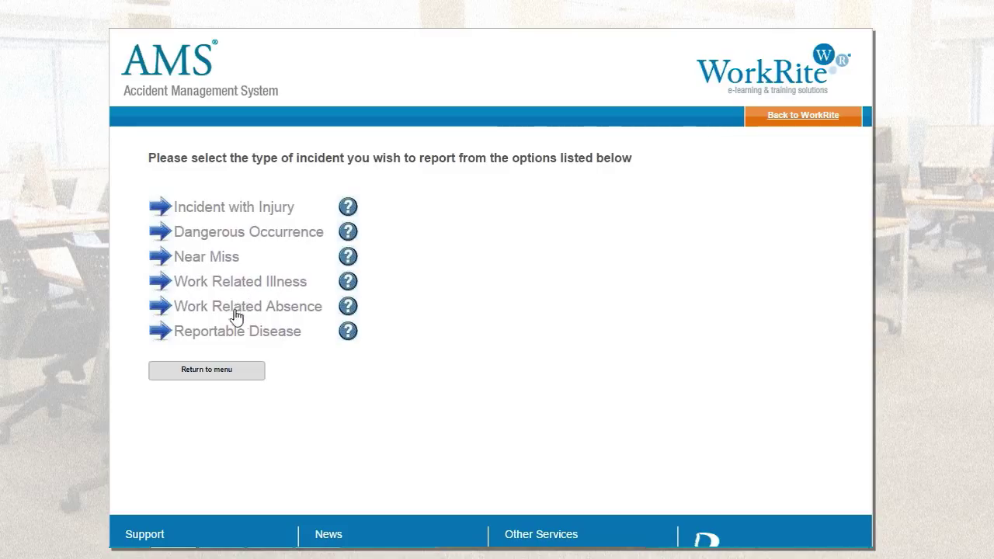
mouse_move(227, 334)
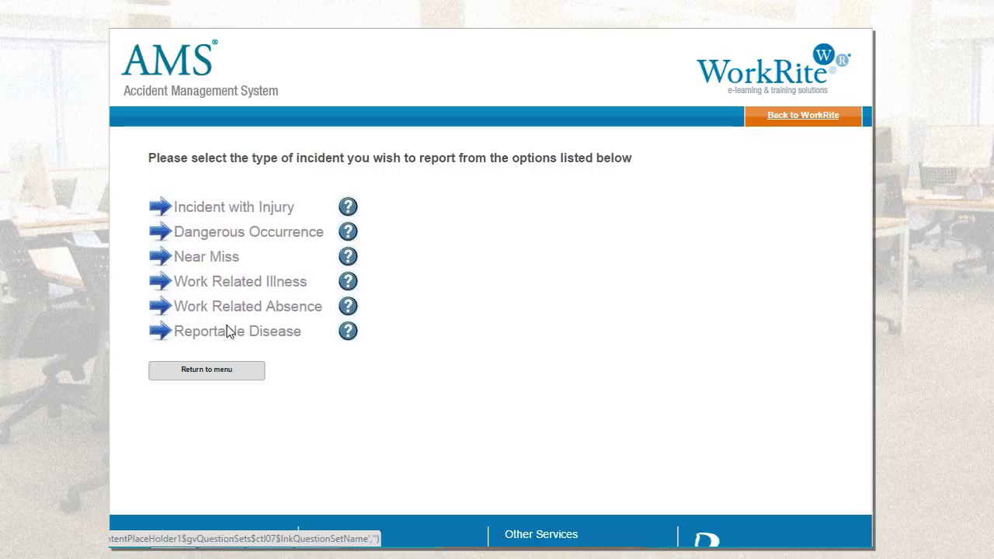
mouse_move(242, 332)
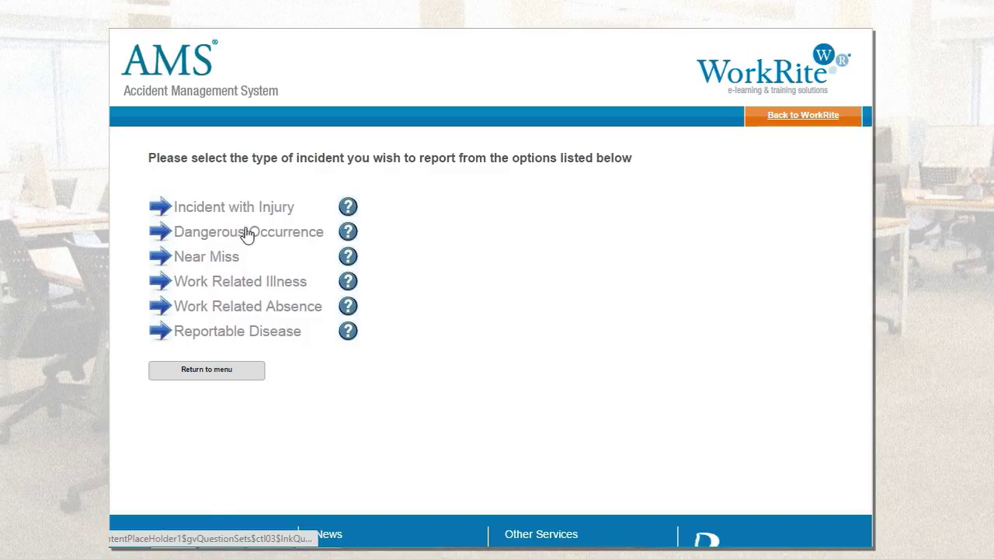
mouse_move(242, 301)
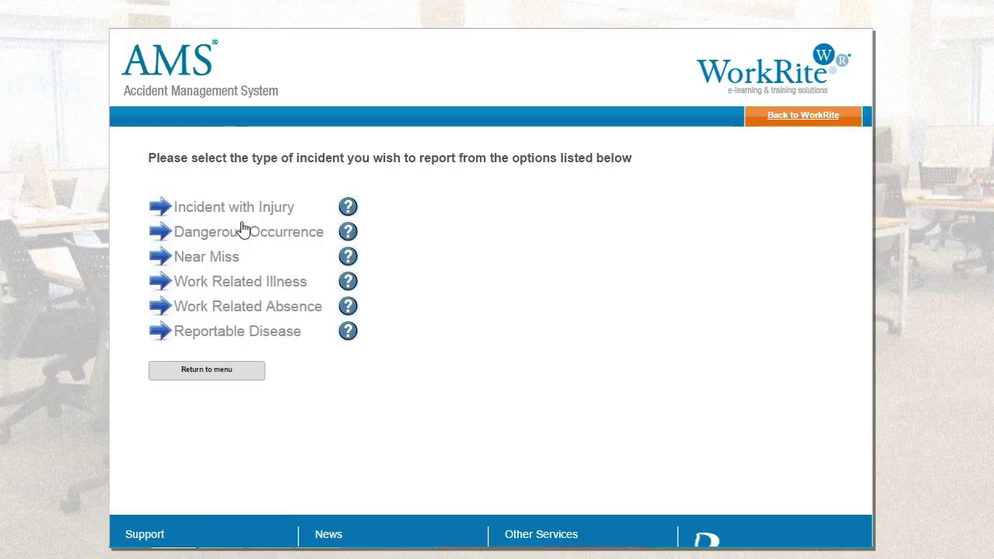
mouse_move(245, 261)
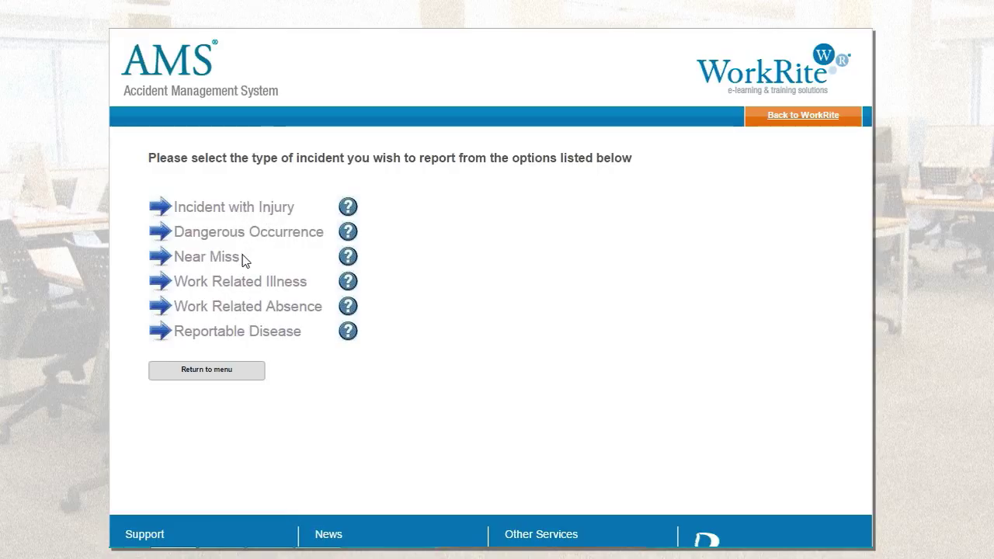
mouse_move(245, 232)
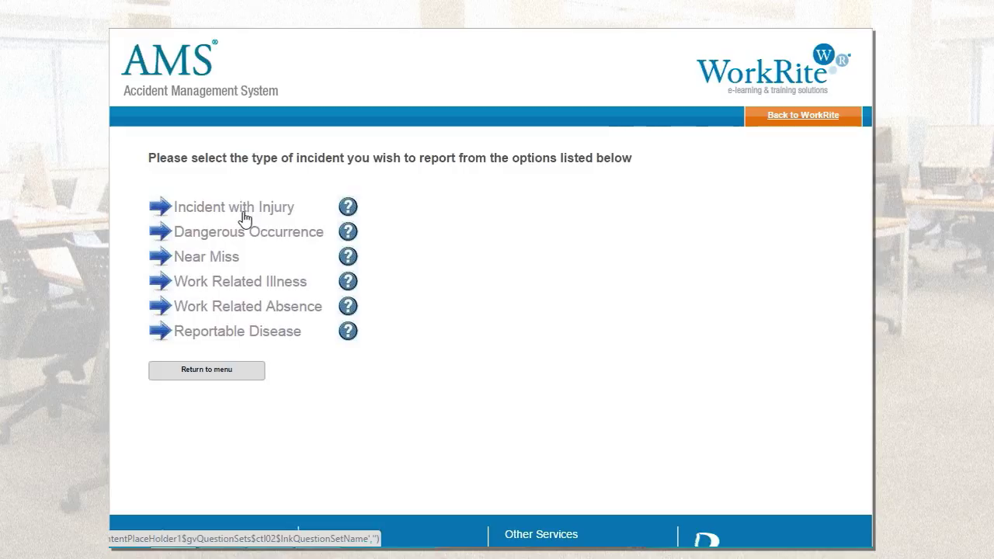
mouse_move(241, 310)
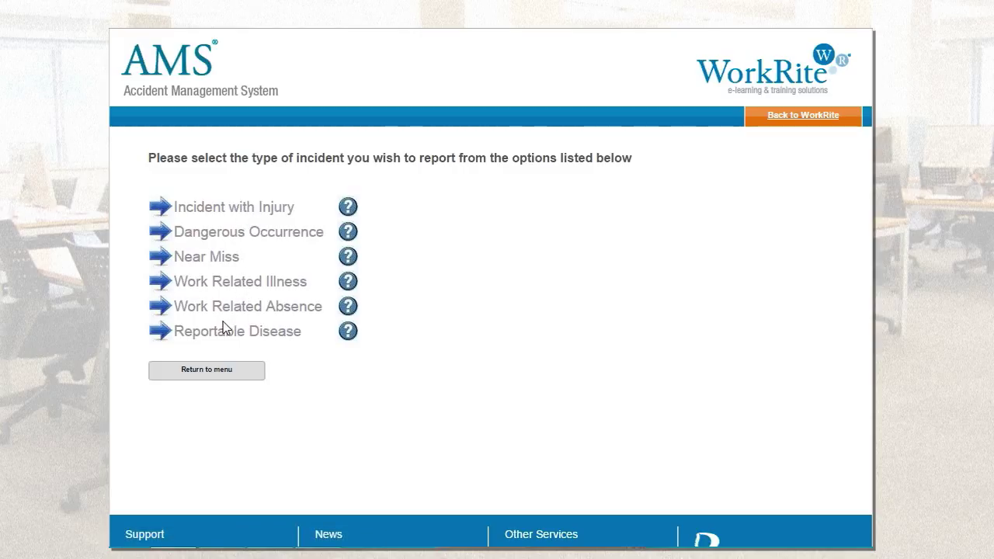
mouse_move(225, 330)
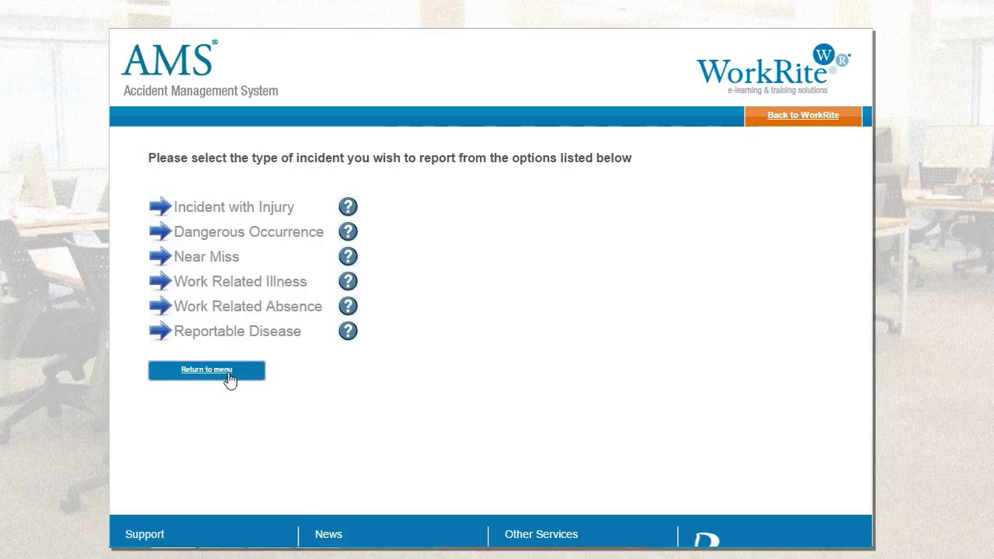
Return from the incident type choices to the AMS main menu
left_click(207, 369)
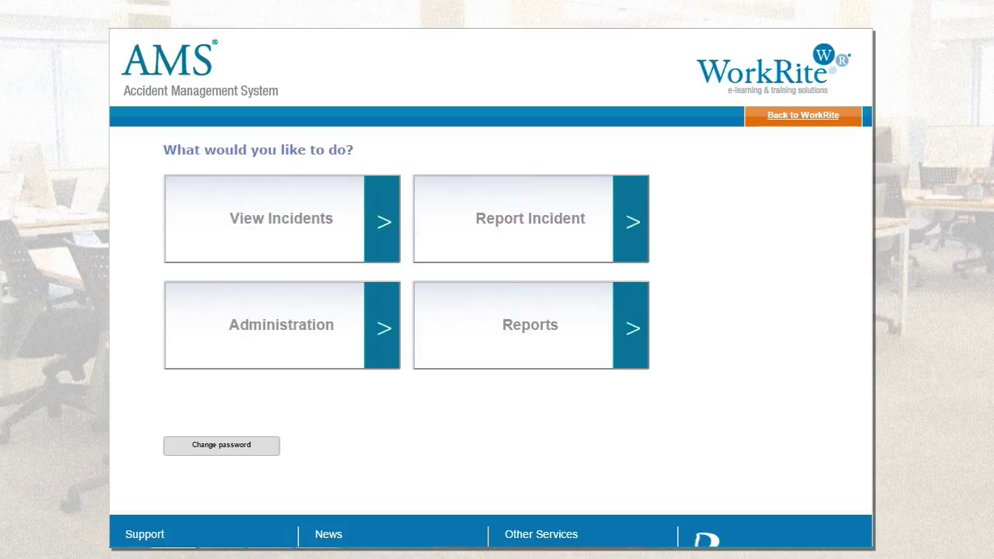
mouse_move(417, 173)
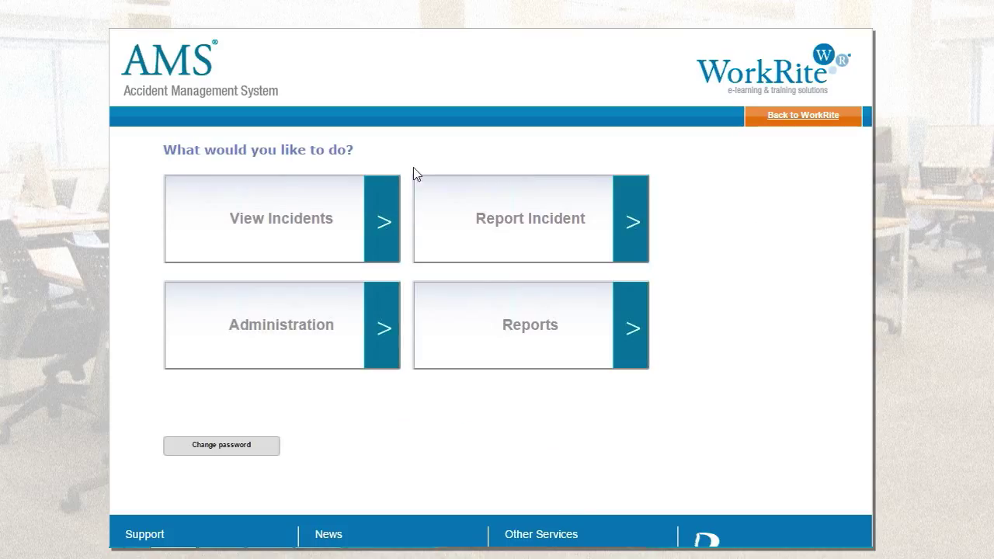
mouse_move(423, 163)
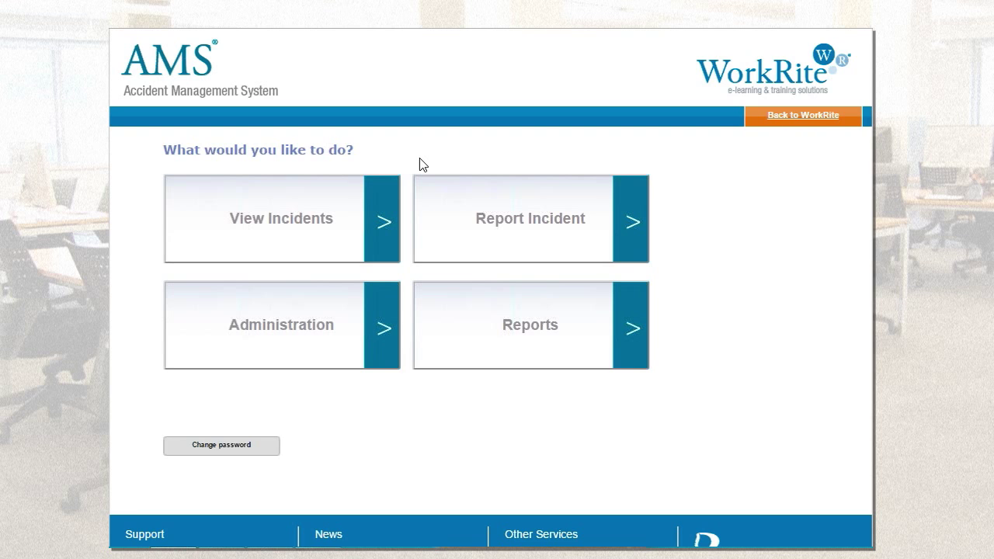
mouse_move(281, 233)
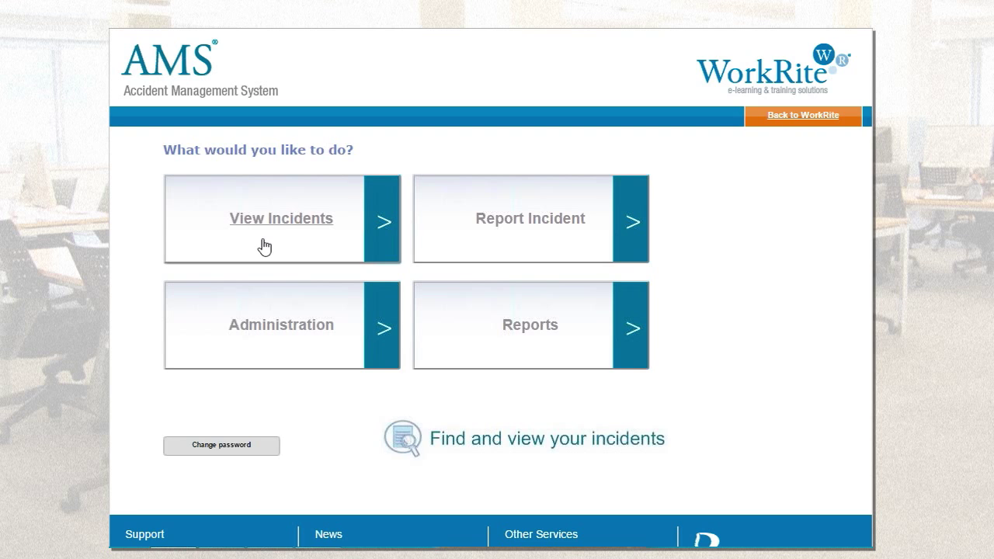
left_click(281, 217)
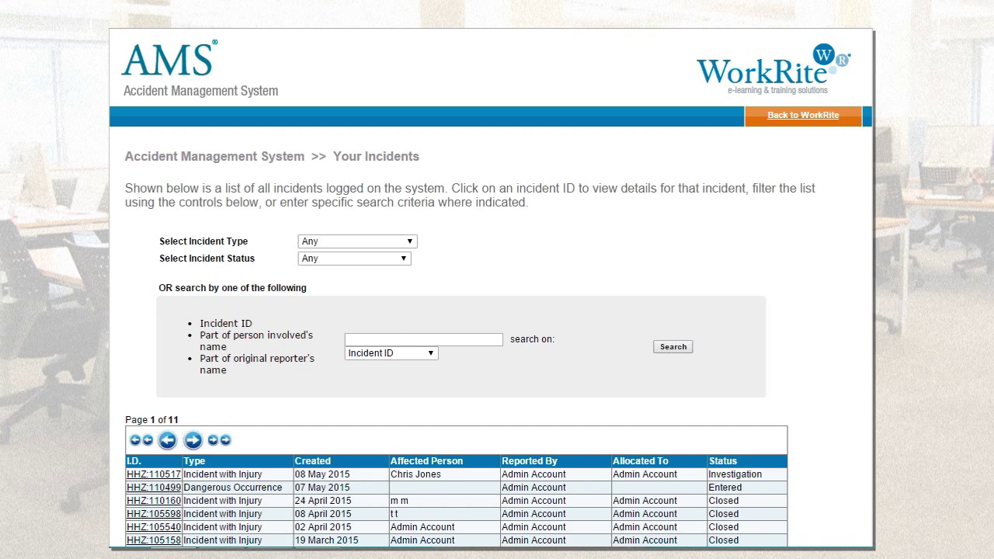
scroll("down", 3)
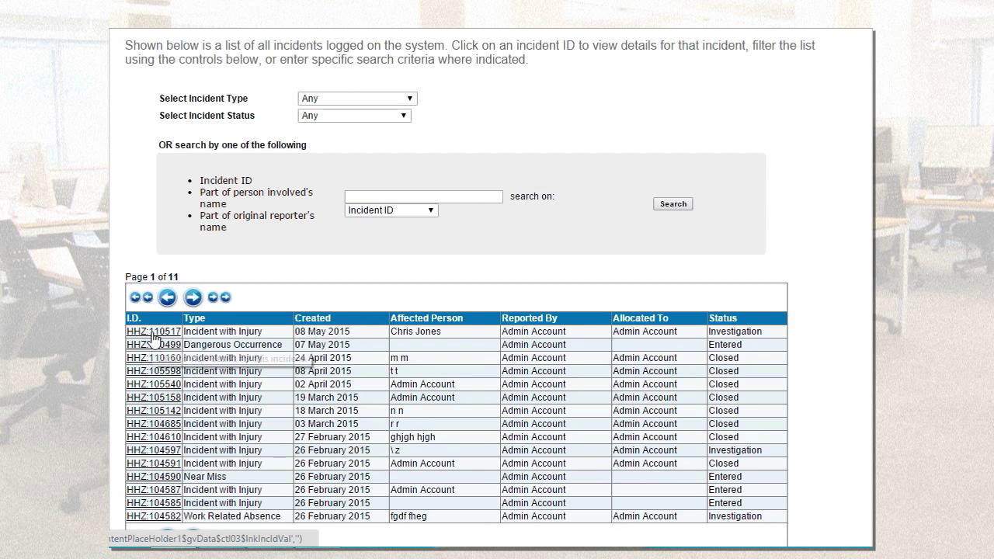
left_click(152, 332)
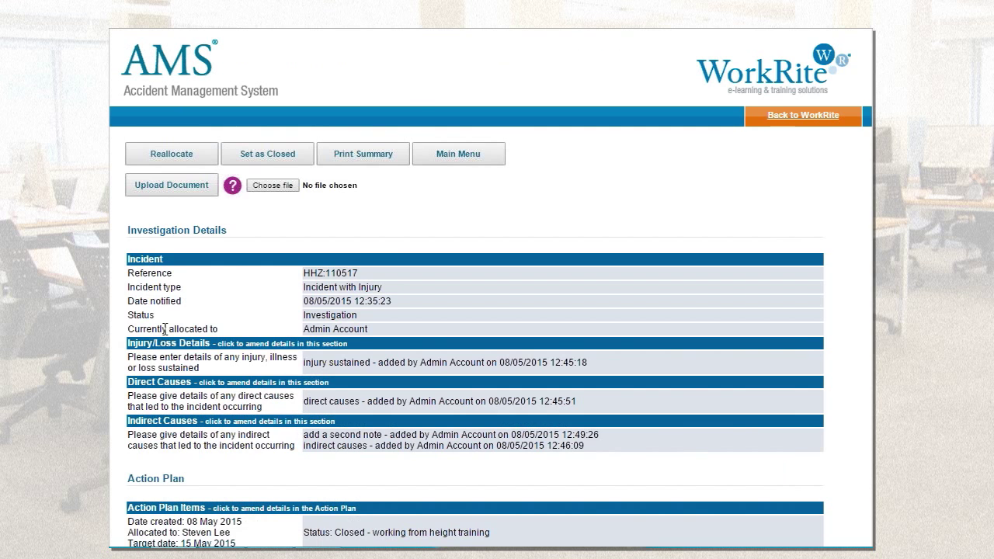
mouse_move(284, 261)
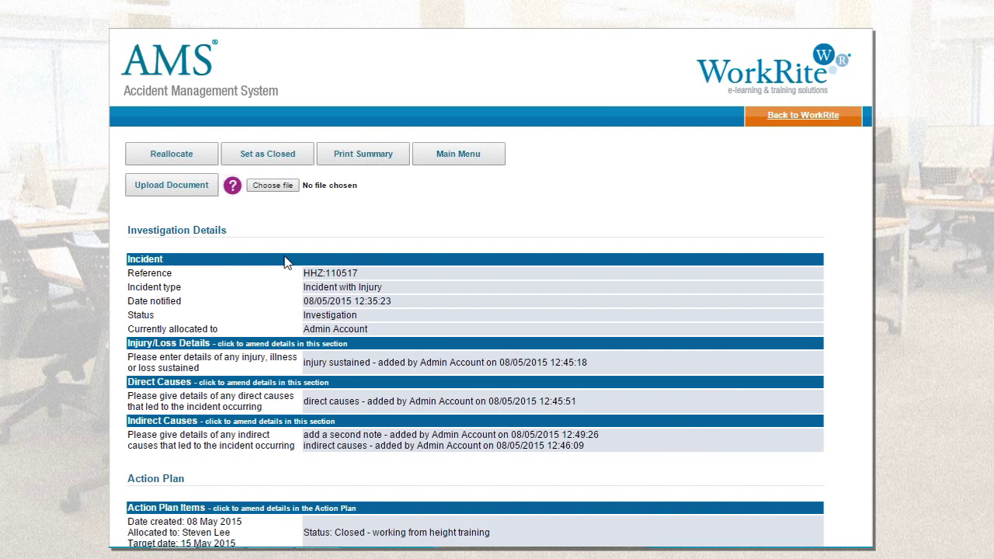
mouse_move(276, 242)
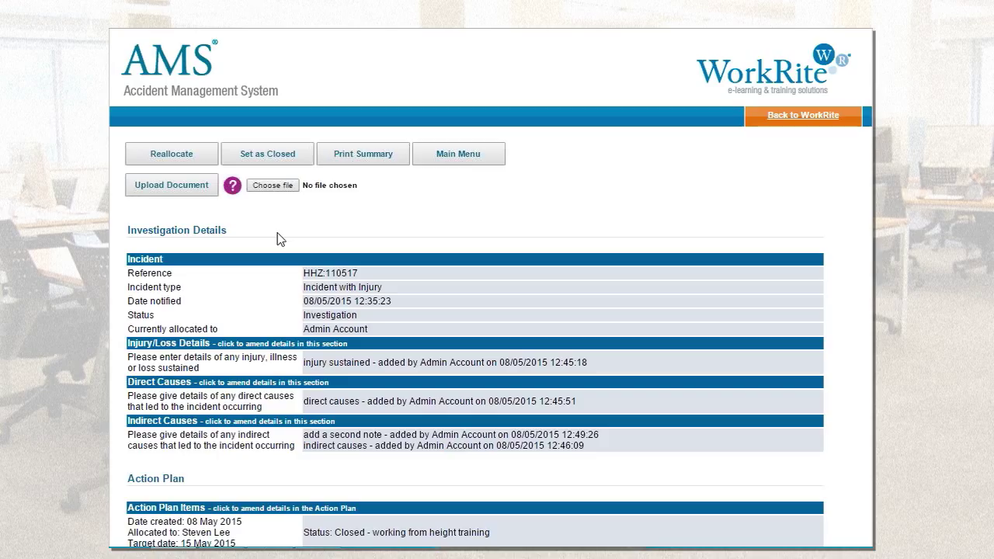
mouse_move(293, 234)
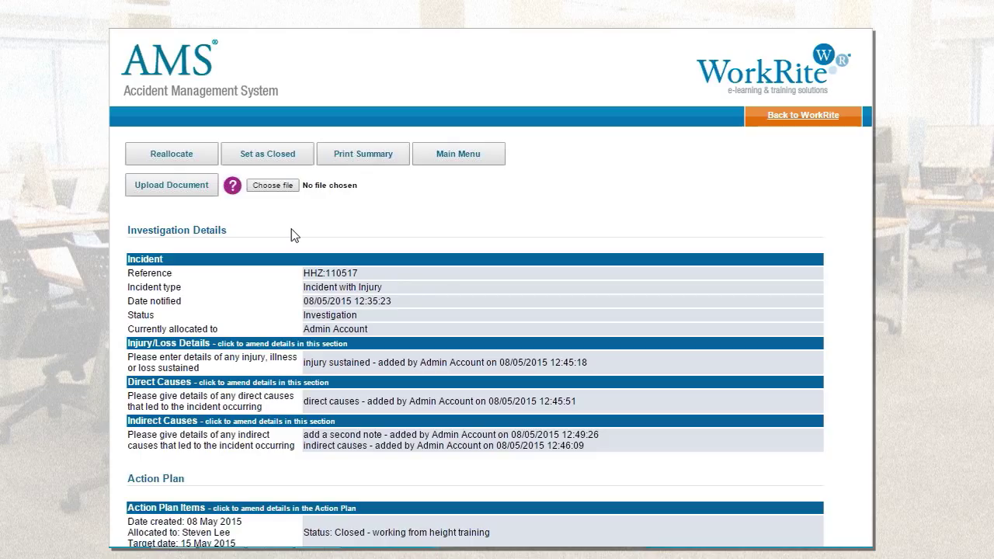
mouse_move(334, 237)
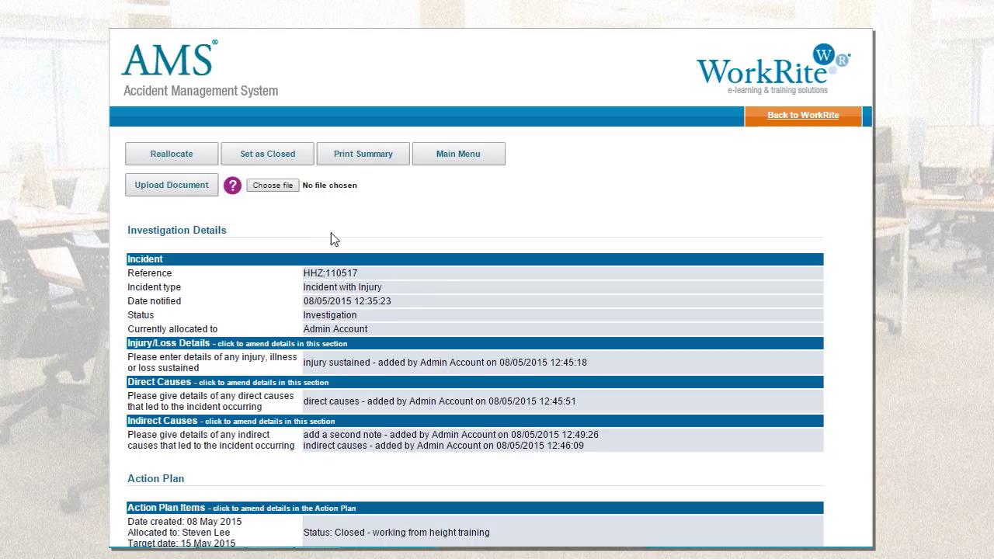
mouse_move(336, 221)
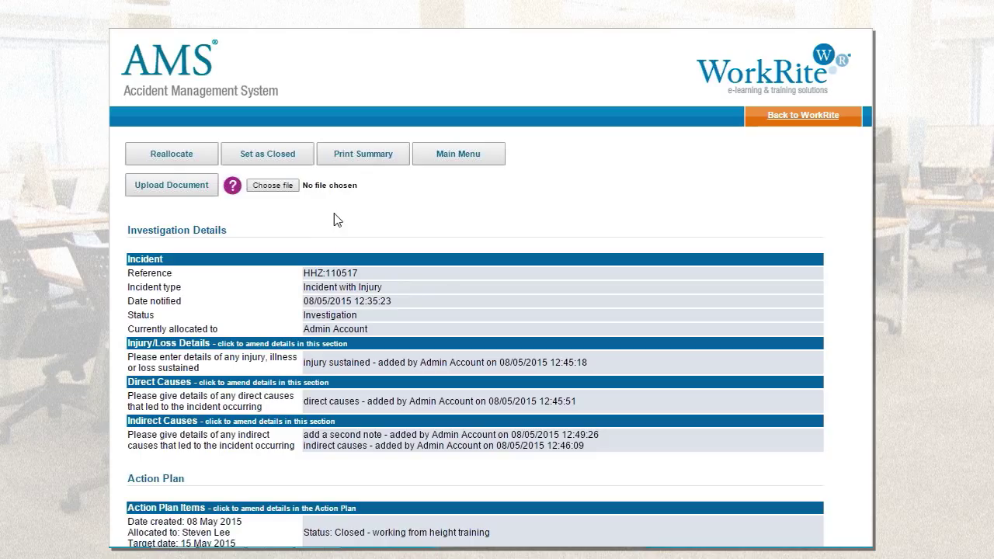
mouse_move(340, 247)
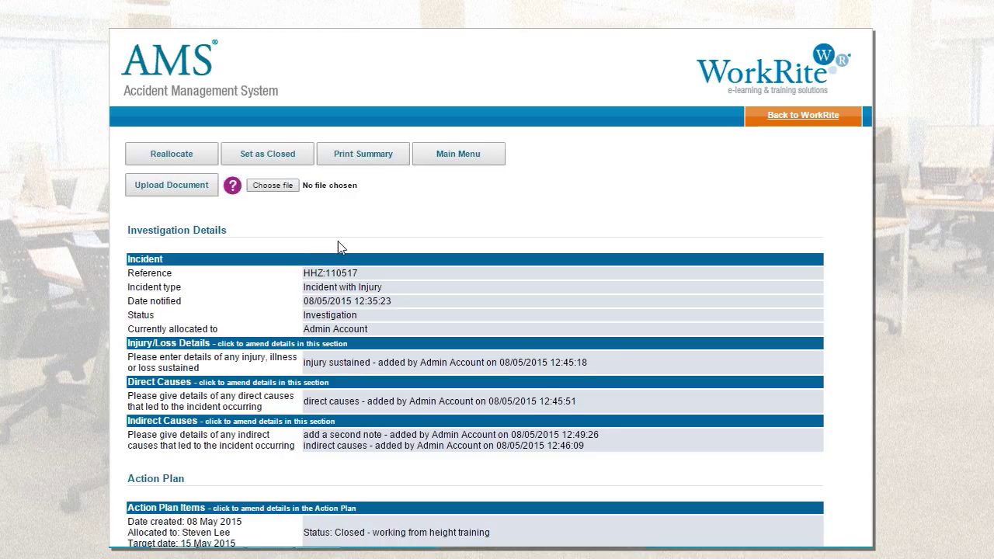
mouse_move(341, 230)
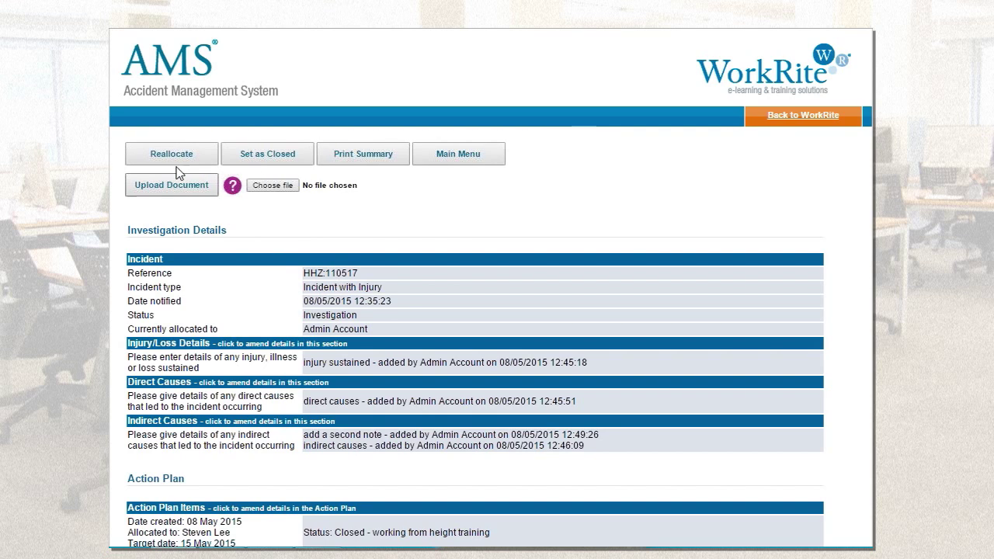
mouse_move(363, 154)
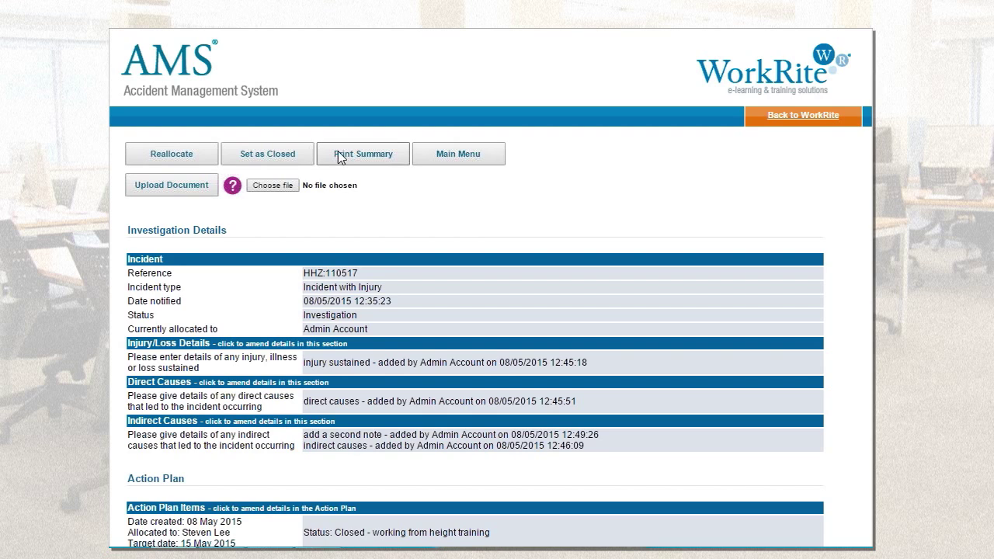
mouse_move(185, 174)
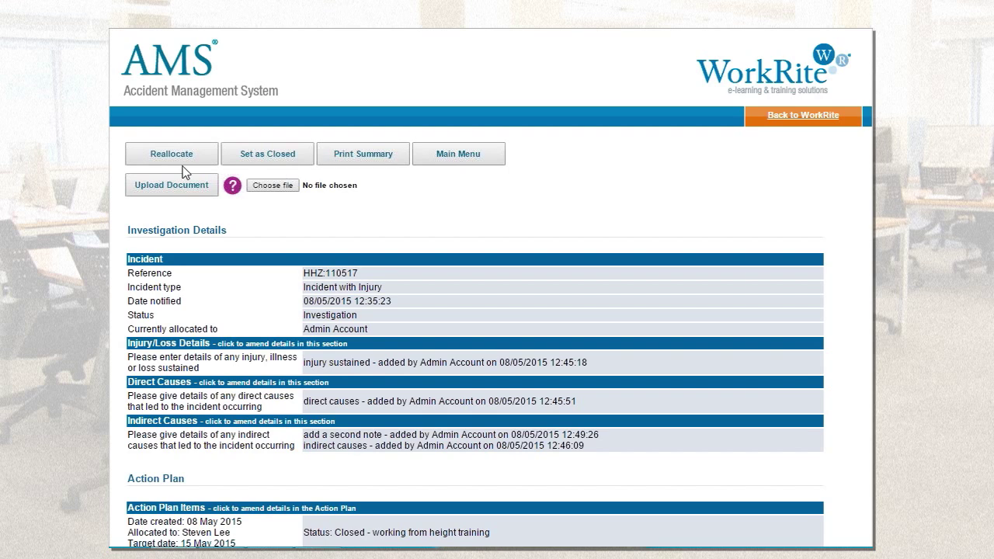
mouse_move(522, 162)
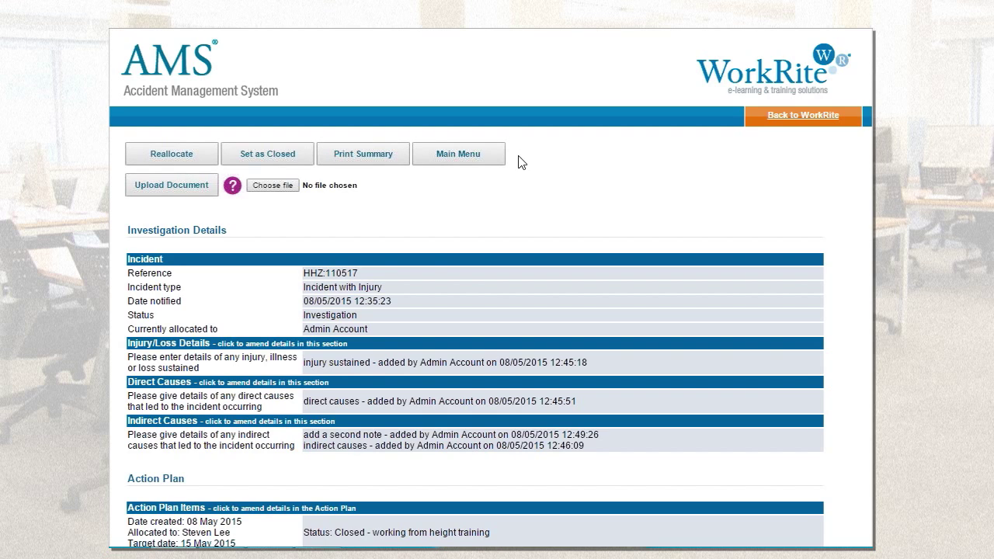
mouse_move(581, 149)
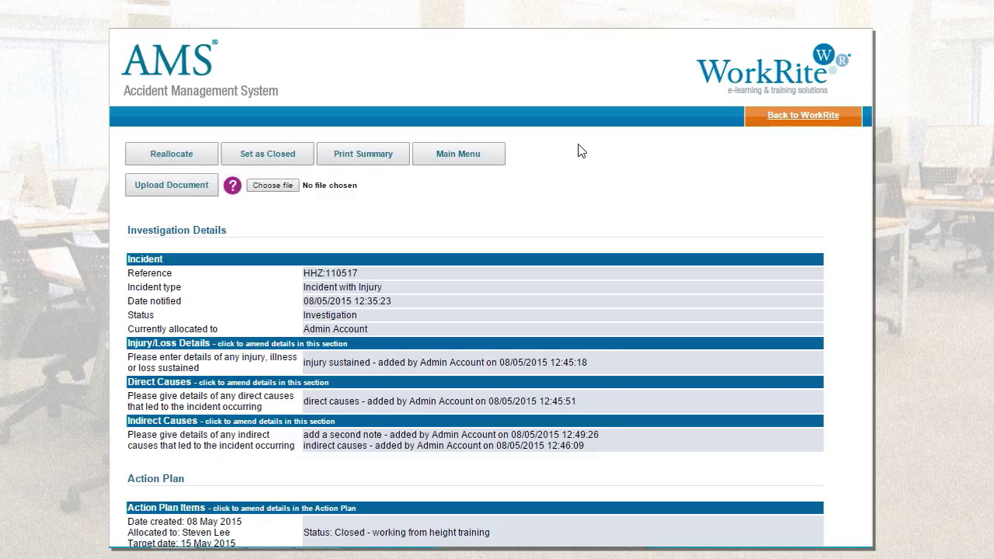
mouse_move(547, 165)
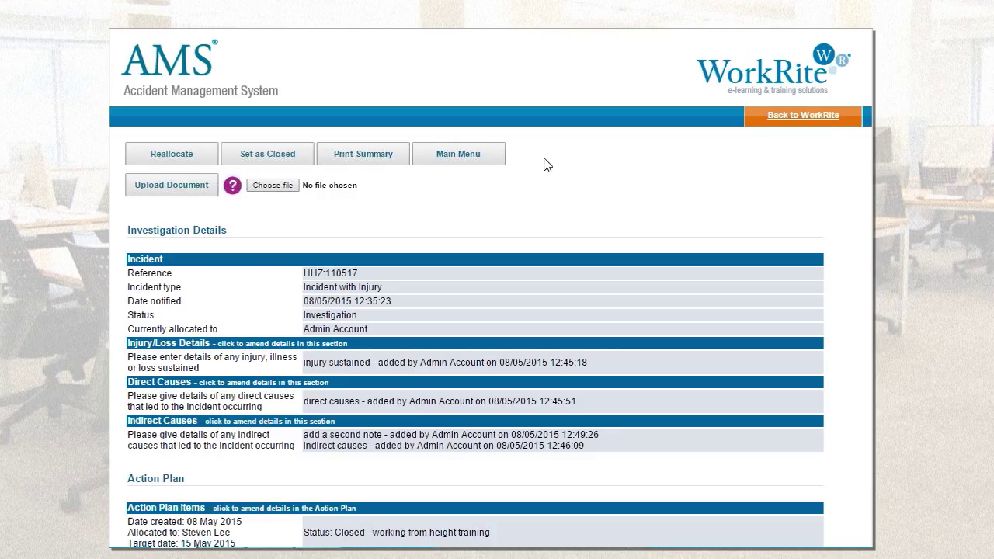
mouse_move(360, 227)
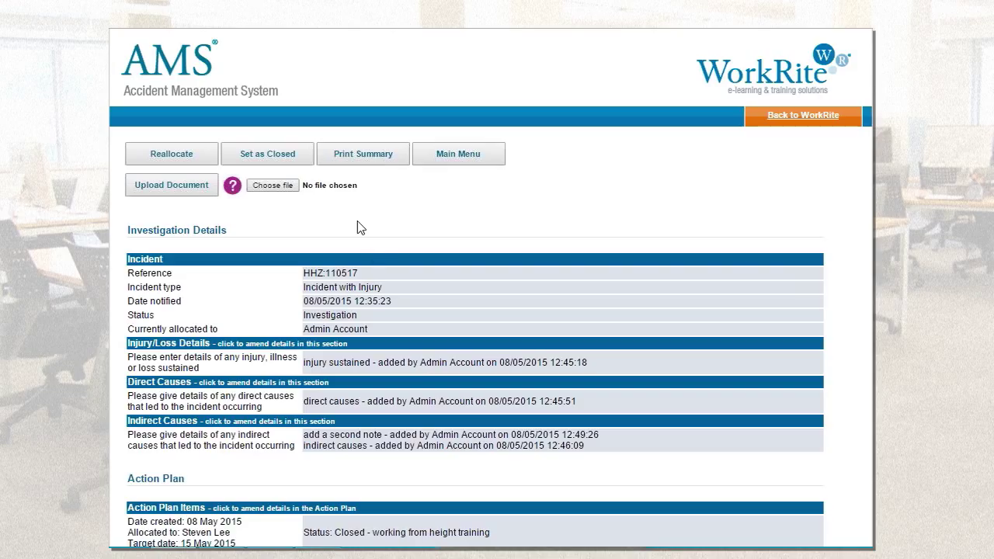
mouse_move(509, 217)
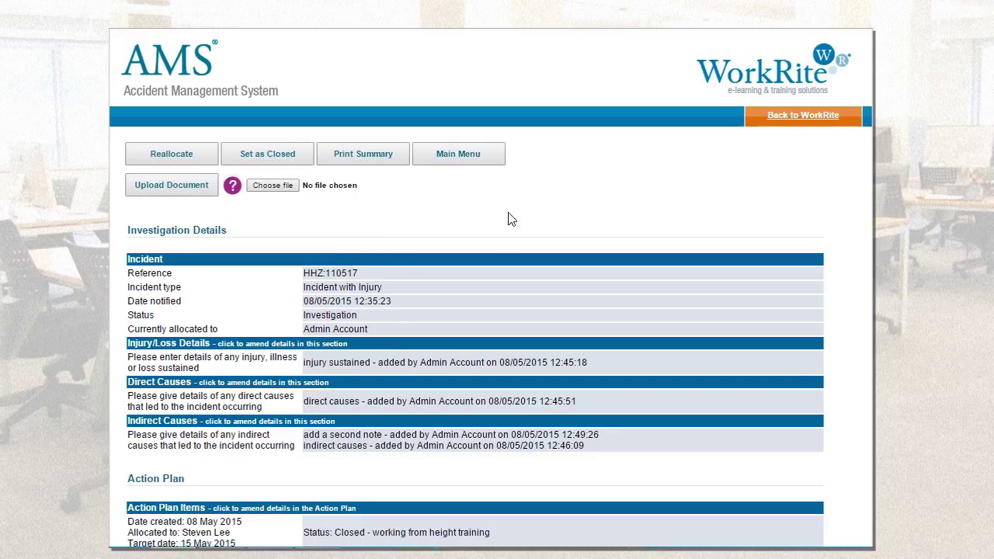
mouse_move(564, 149)
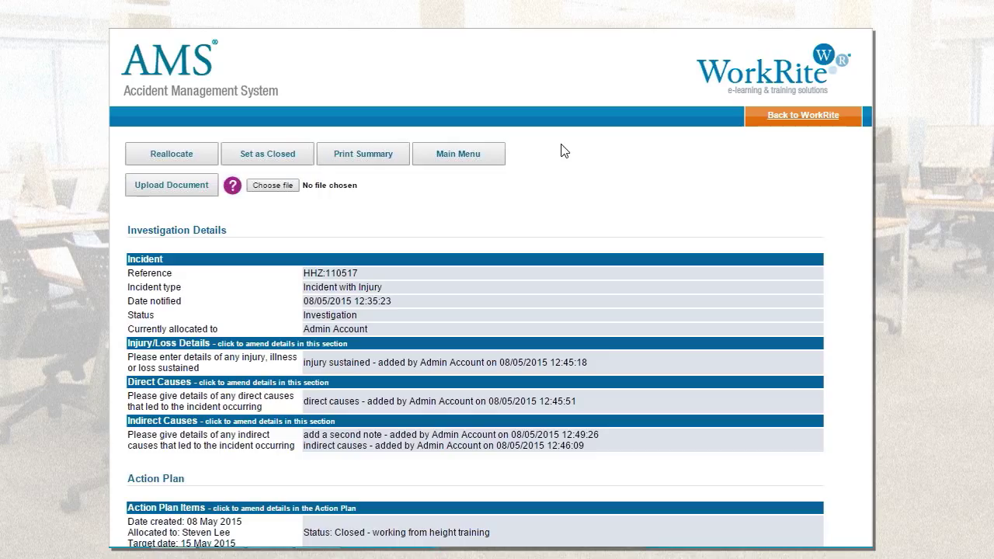
mouse_move(574, 140)
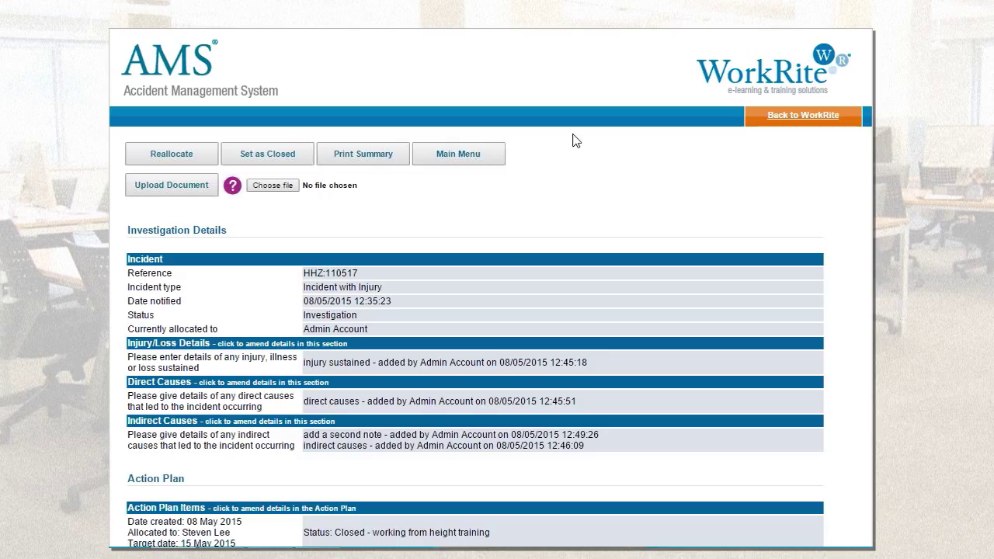
mouse_move(566, 143)
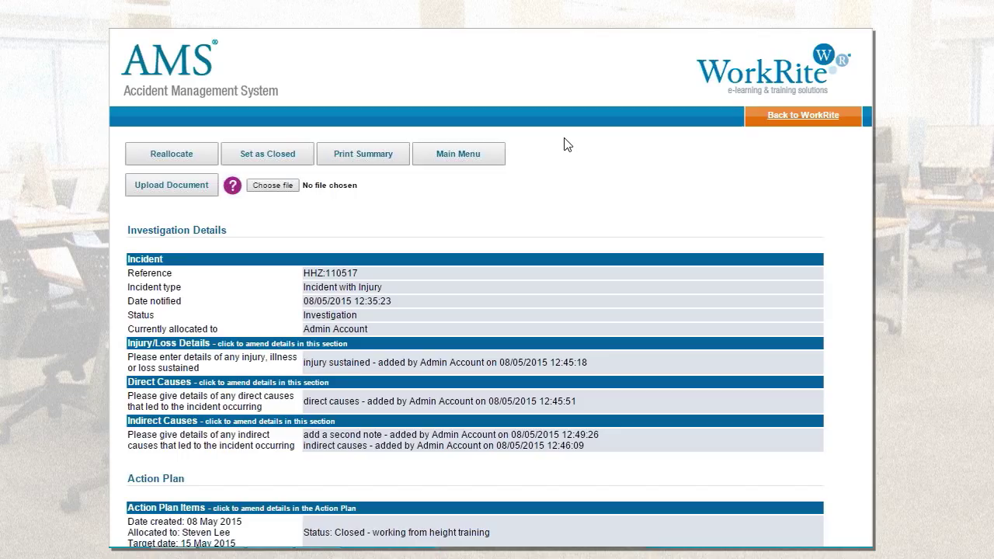
mouse_move(528, 146)
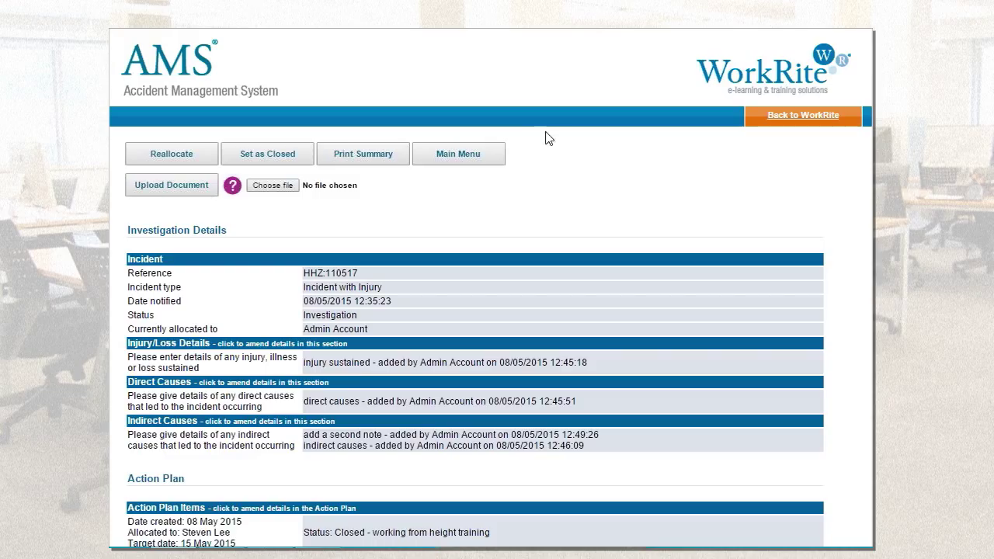
mouse_move(546, 157)
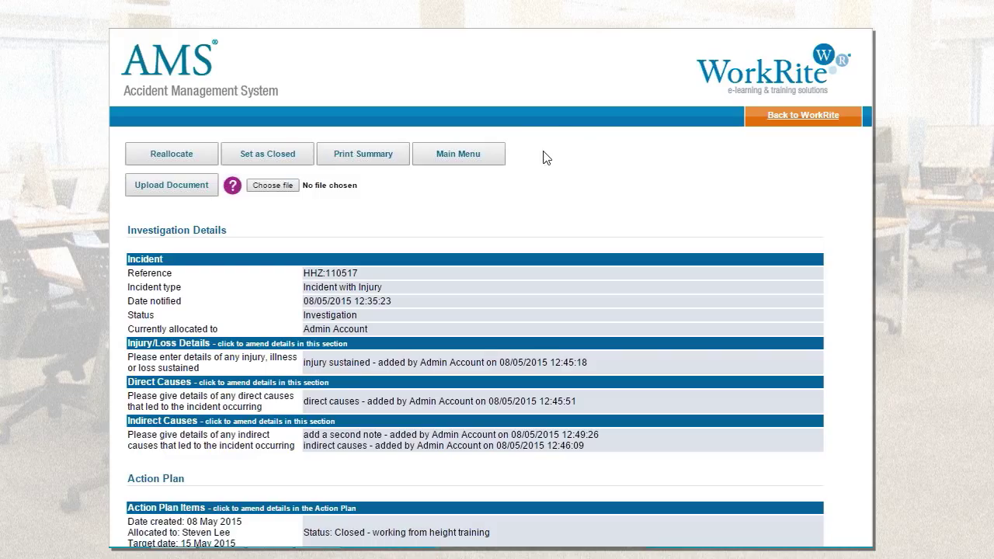
mouse_move(562, 158)
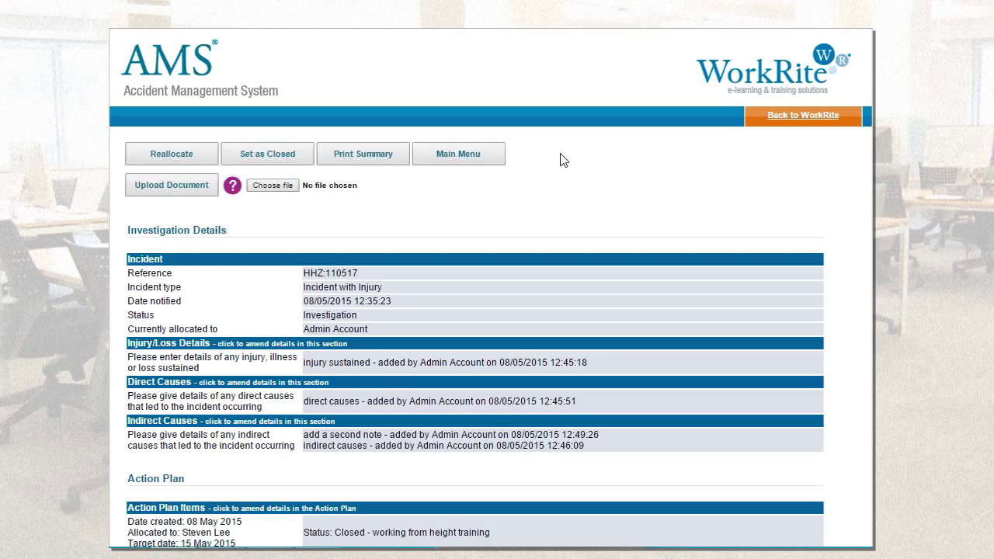
mouse_move(565, 153)
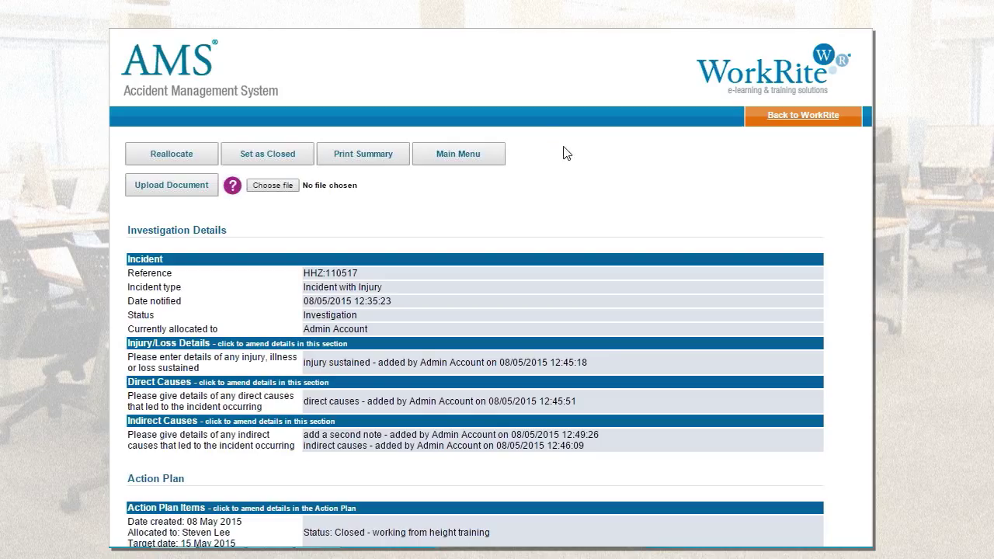
mouse_move(540, 159)
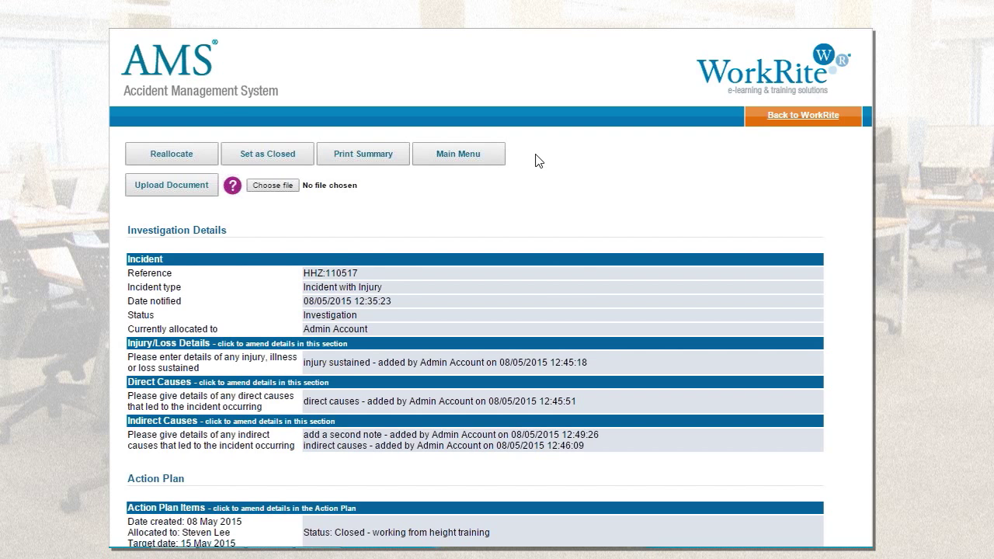
scroll("down", 3)
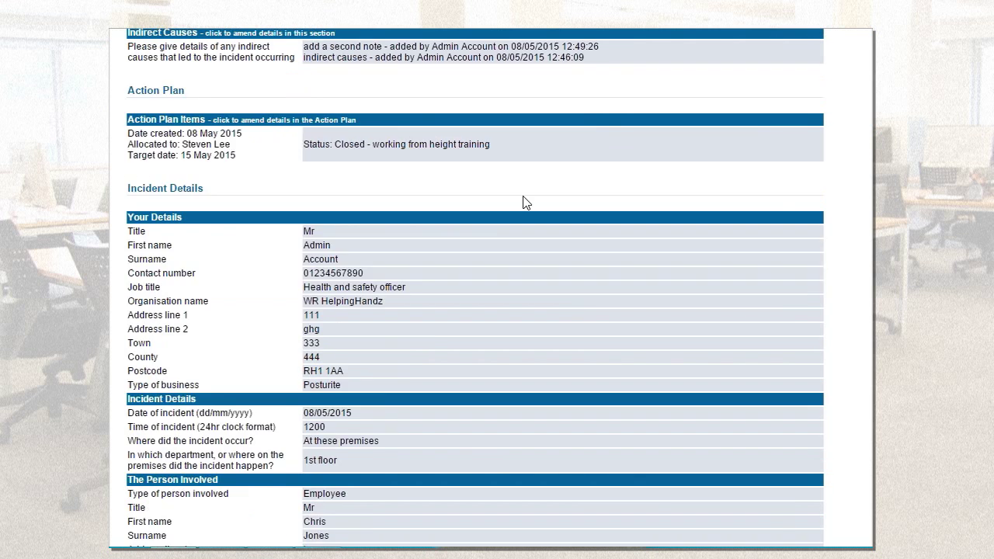
scroll("down", 3)
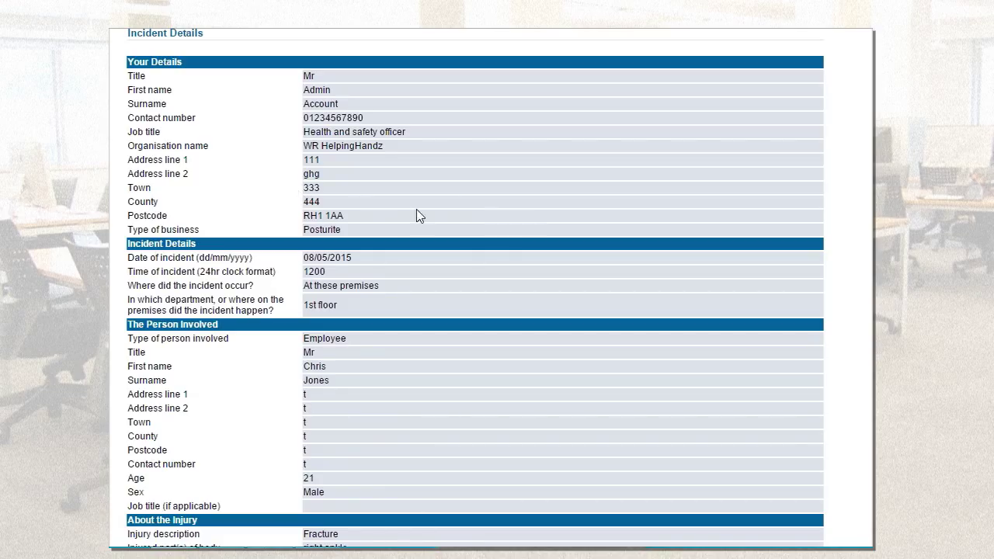
mouse_move(345, 393)
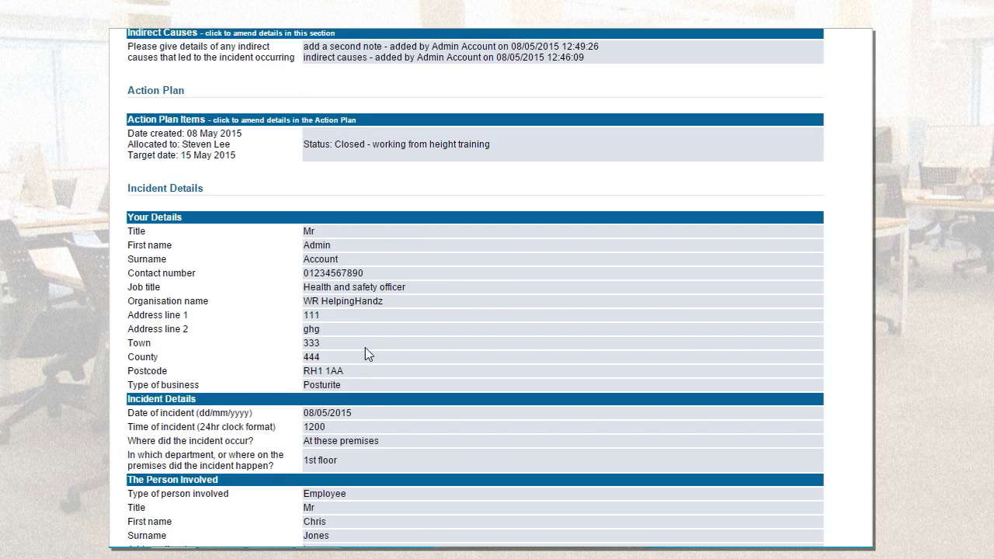
scroll("up", 3)
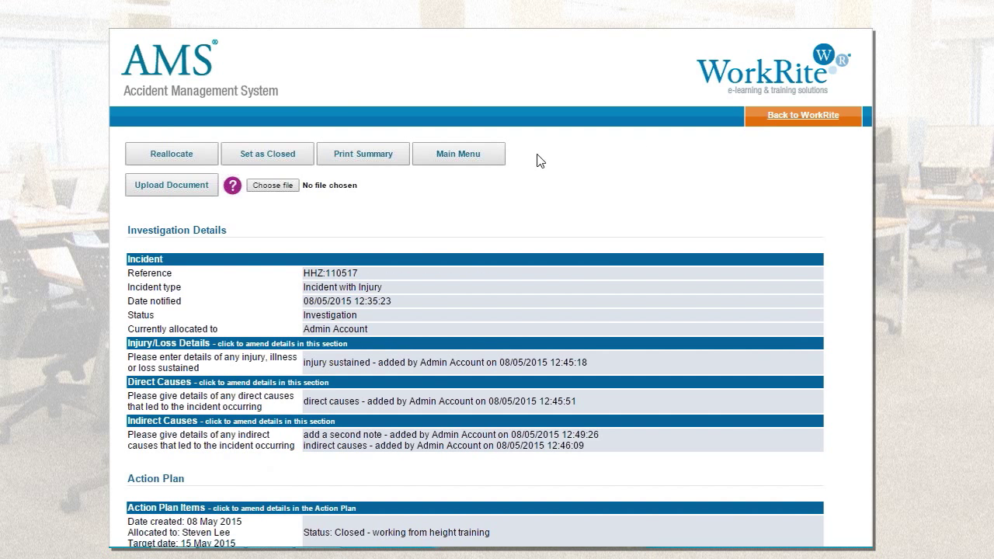
mouse_move(524, 156)
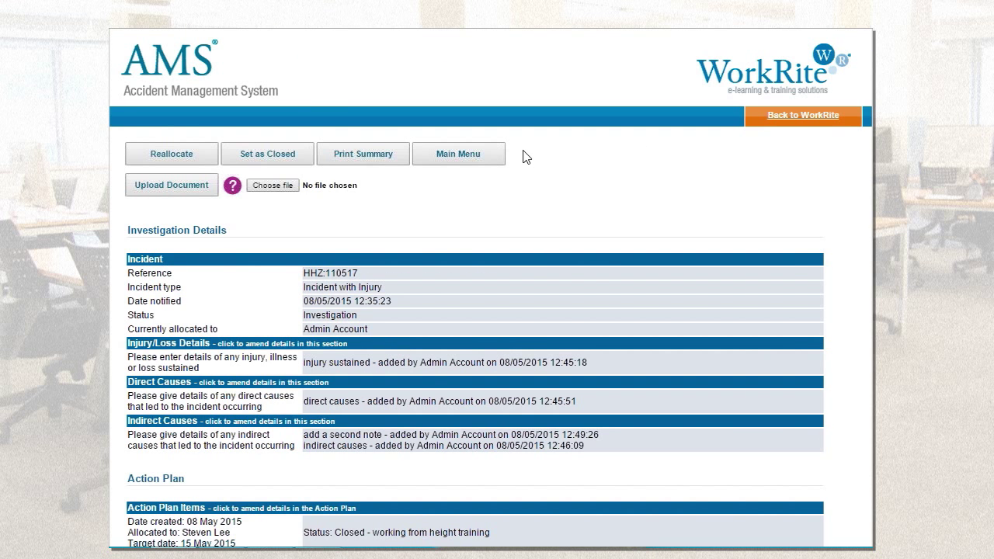
mouse_move(587, 170)
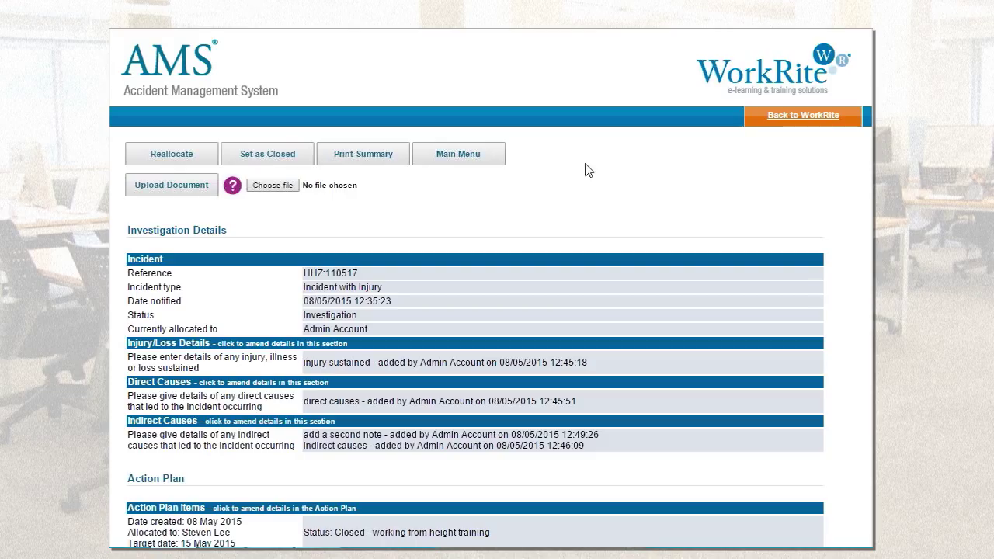
mouse_move(530, 168)
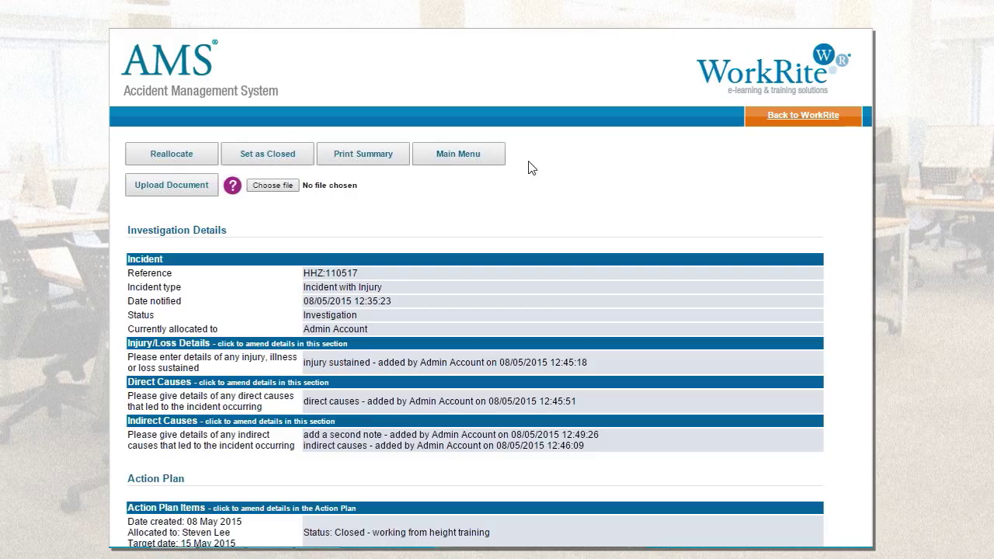
mouse_move(531, 160)
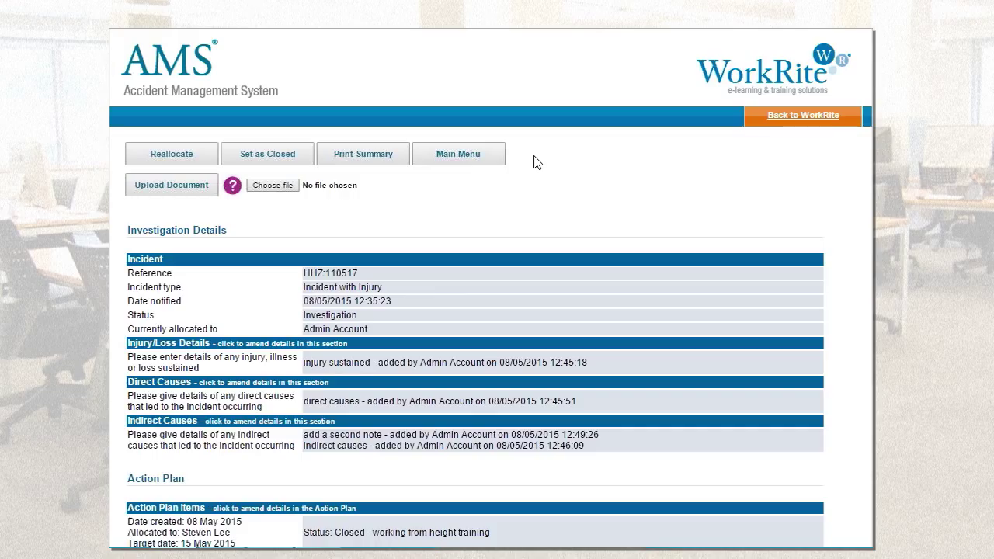
mouse_move(543, 159)
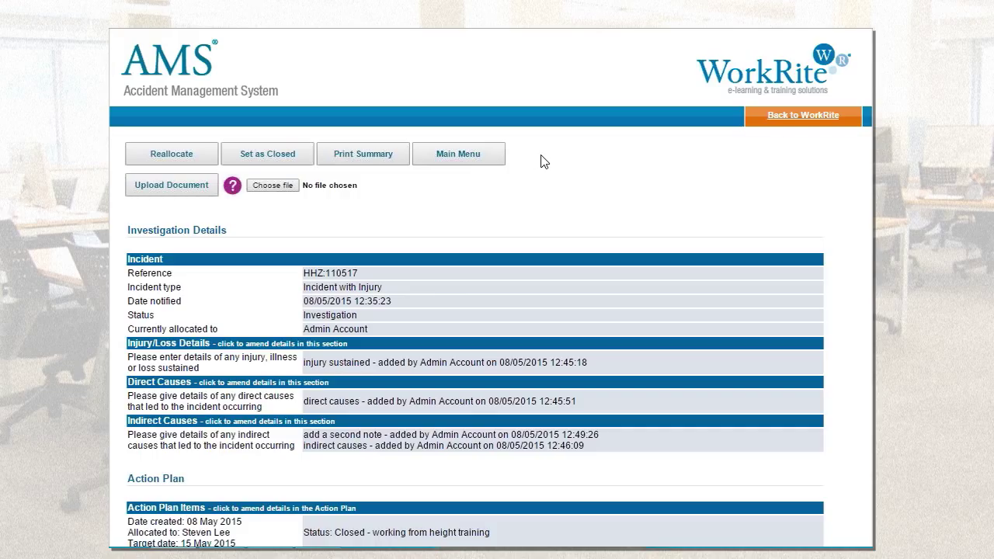